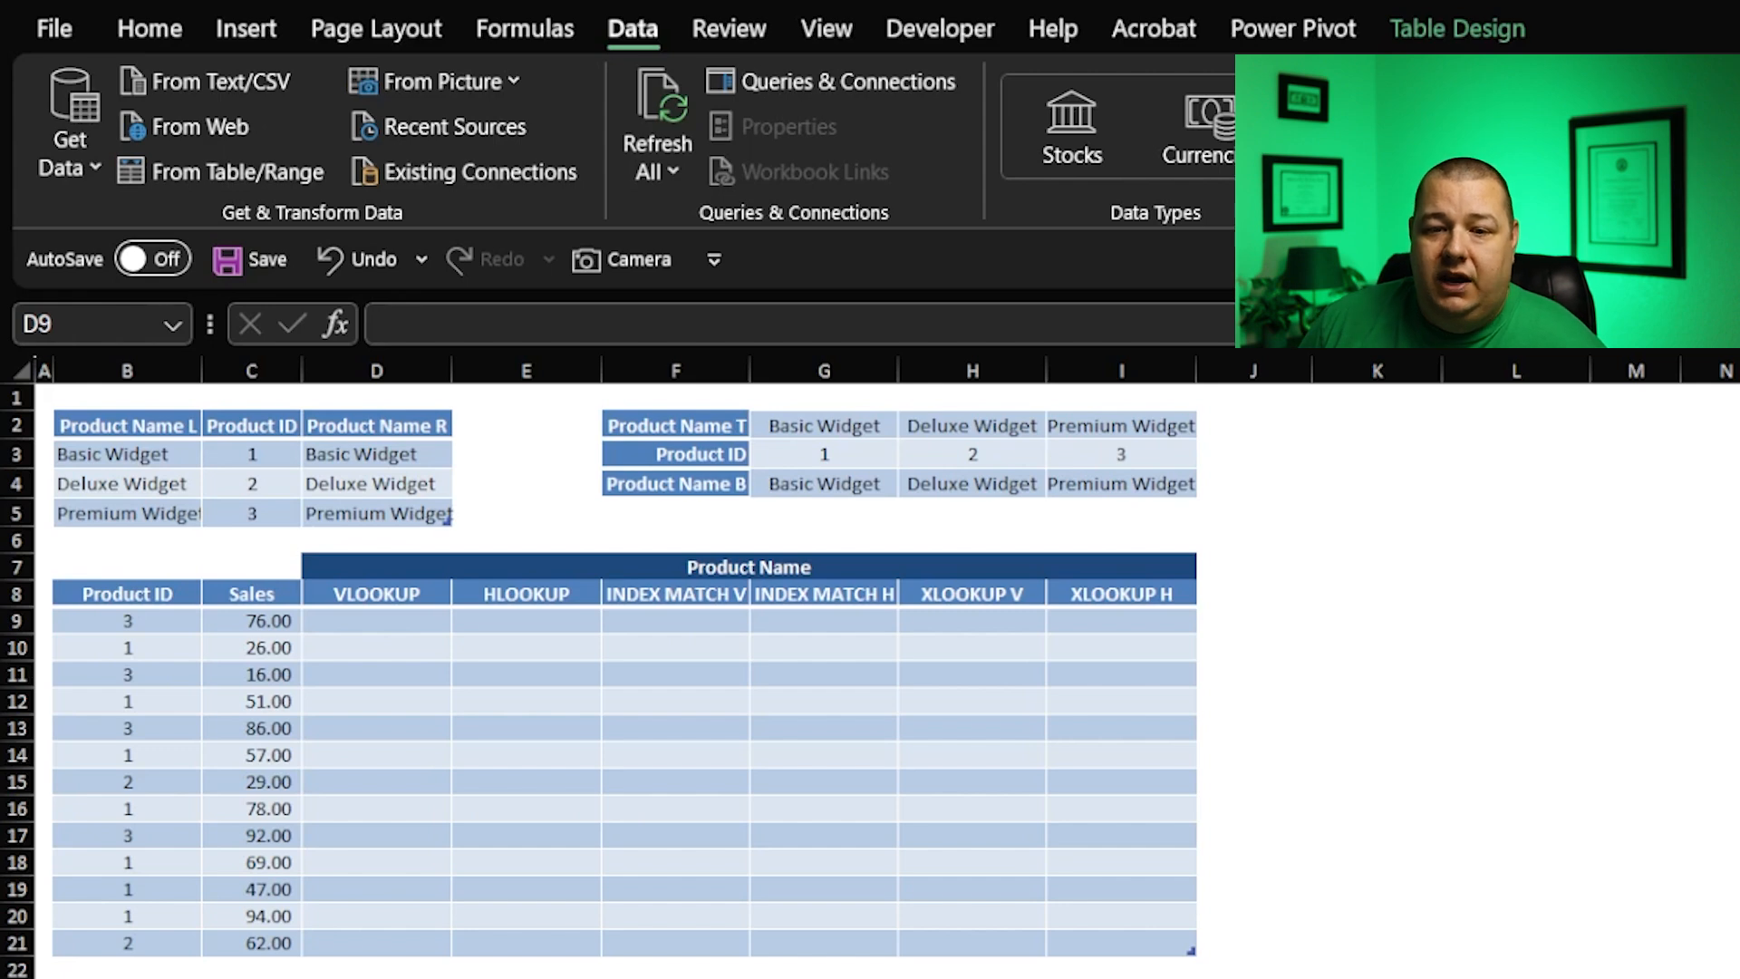
Step: Review the Products table columns and the Sales table's lookup result headings
left_click(376, 621)
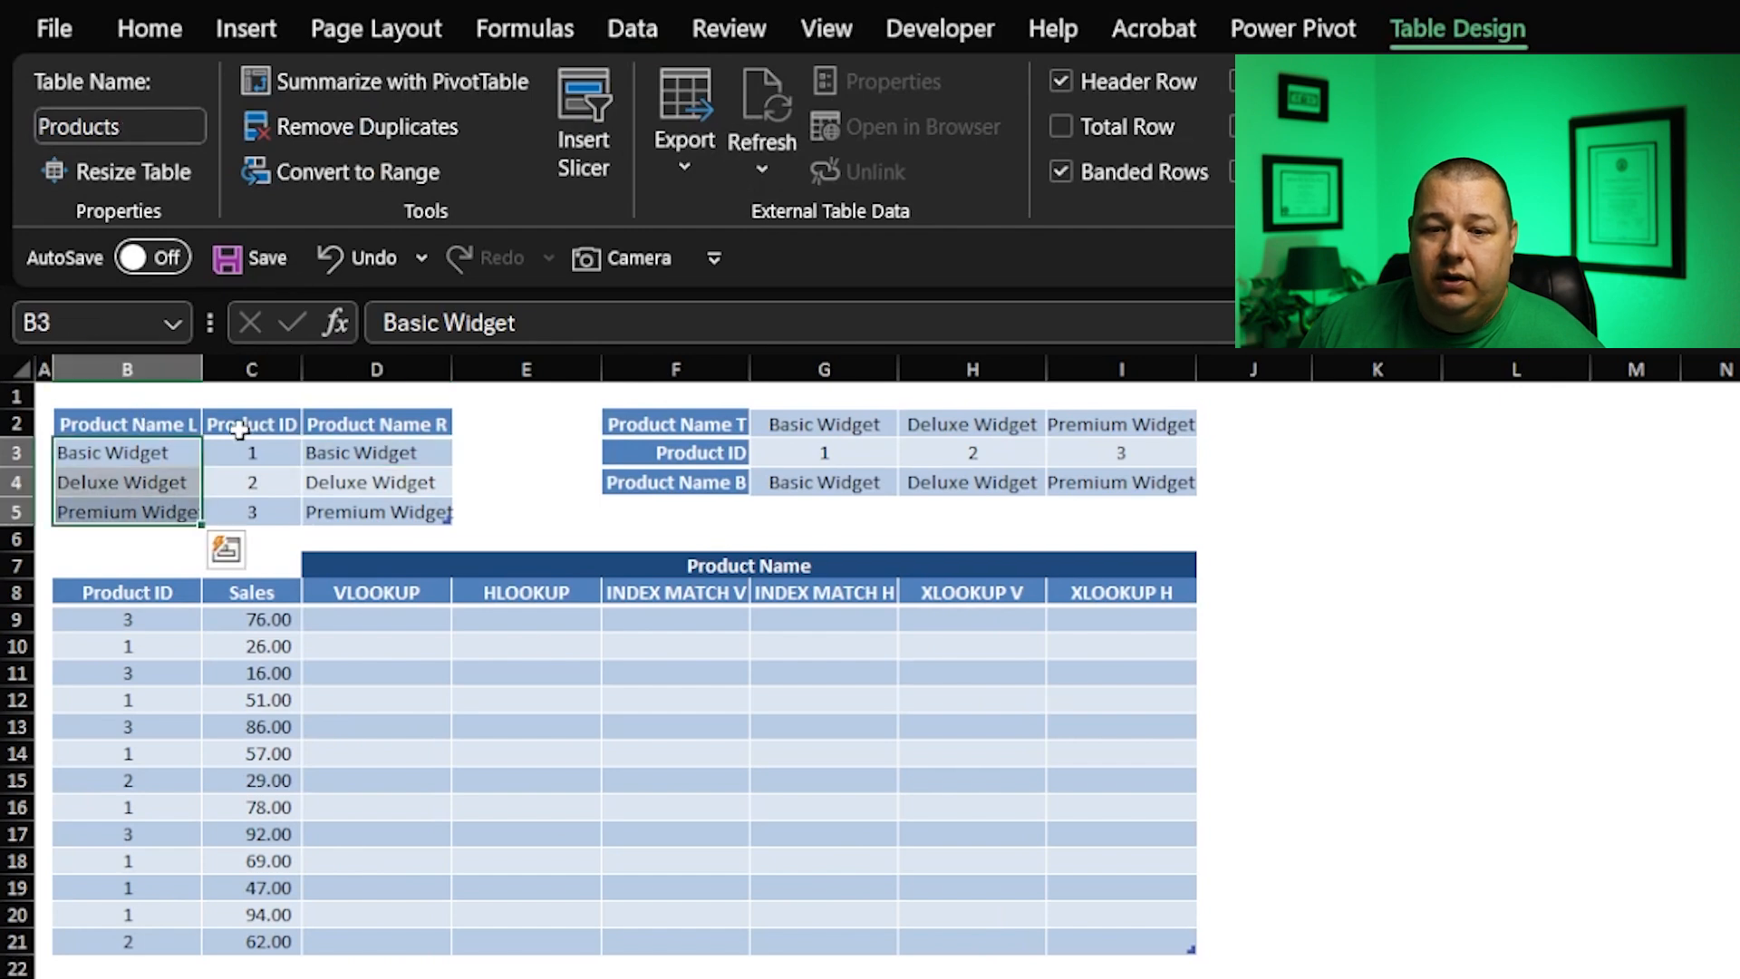
left_click(376, 423)
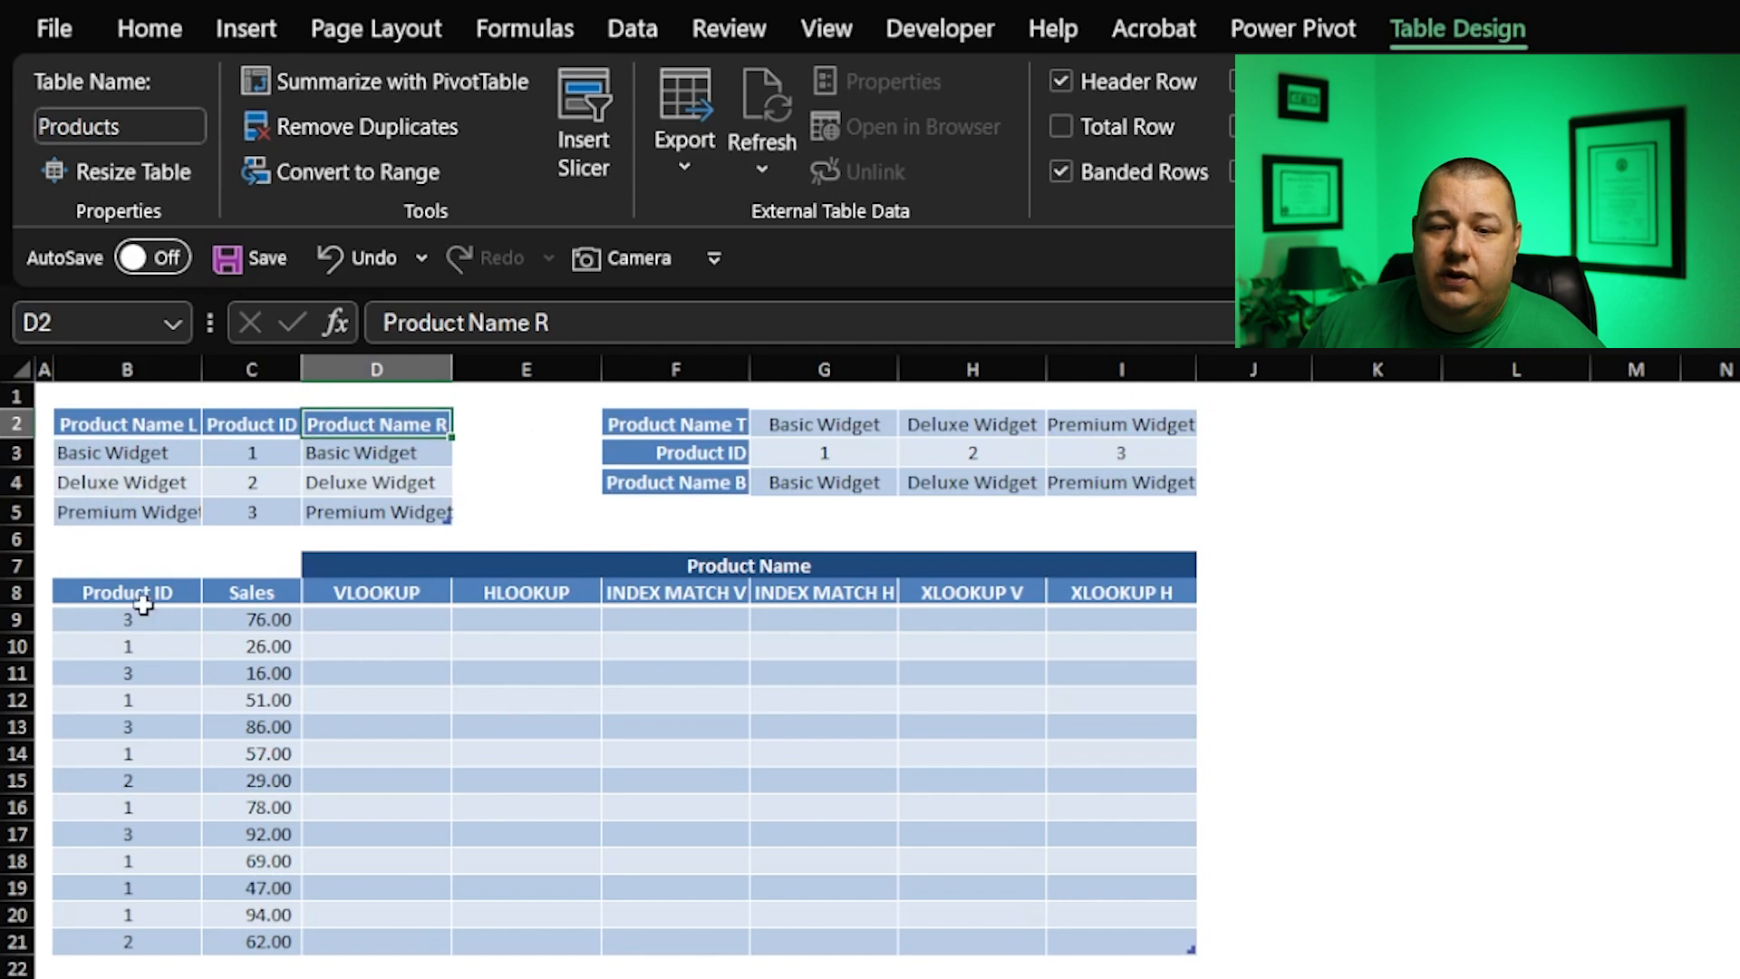
left_click(127, 591)
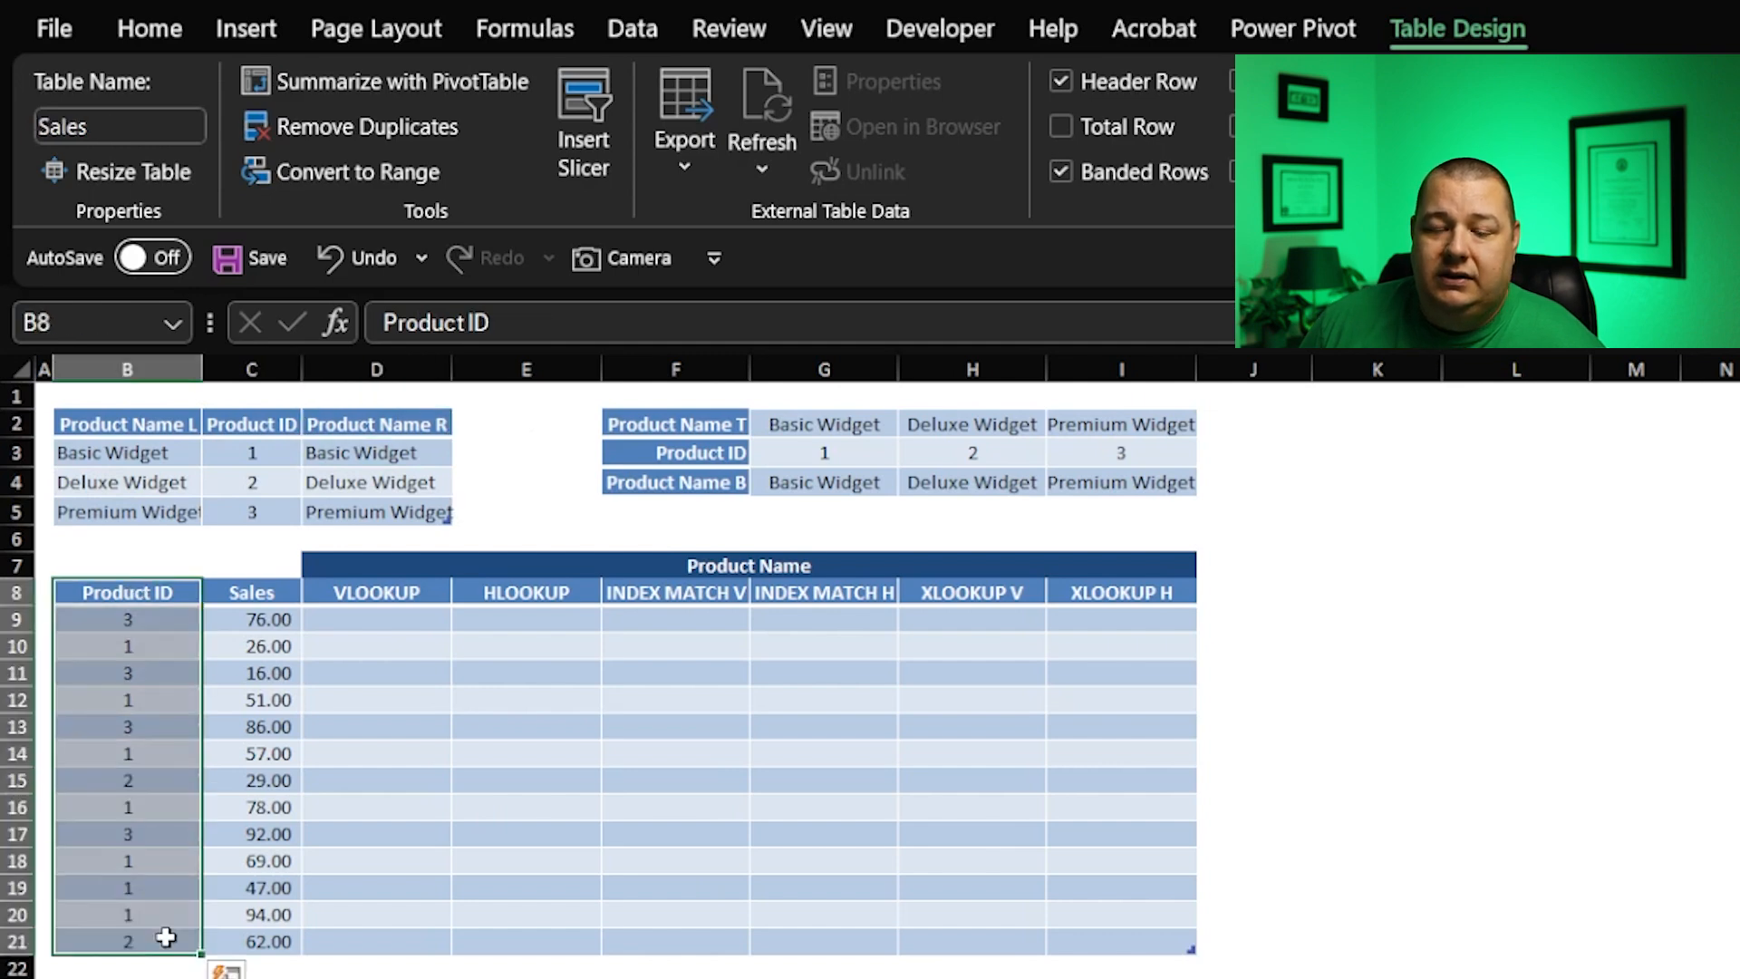
left_click(251, 592)
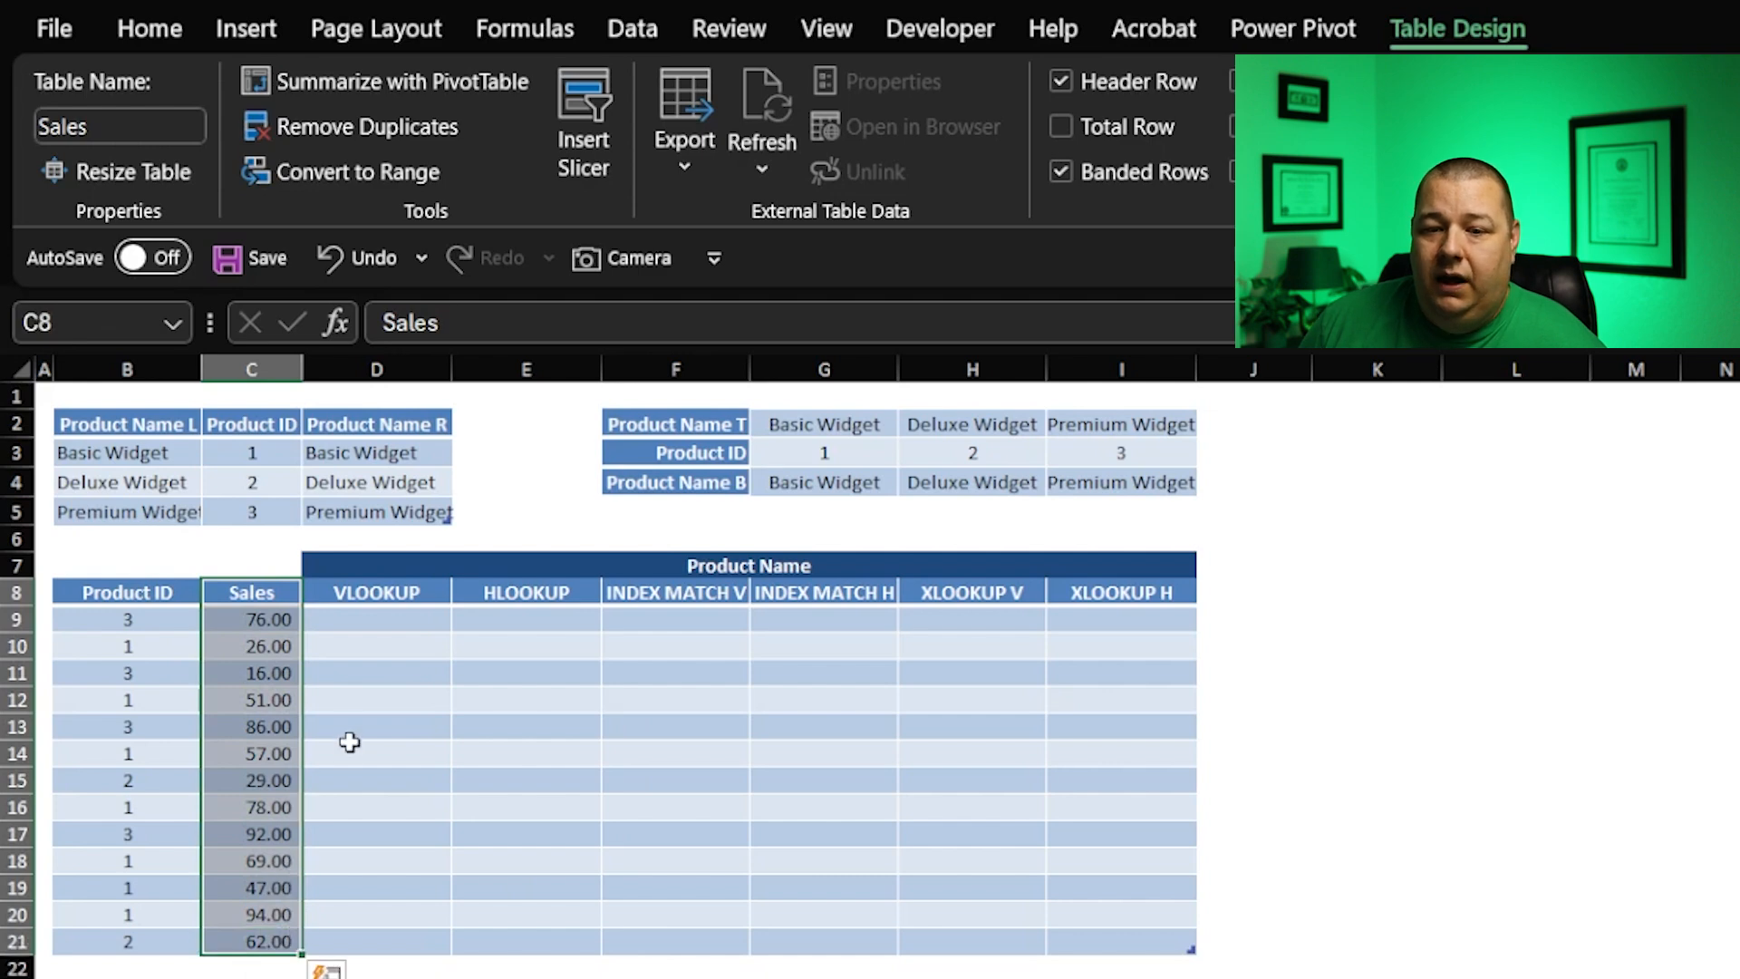
mouse_move(380, 586)
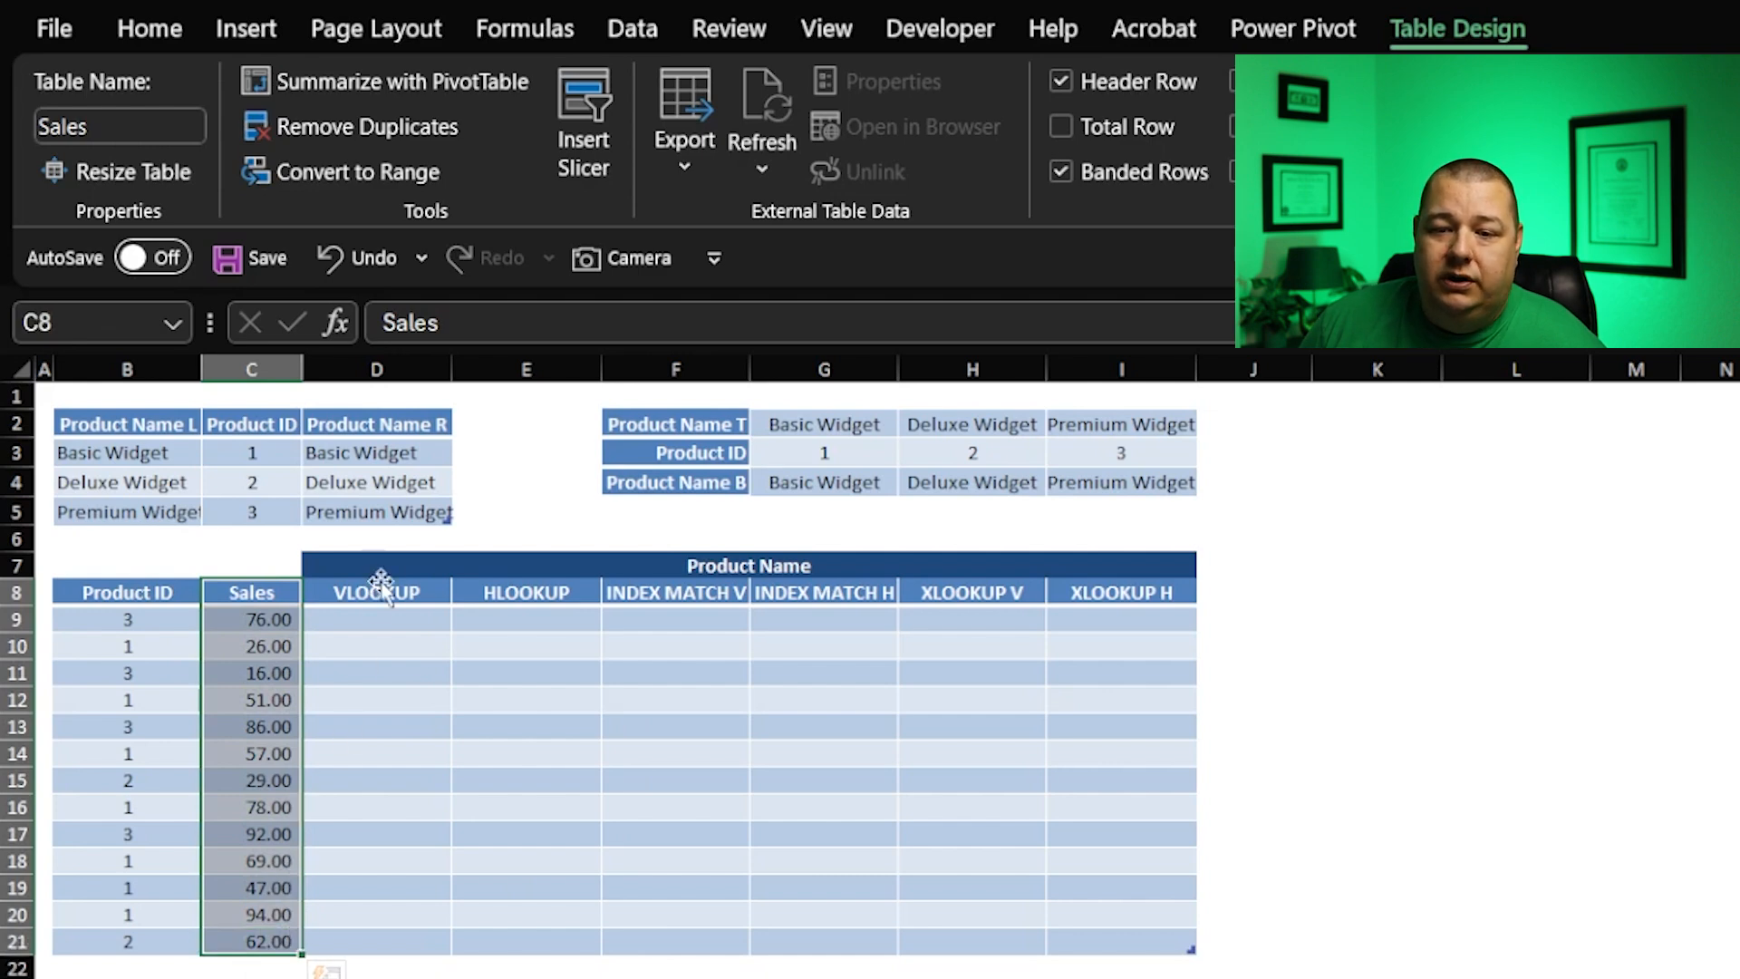
left_click(377, 565)
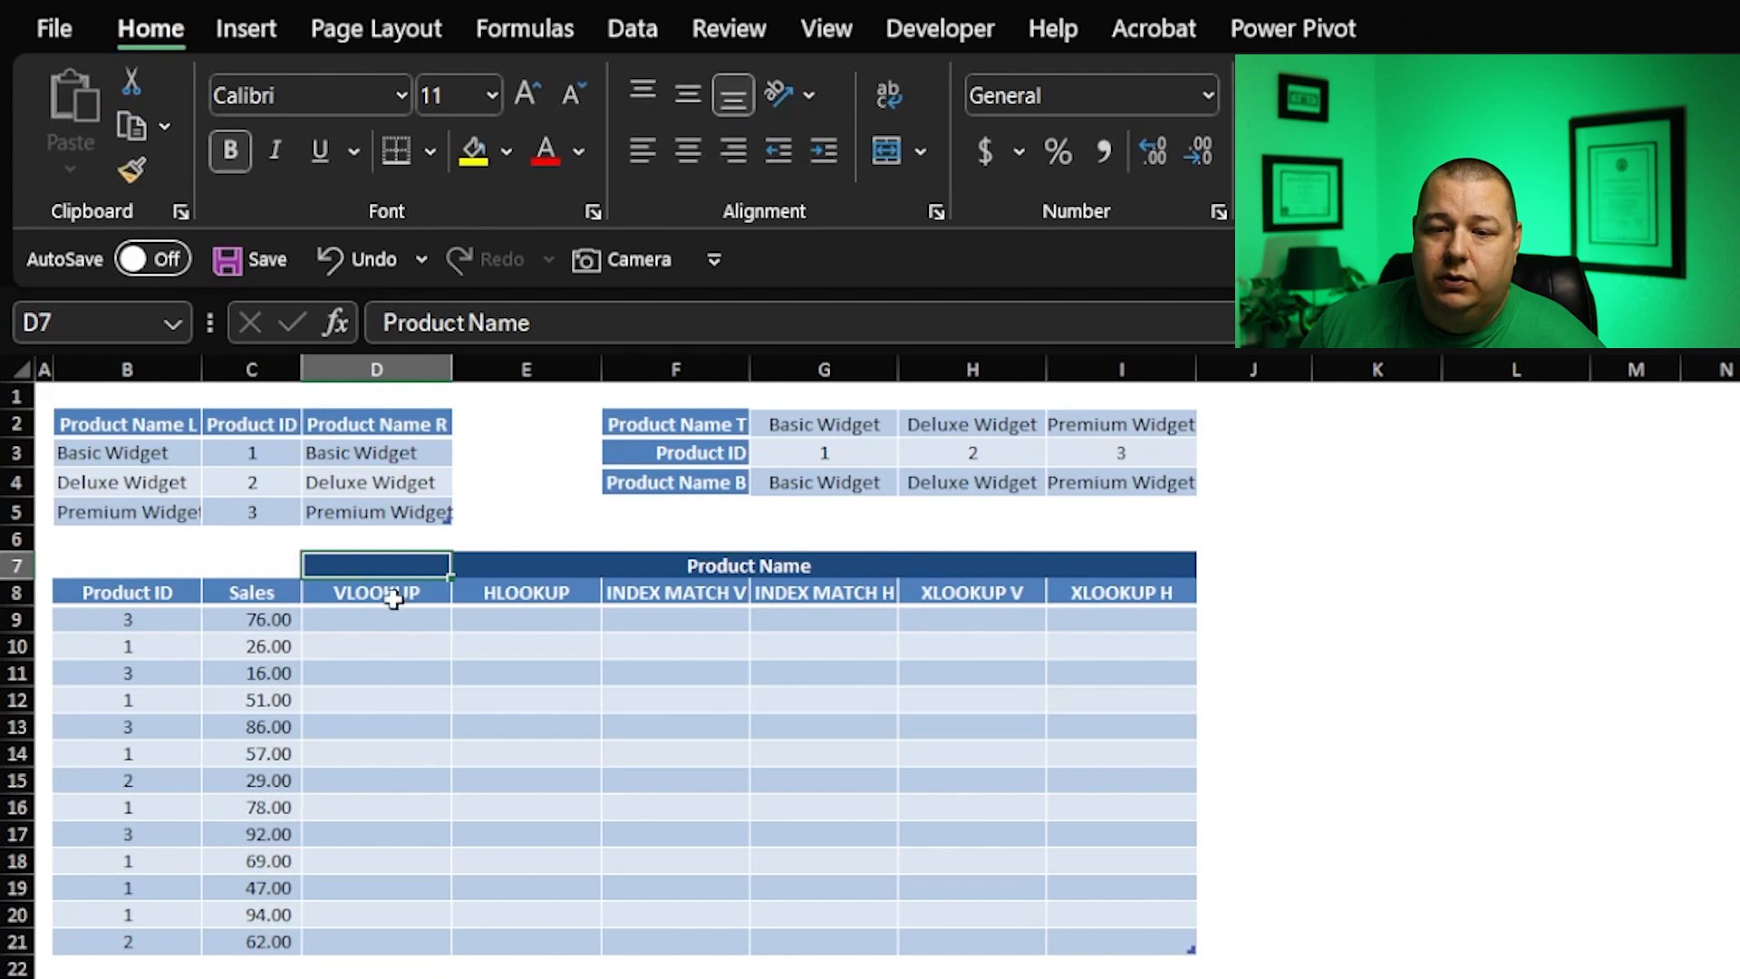
left_click(376, 593)
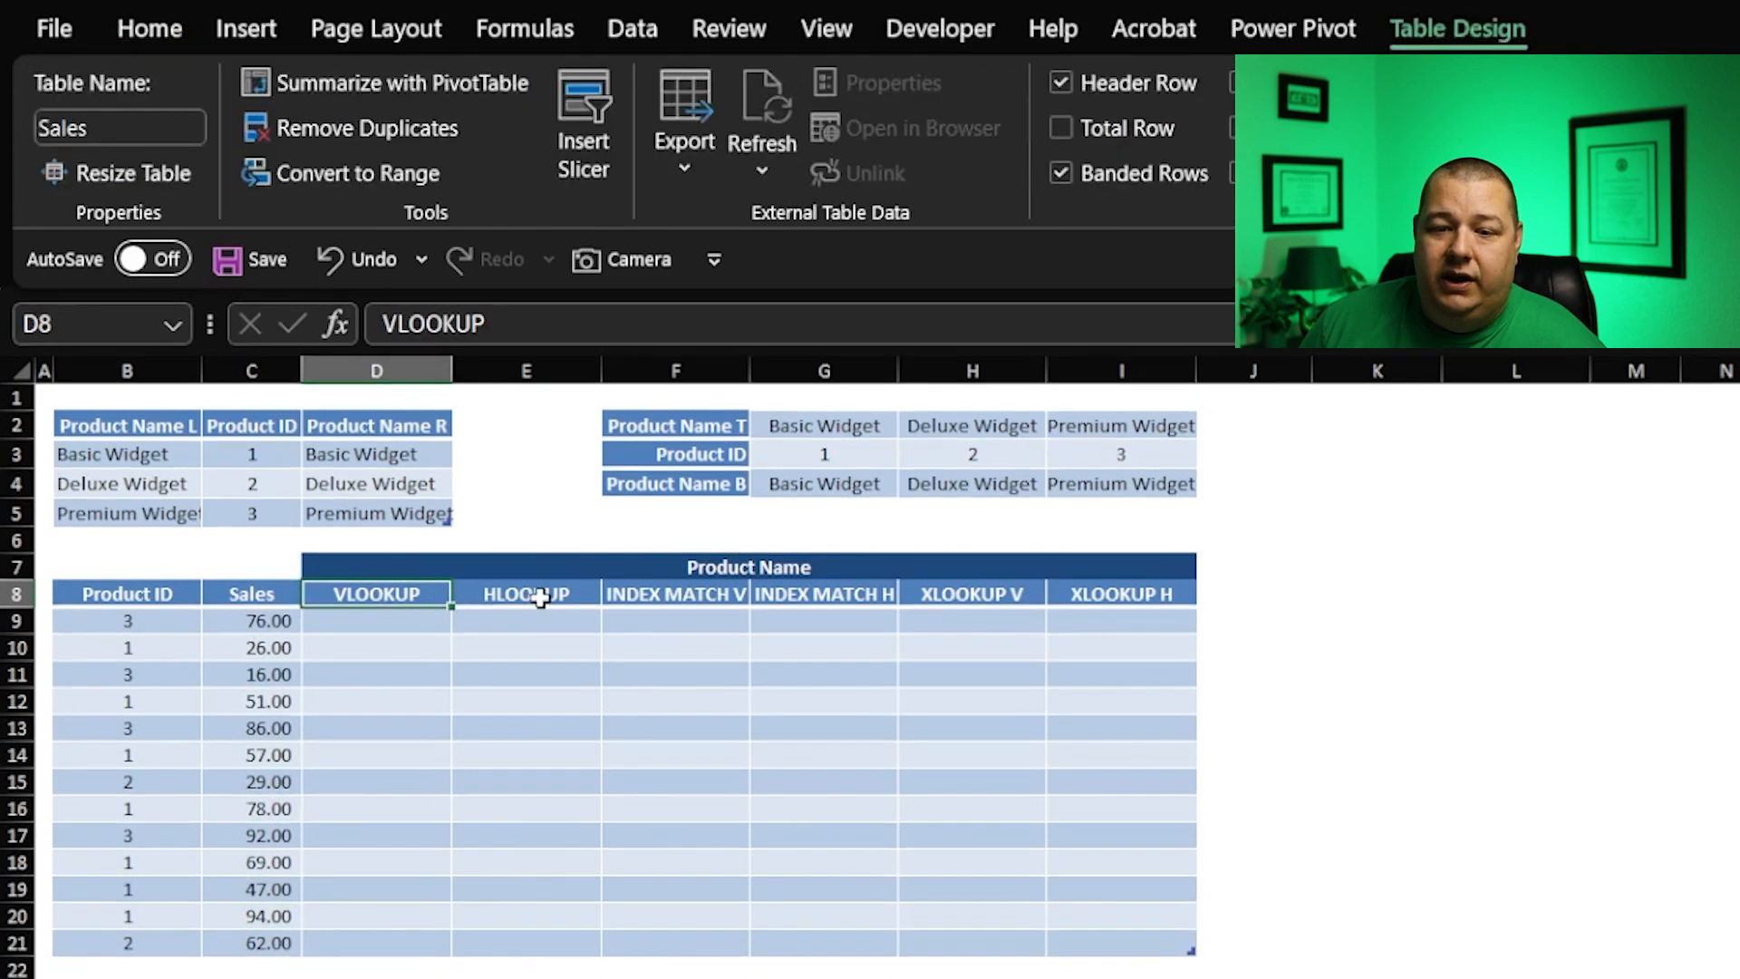
left_click(526, 593)
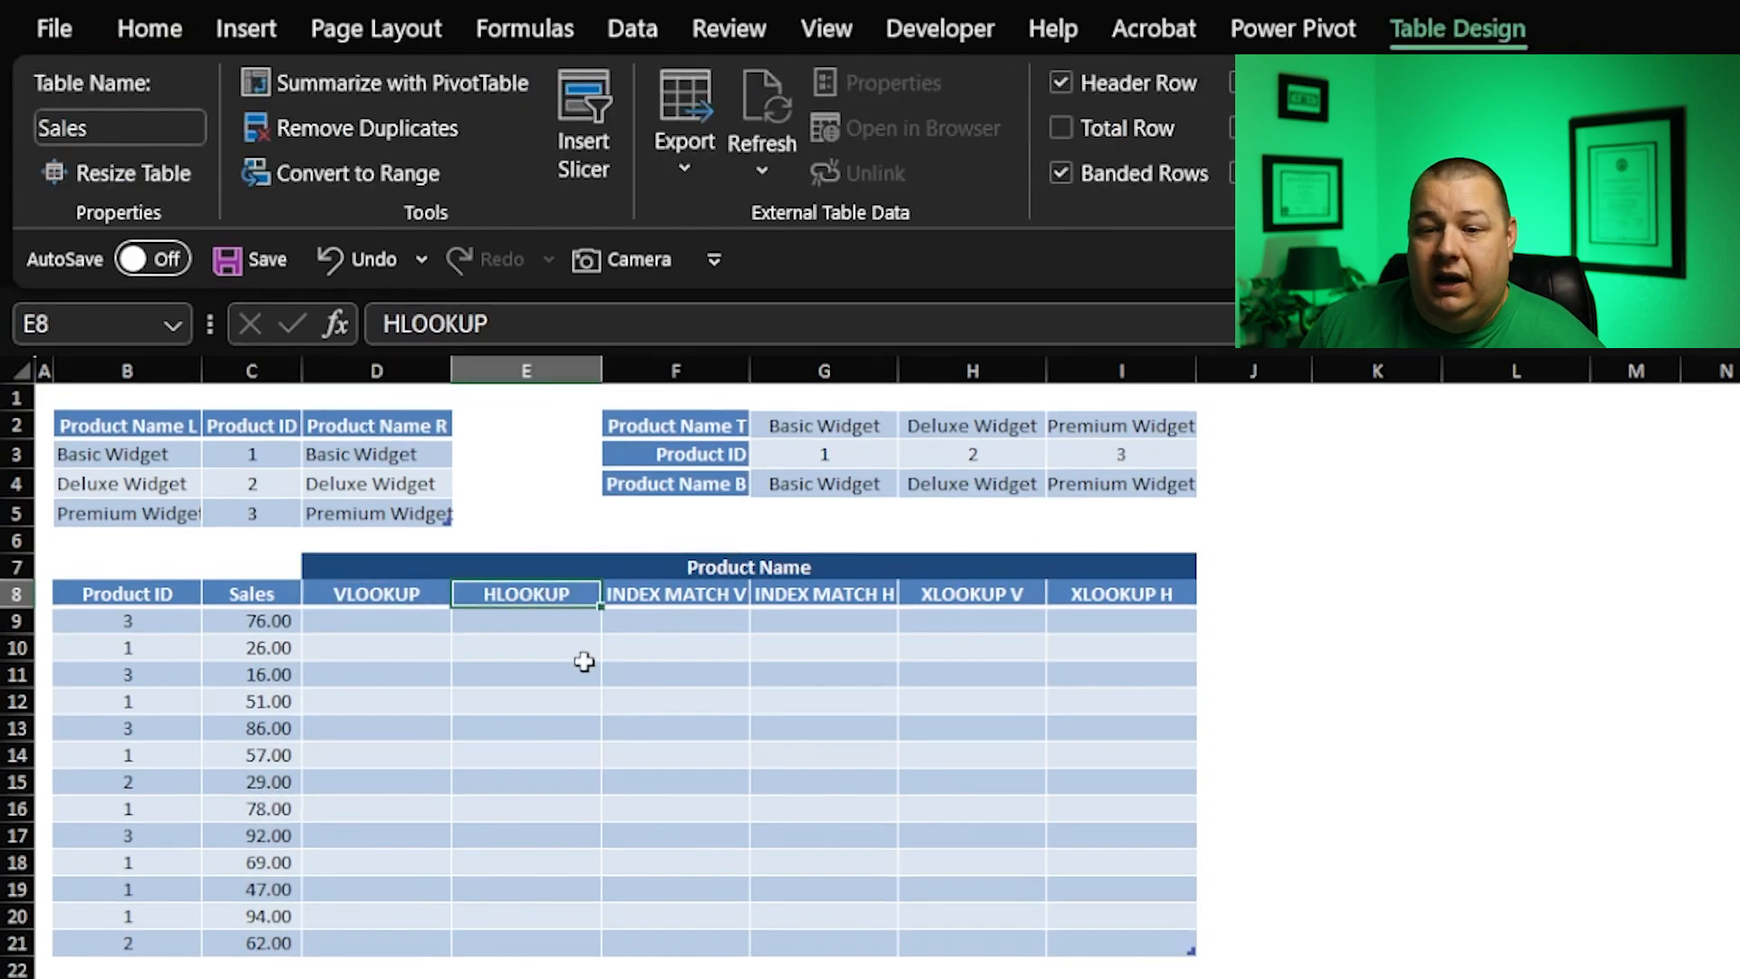
left_click(676, 594)
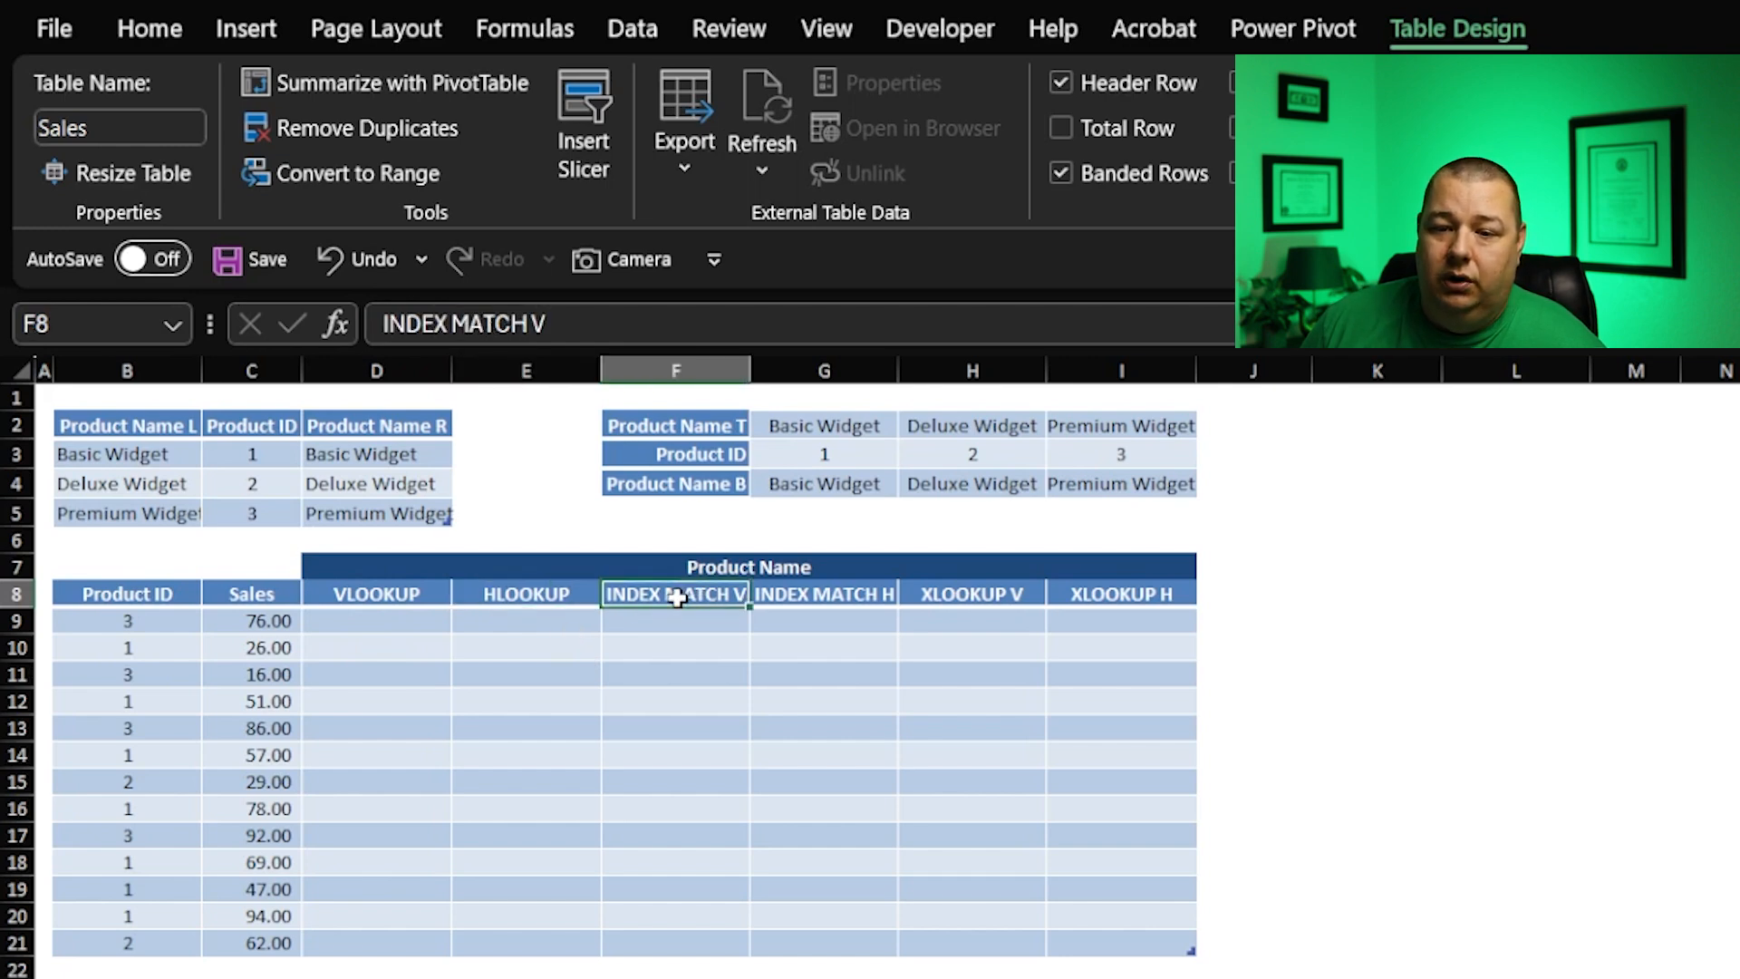
left_click(823, 607)
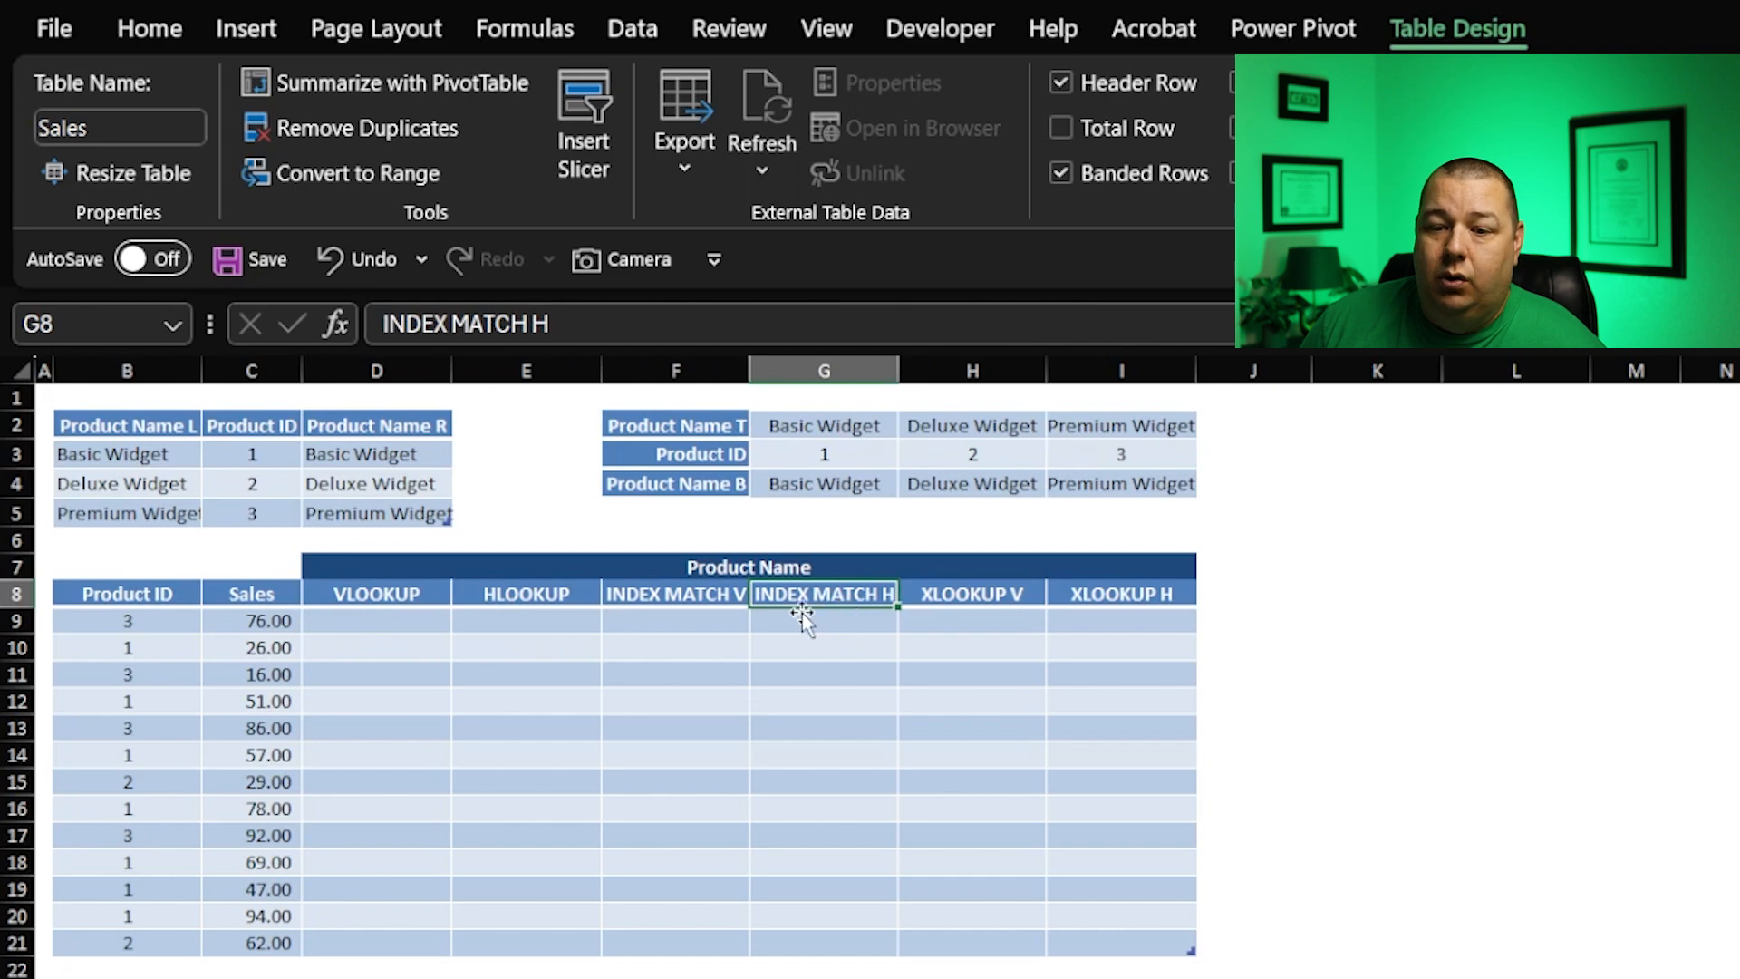
mouse_move(989, 598)
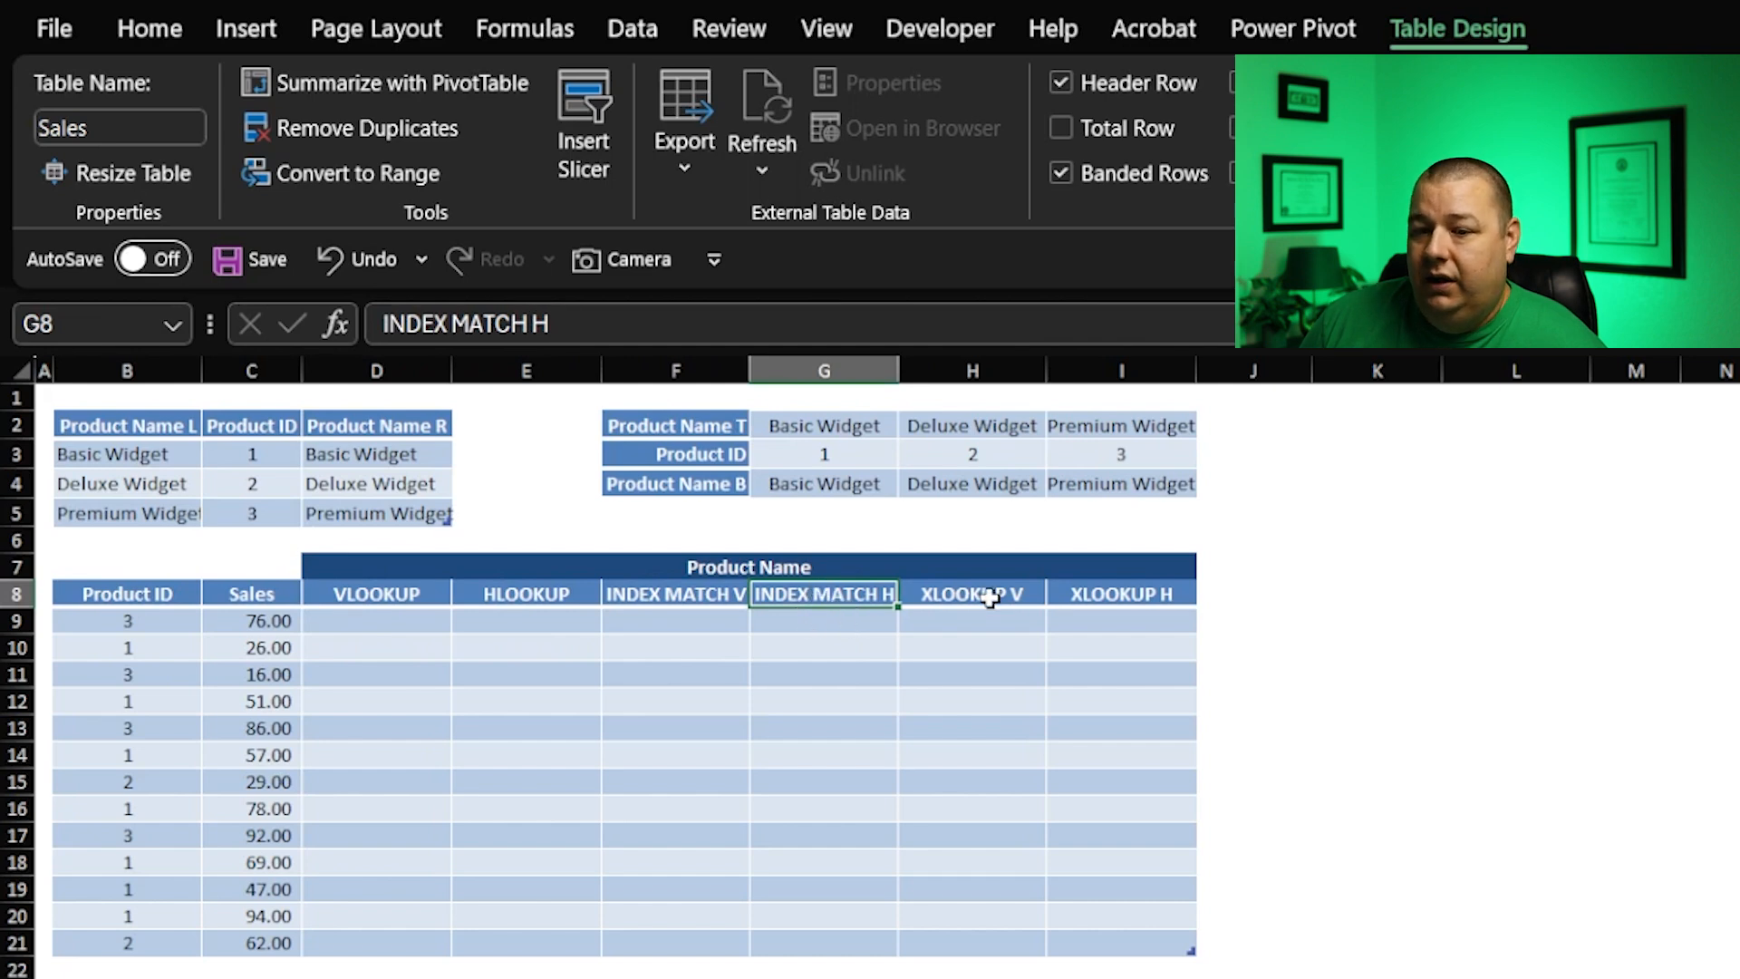
left_click(1121, 593)
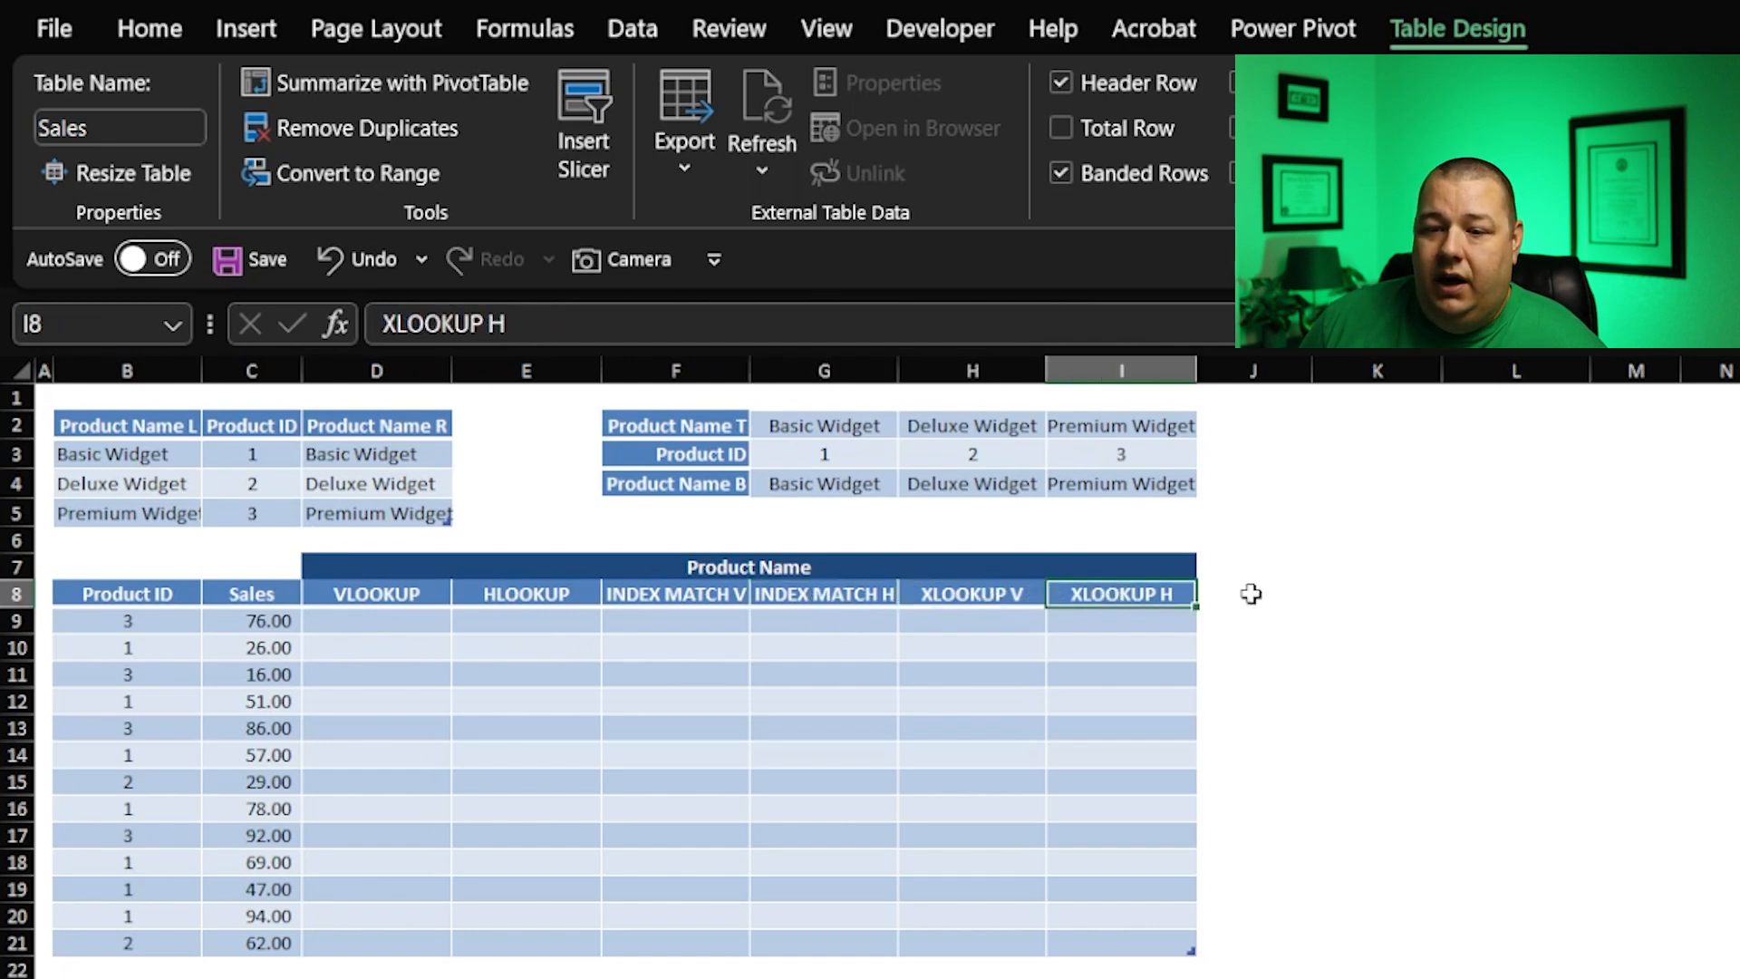
mouse_move(668, 424)
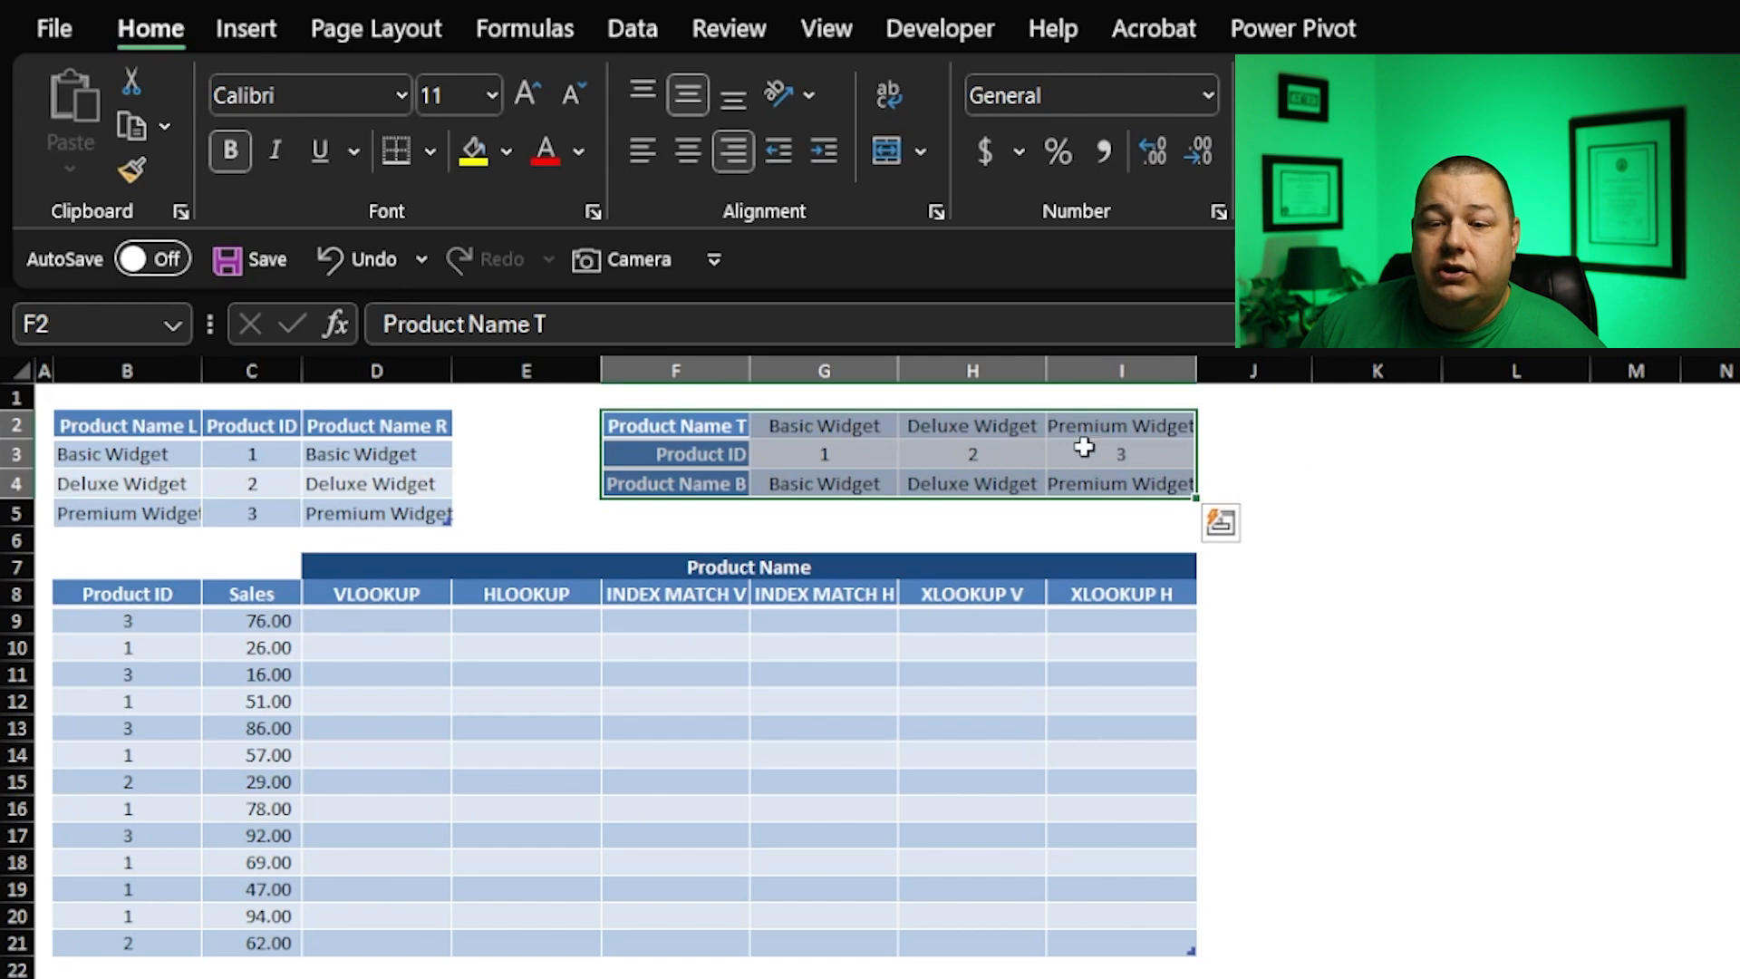
mouse_move(1286, 482)
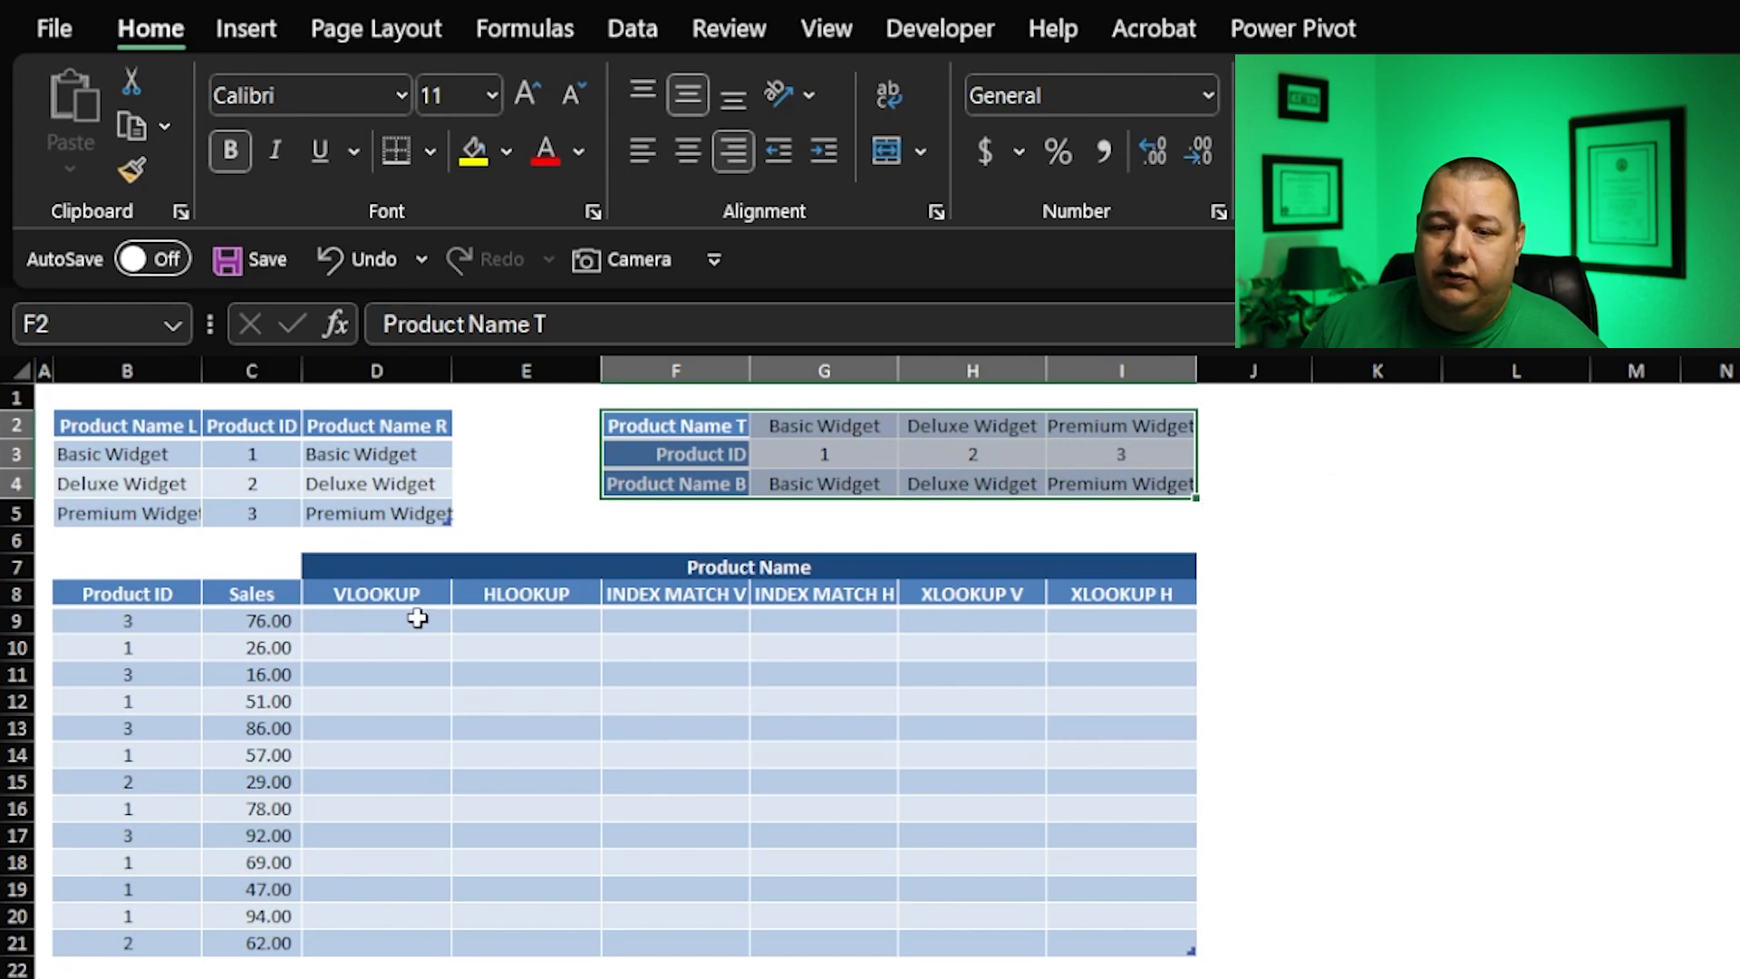
Step: Enter =VLOOKUP([@[Product ID]],Products[[Product ID]:[Product Name R]],2,0) in D9 to fill the column
left_click(376, 620)
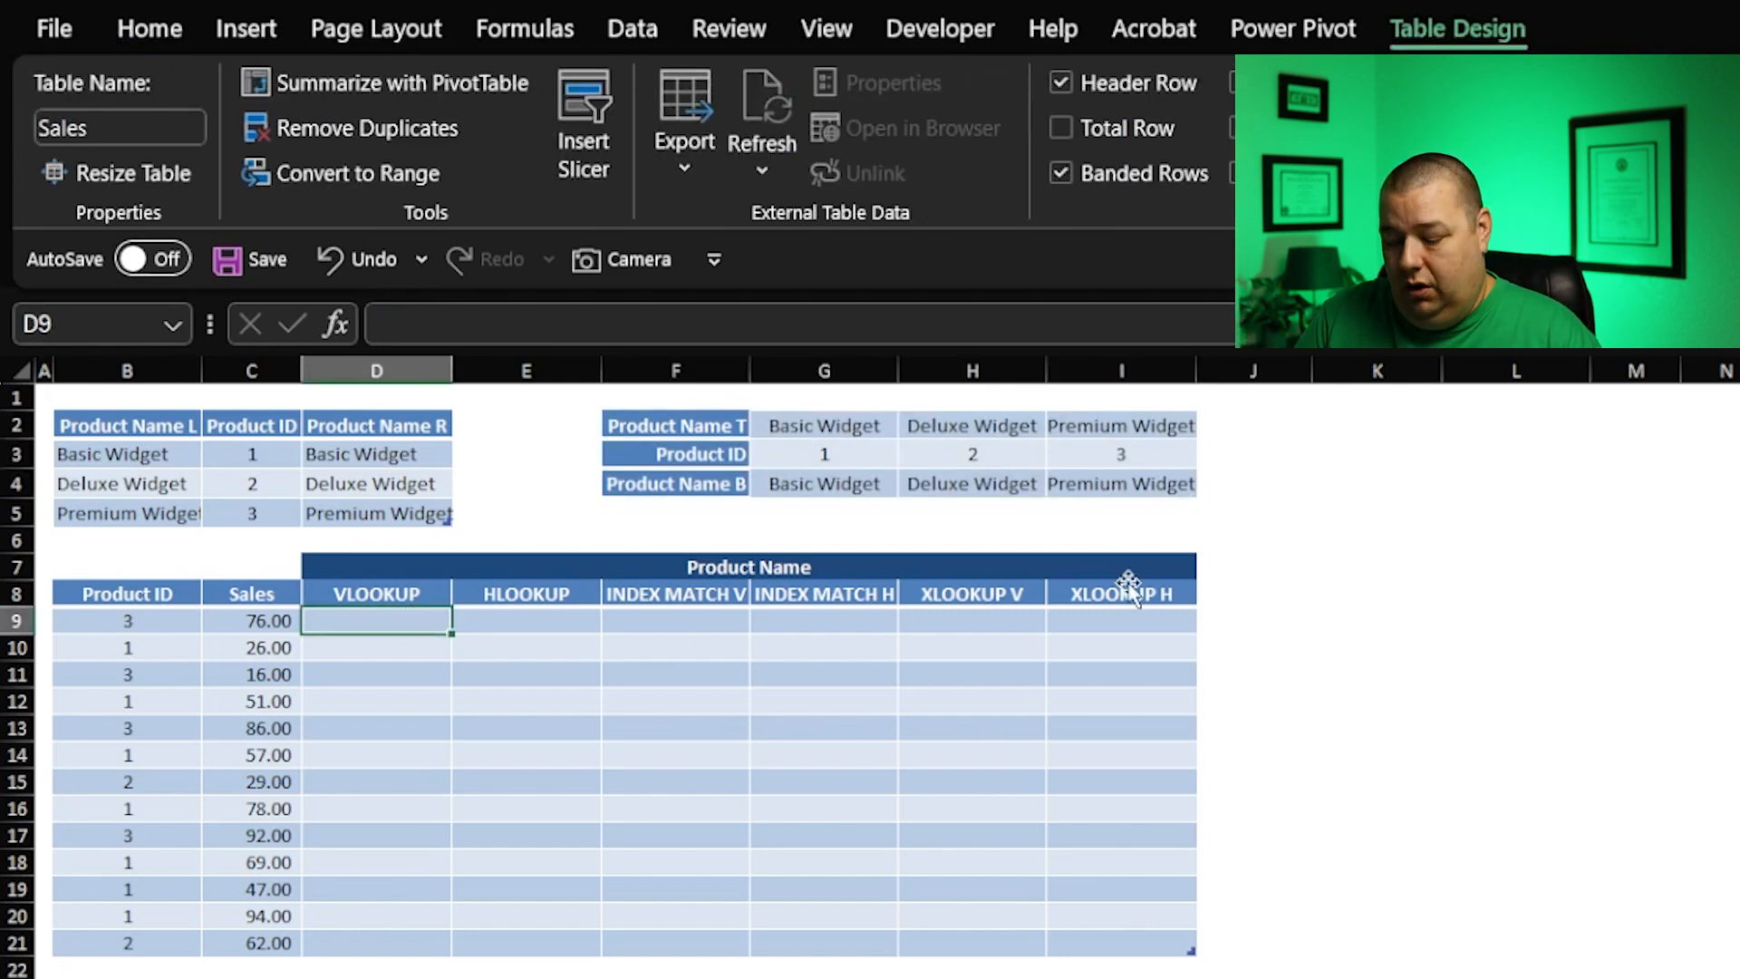
type("=VLOOKUP(")
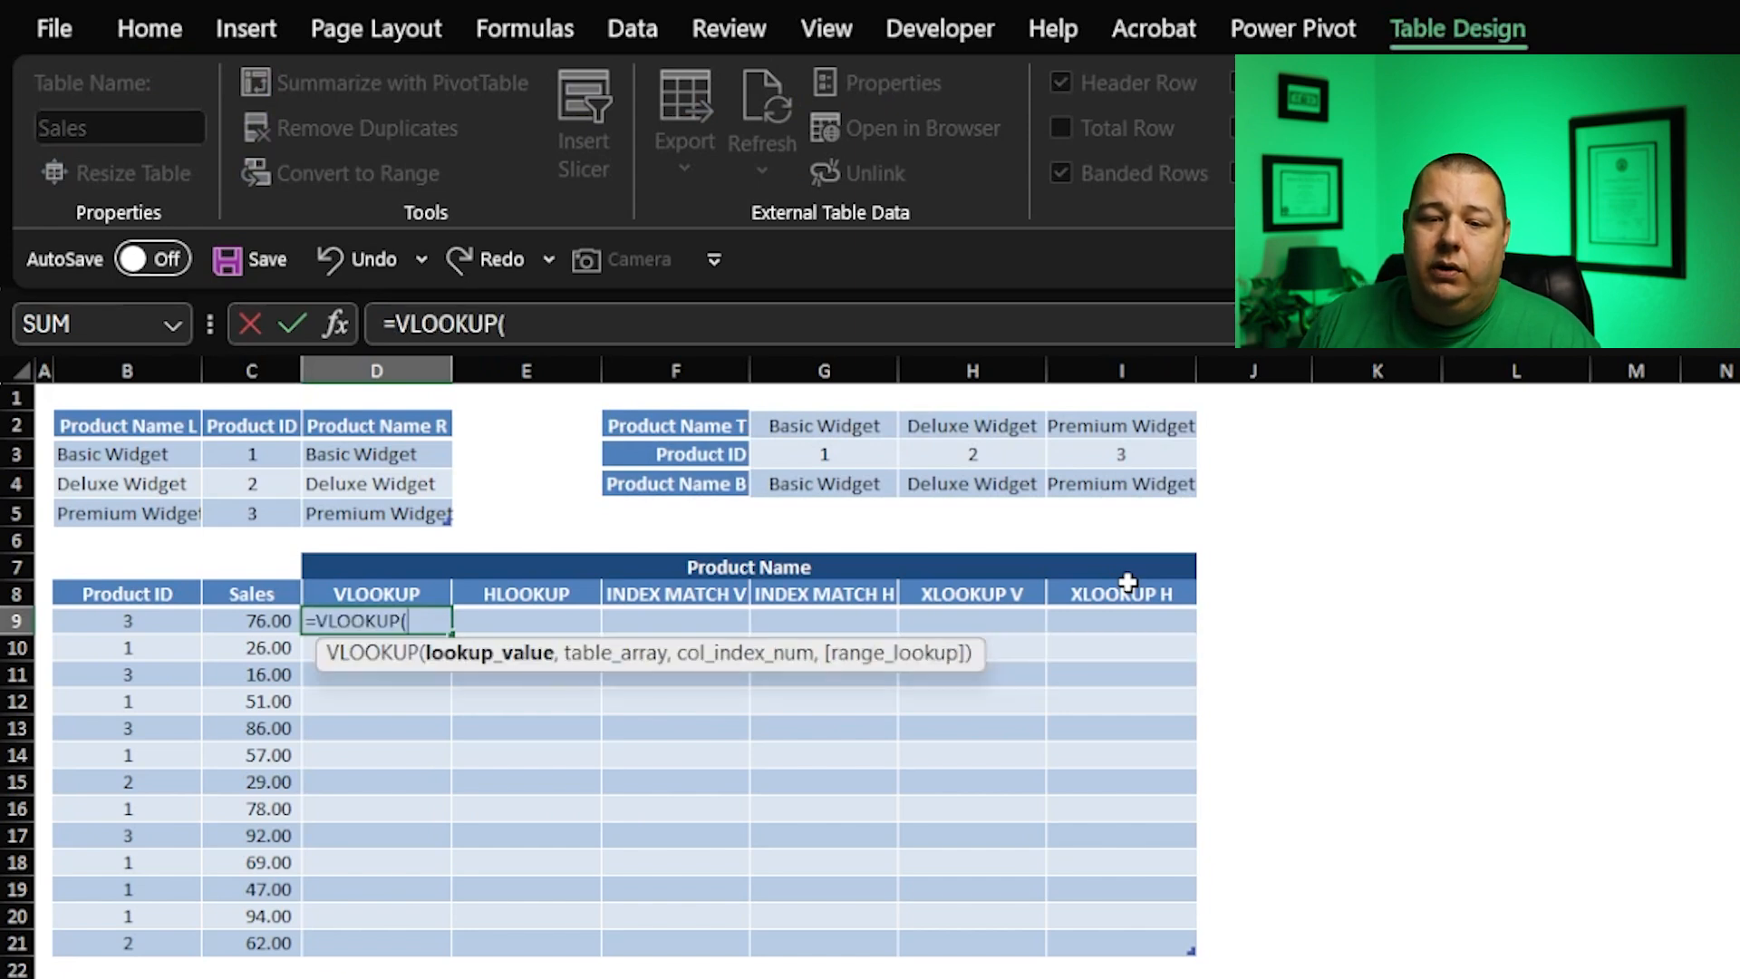
left_click(126, 620)
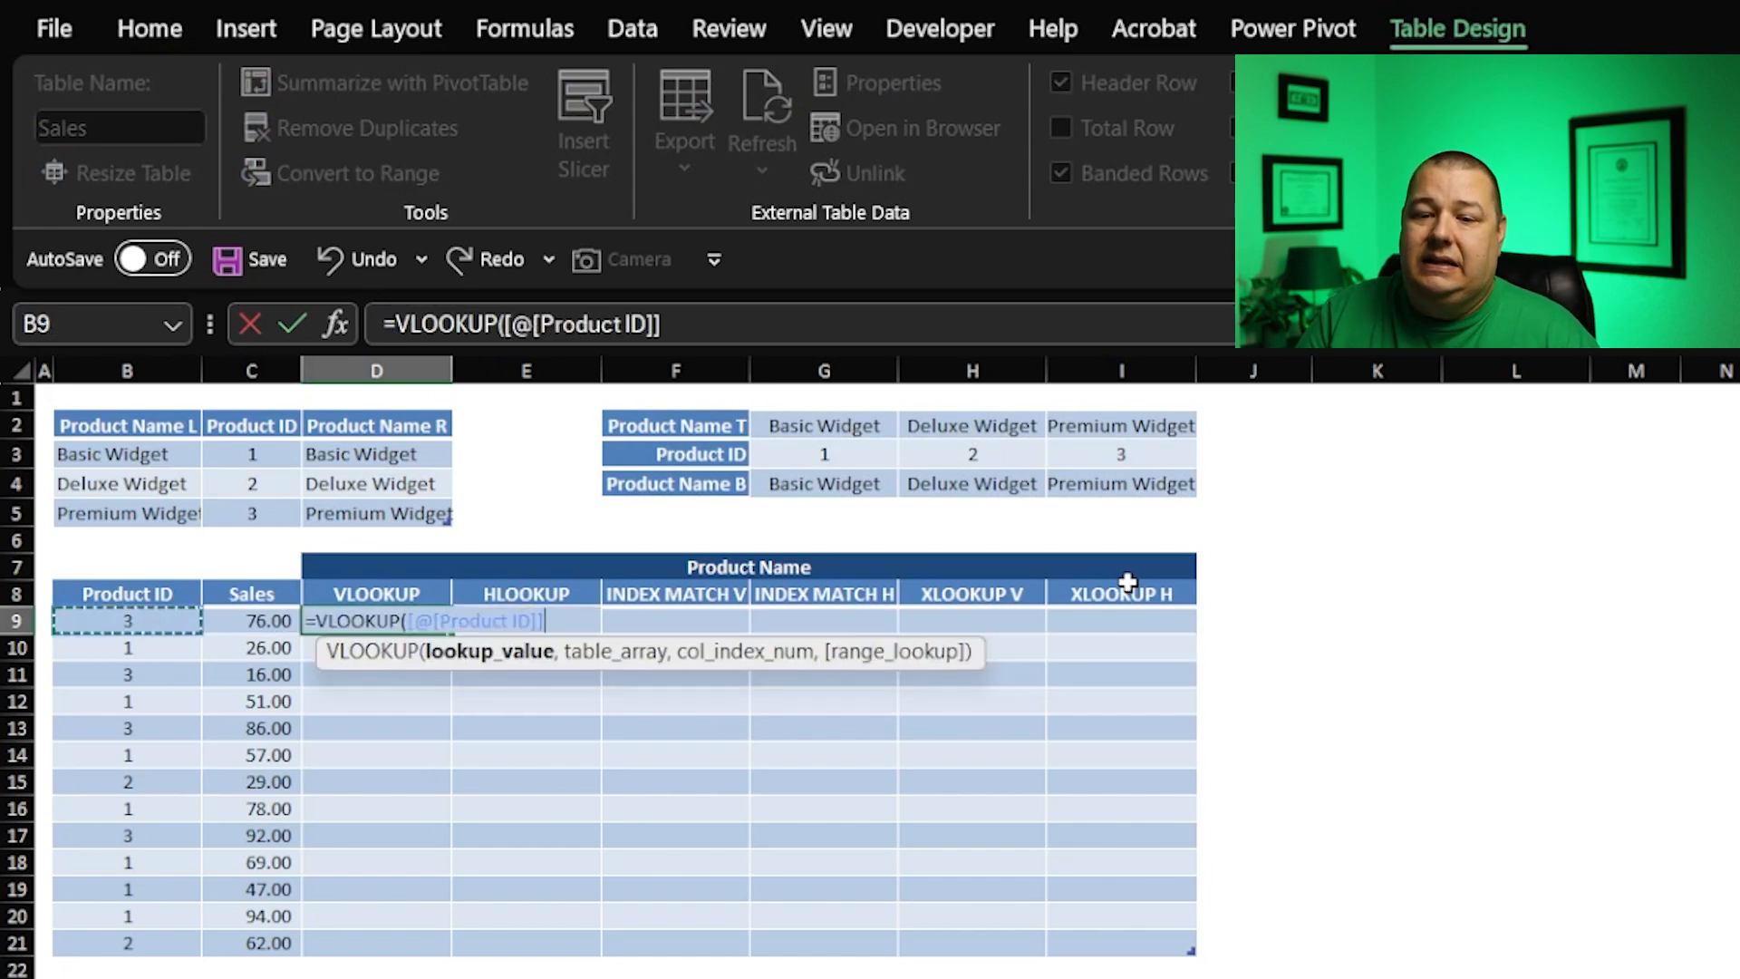
type(",")
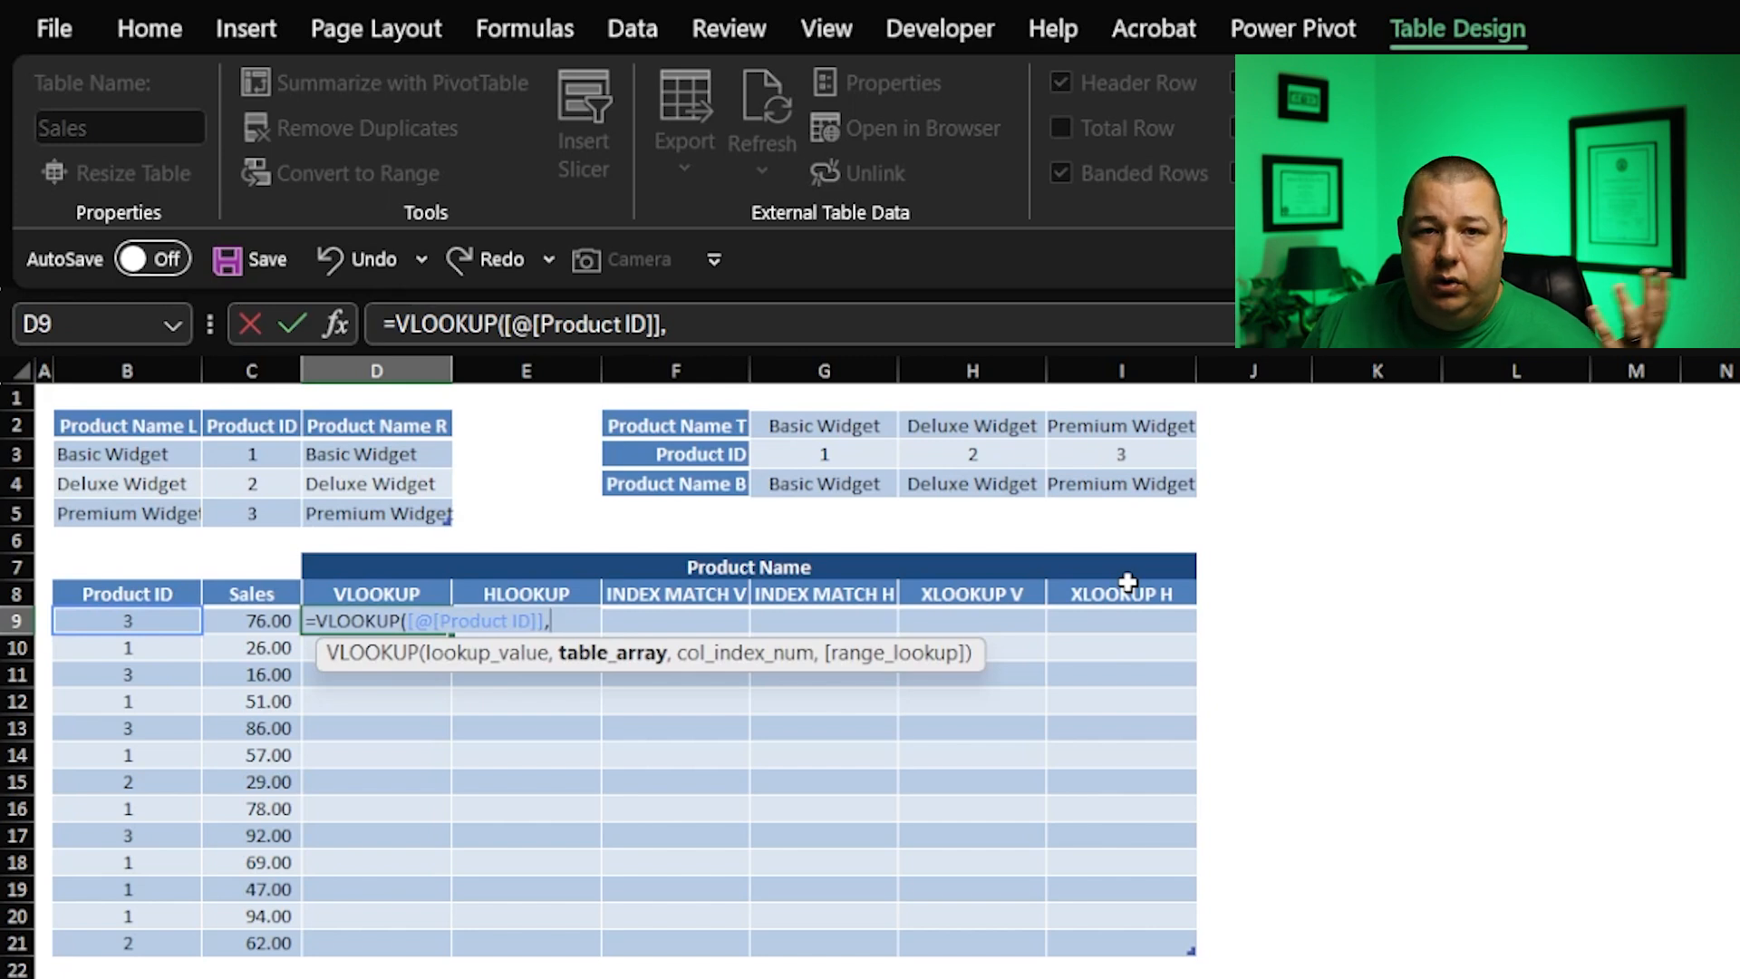
left_click(375, 593)
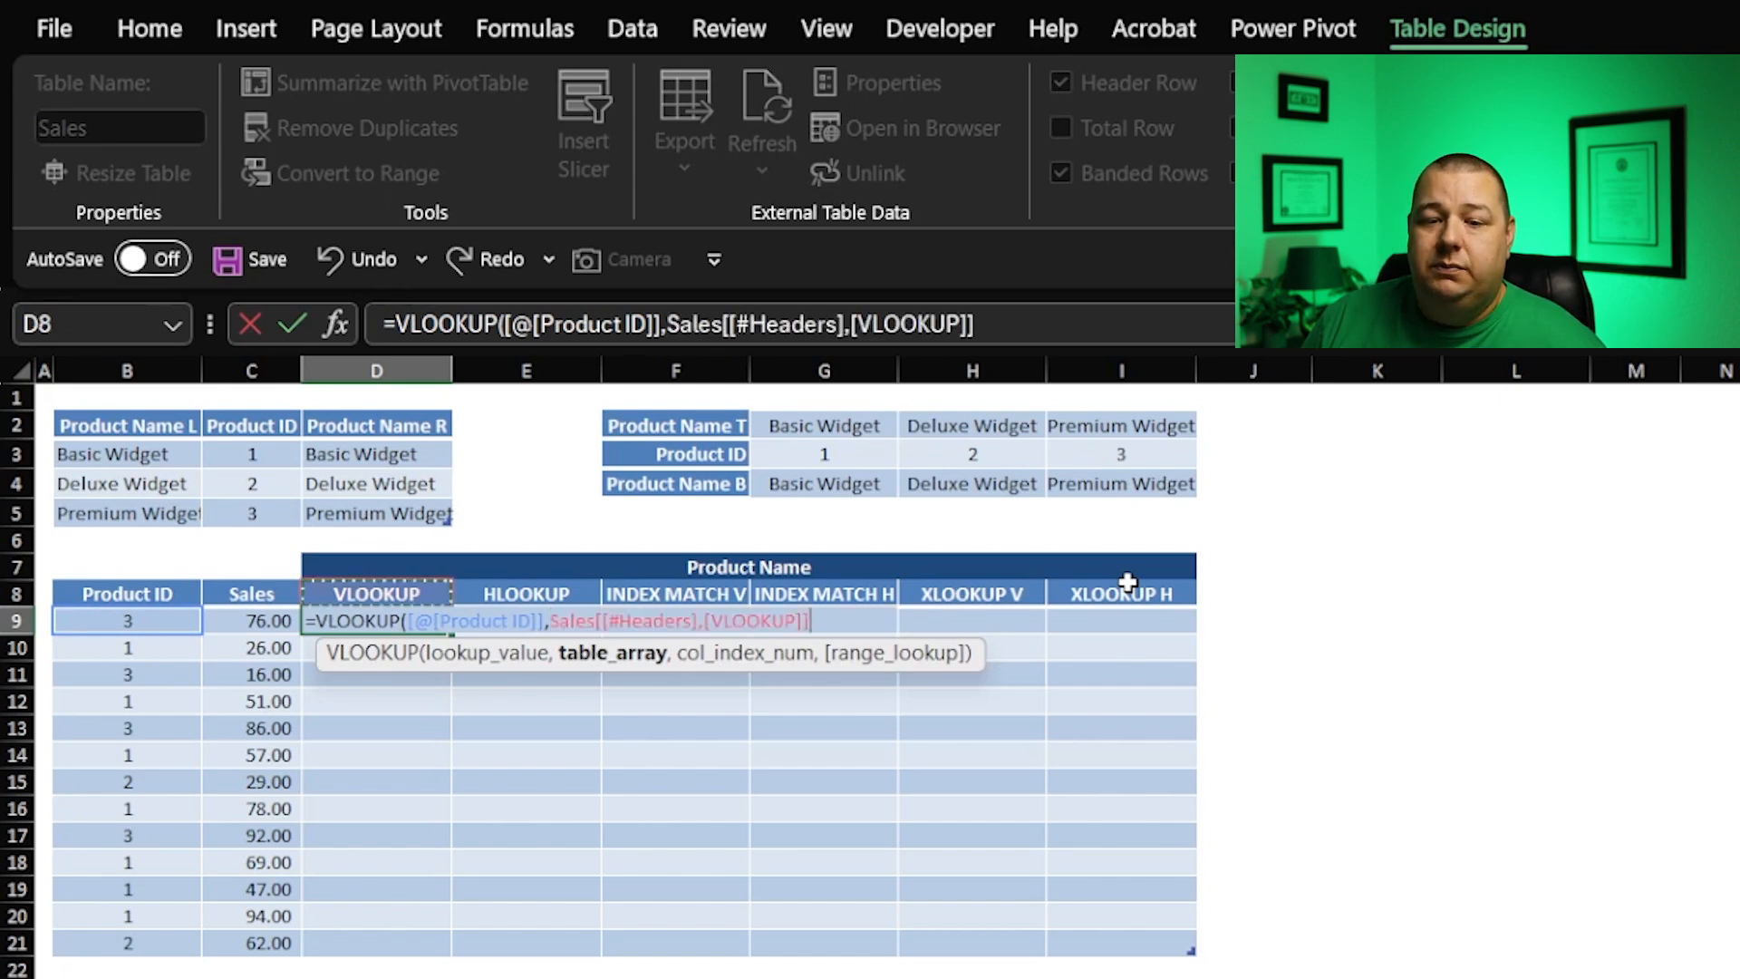
left_click(251, 454)
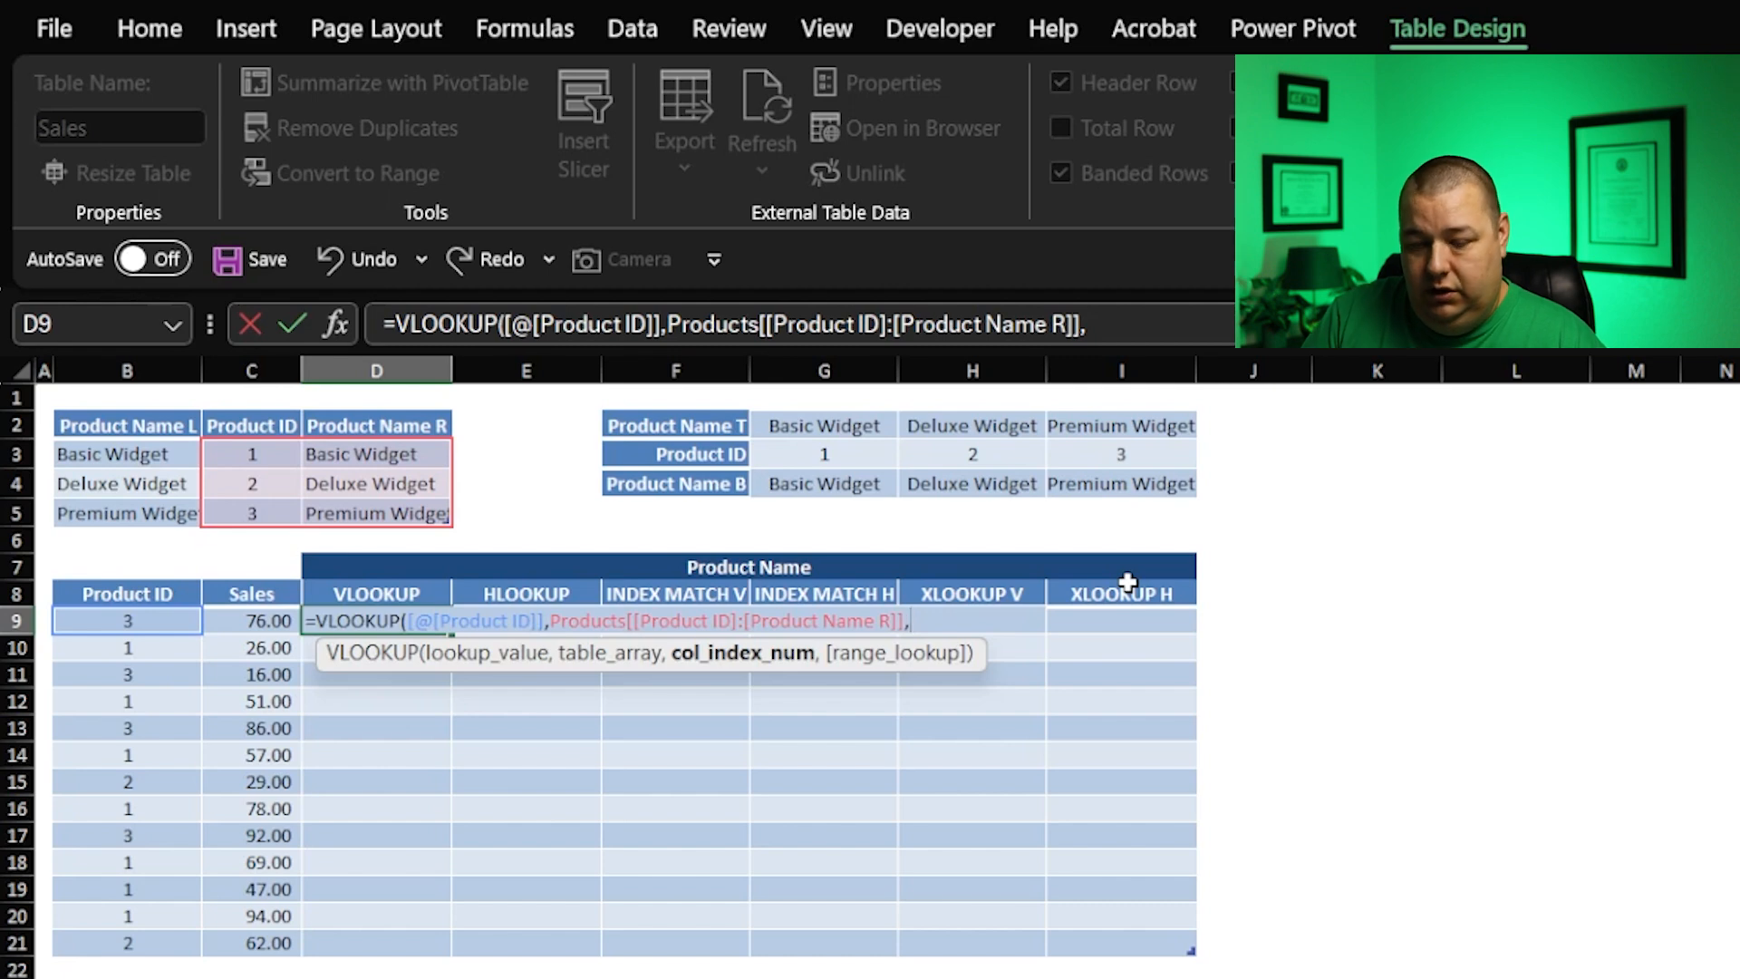
type("2")
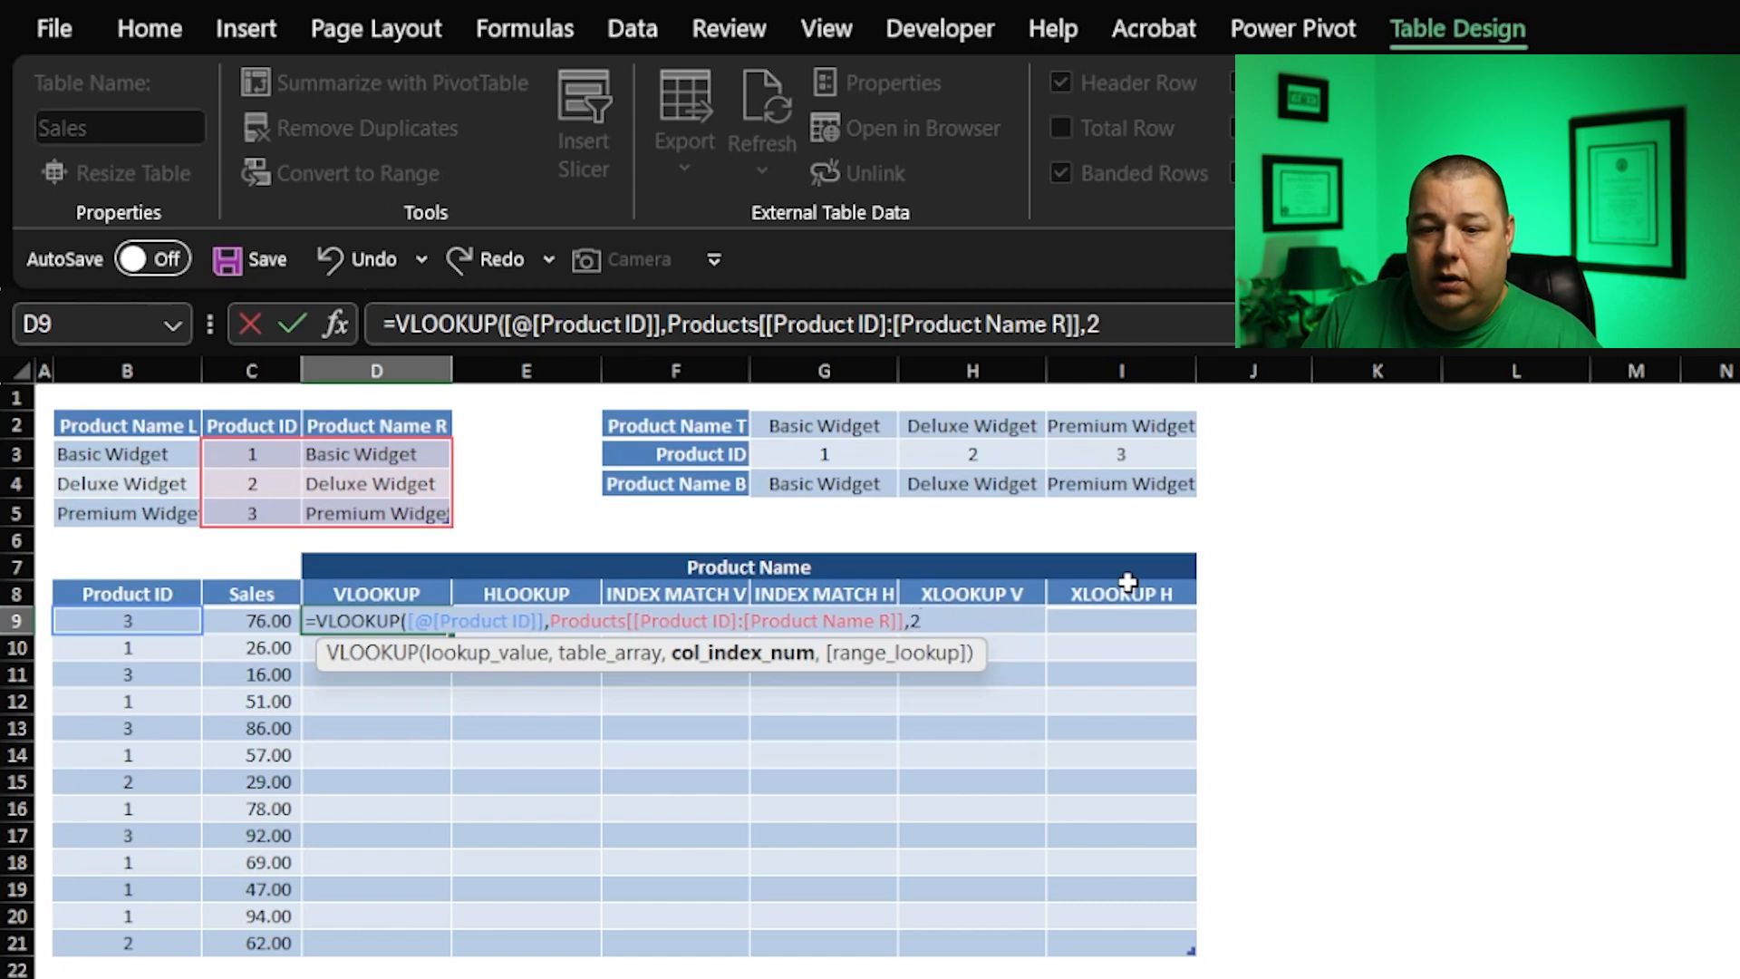
type(",")
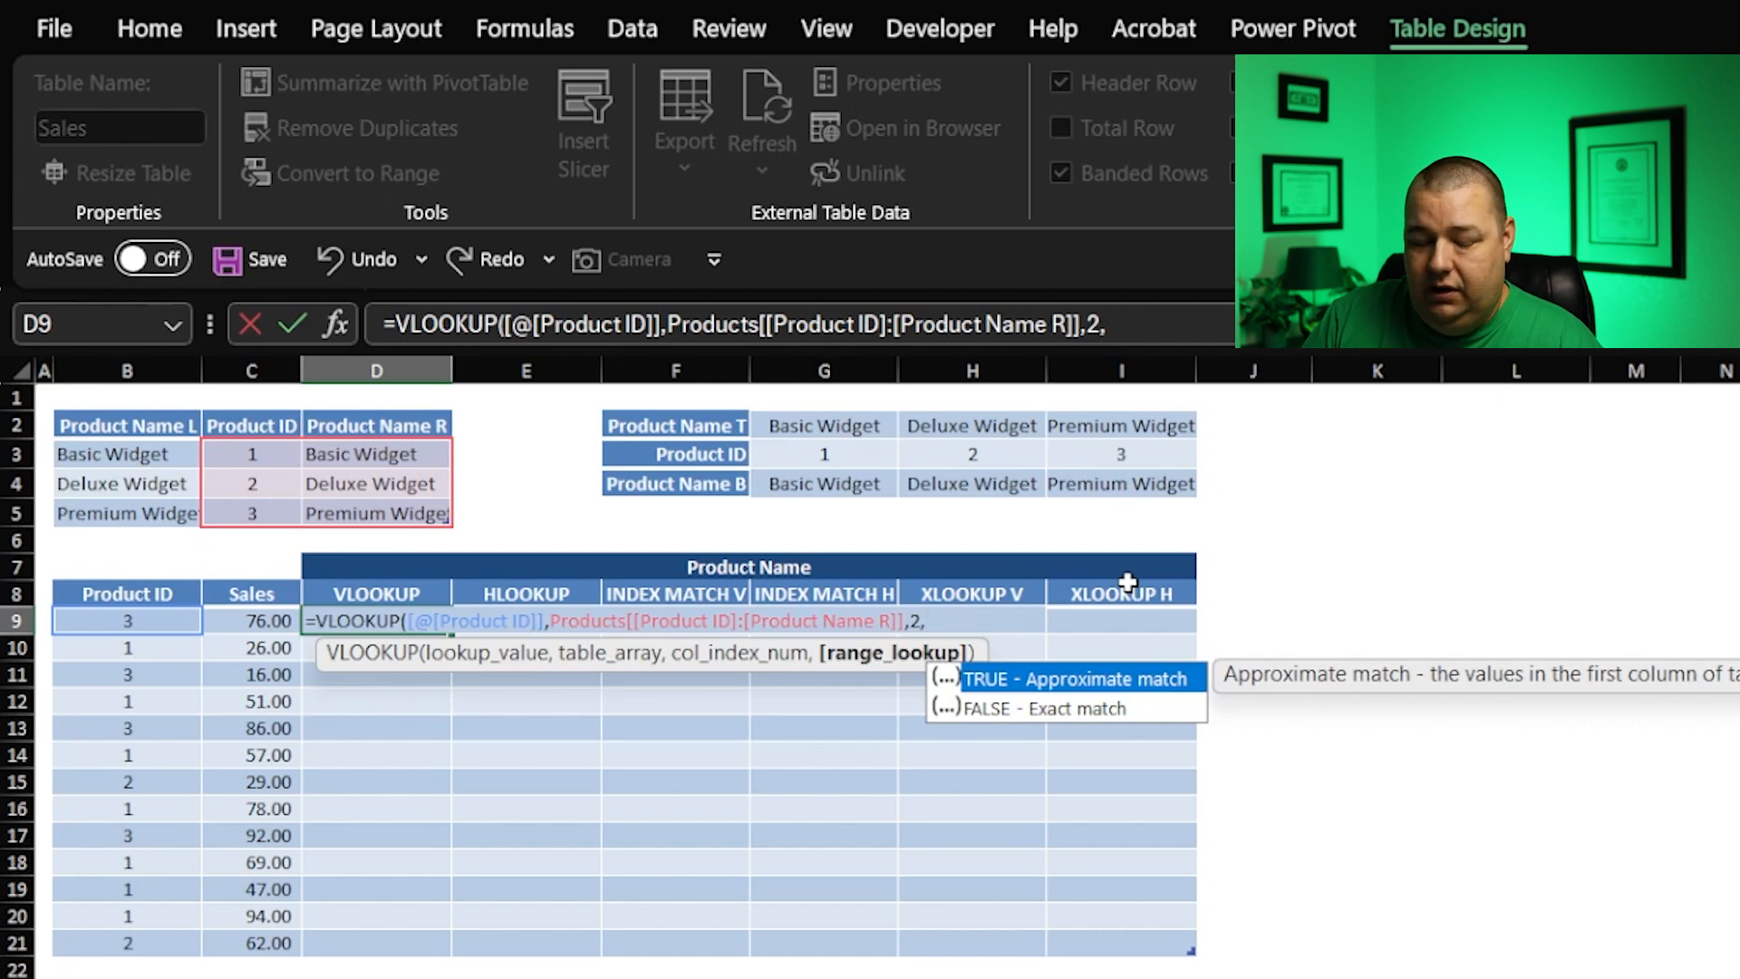
type("0")
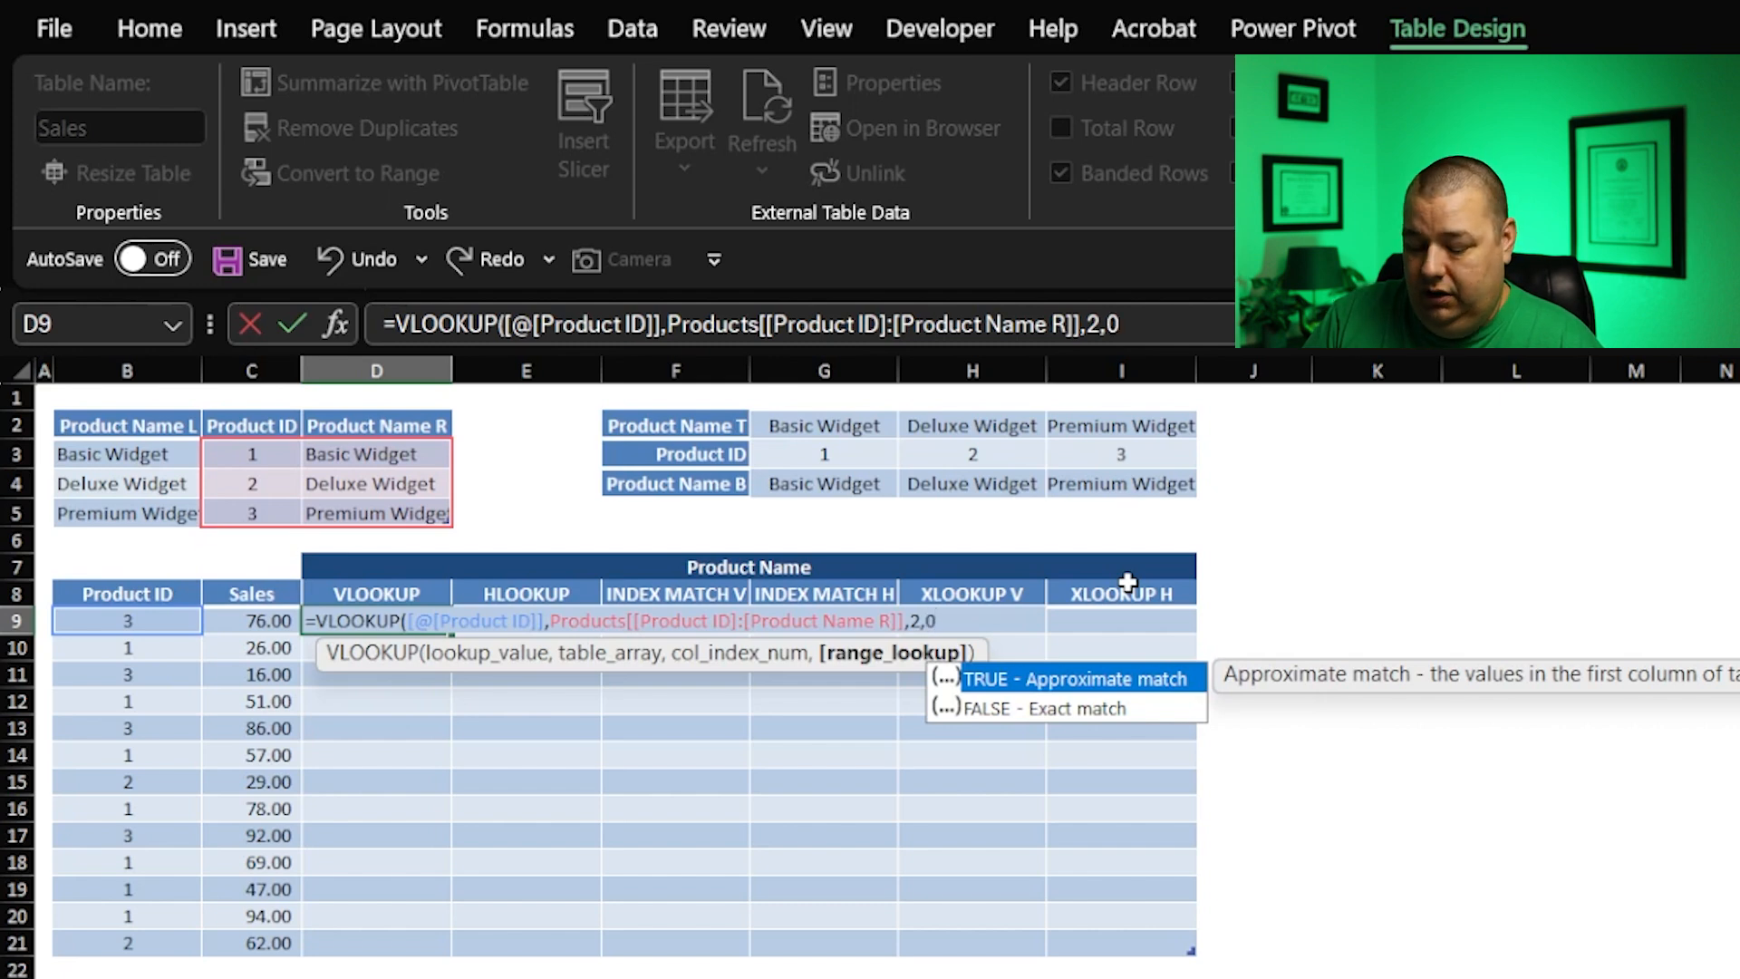
key("Enter")
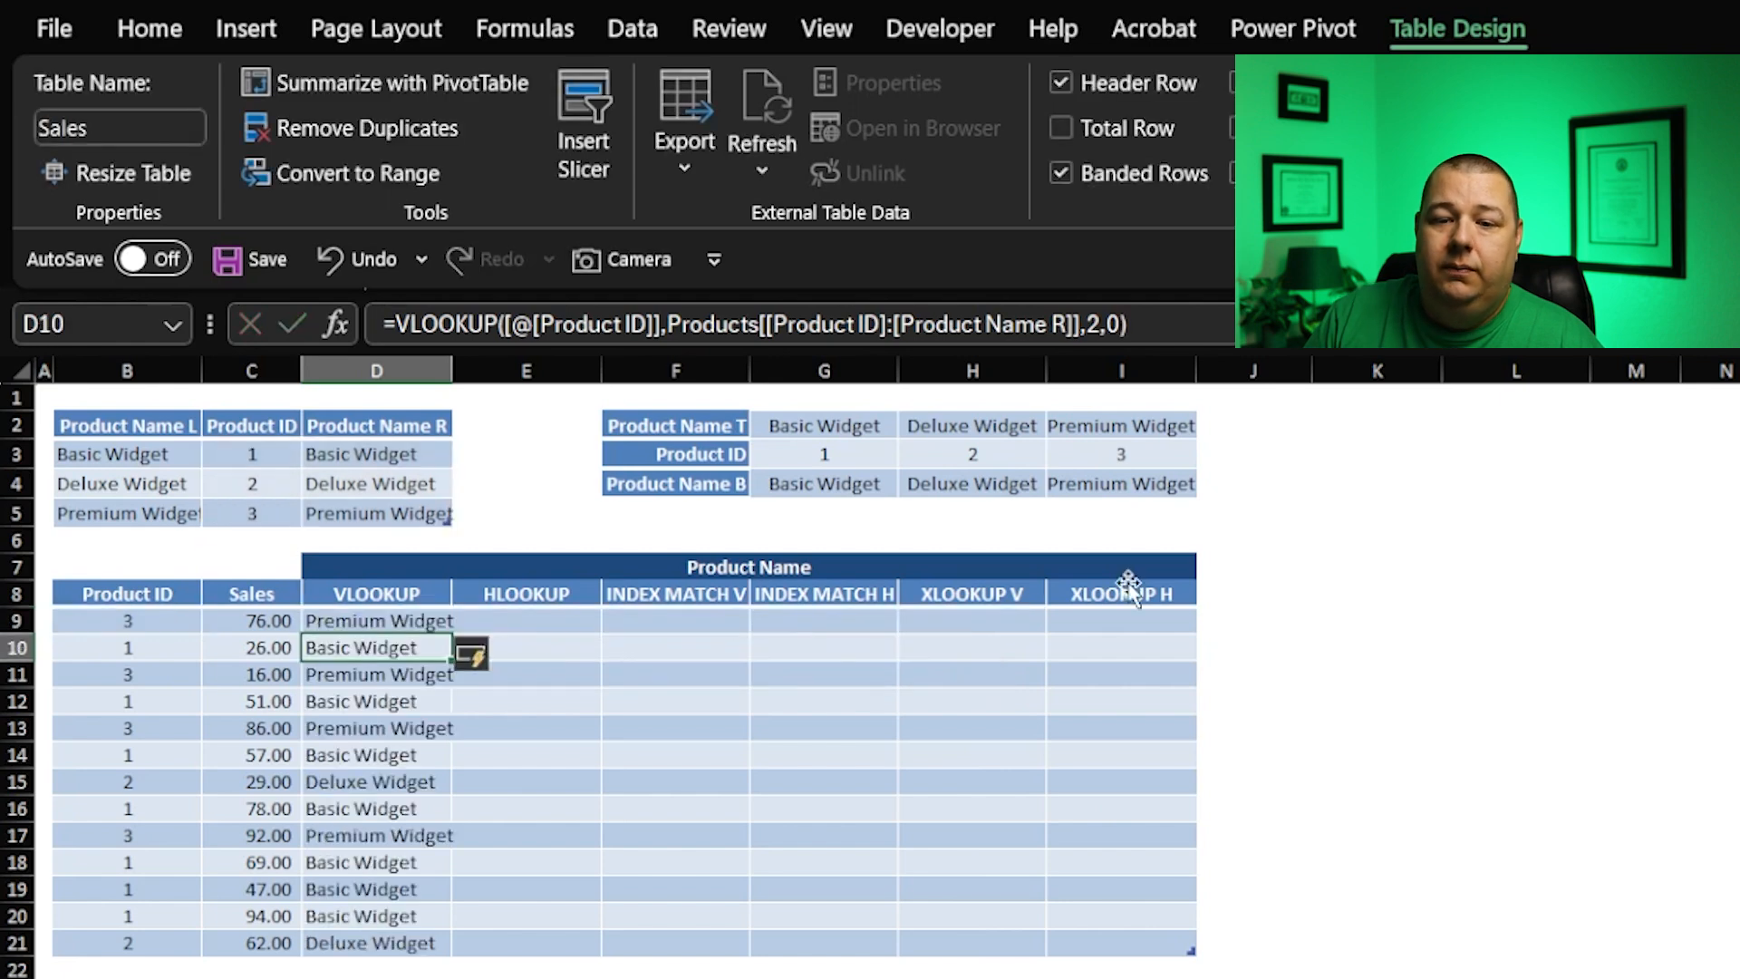
left_click(377, 620)
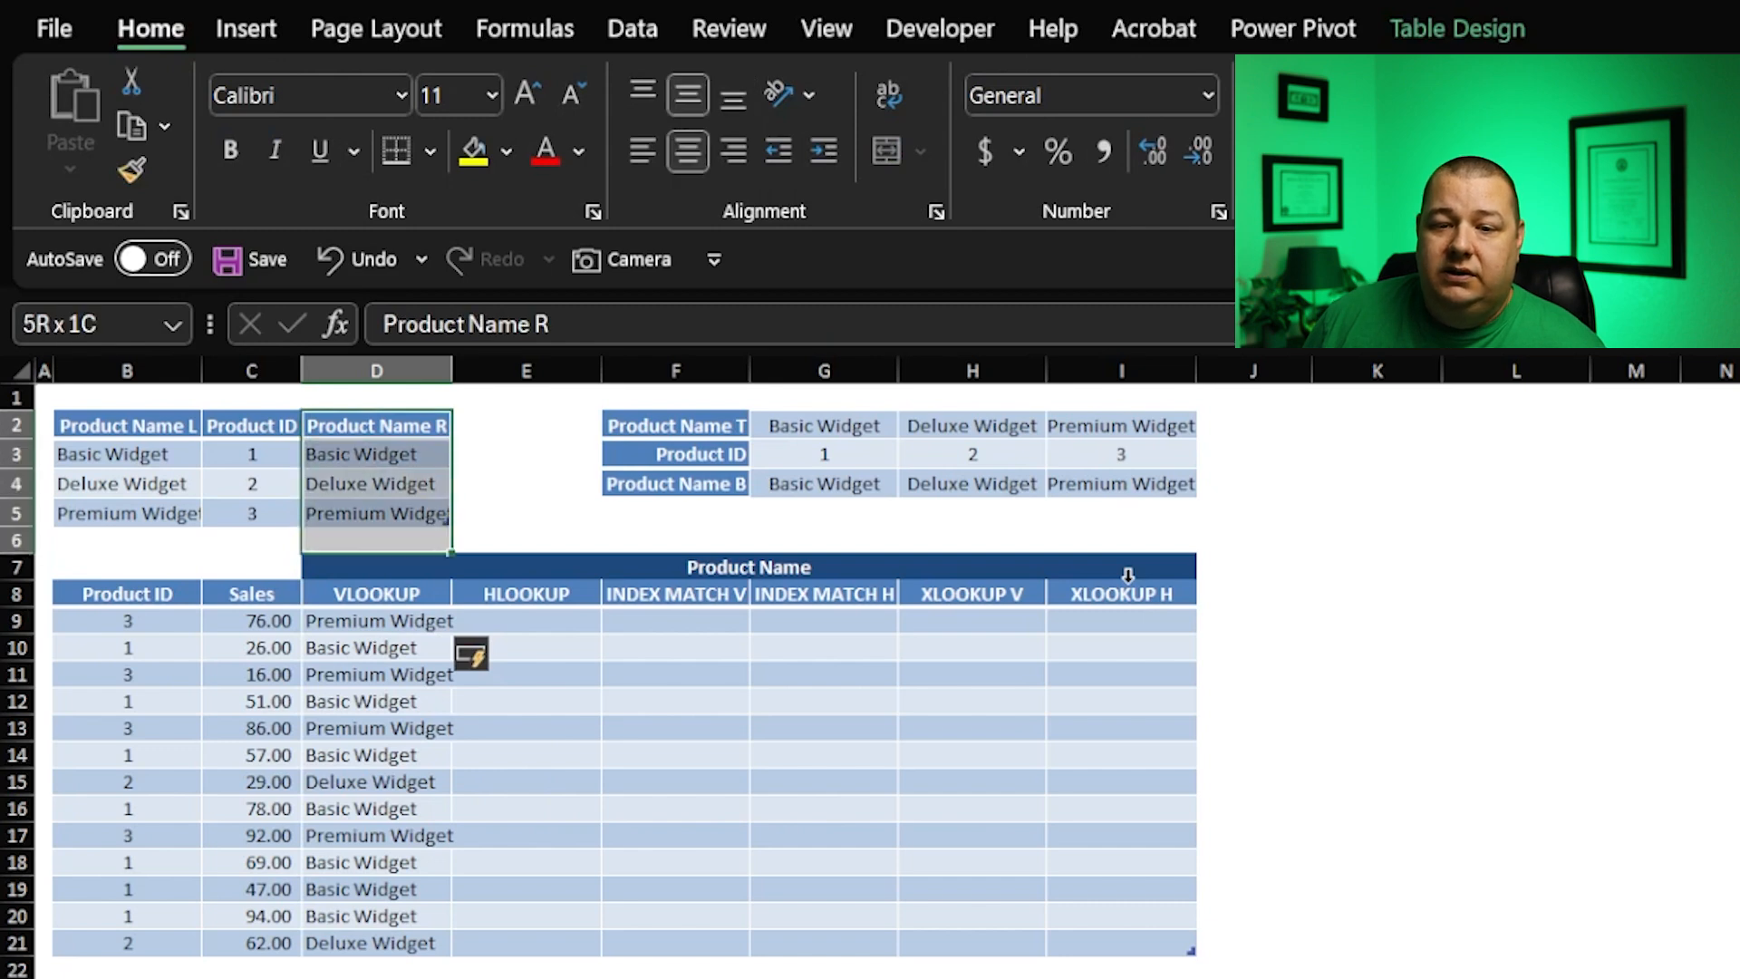
left_click(126, 426)
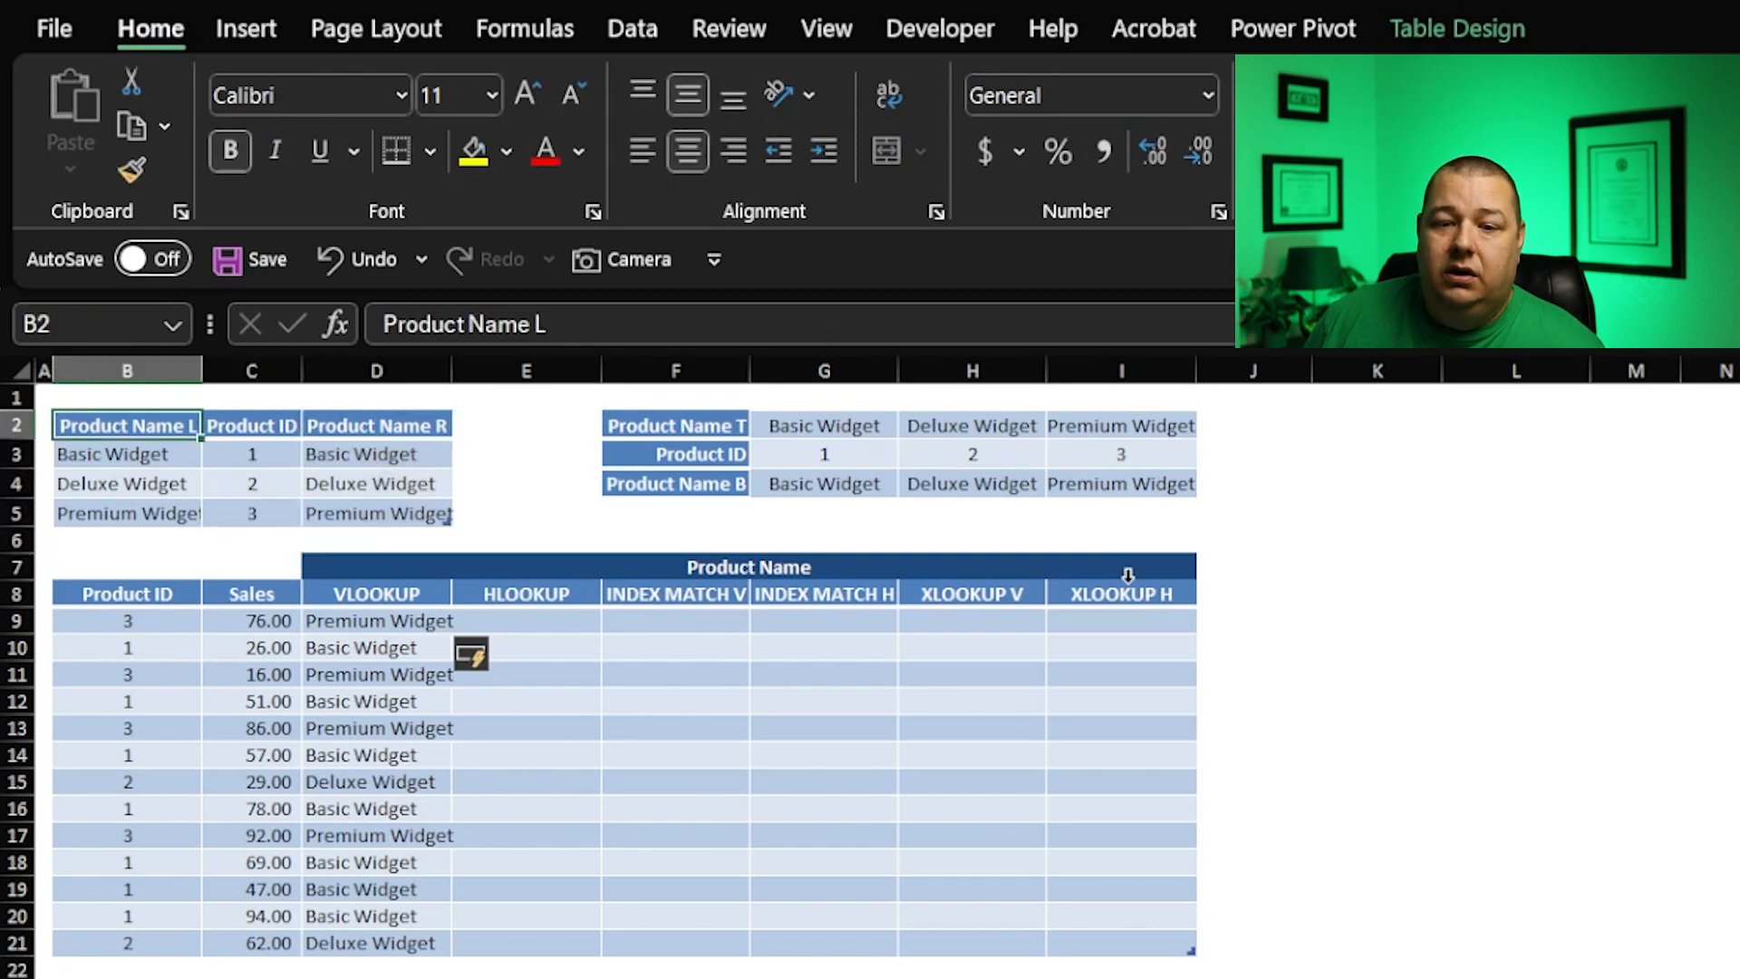
left_click_drag(125, 426, 125, 513)
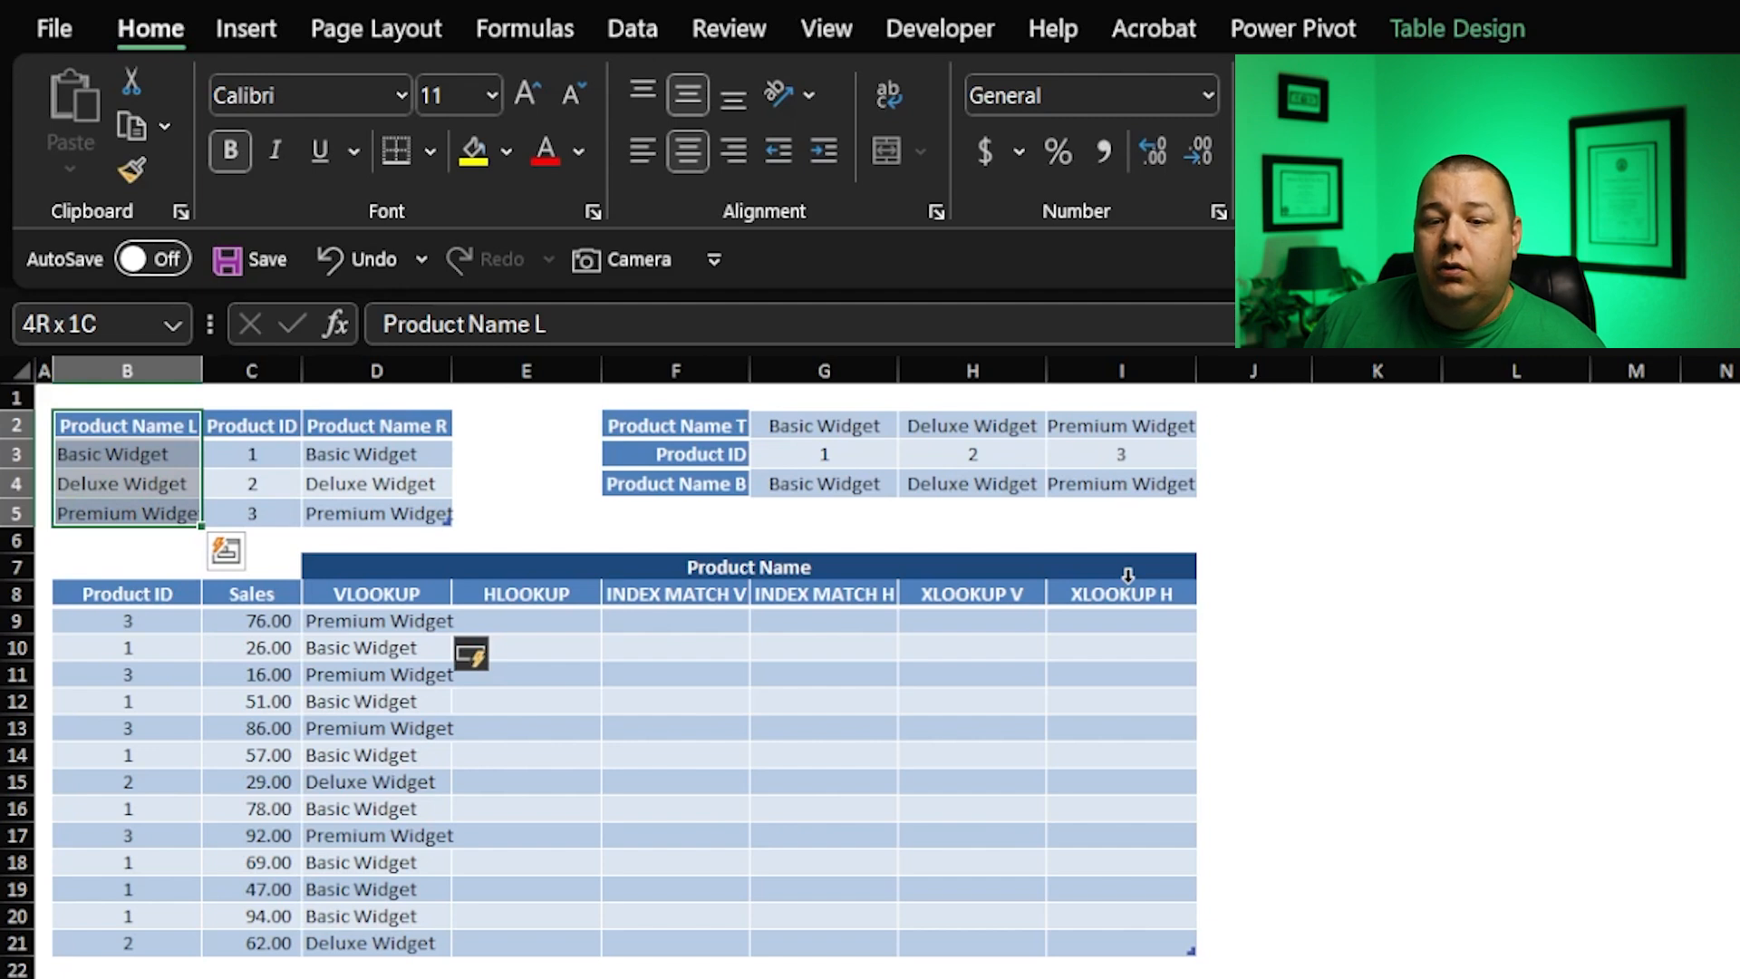
left_click(251, 454)
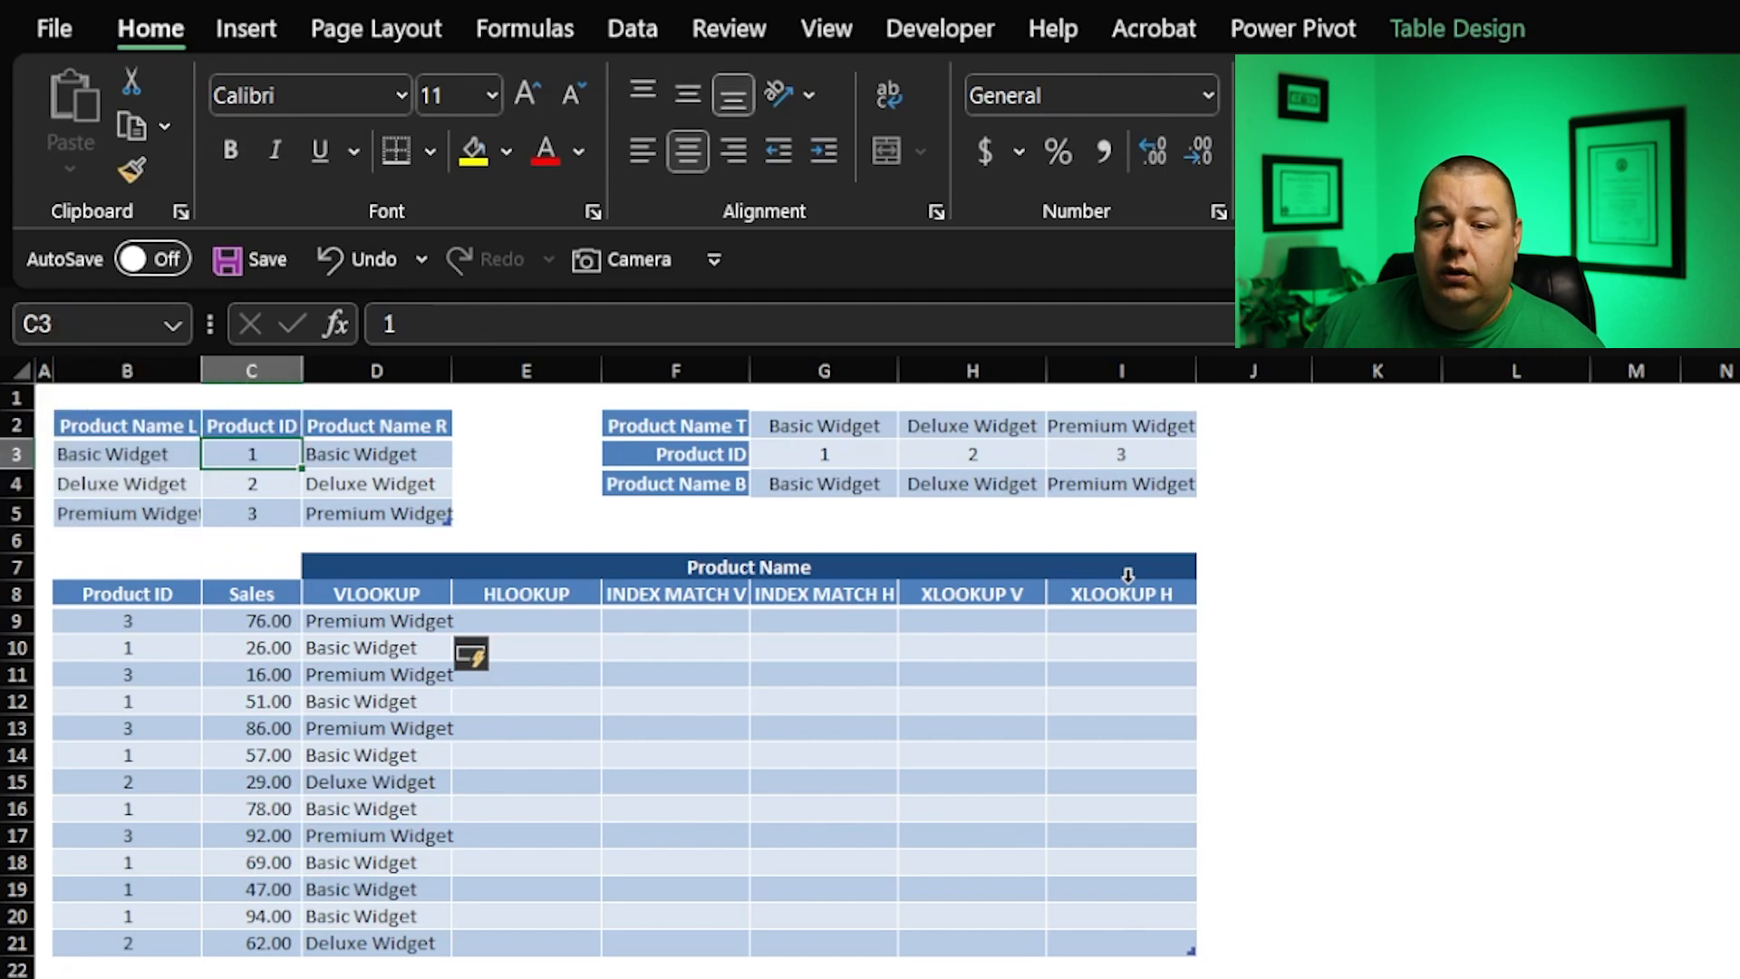
left_click(125, 454)
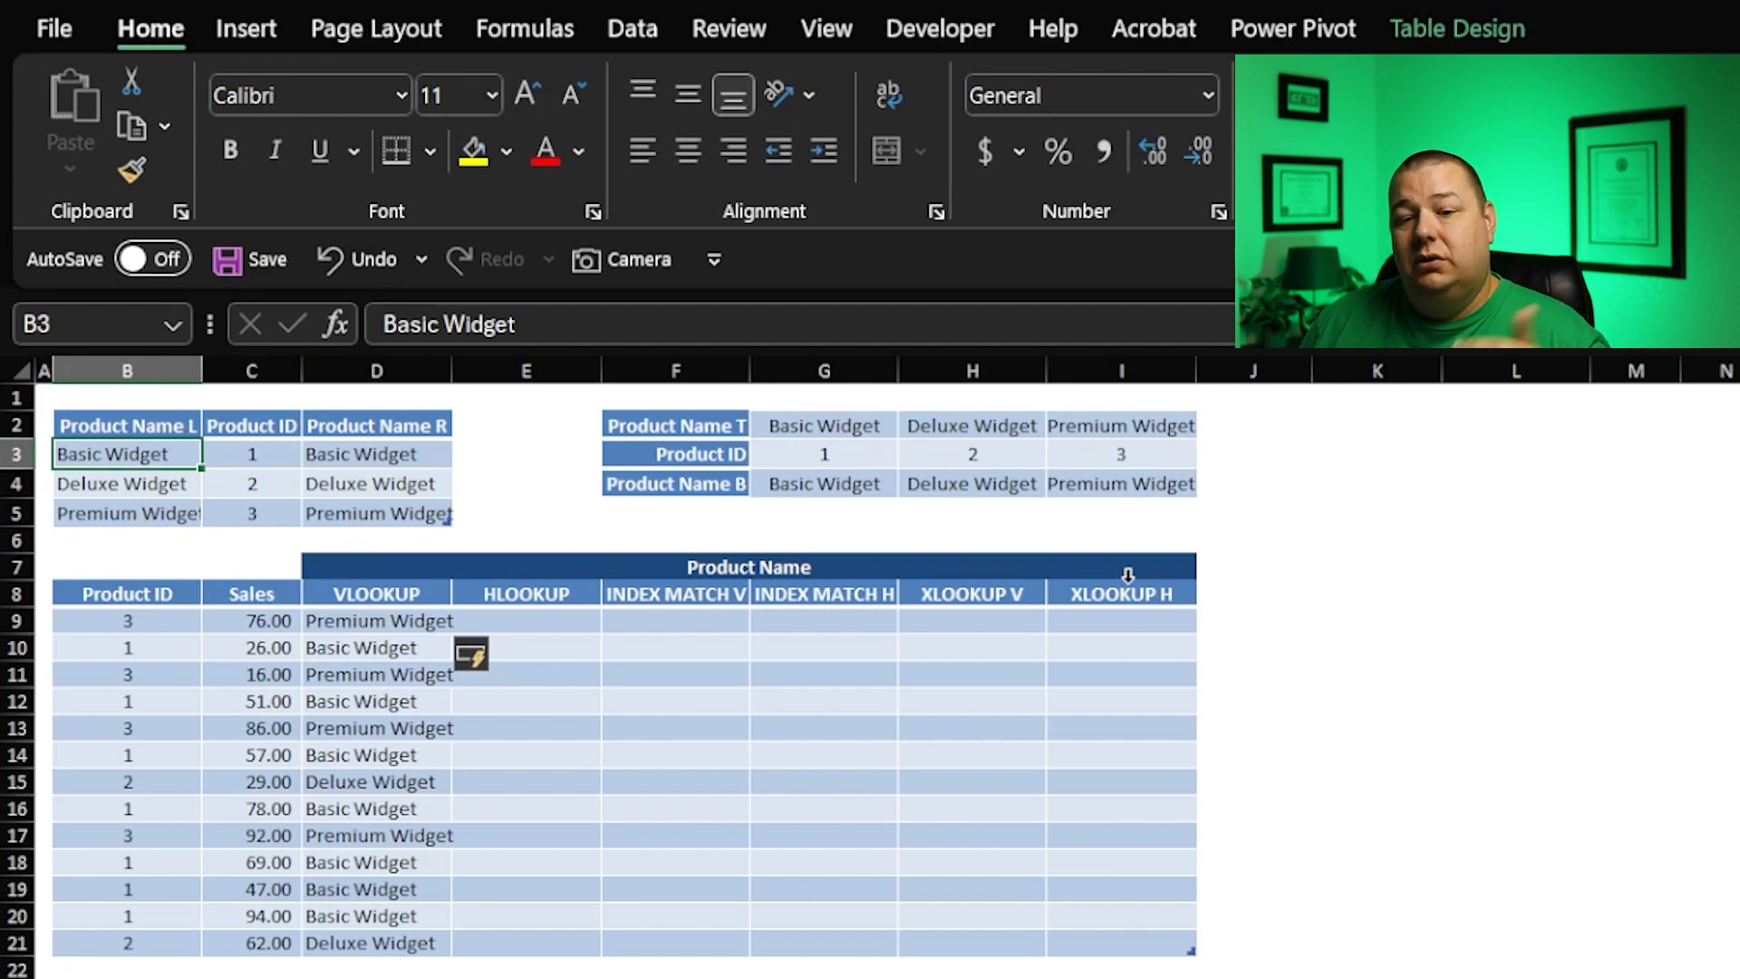
left_click(377, 621)
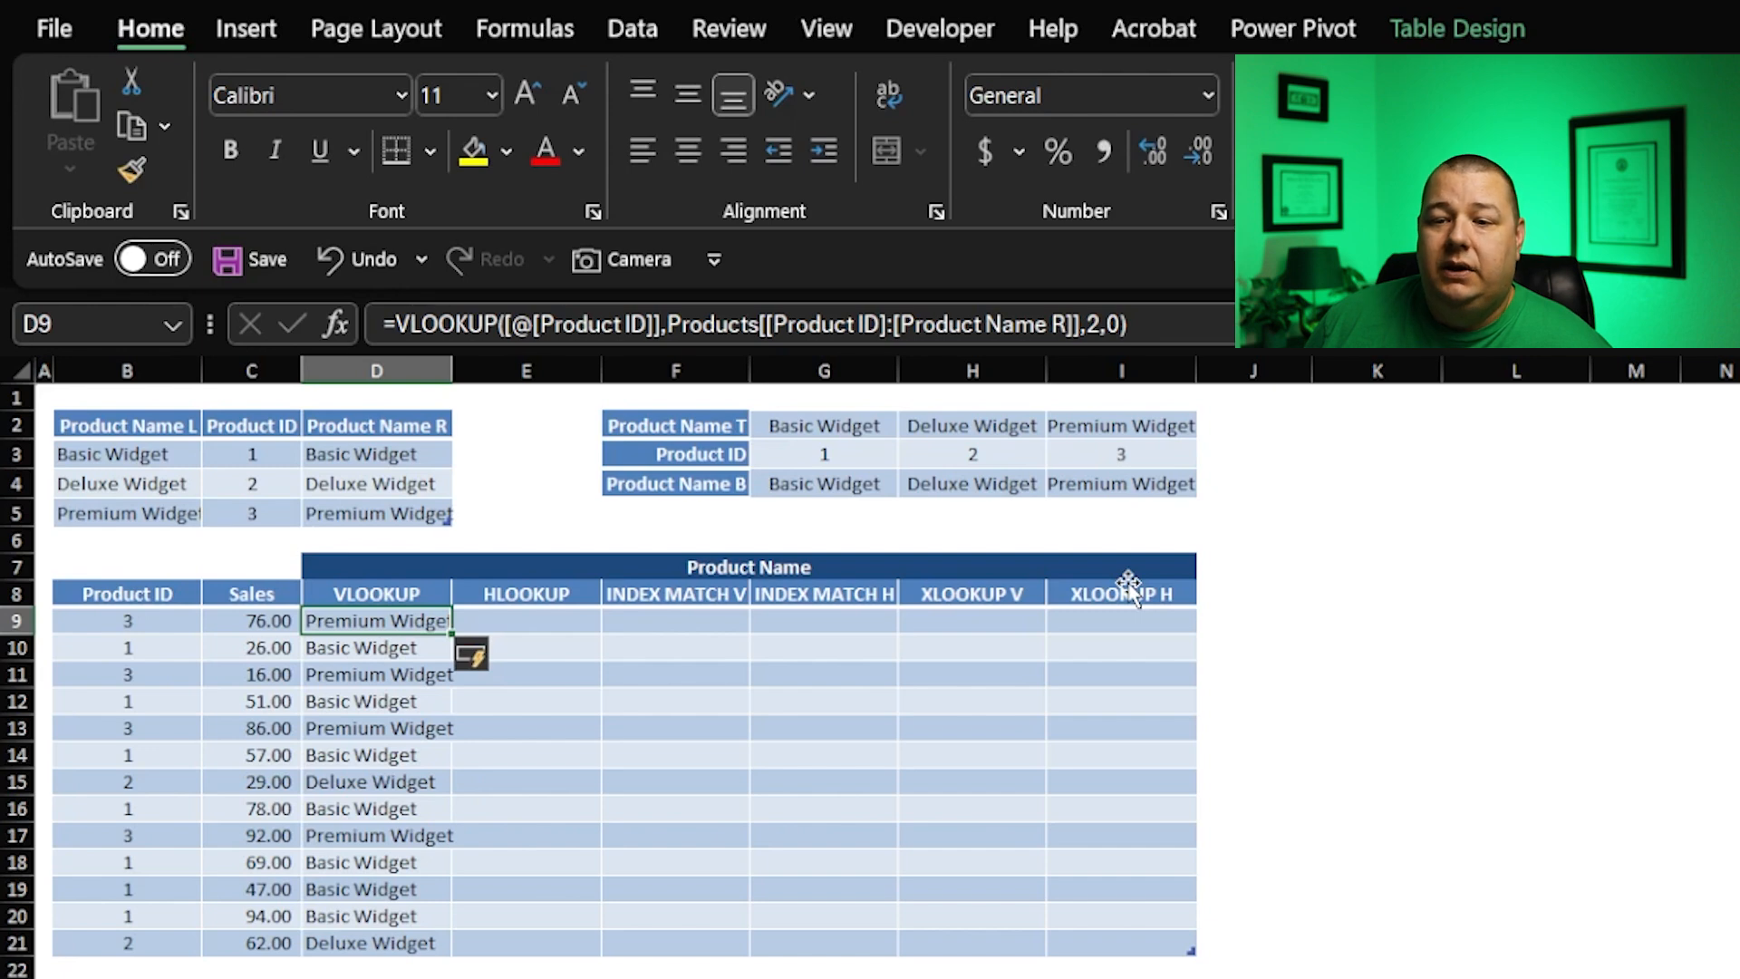
left_click(376, 483)
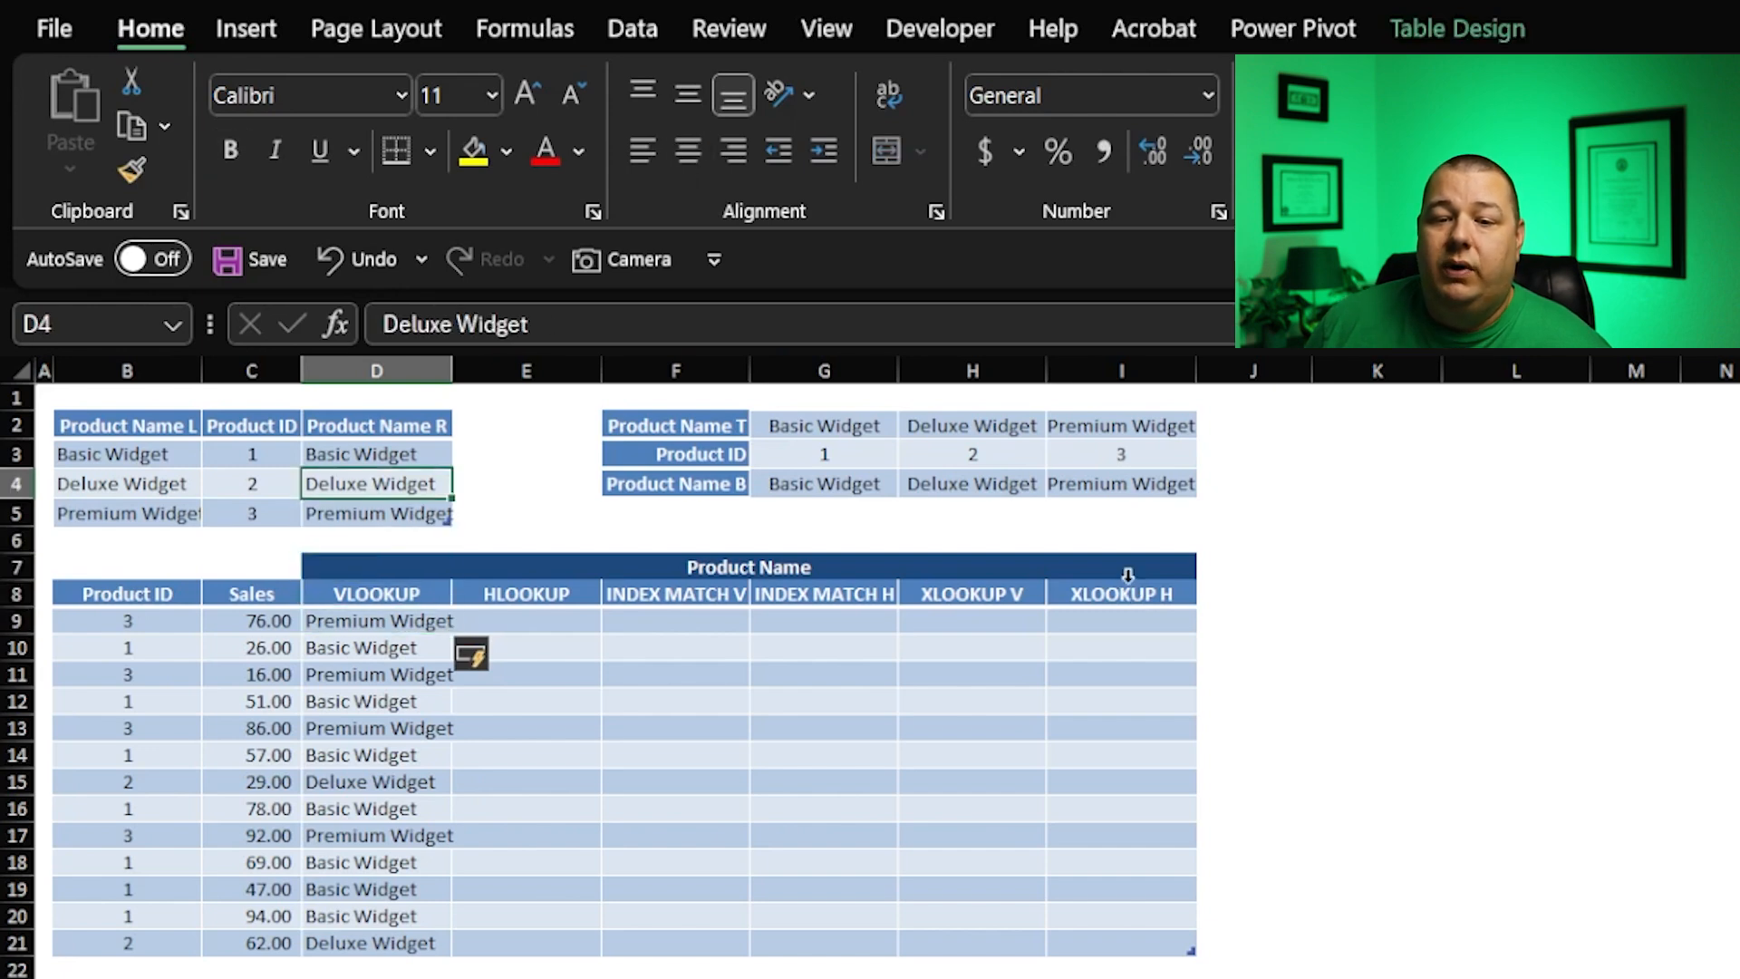
left_click(251, 483)
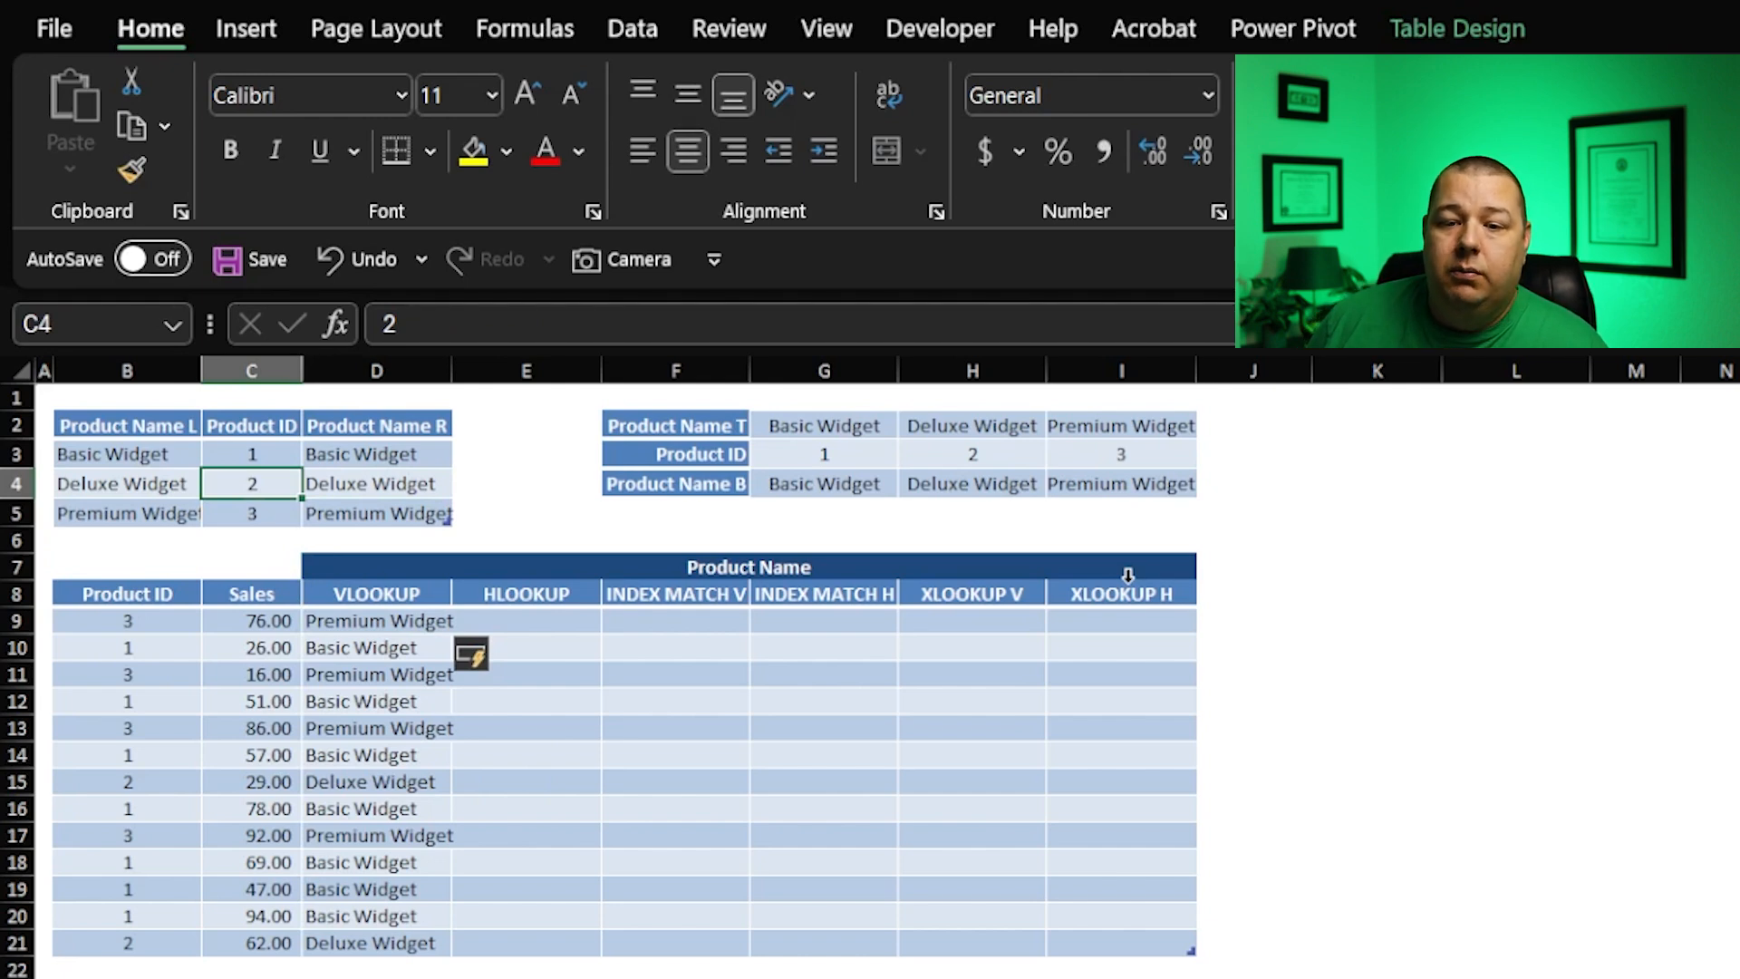
left_click(376, 484)
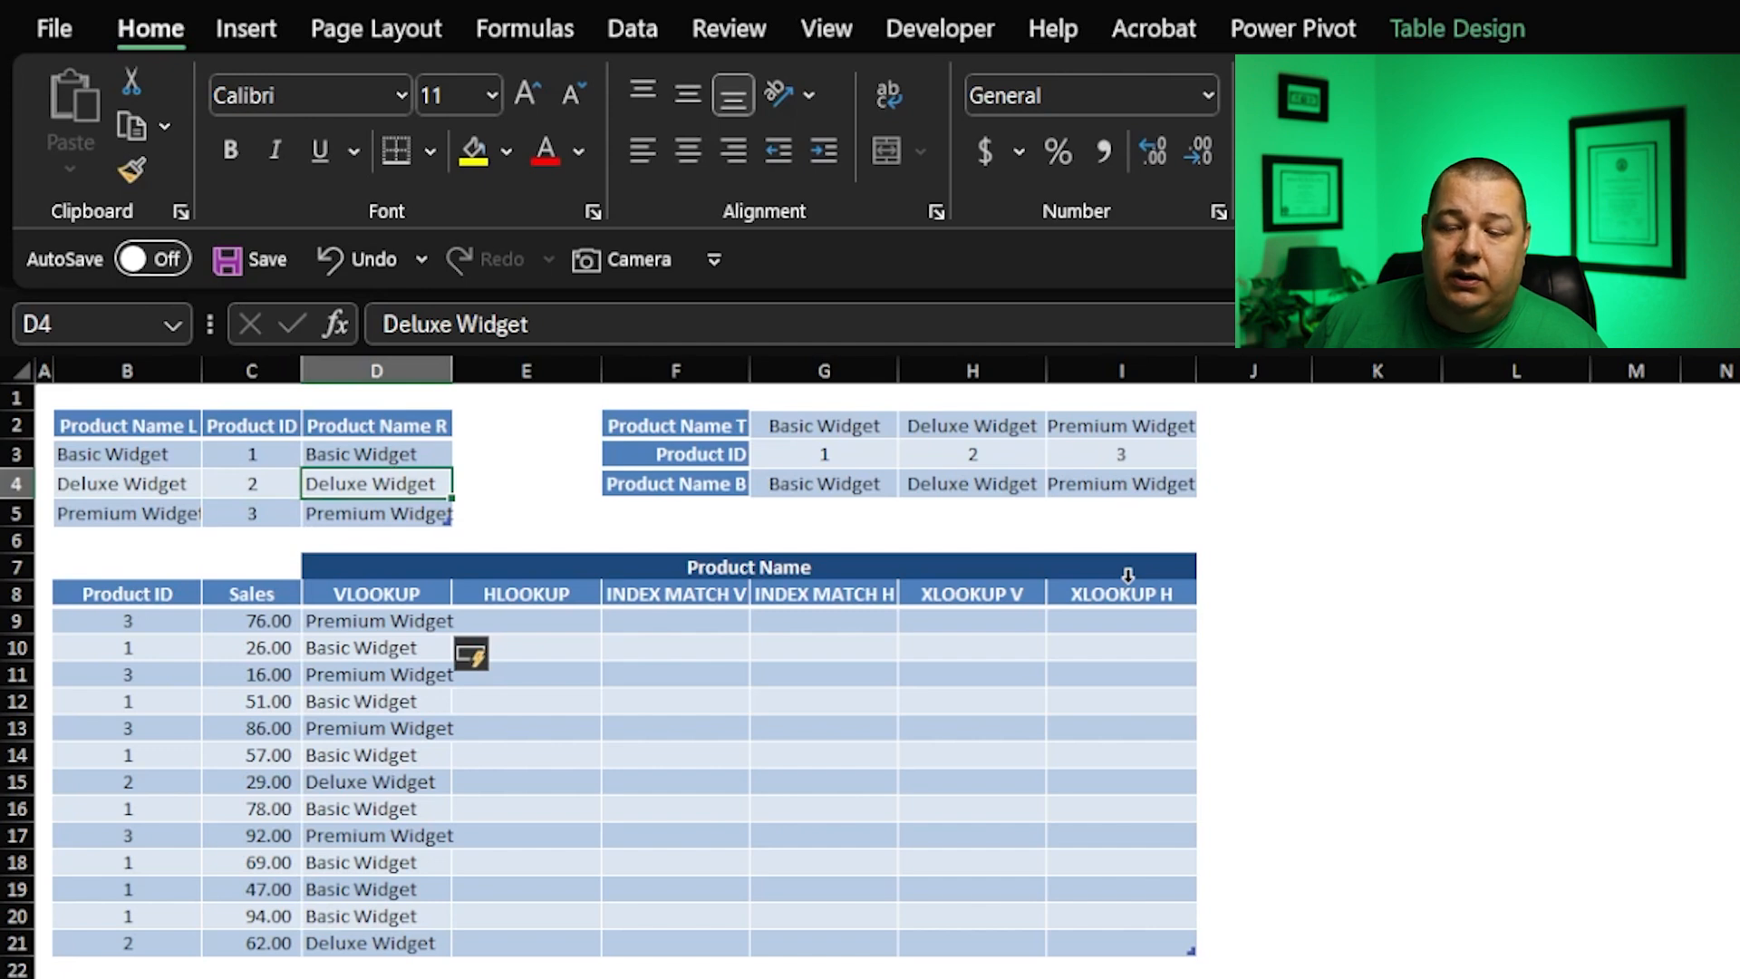
left_click(376, 454)
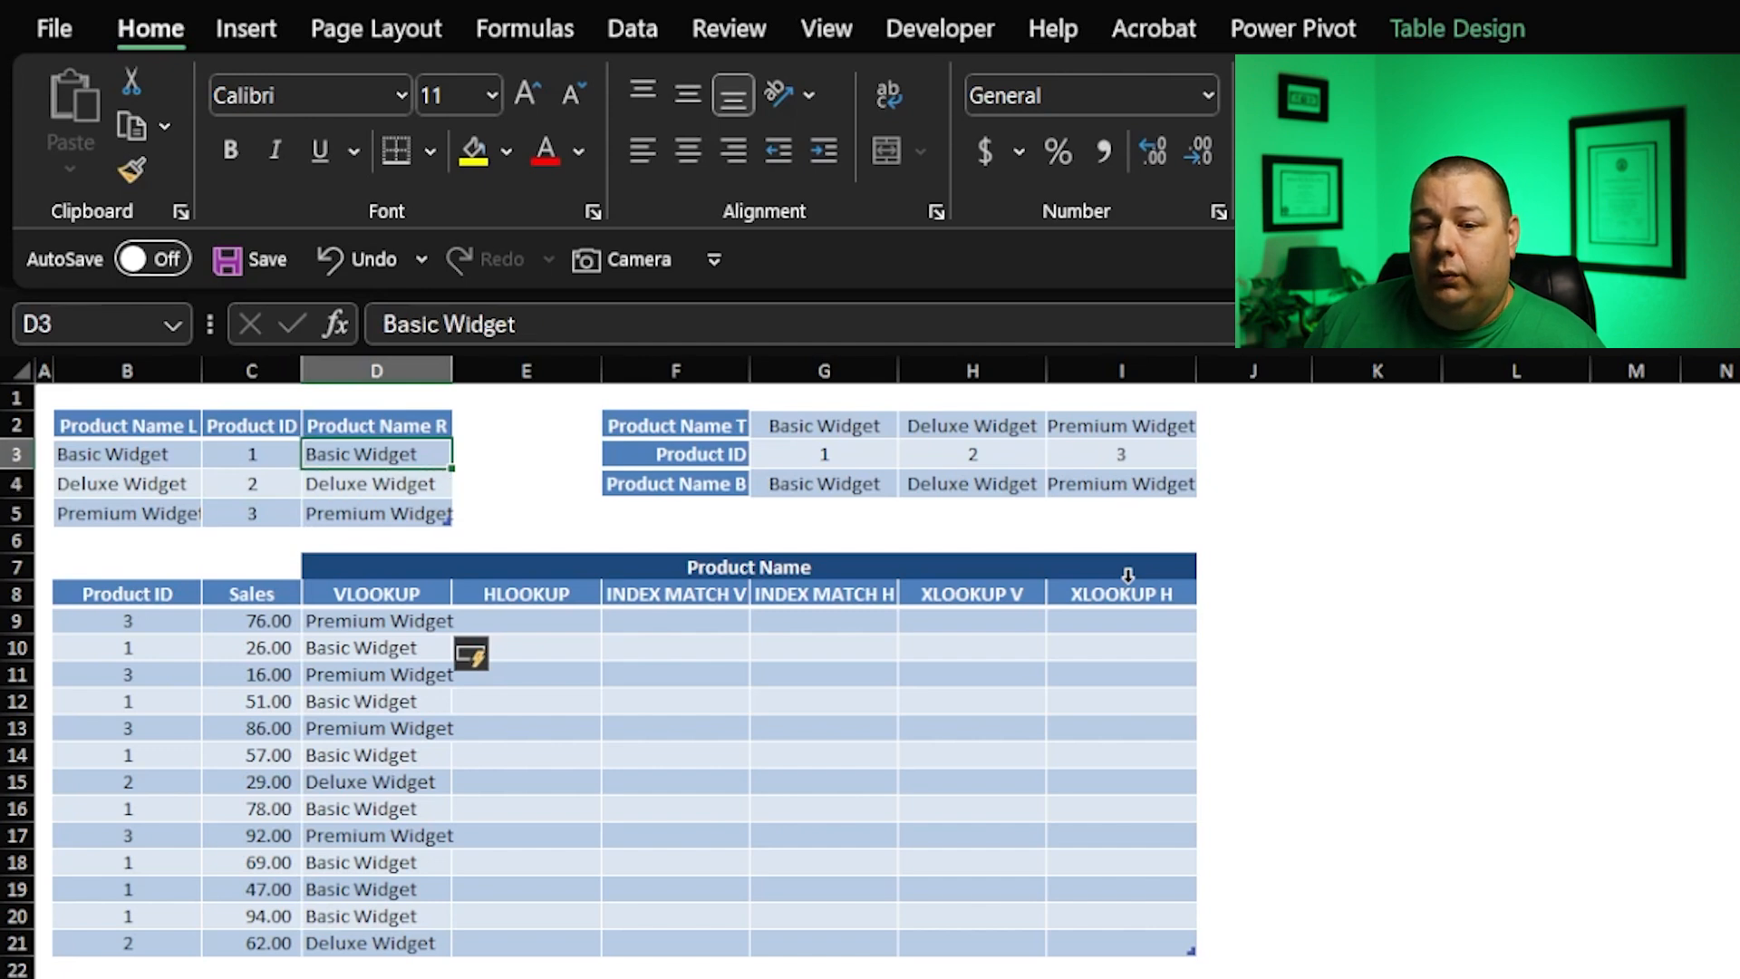
left_click(376, 621)
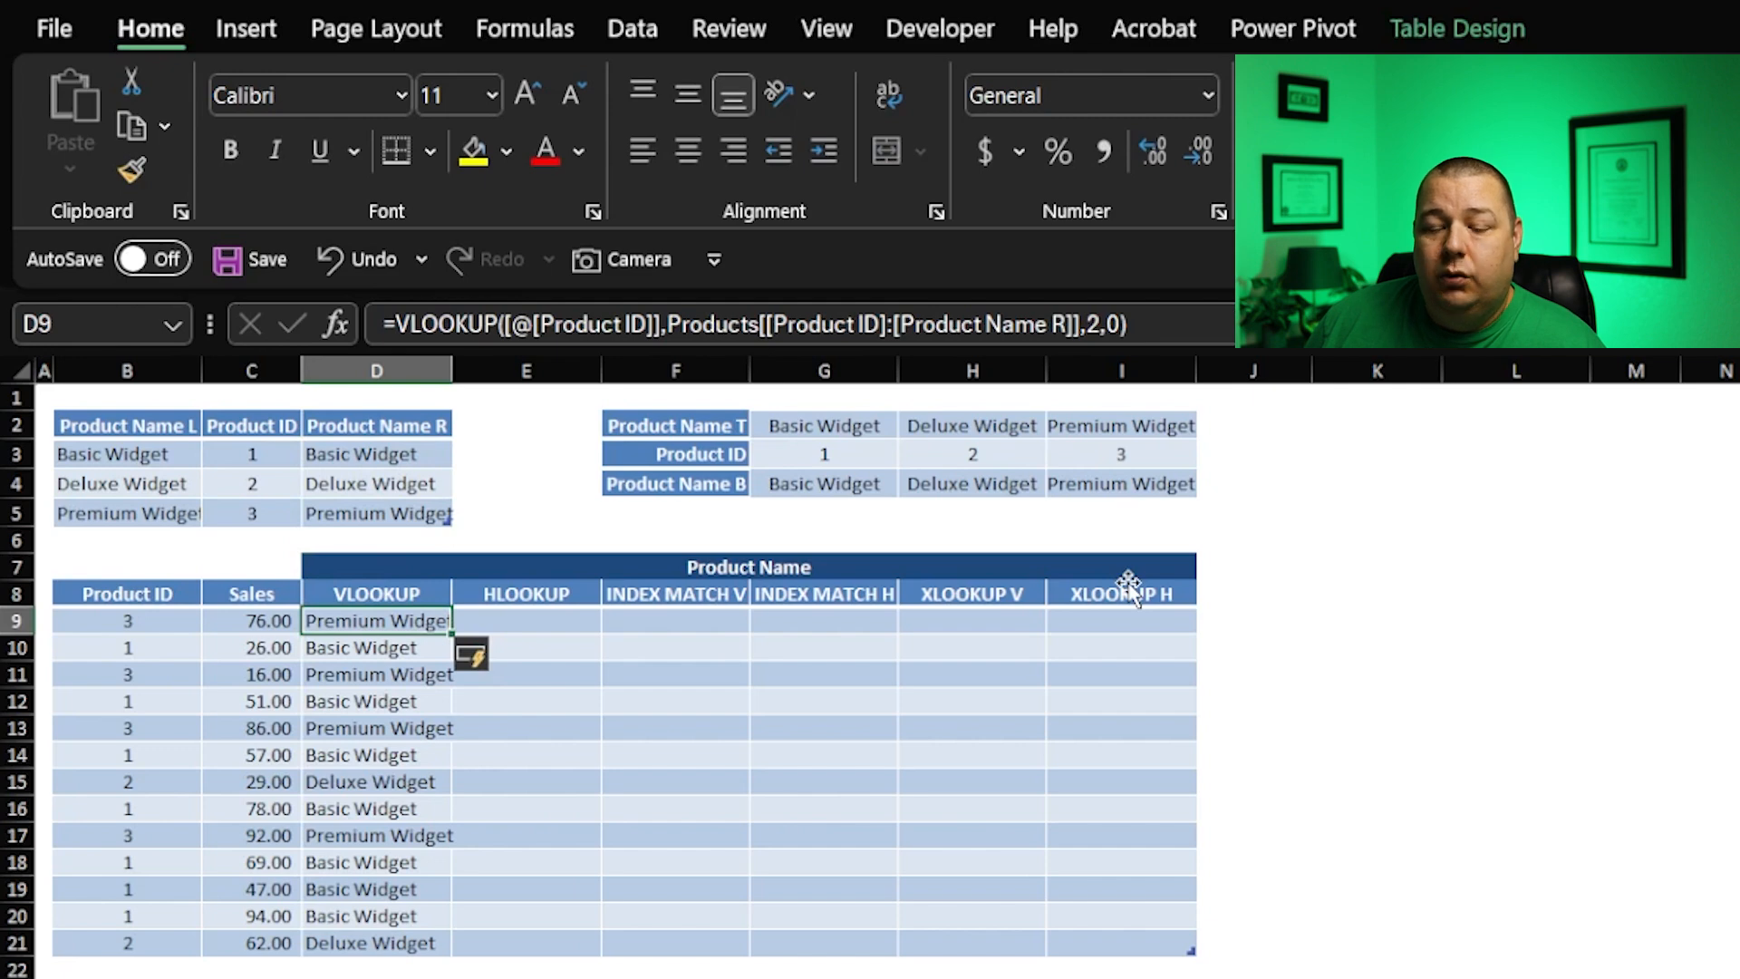
left_click(376, 513)
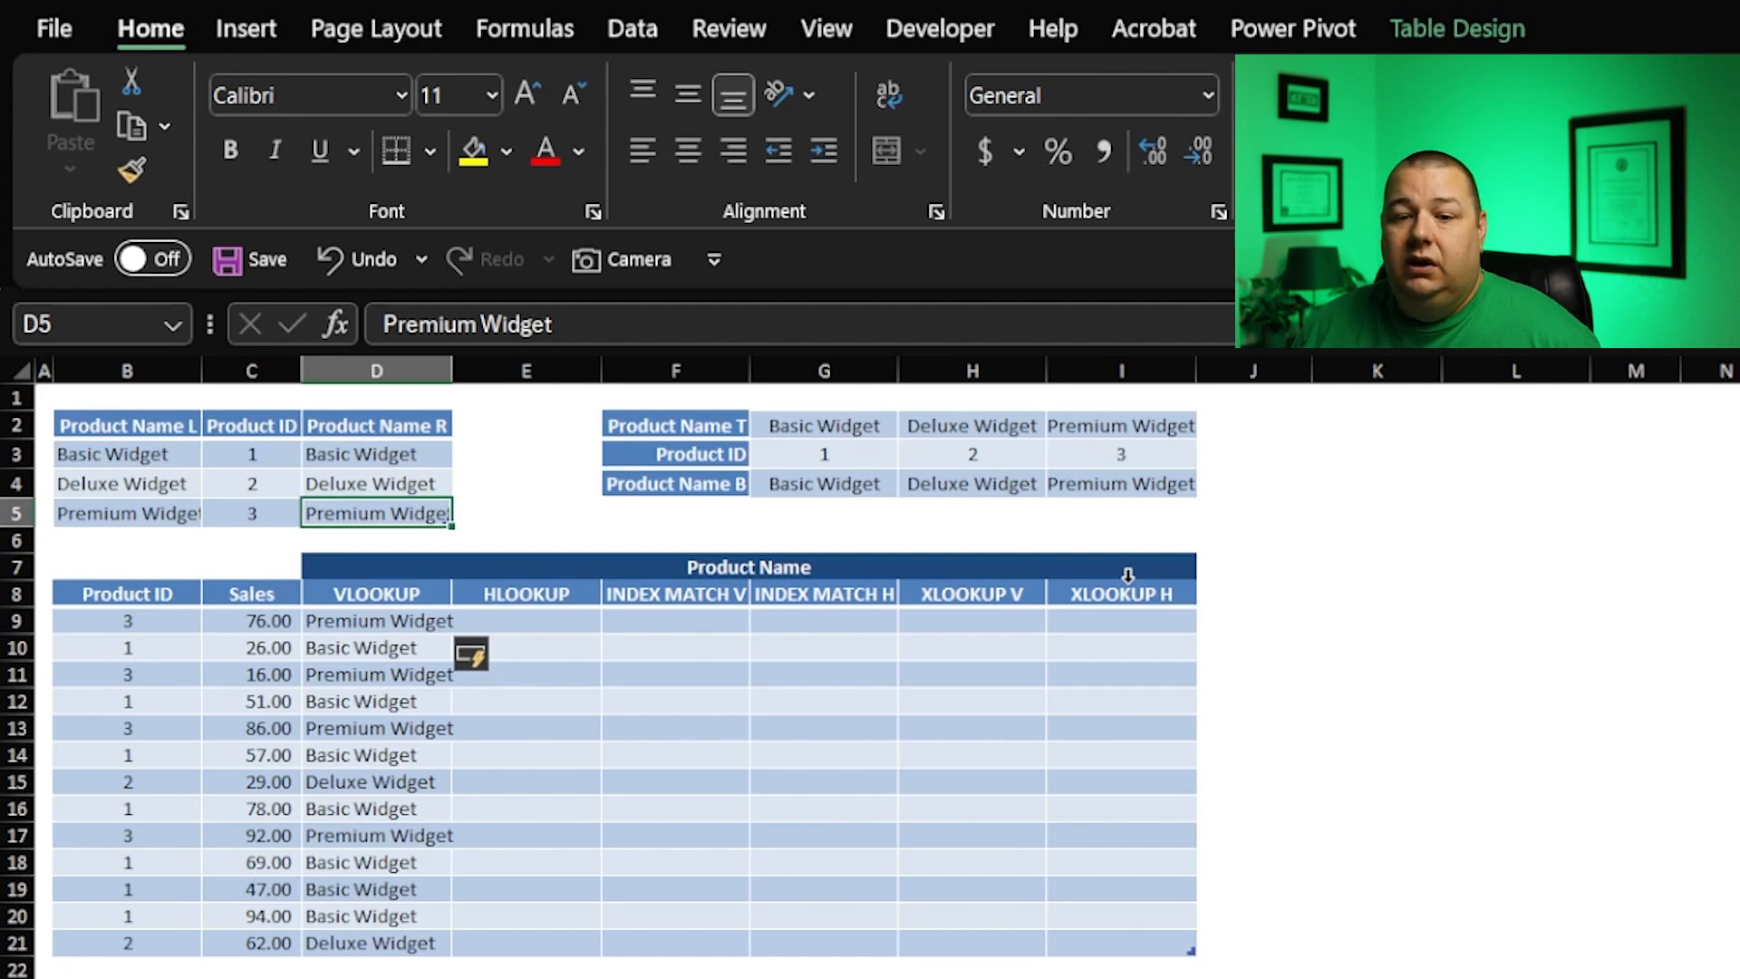
left_click(526, 621)
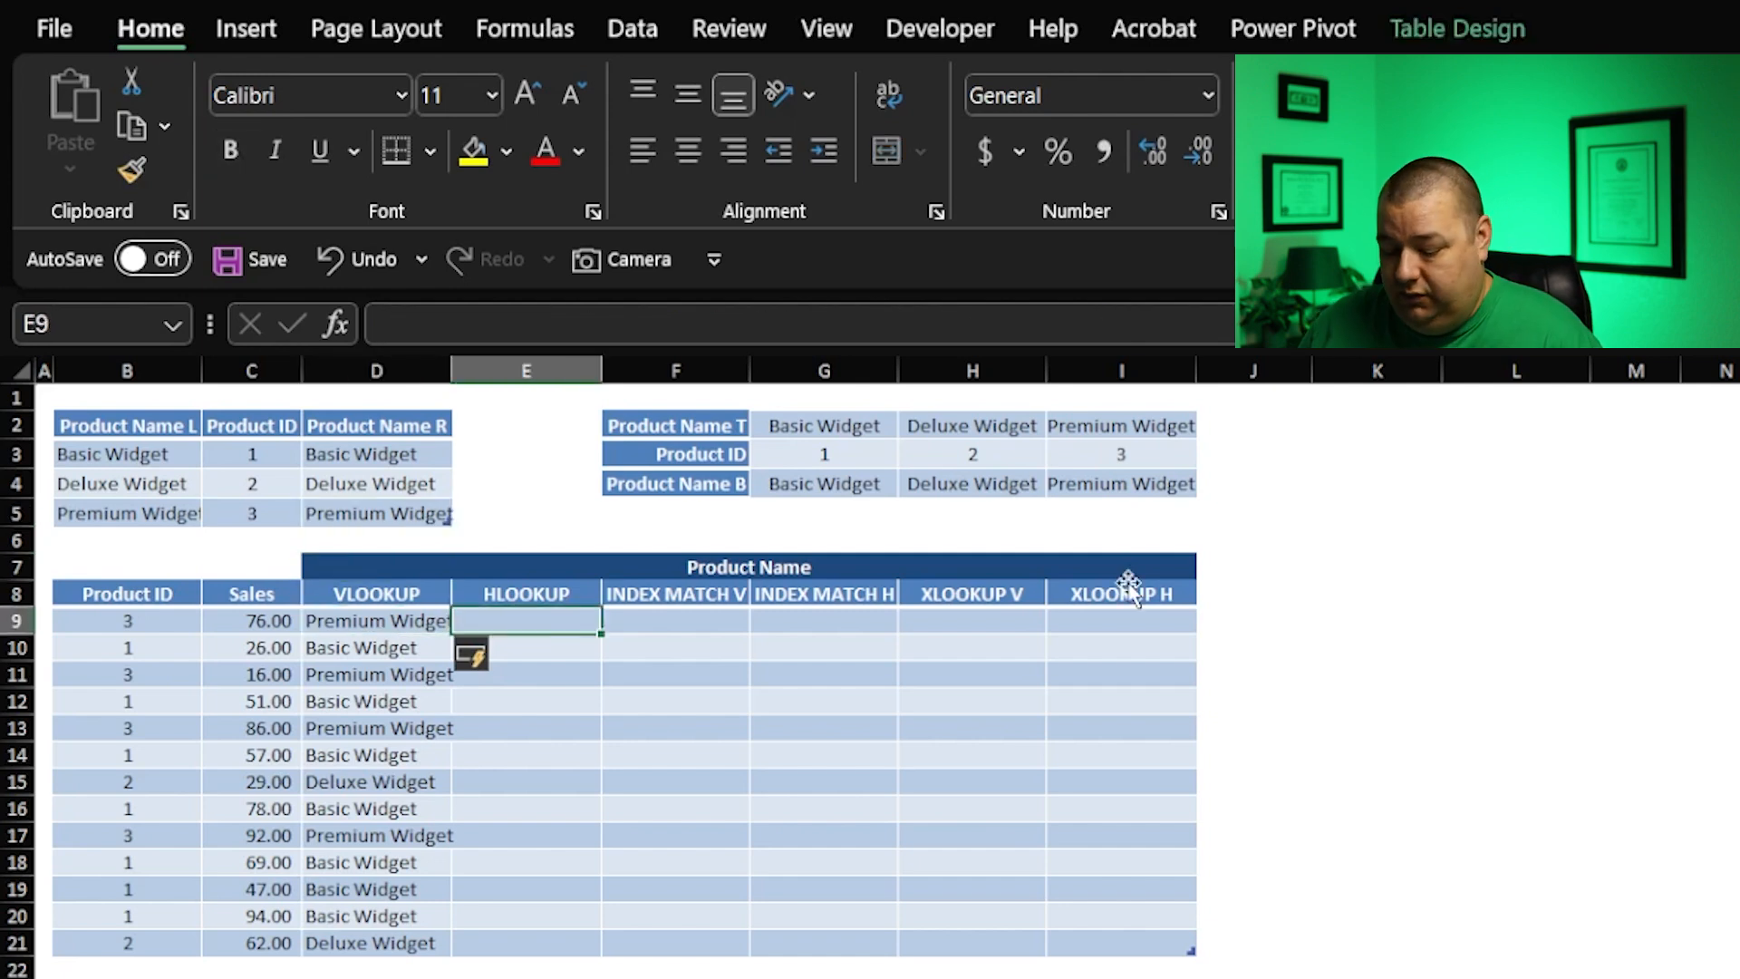
Step: Enter =HLOOKUP([@[Product ID]],$G$3:$I$4,2,0) in E9 so the column fills down
type("=")
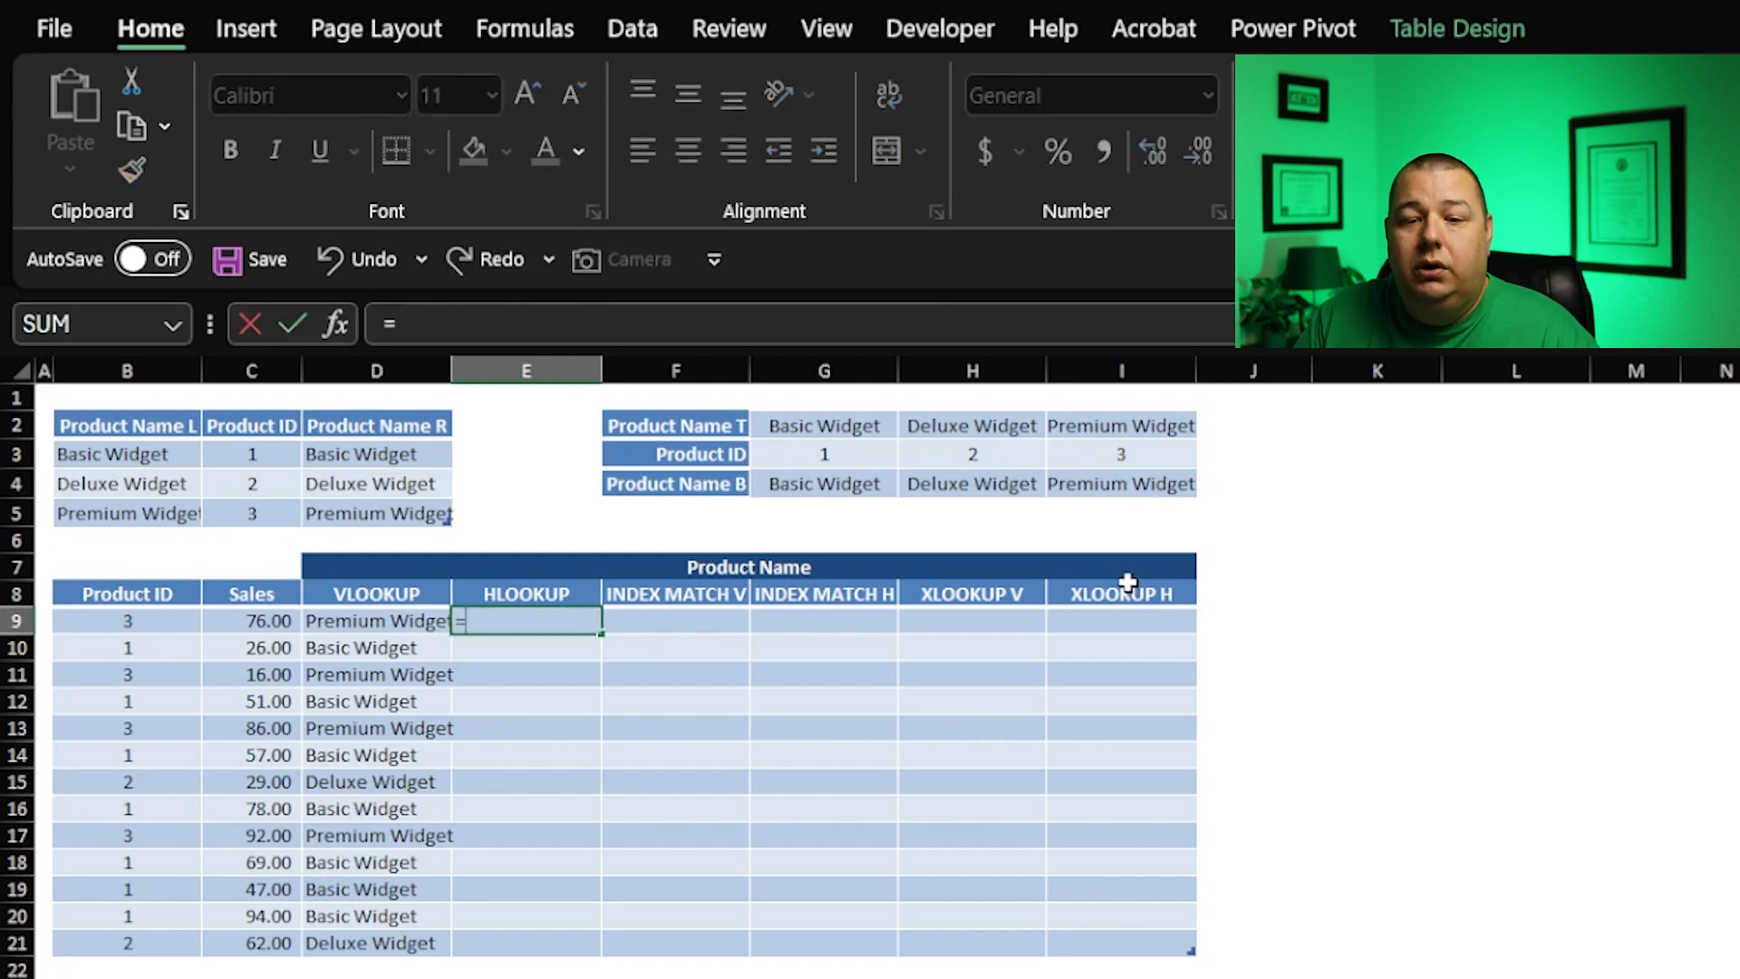
type("hl")
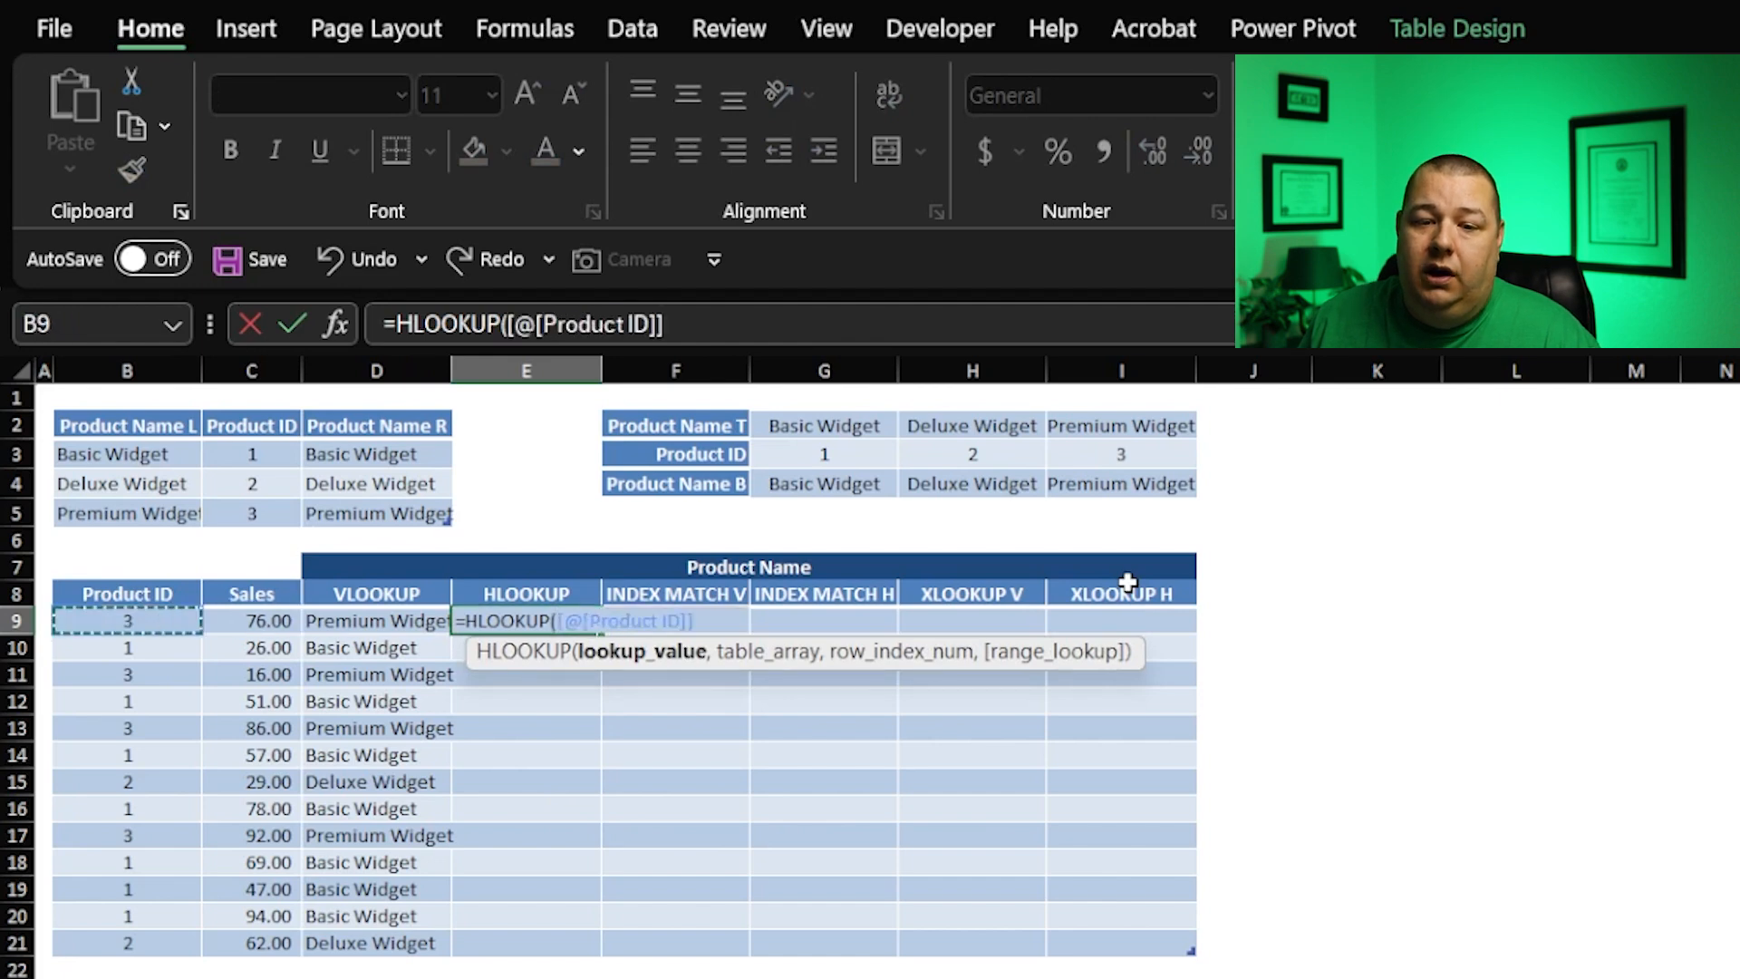
type(",")
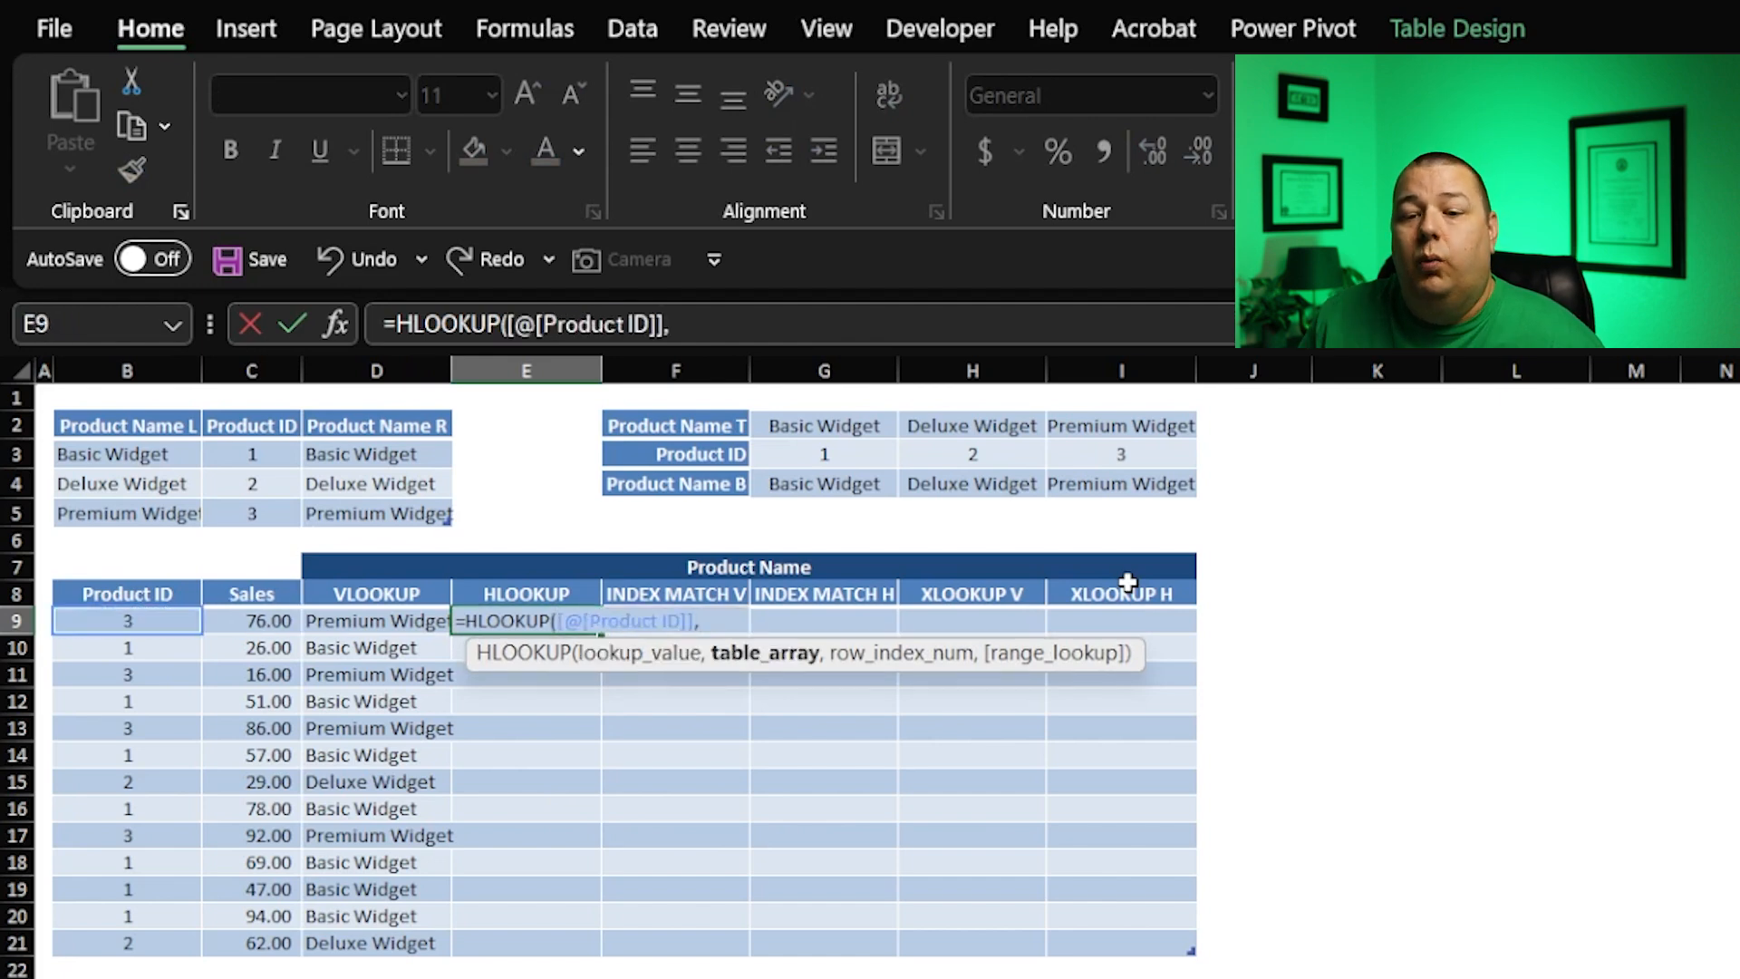
left_click(823, 539)
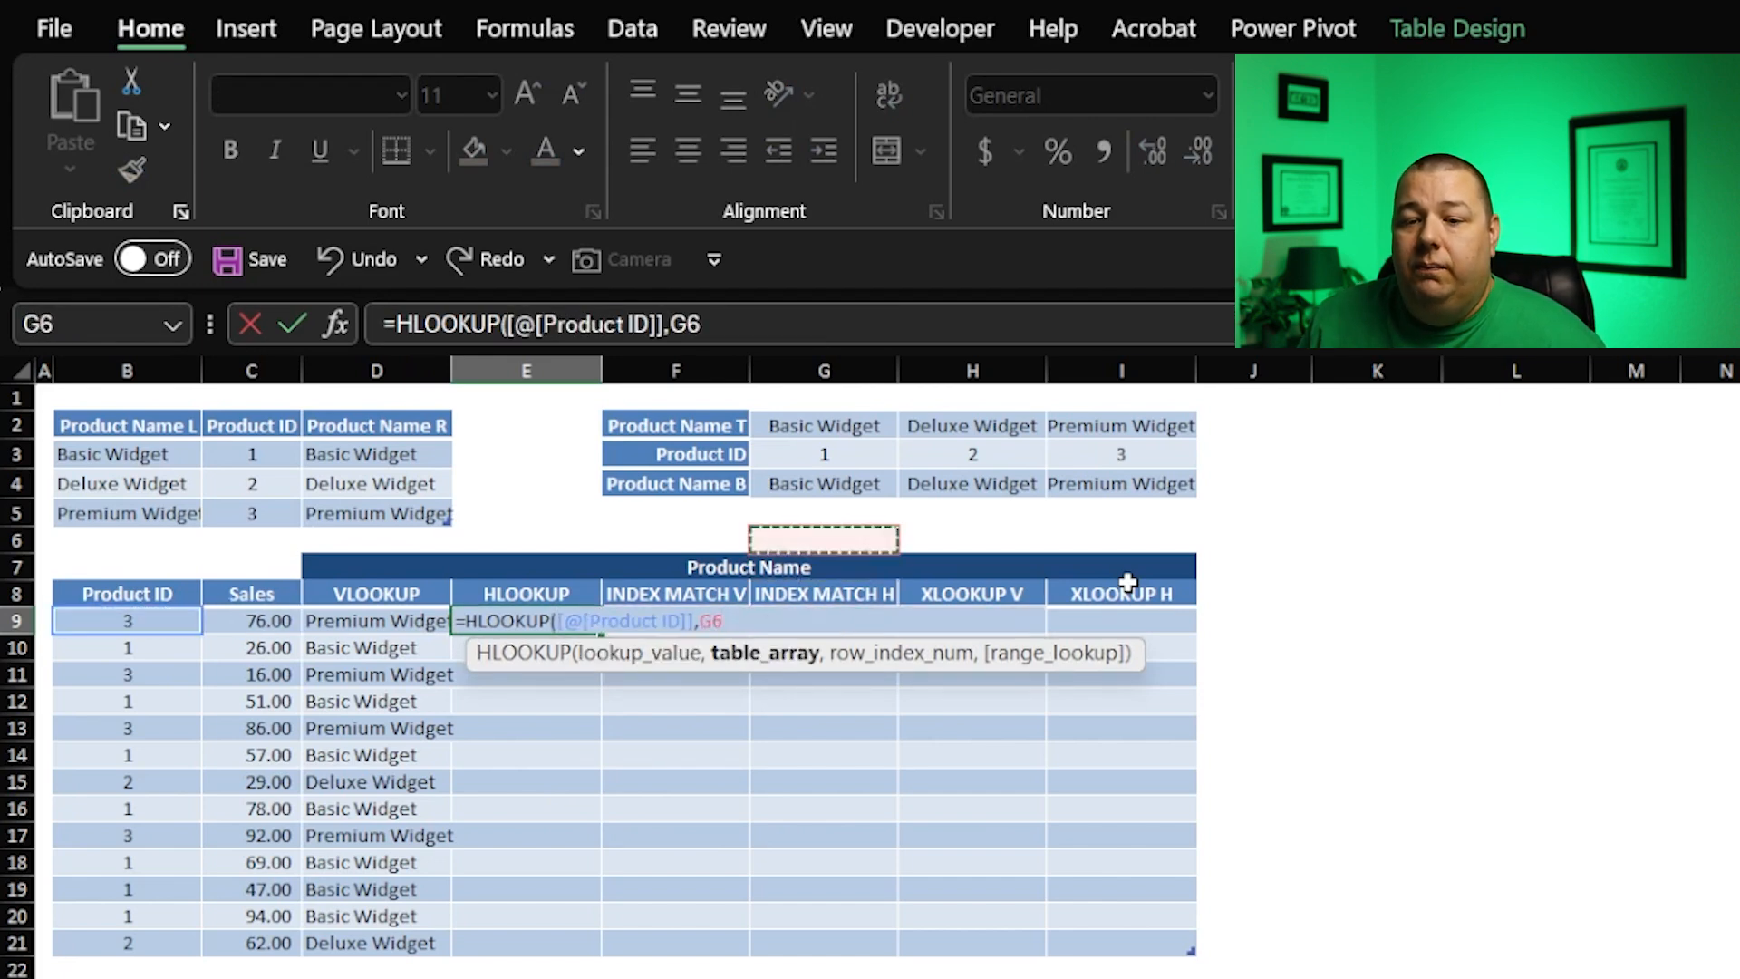
left_click(824, 454)
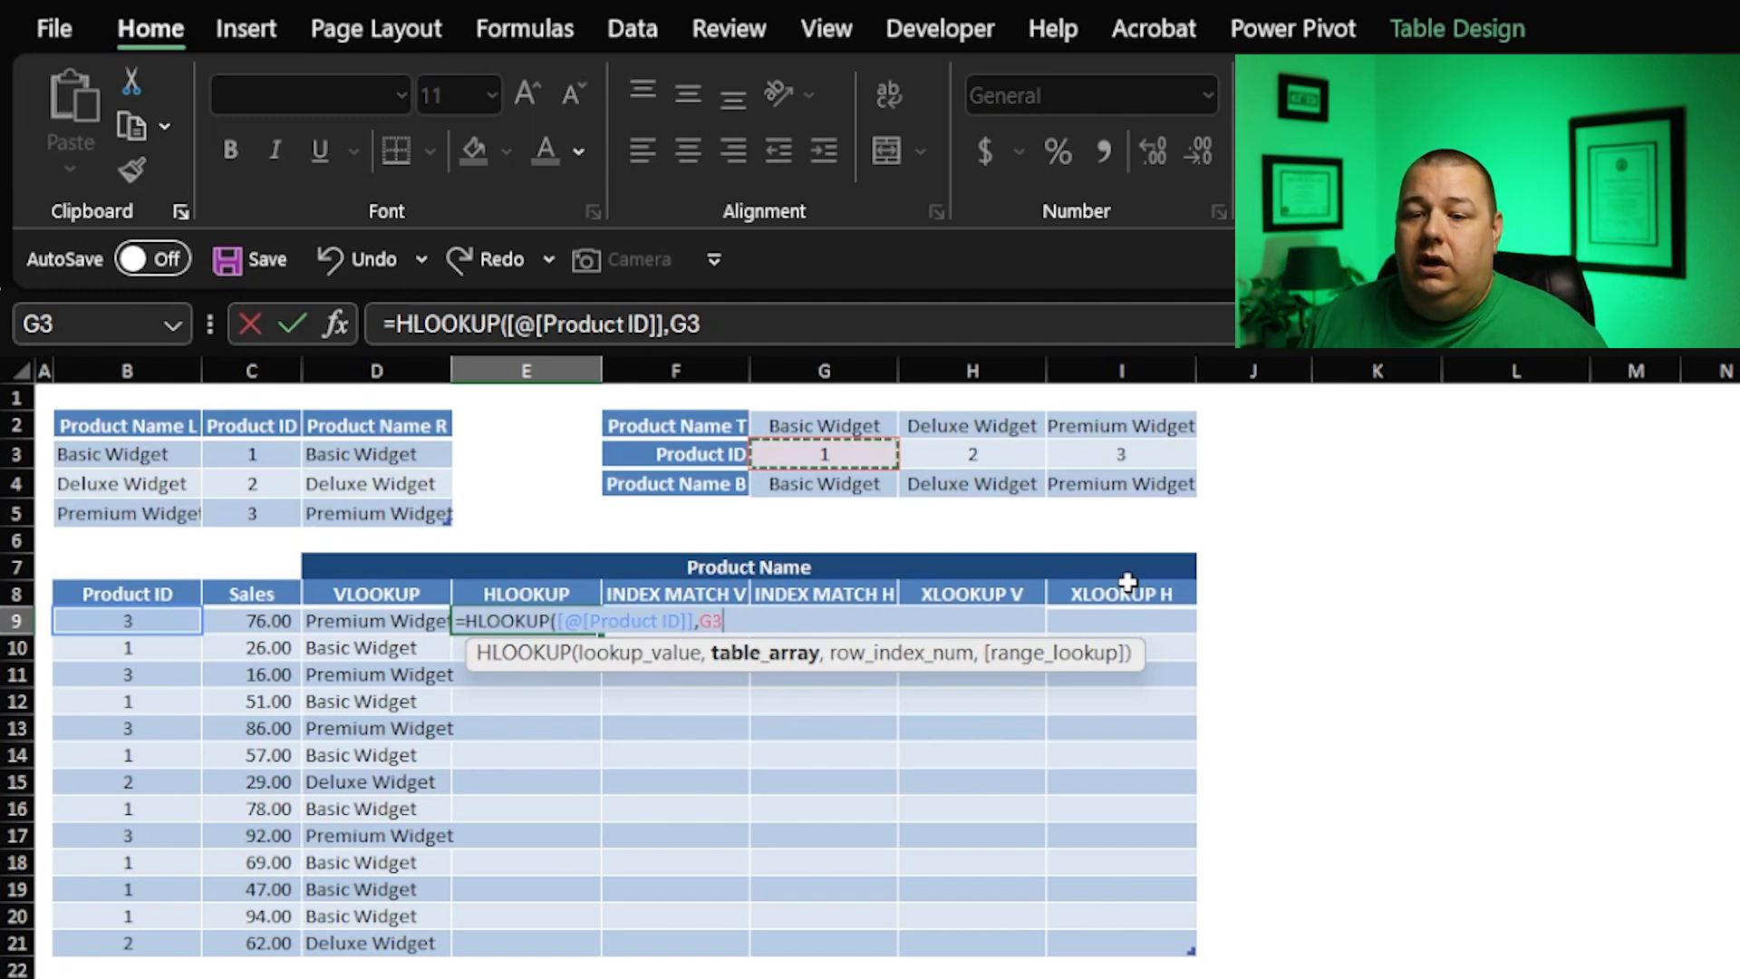
left_click_drag(824, 453, 1121, 483)
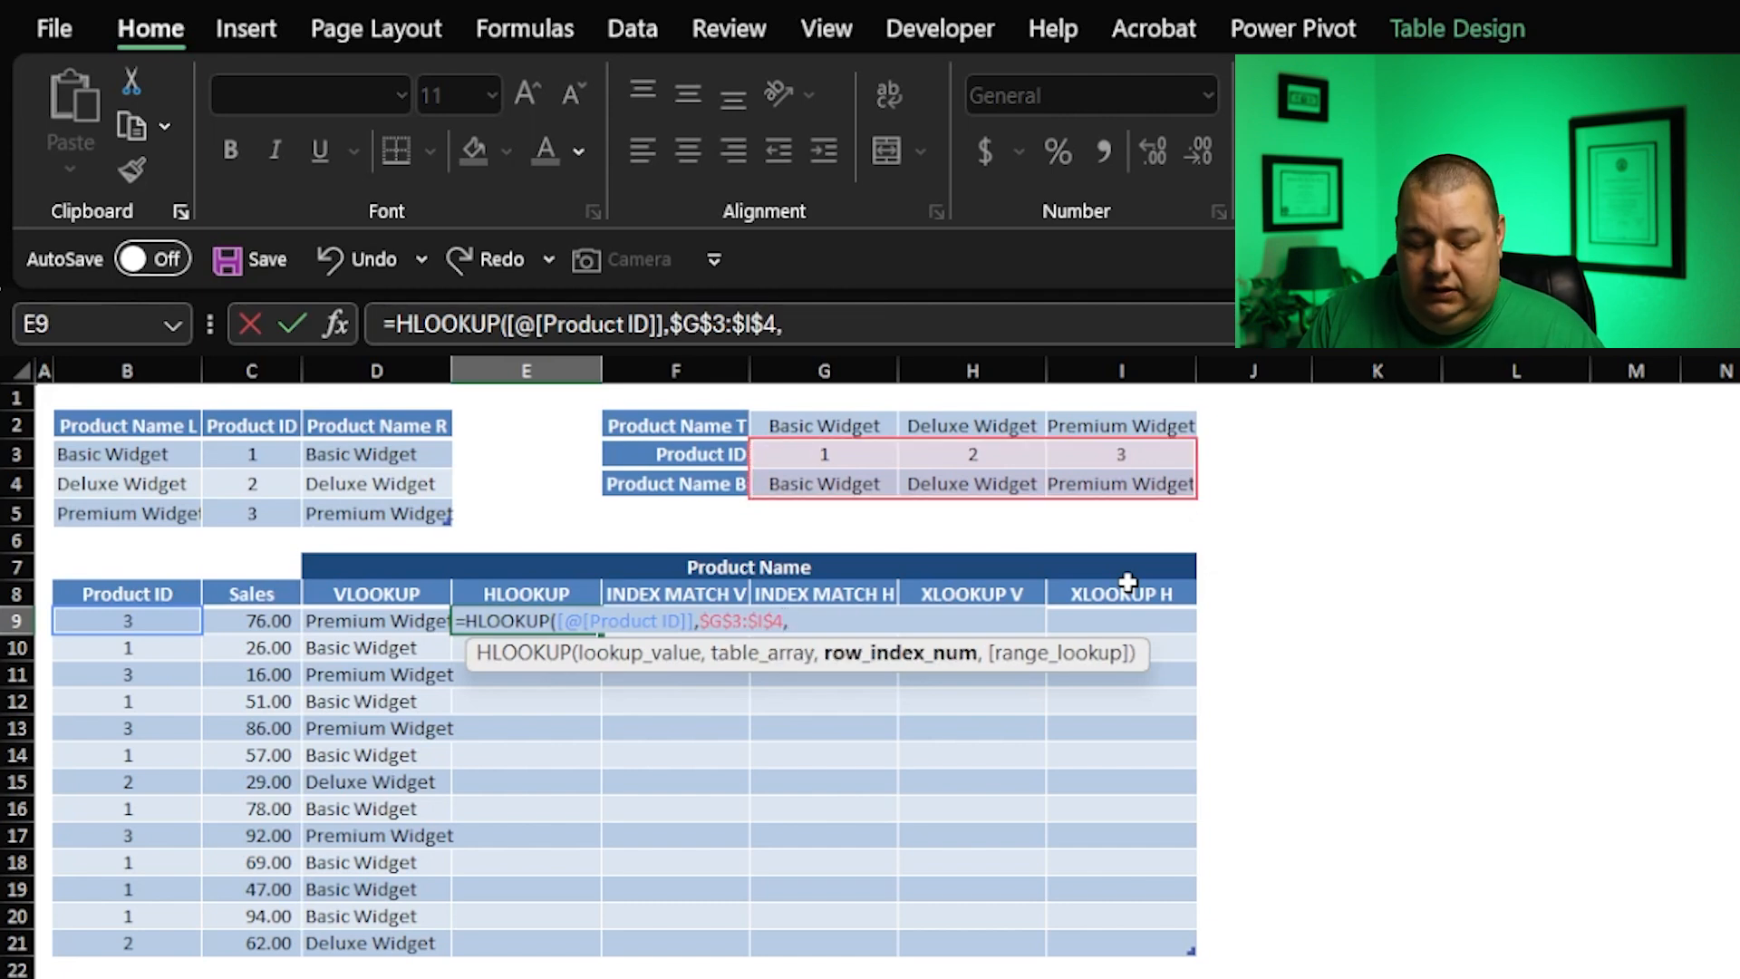
type("2")
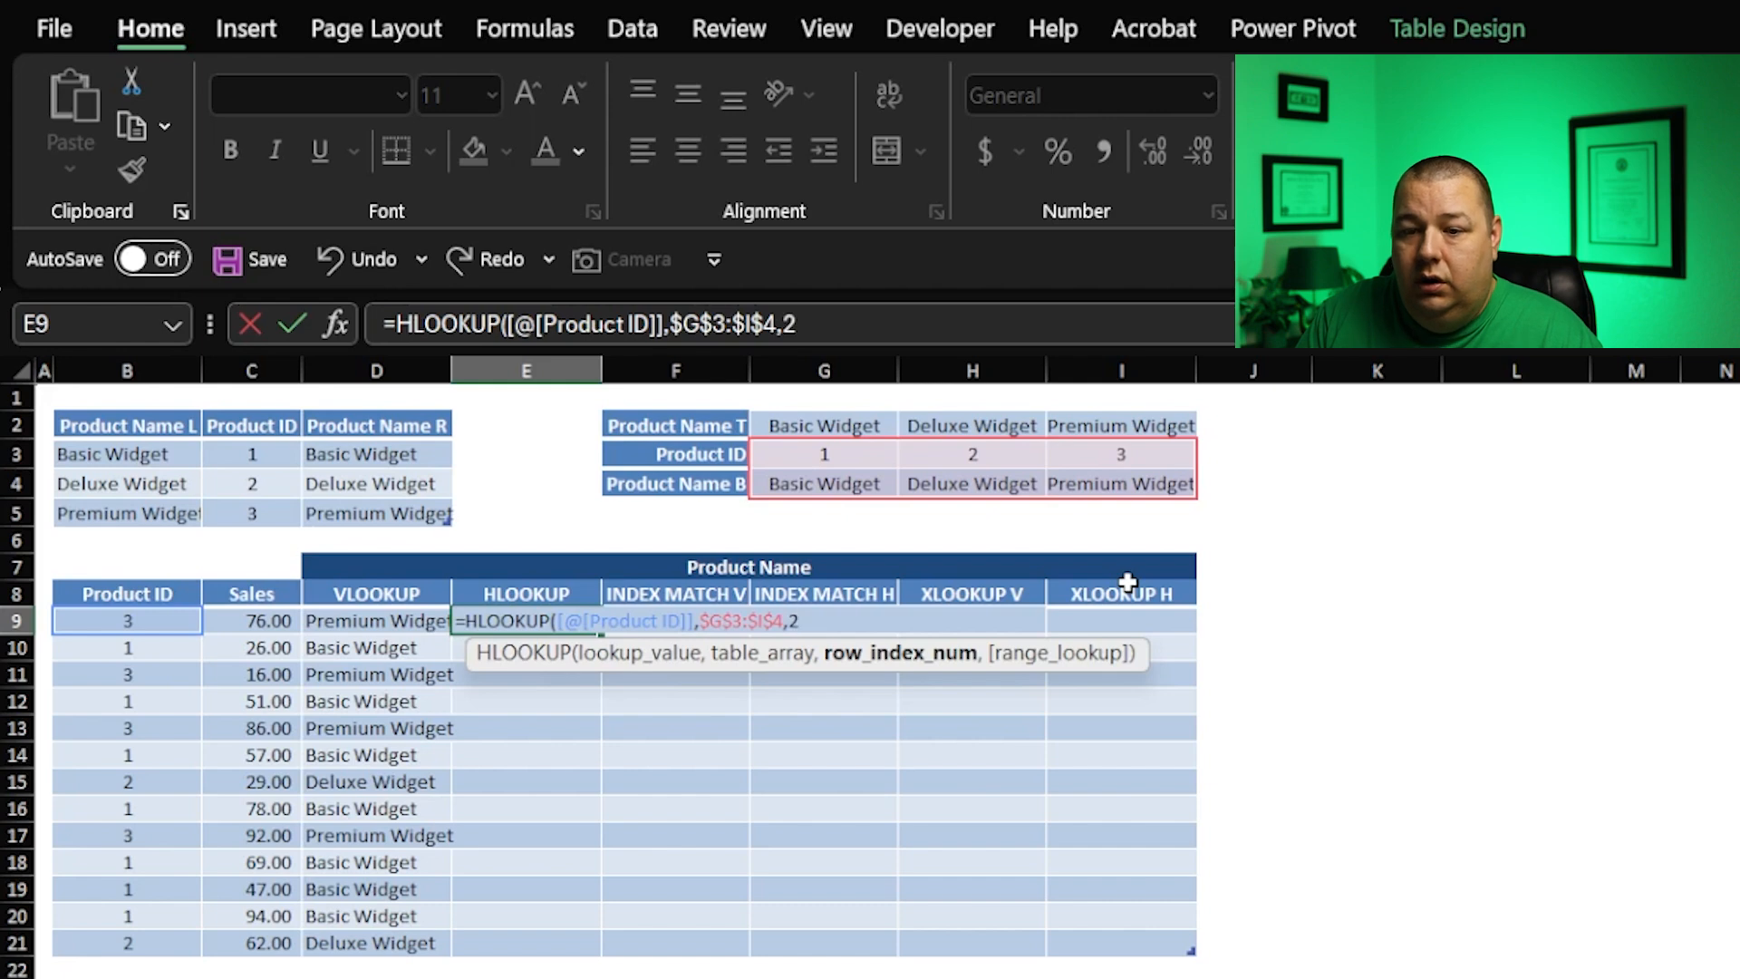
type(",")
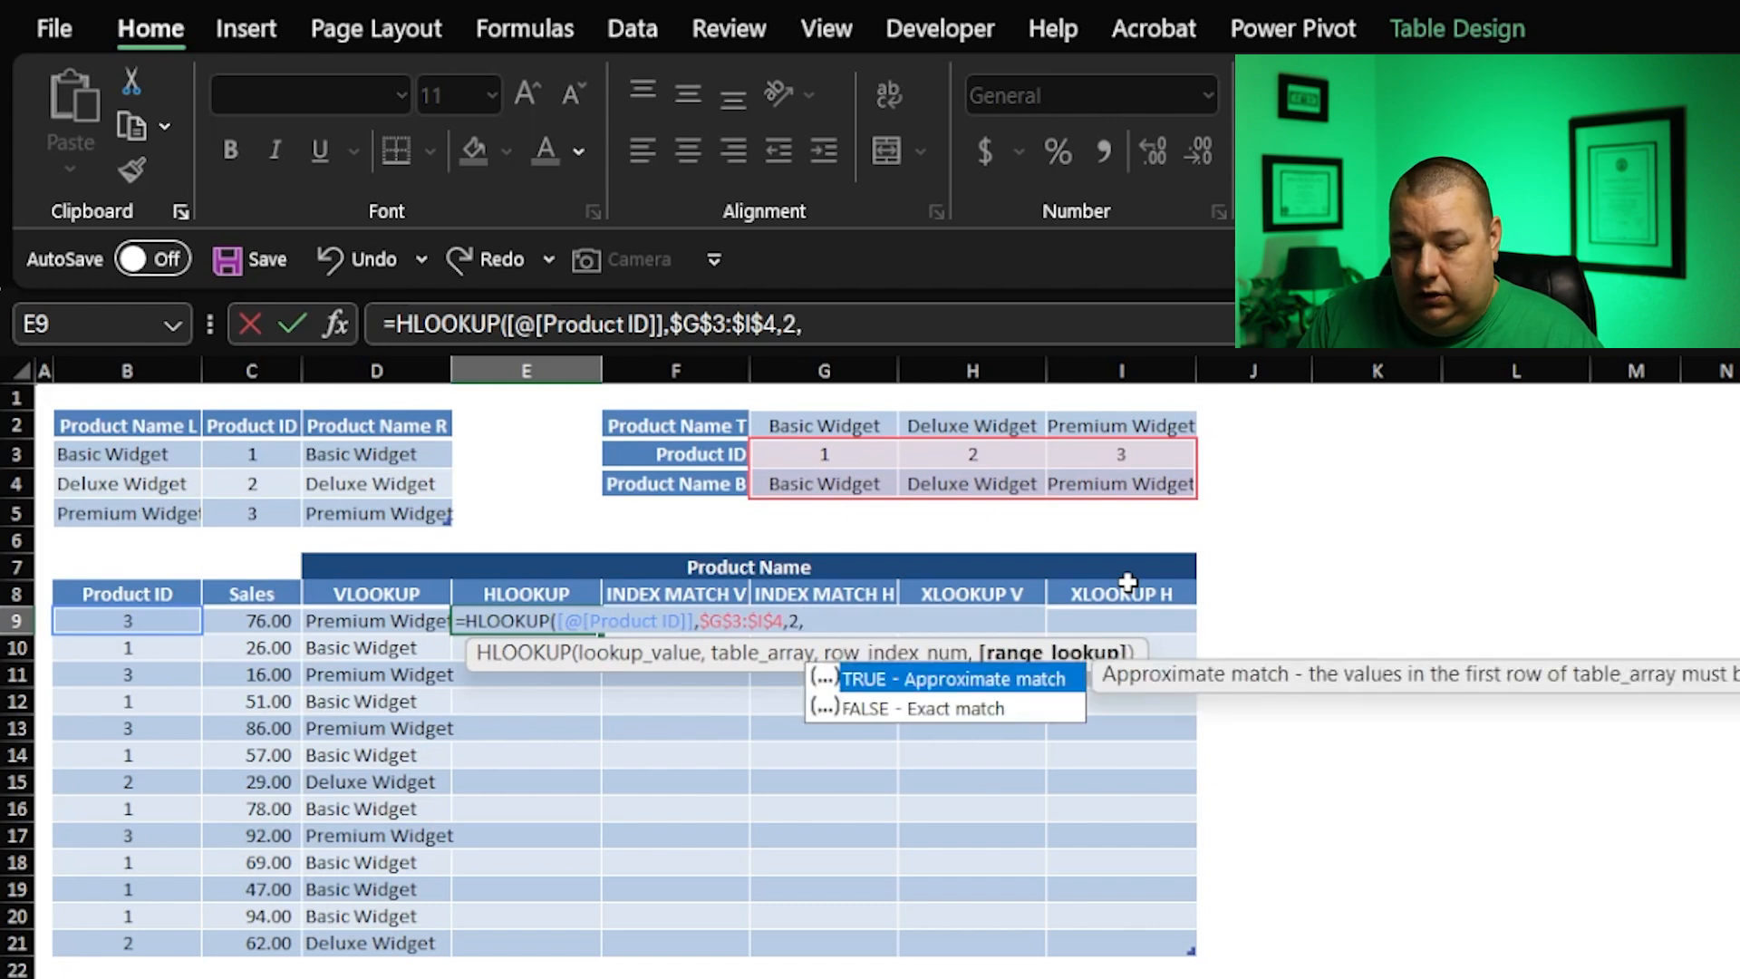
type("0)")
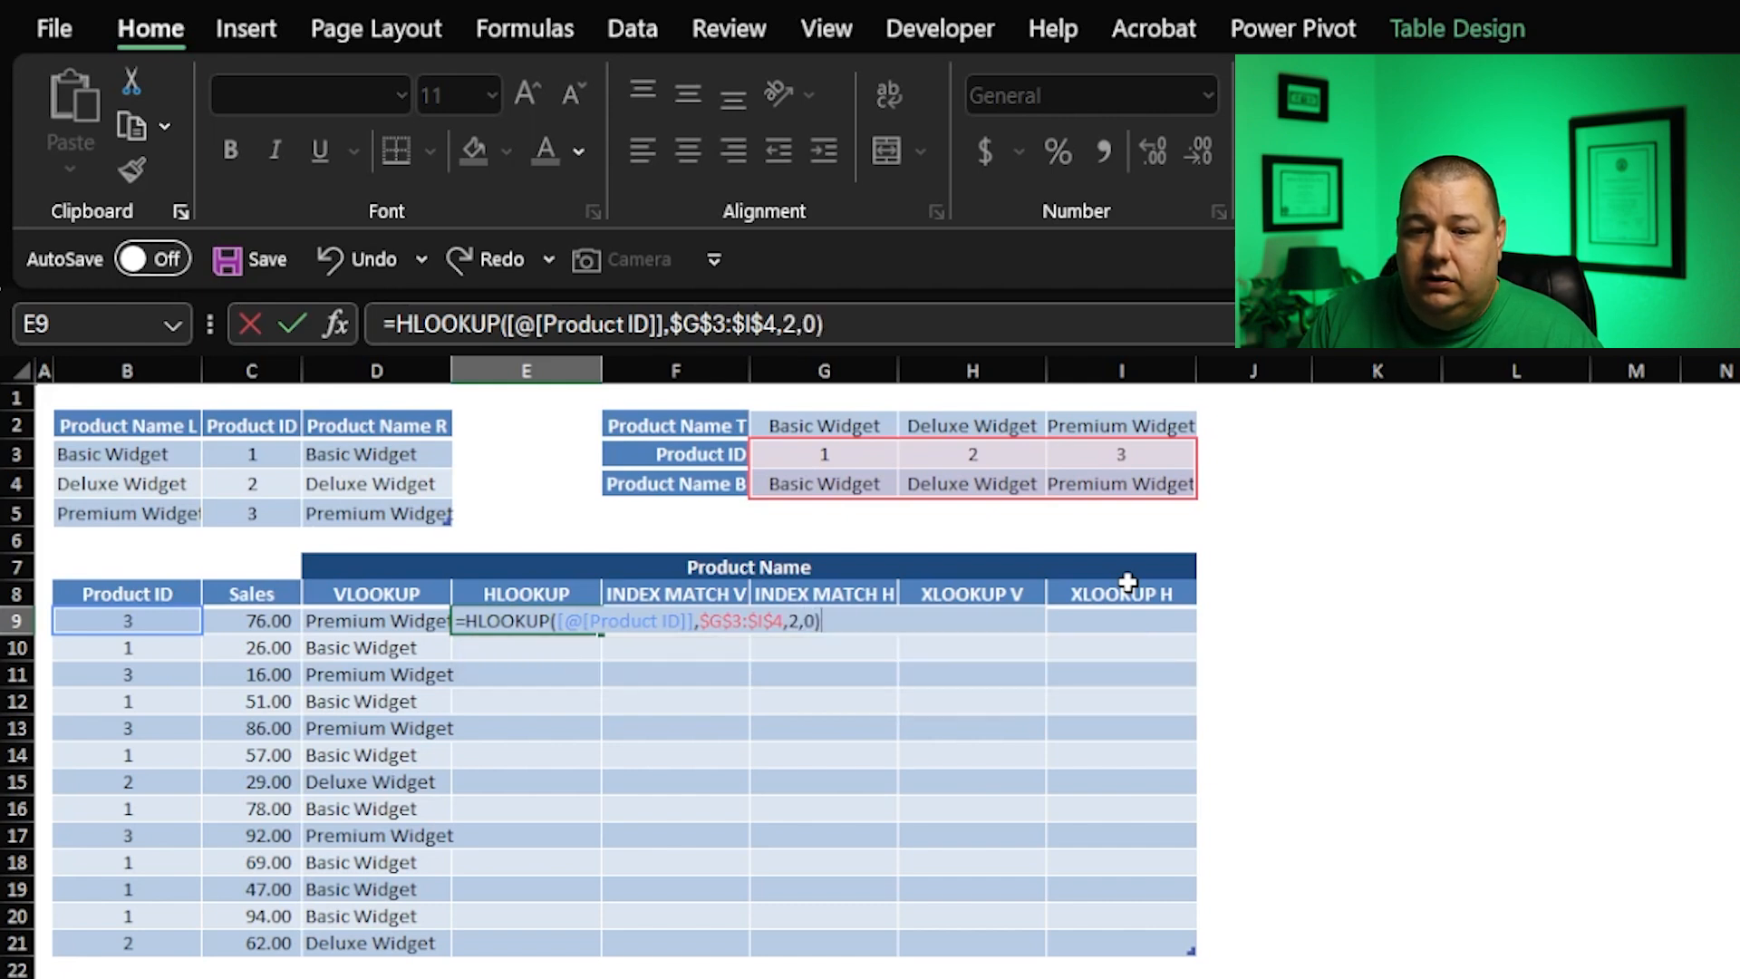
key("Enter")
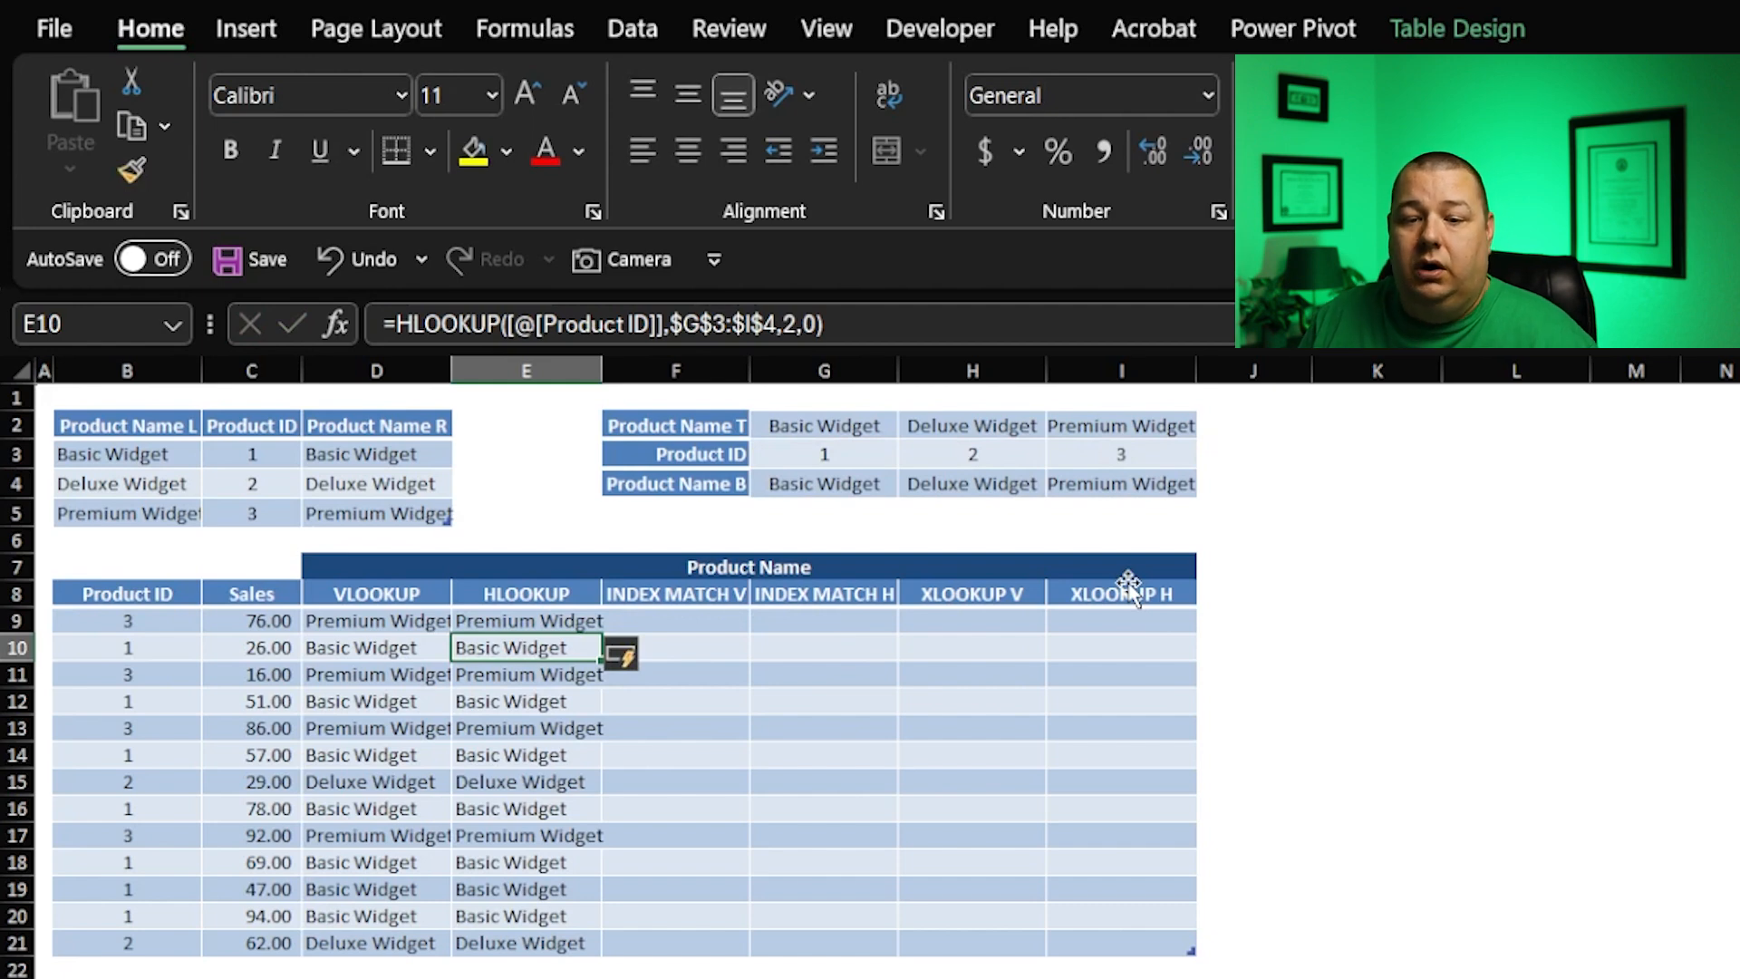
left_click(525, 621)
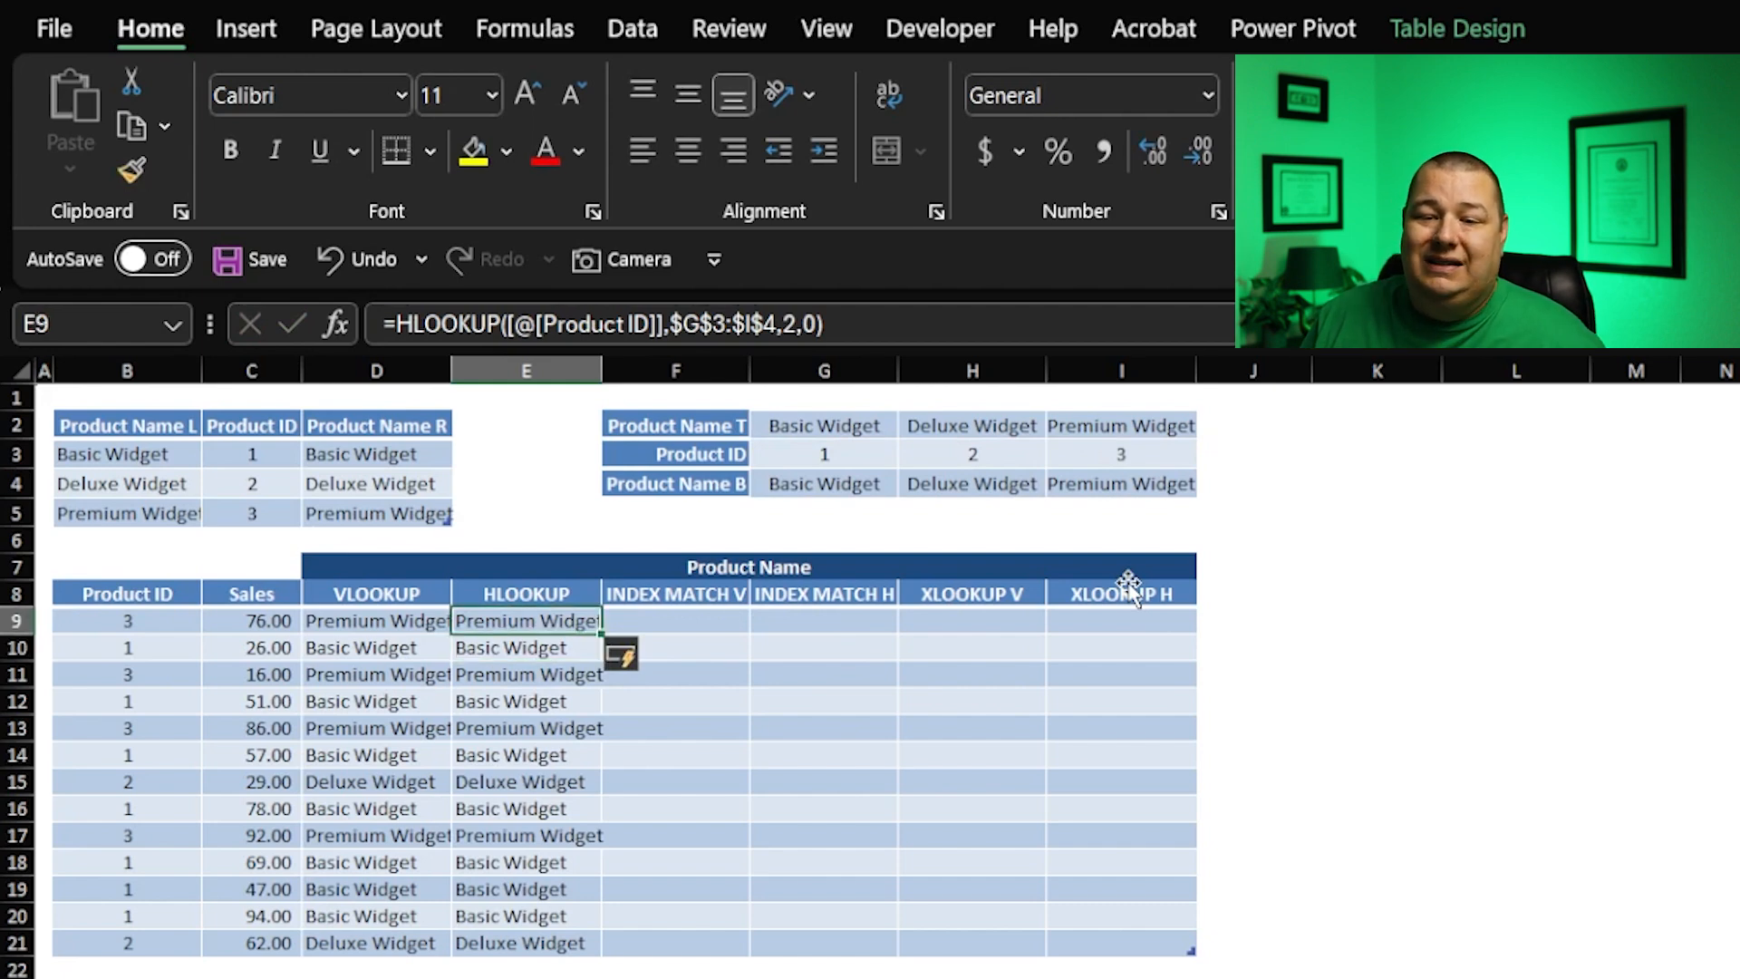
left_click(824, 619)
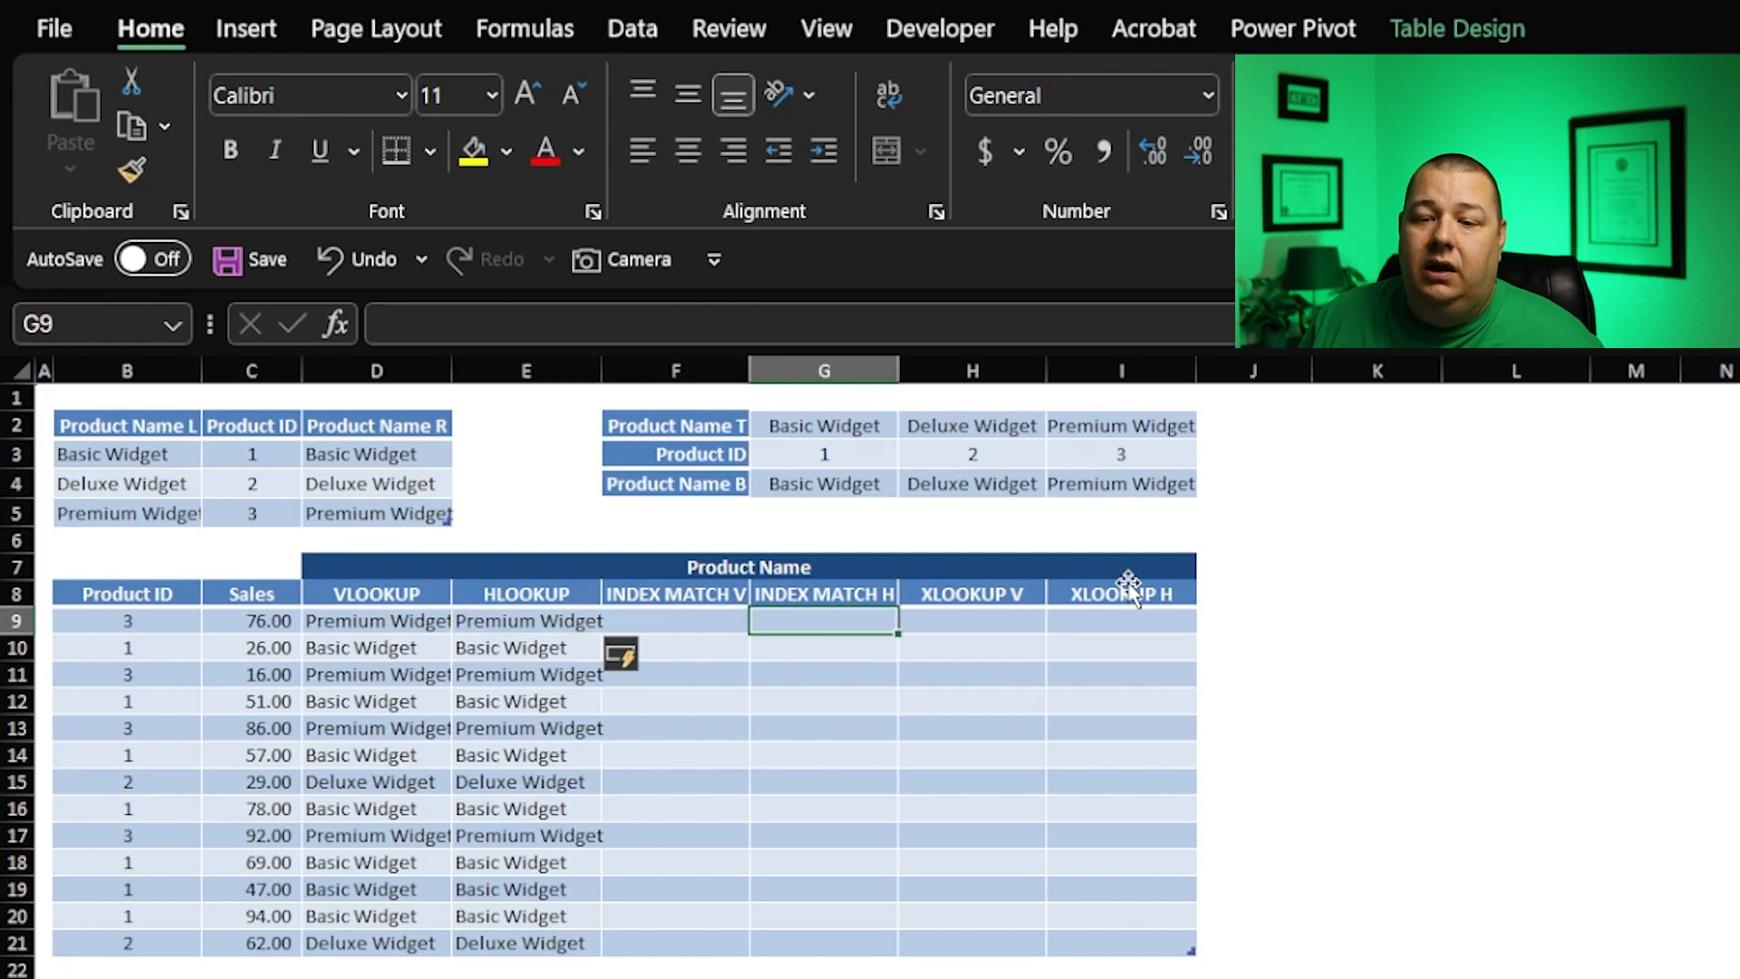
left_click(970, 483)
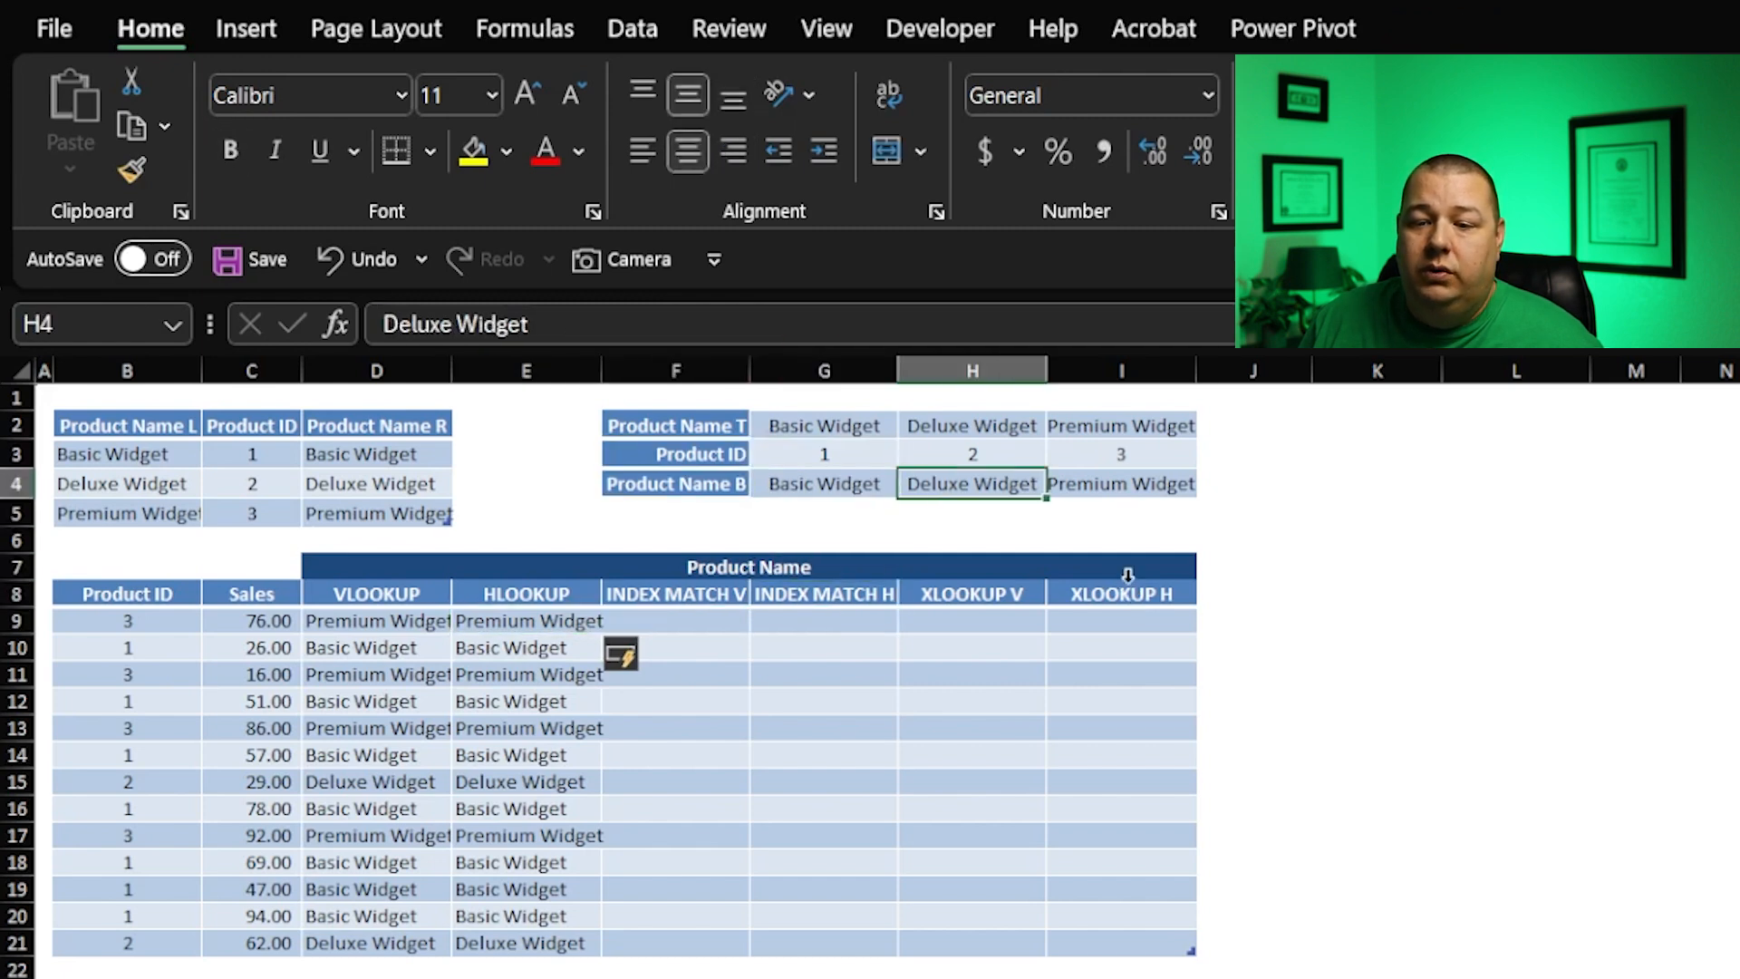
left_click(823, 454)
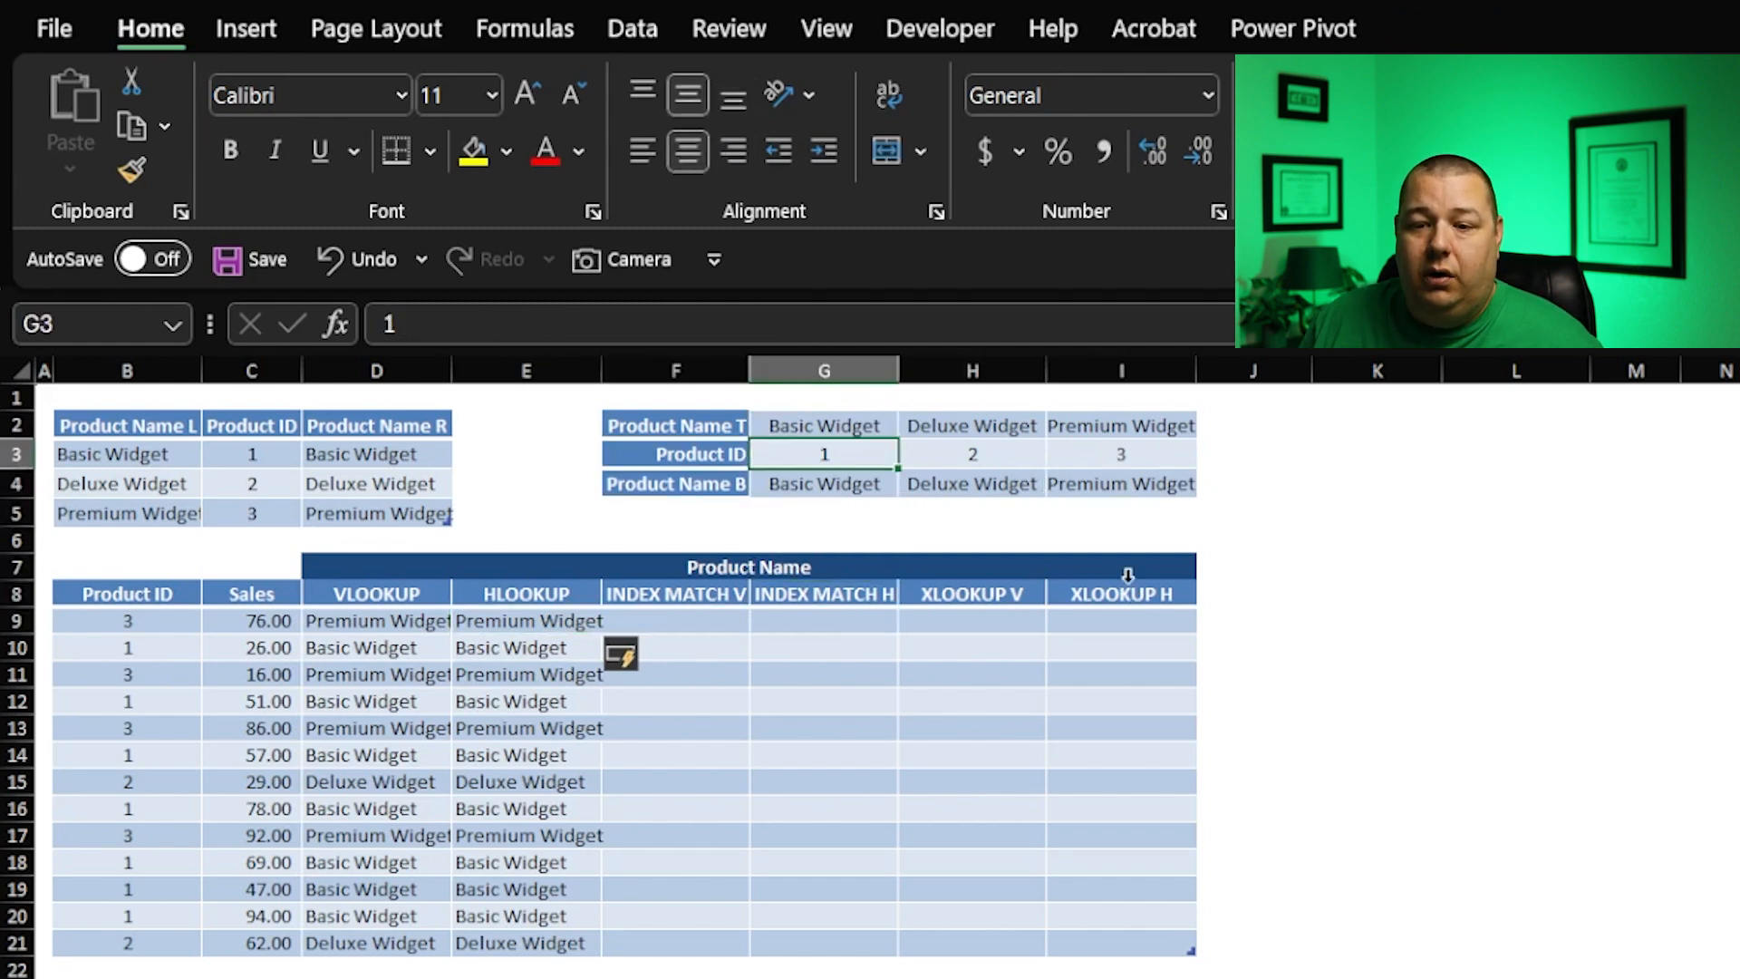
left_click(824, 425)
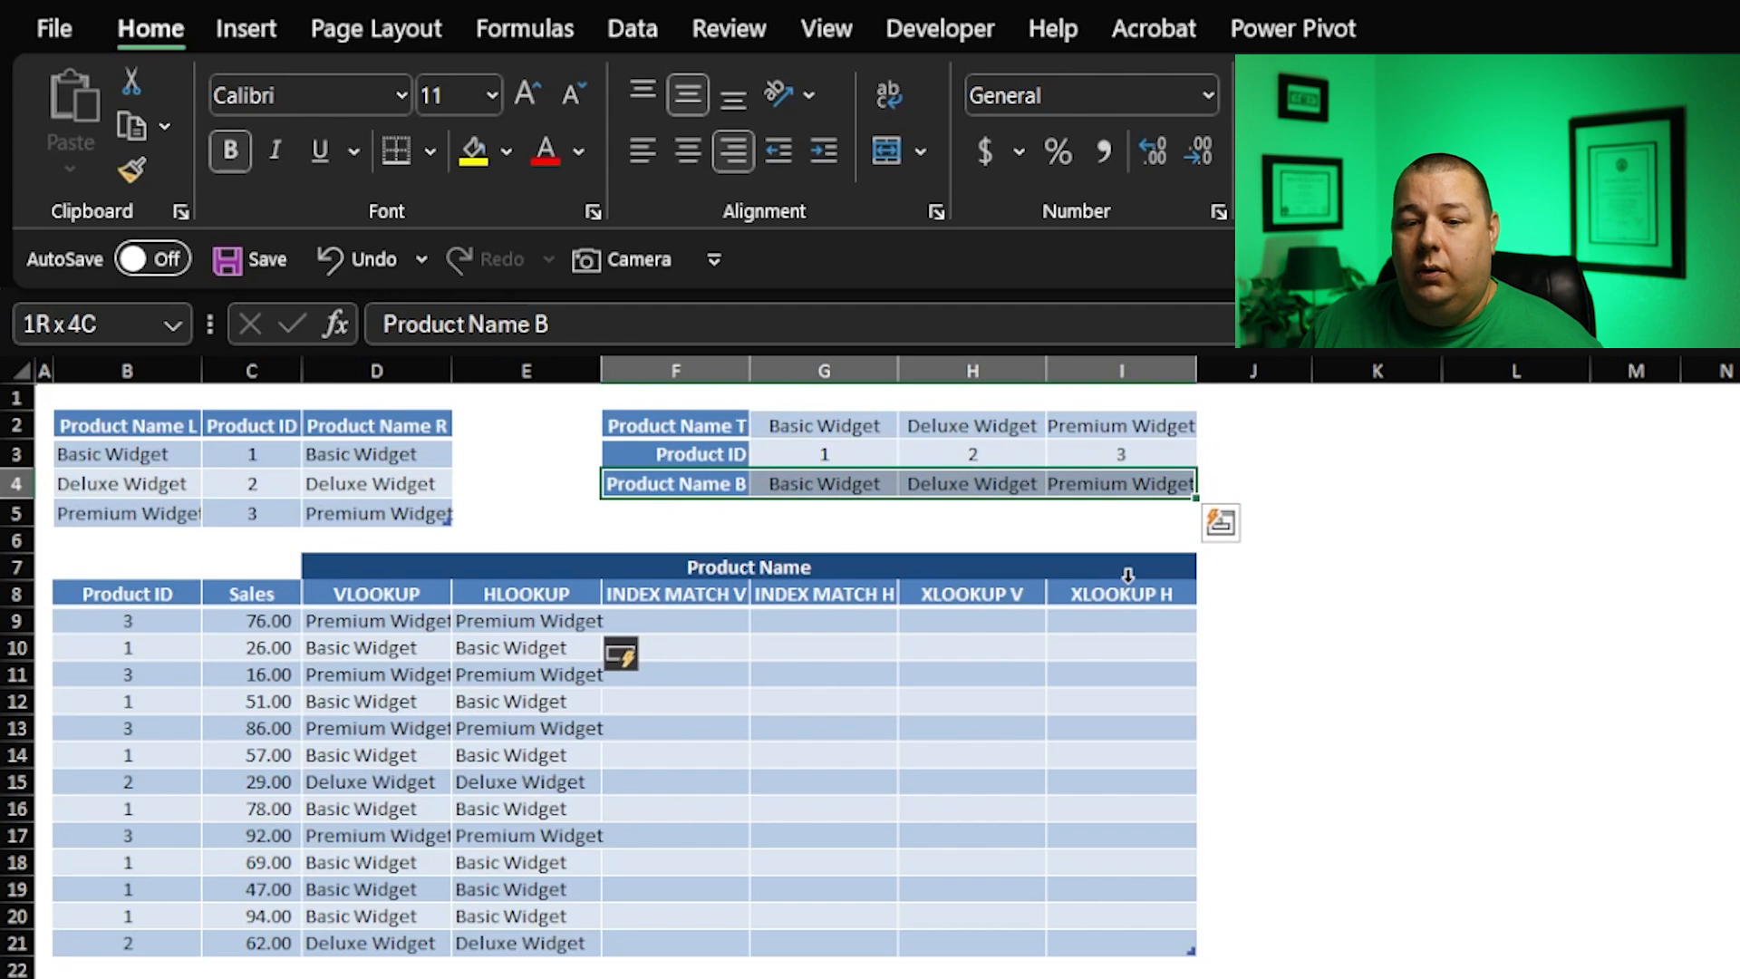
left_click(525, 621)
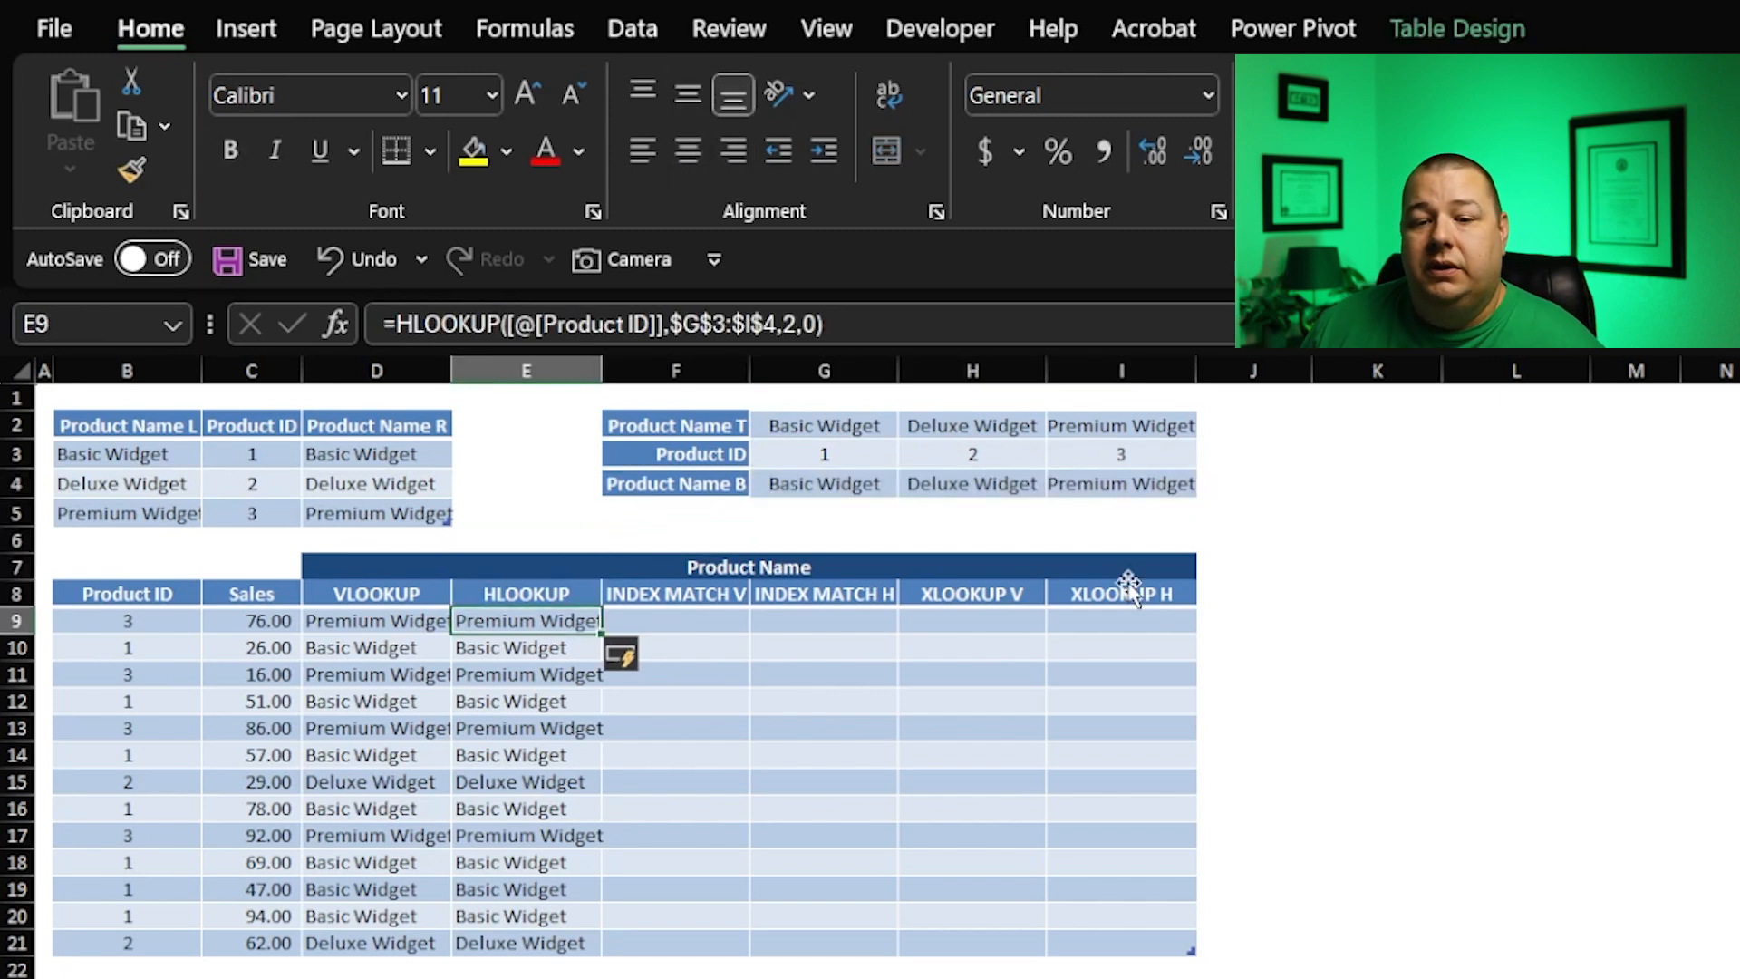
left_click(675, 619)
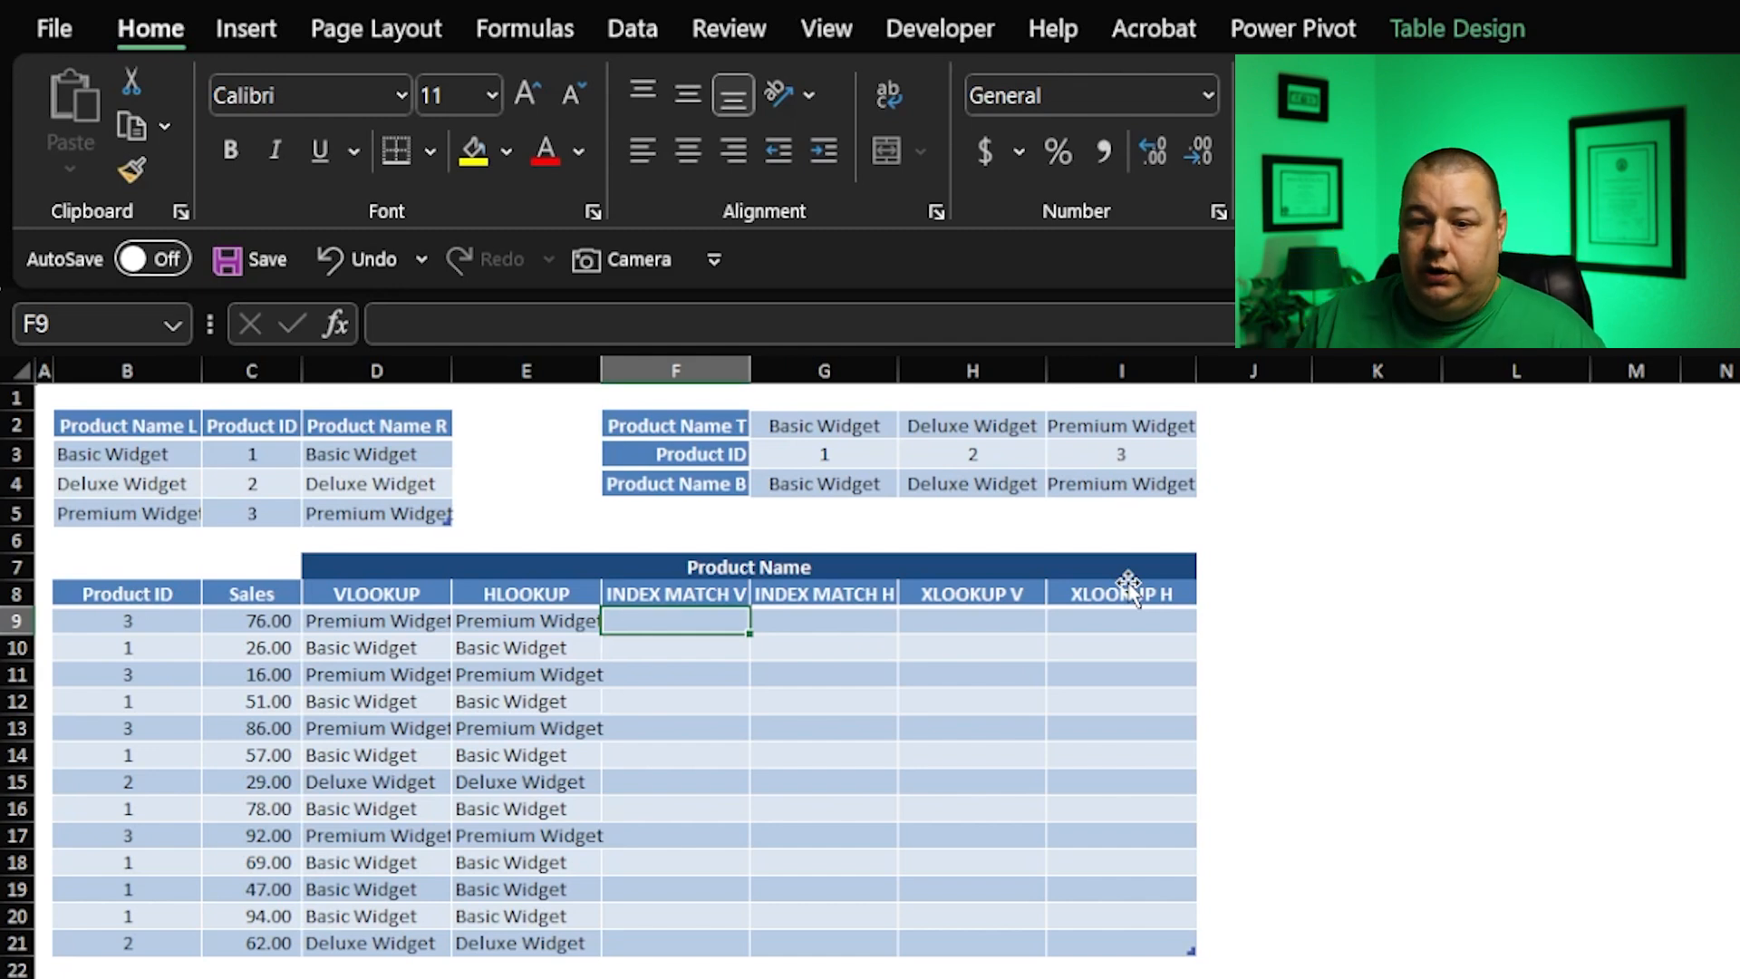
Step: In F9, enter an INDEX over Products[Product Name L] using the row's Product ID
type("=")
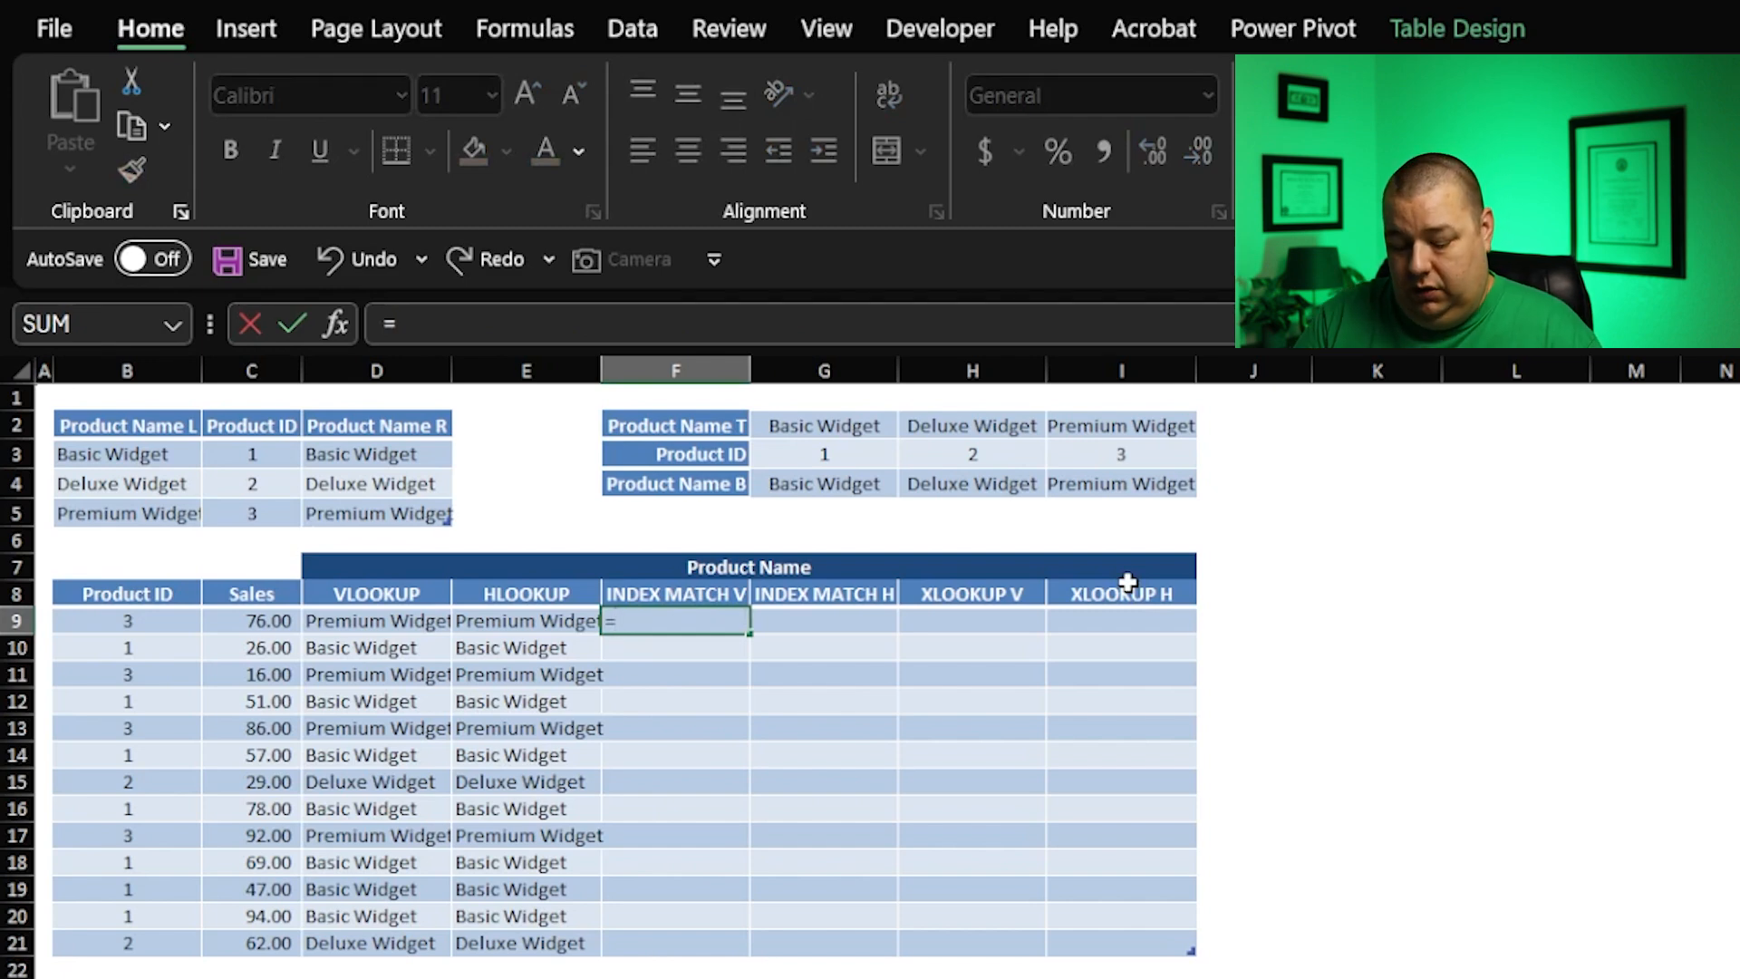
type("INDEX(")
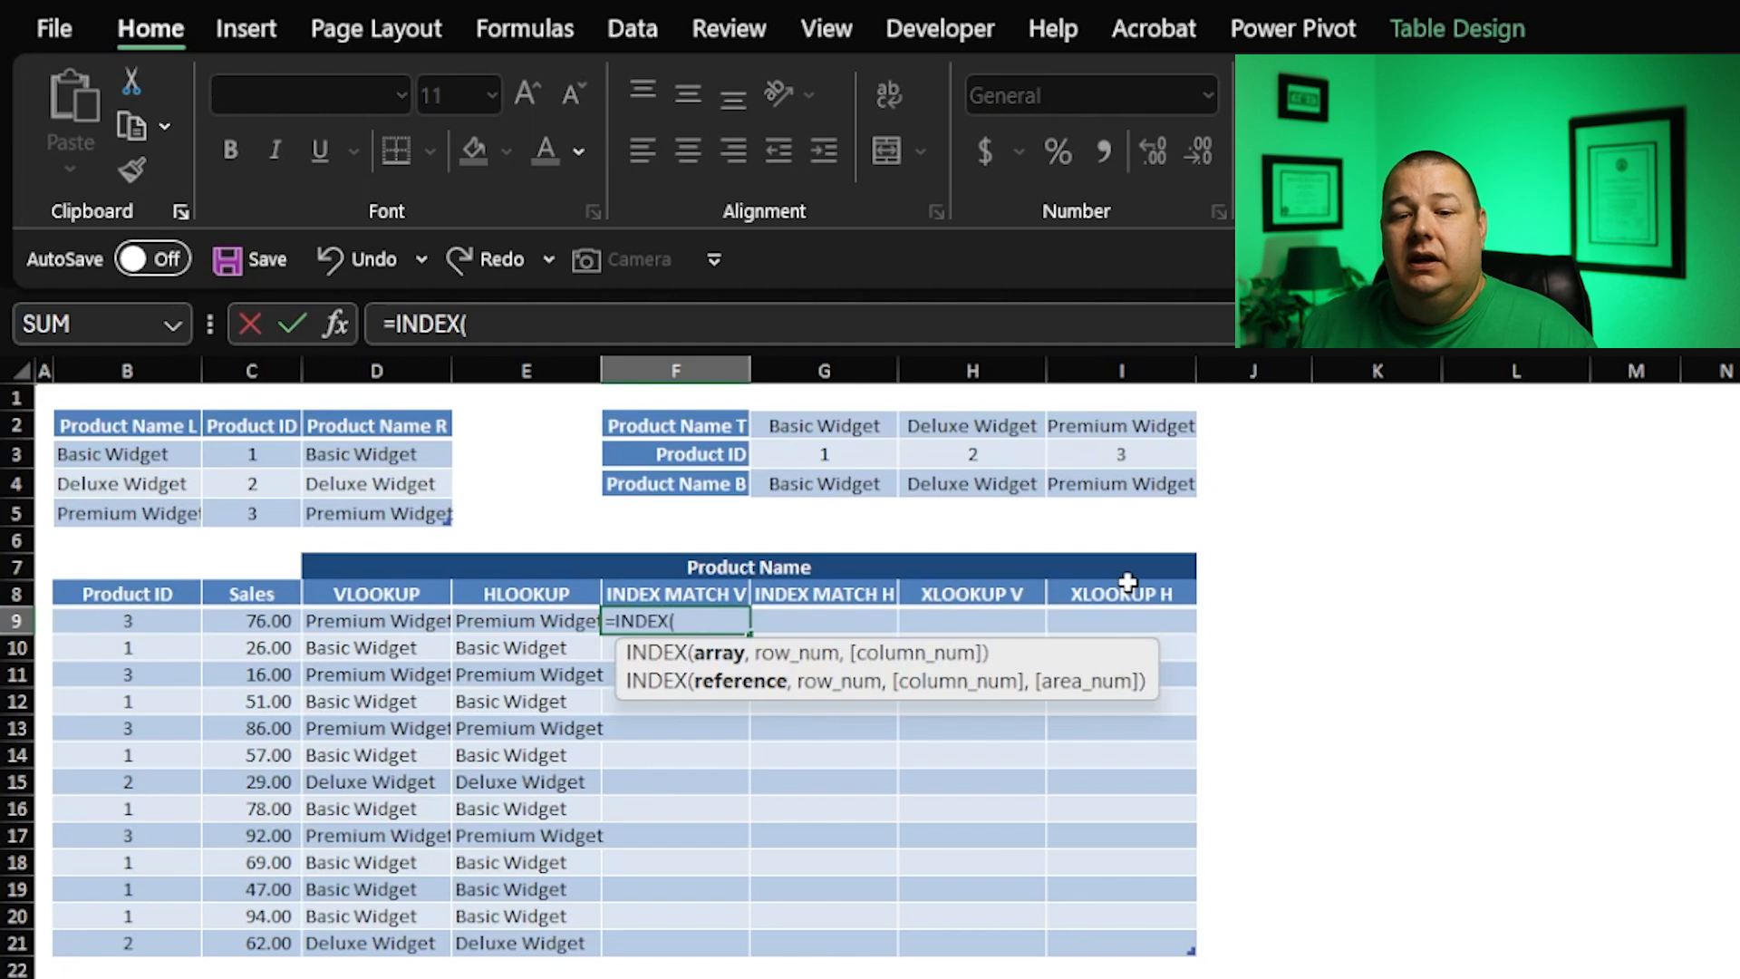
left_click(127, 592)
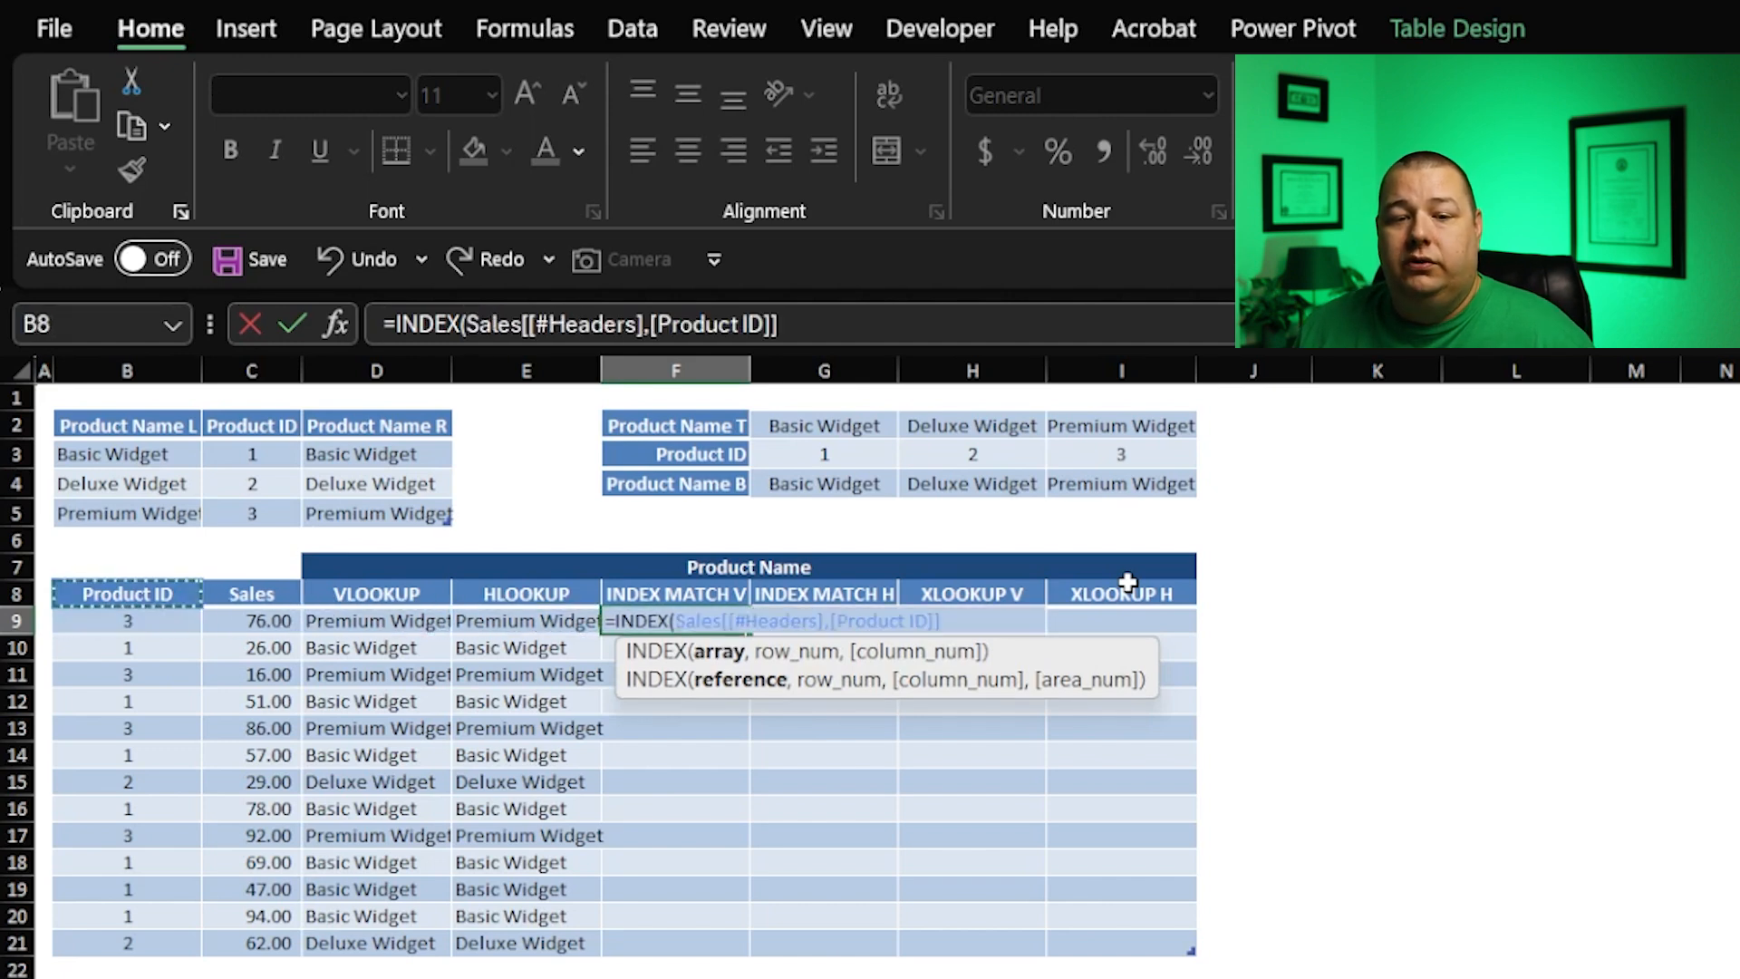
left_click_drag(127, 454, 127, 513)
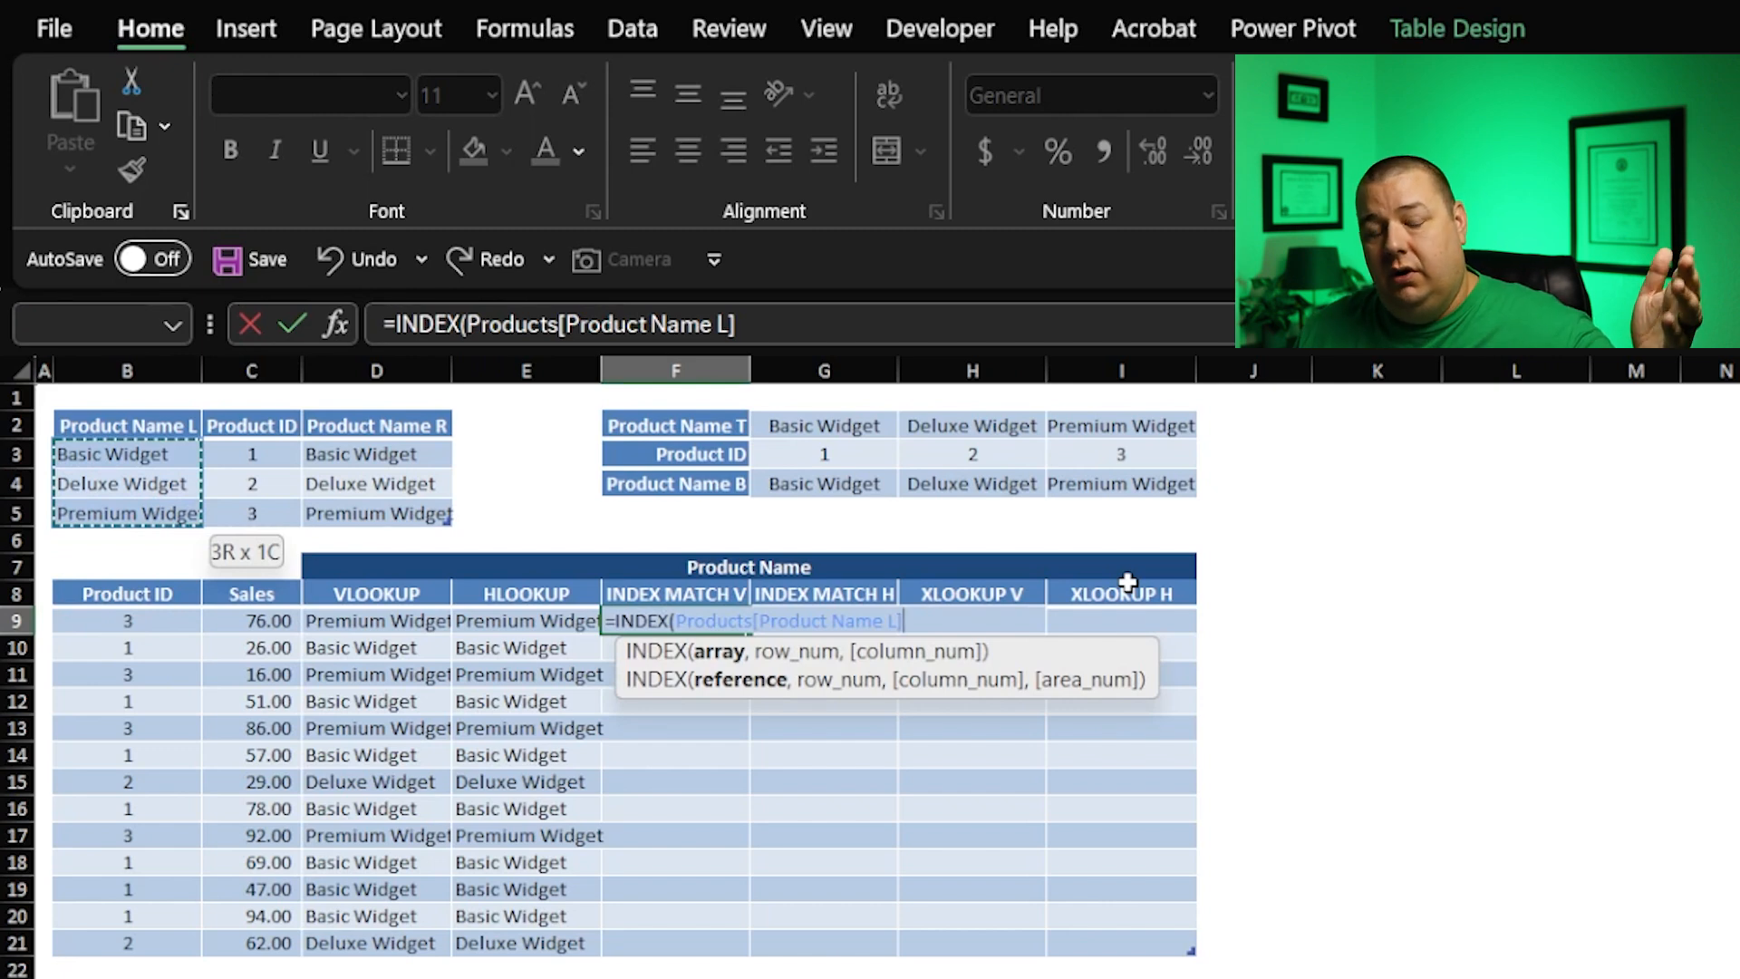
left_click(376, 454)
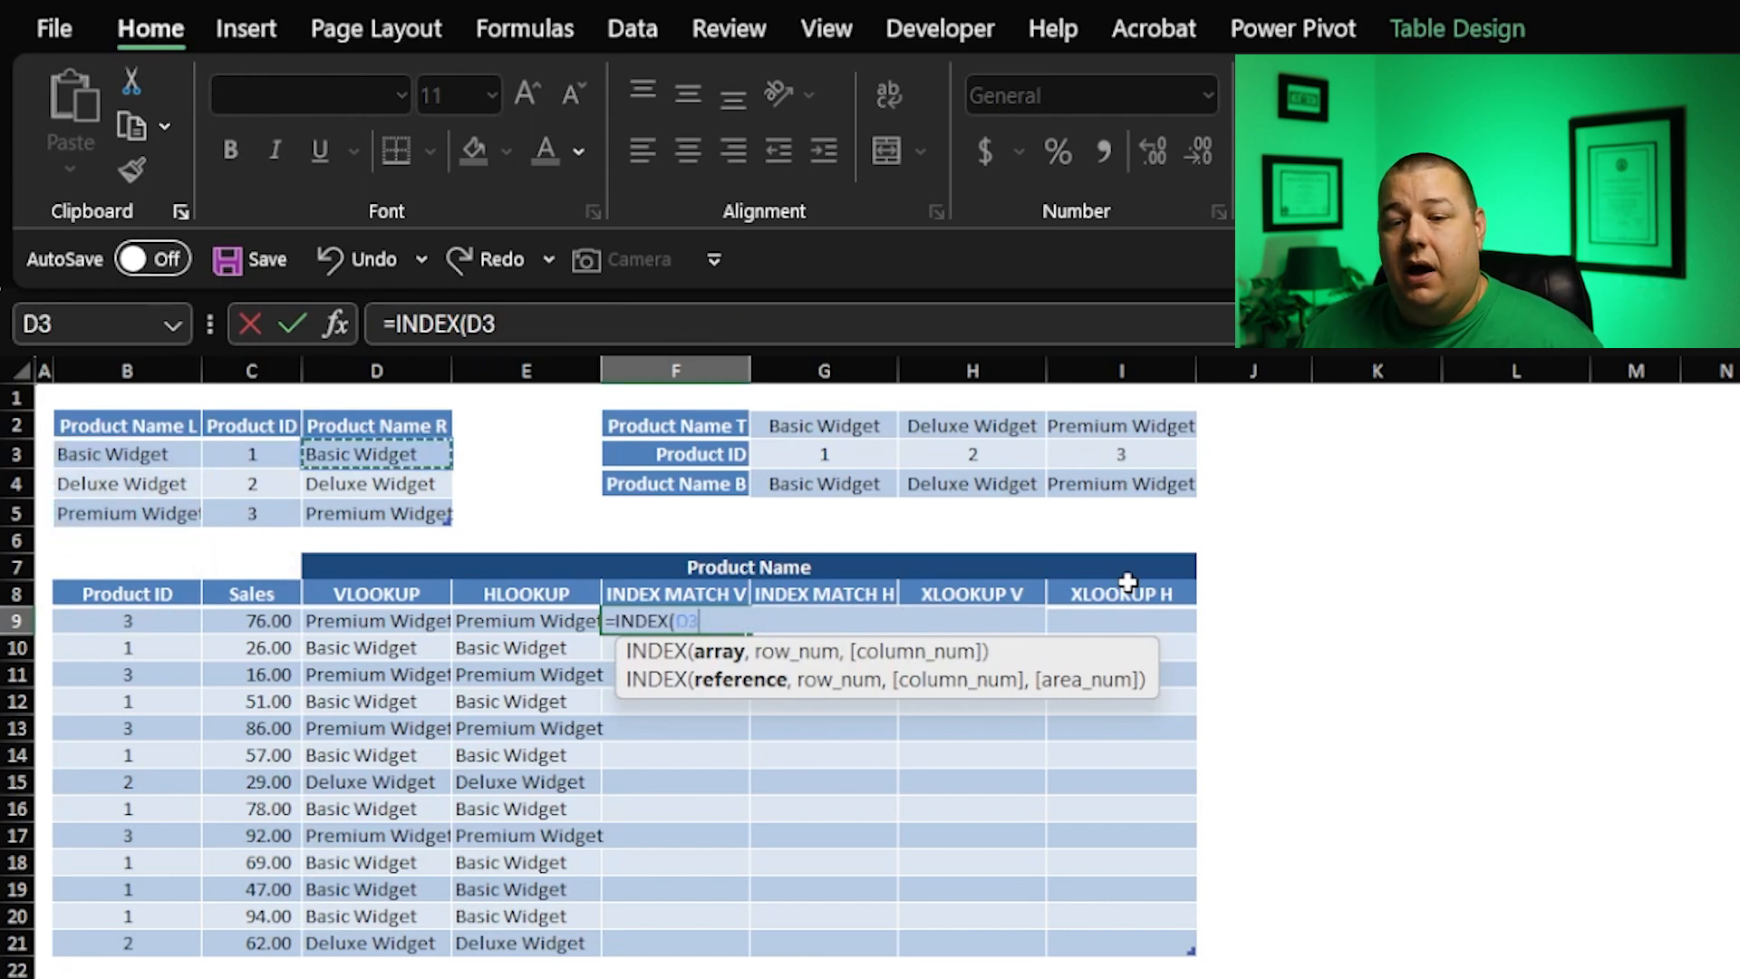
left_click(376, 513)
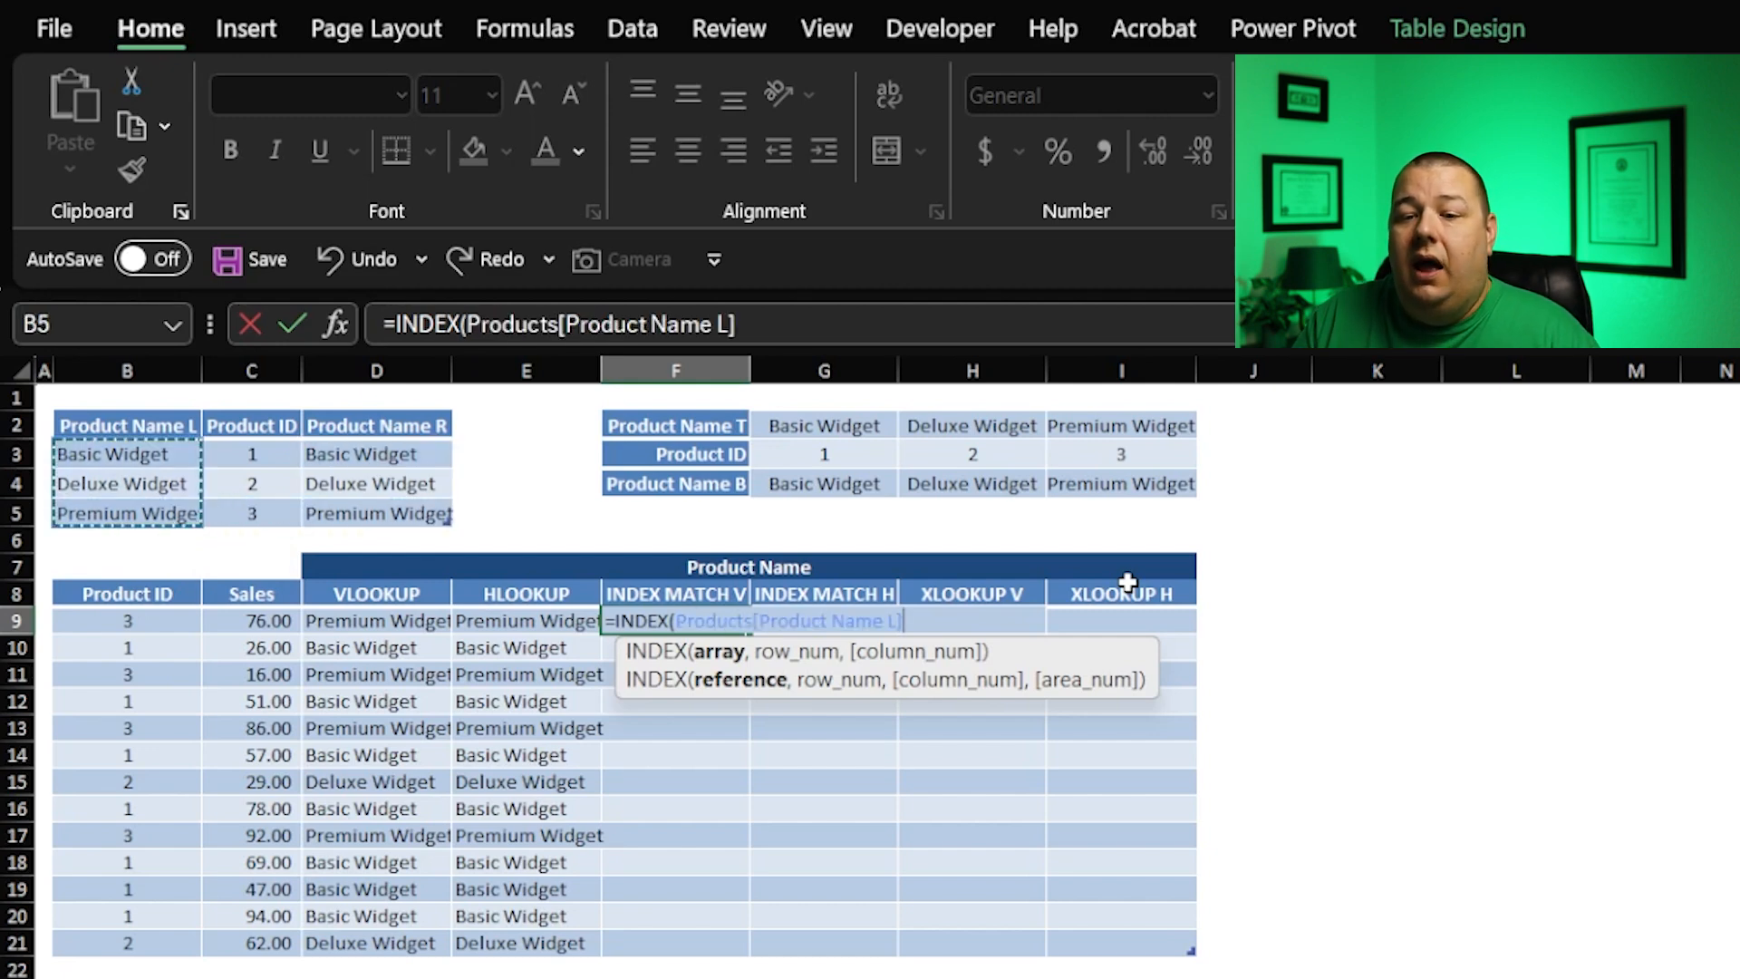
type(",")
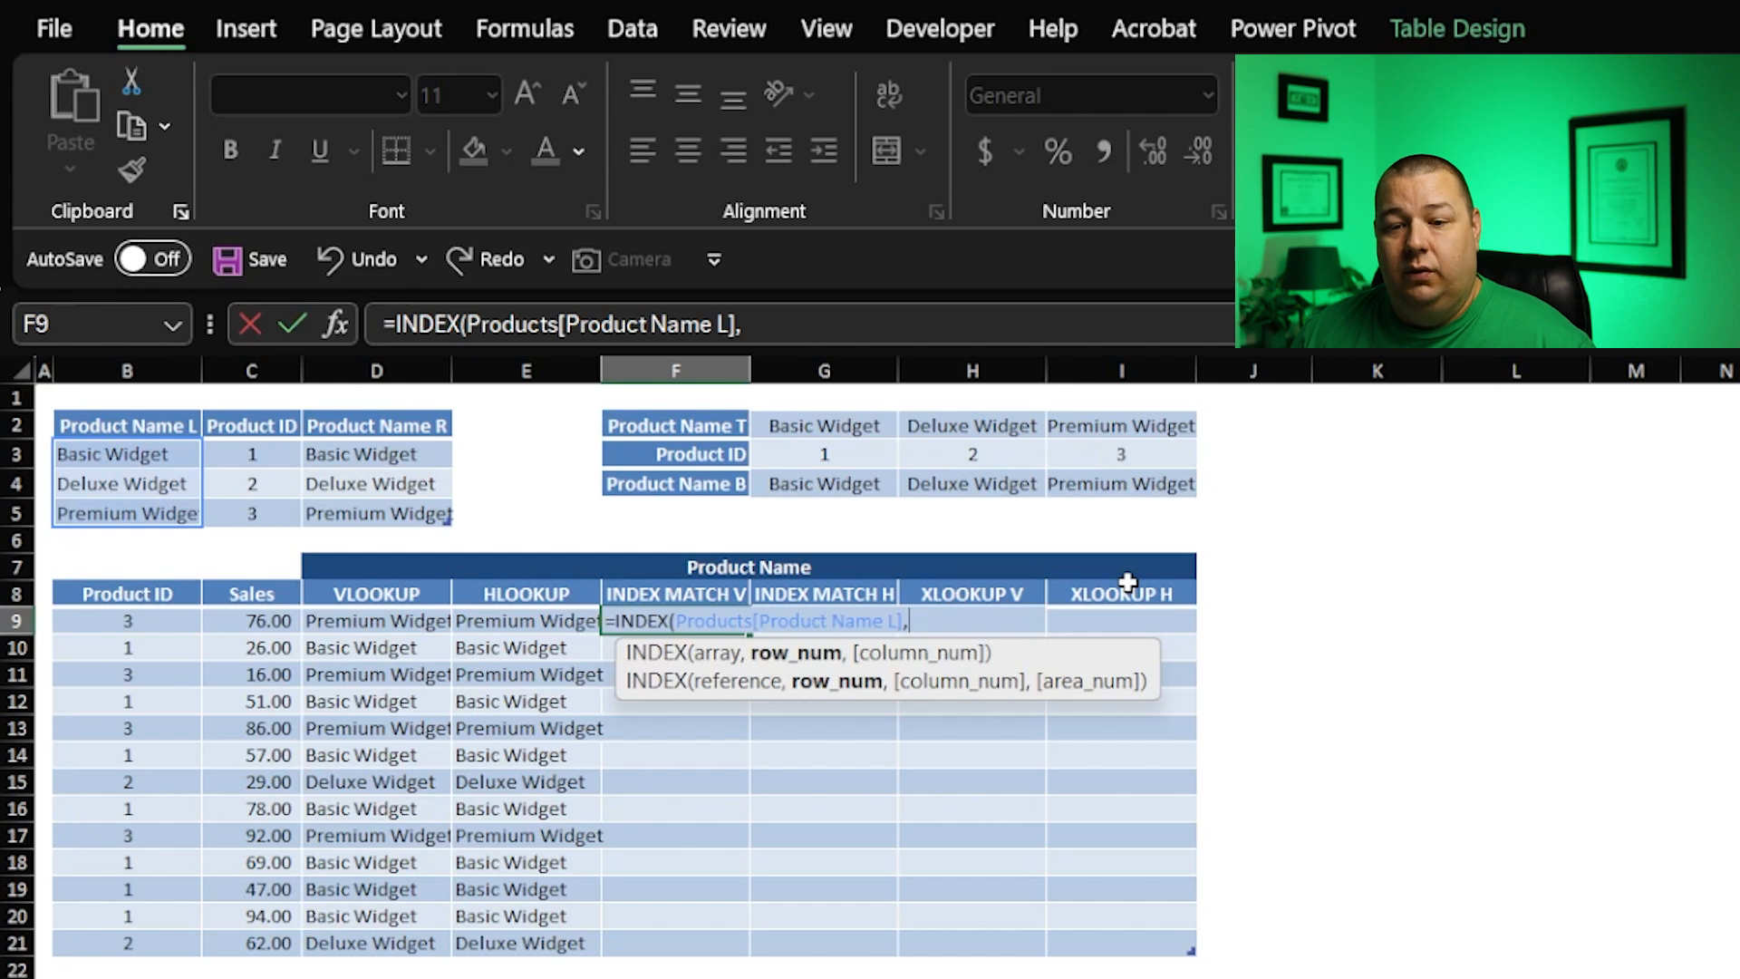
left_click(251, 620)
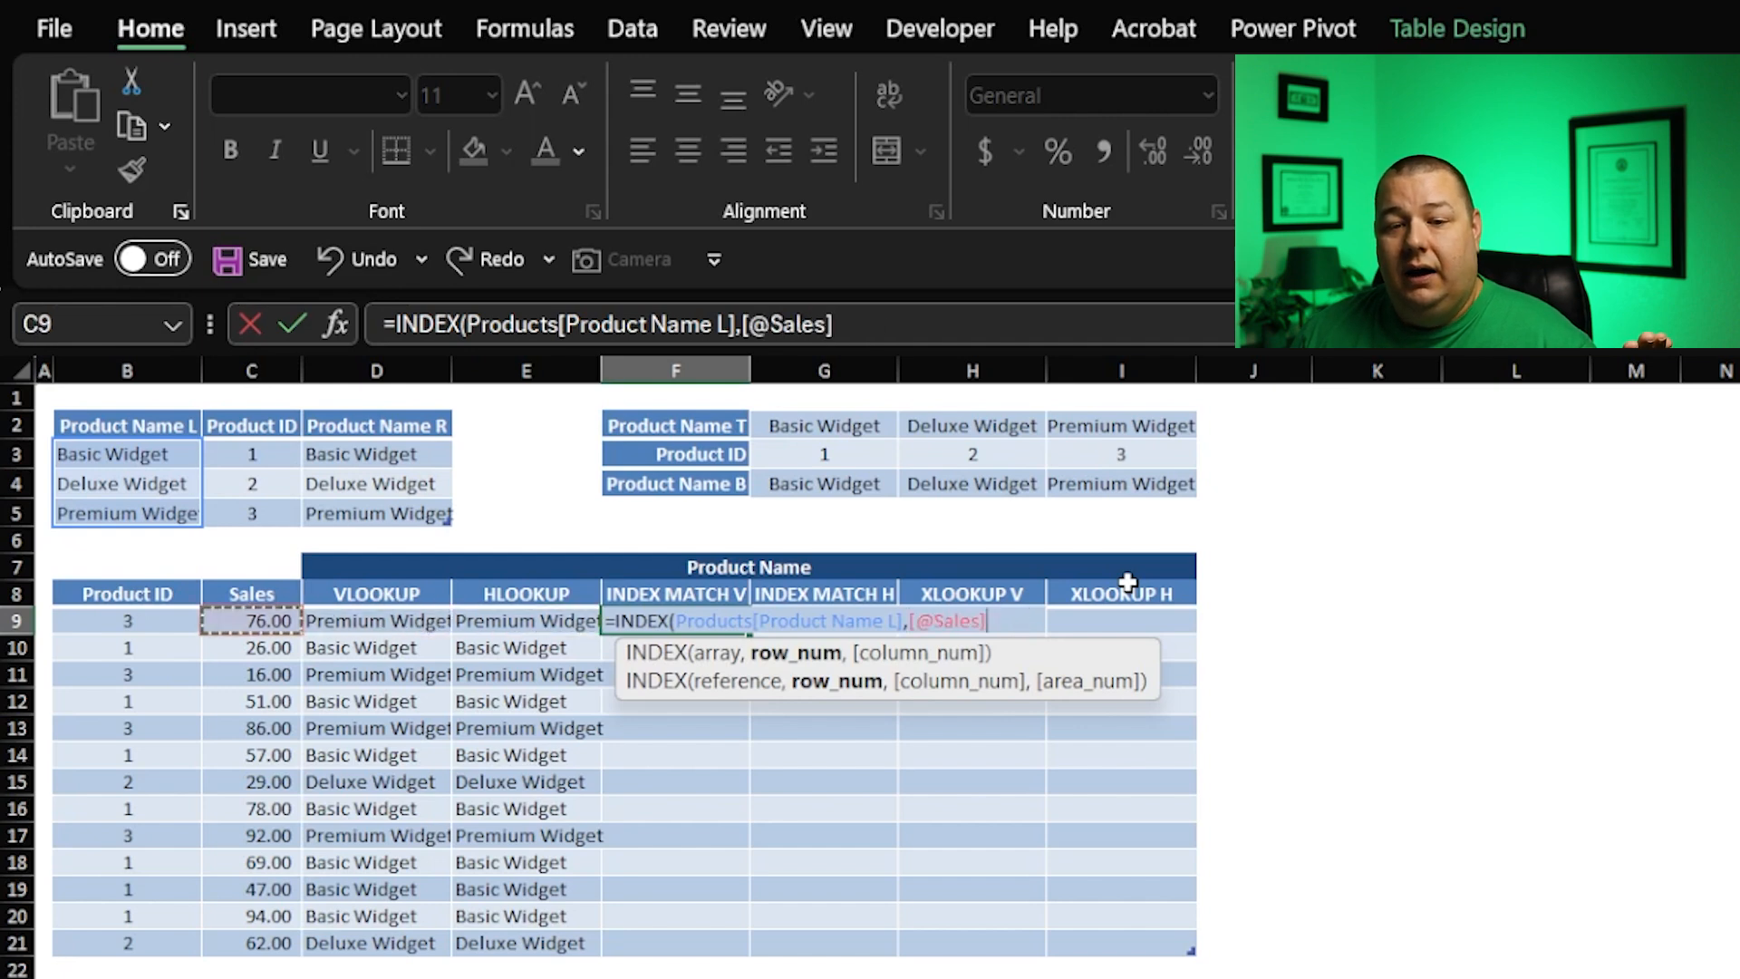
left_click(126, 620)
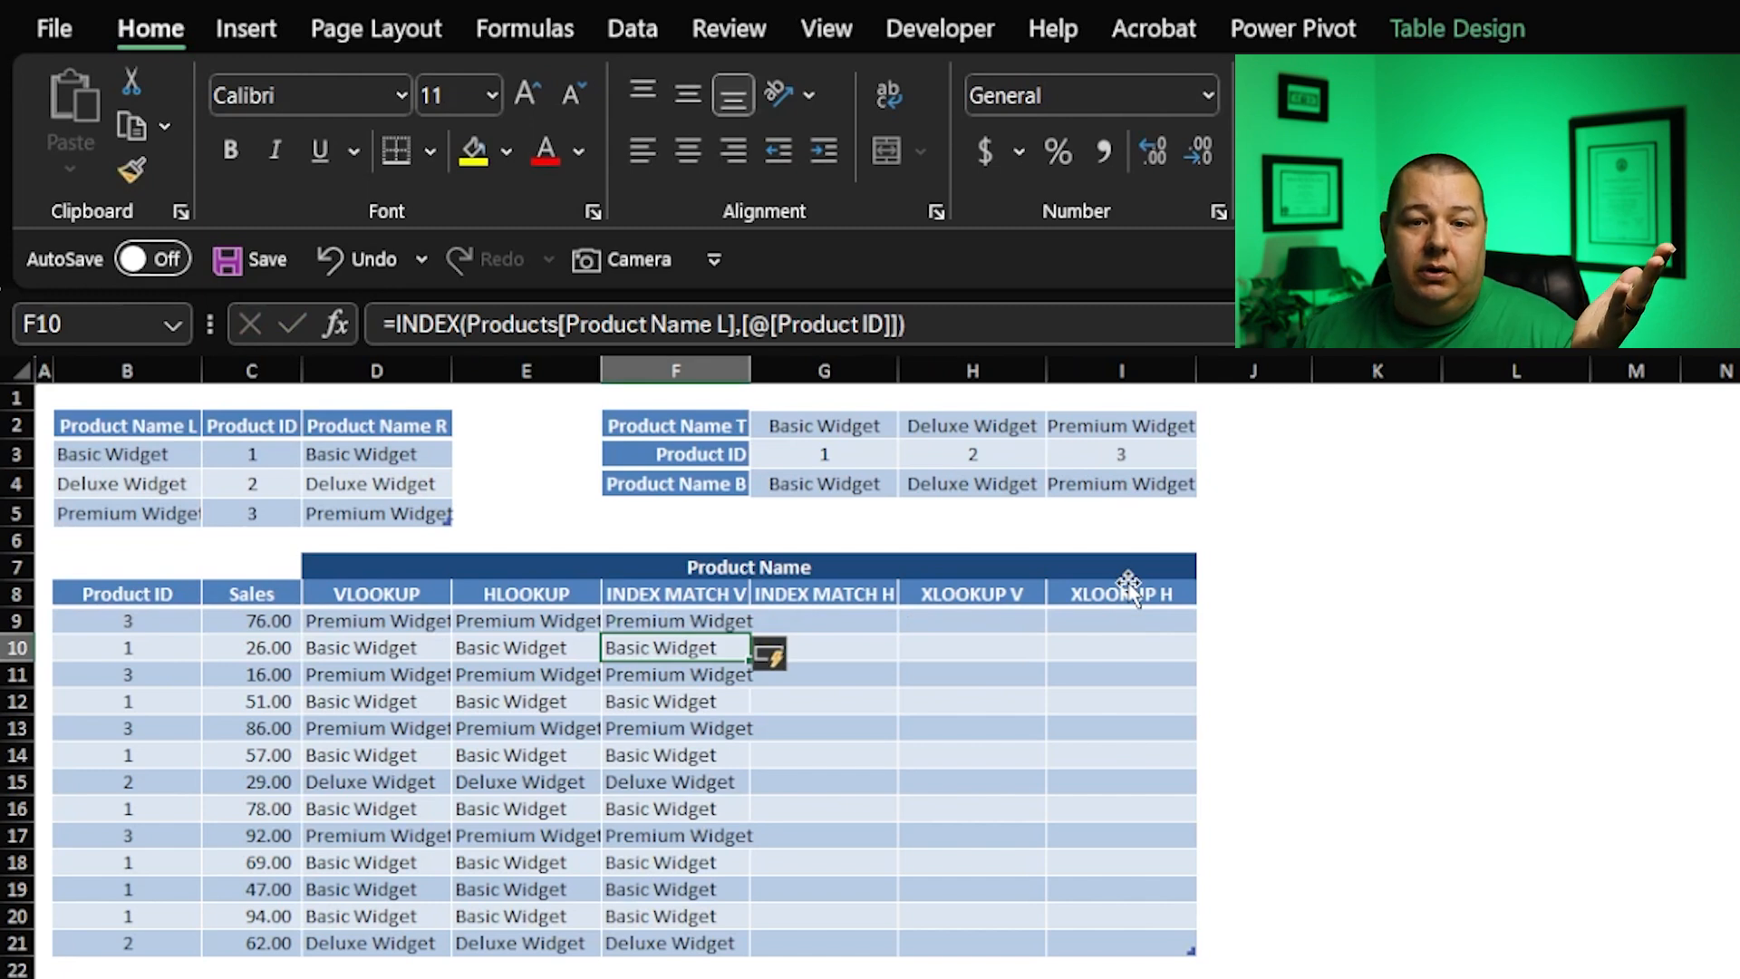
left_click(676, 621)
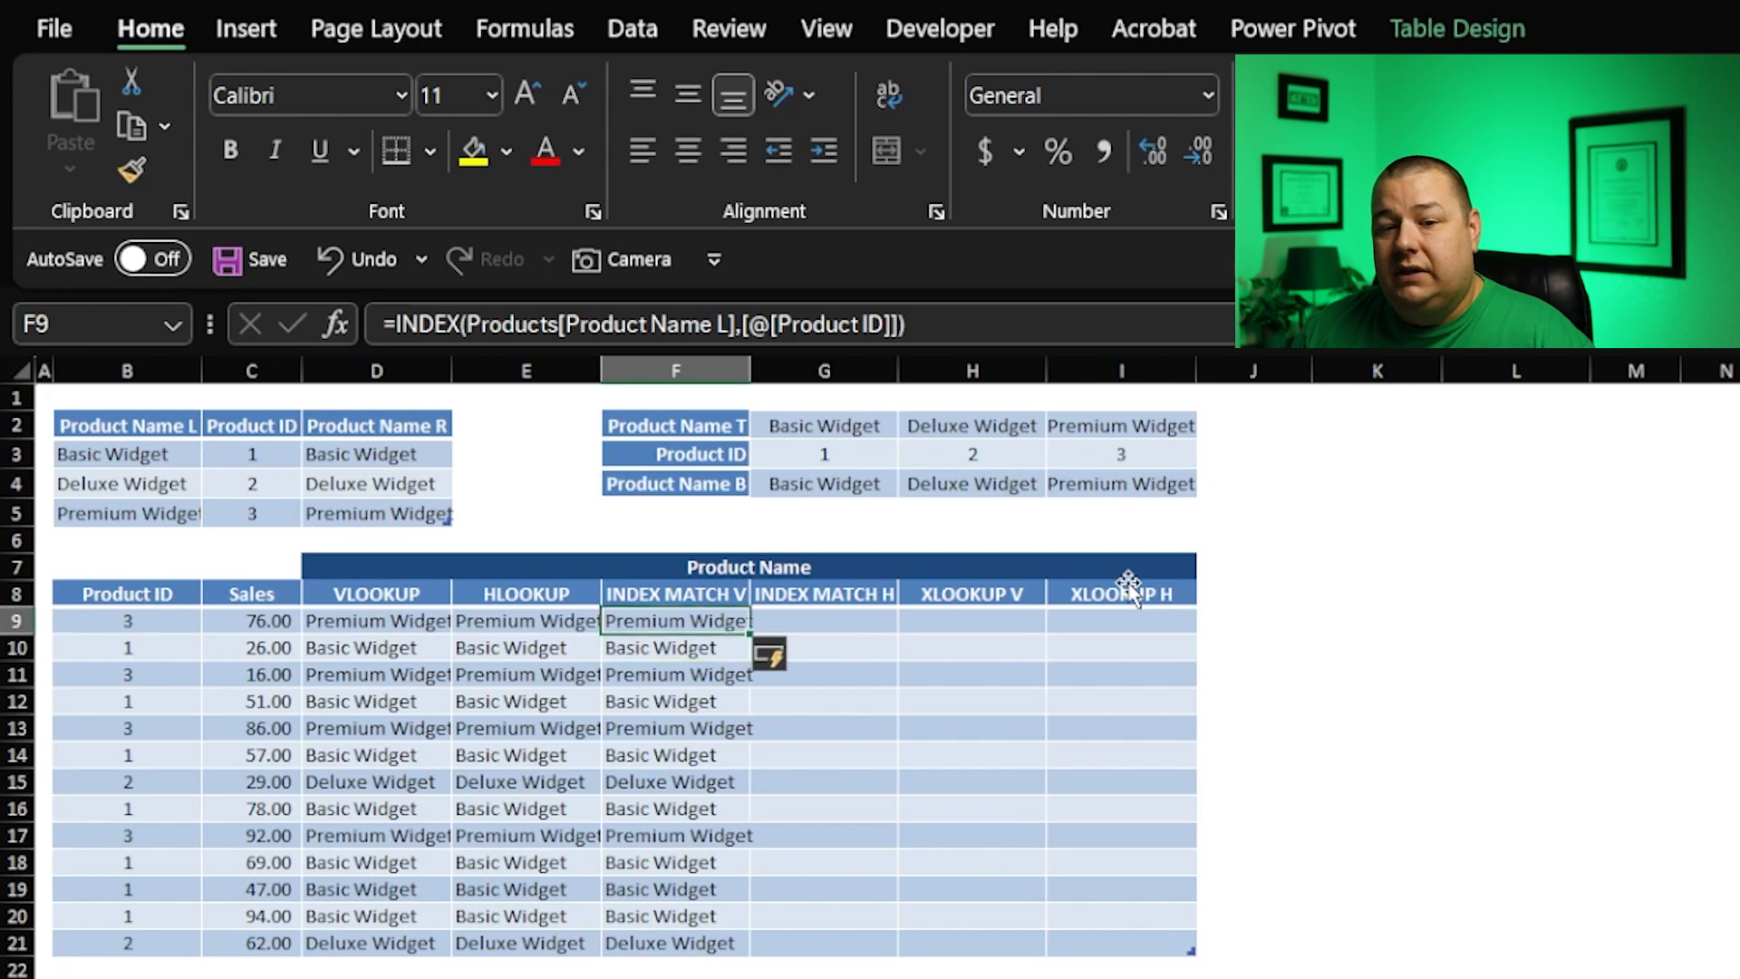
left_click(252, 483)
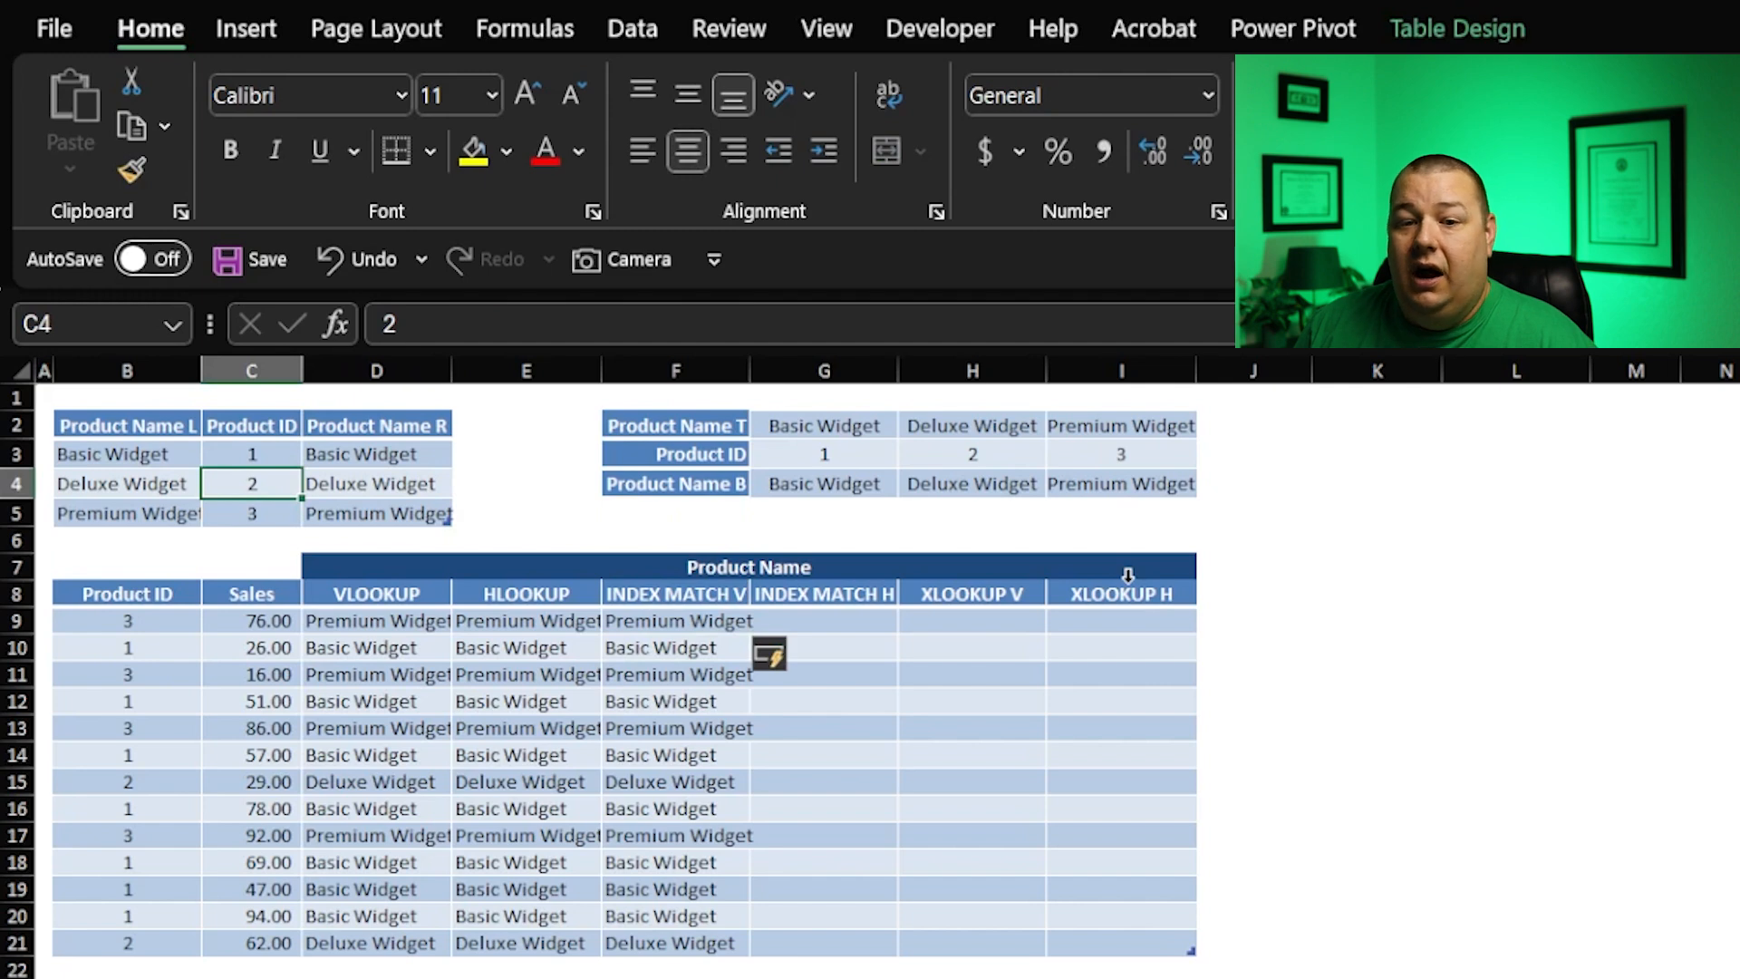
type("3")
left_click(251, 513)
type("2")
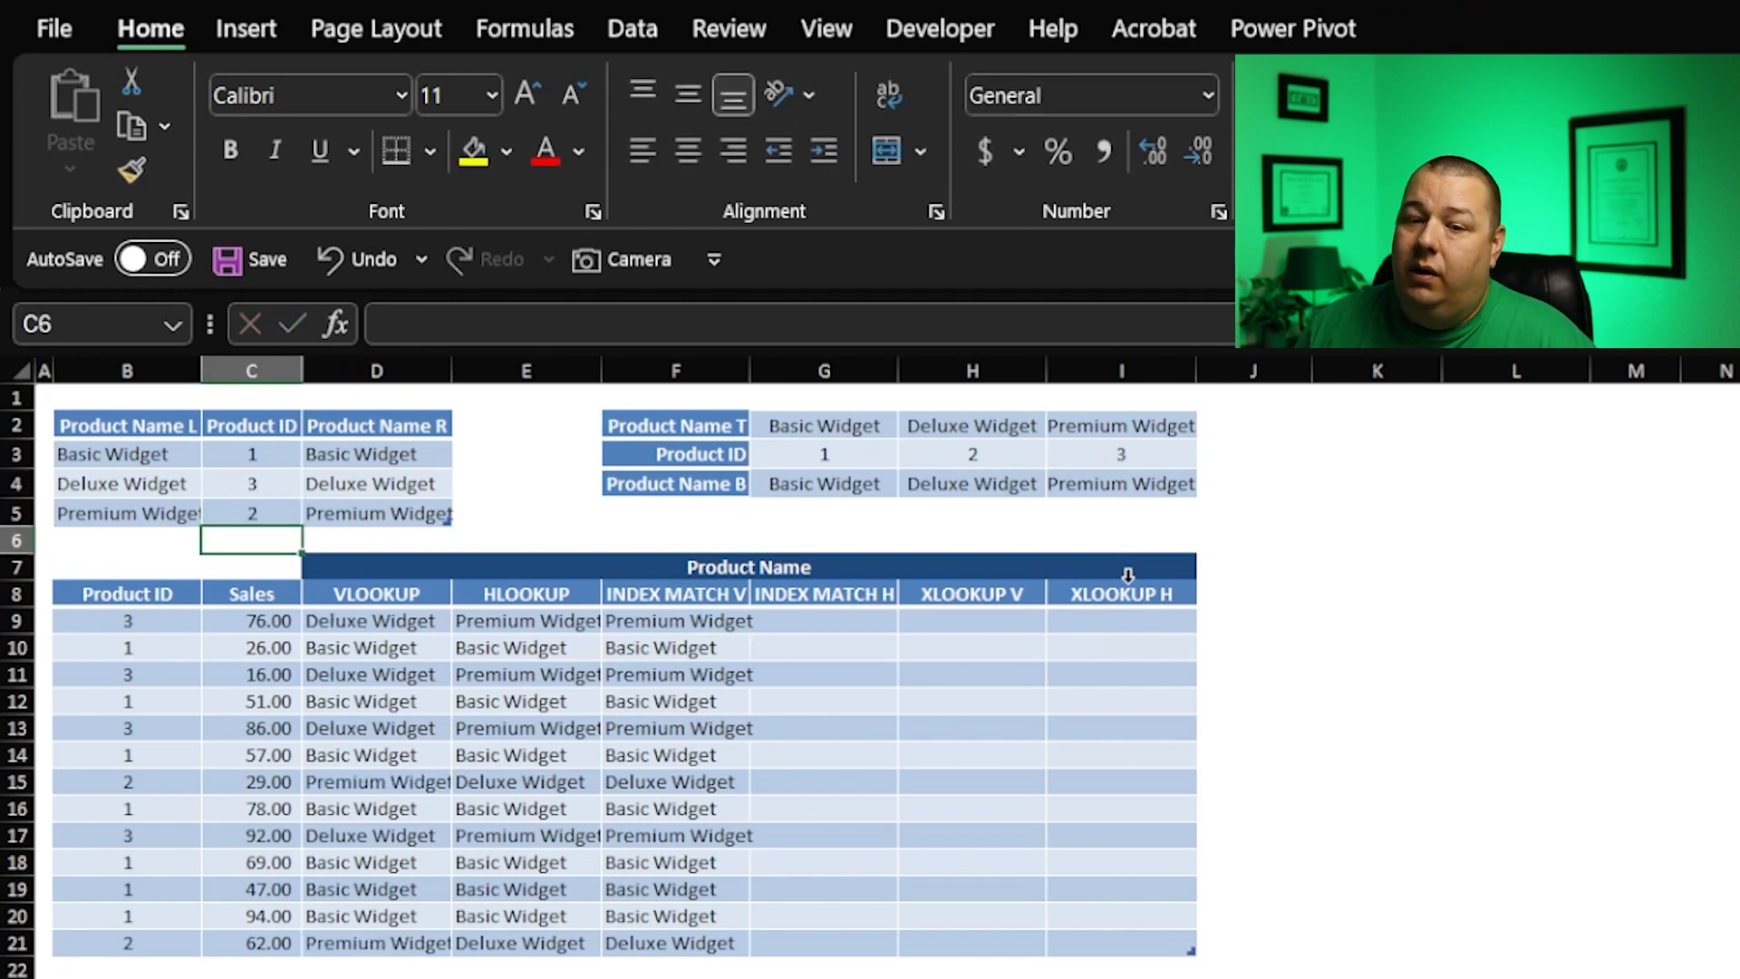
left_click(251, 513)
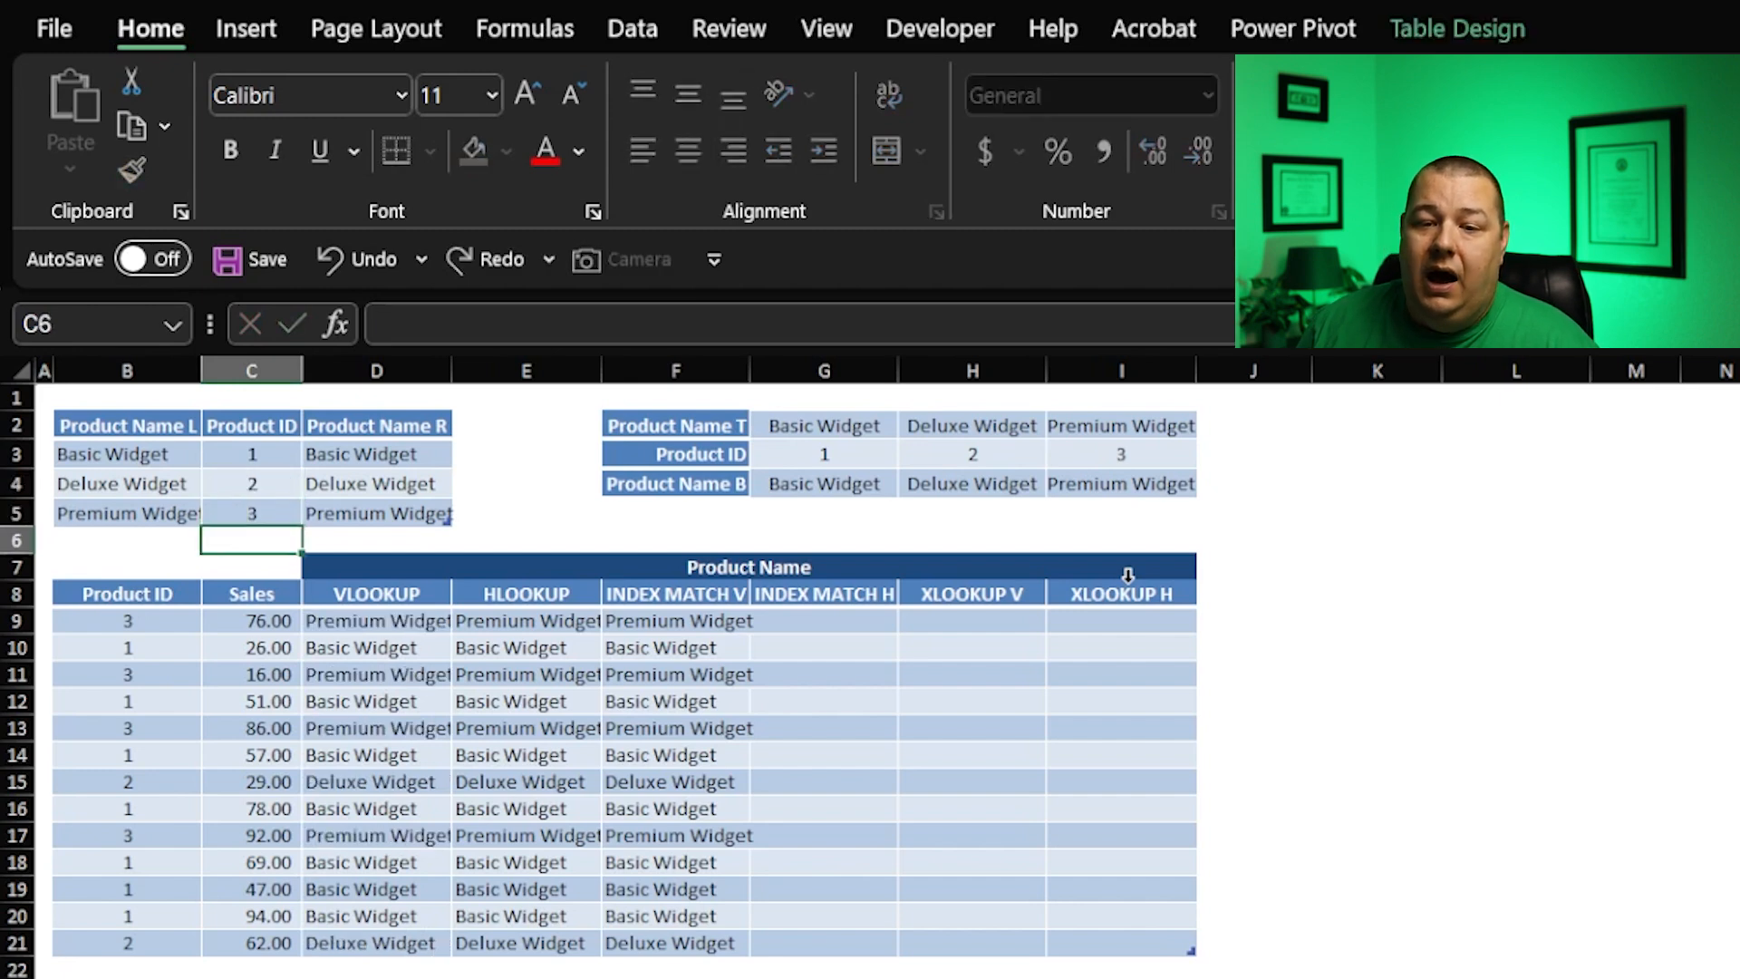
left_click(676, 621)
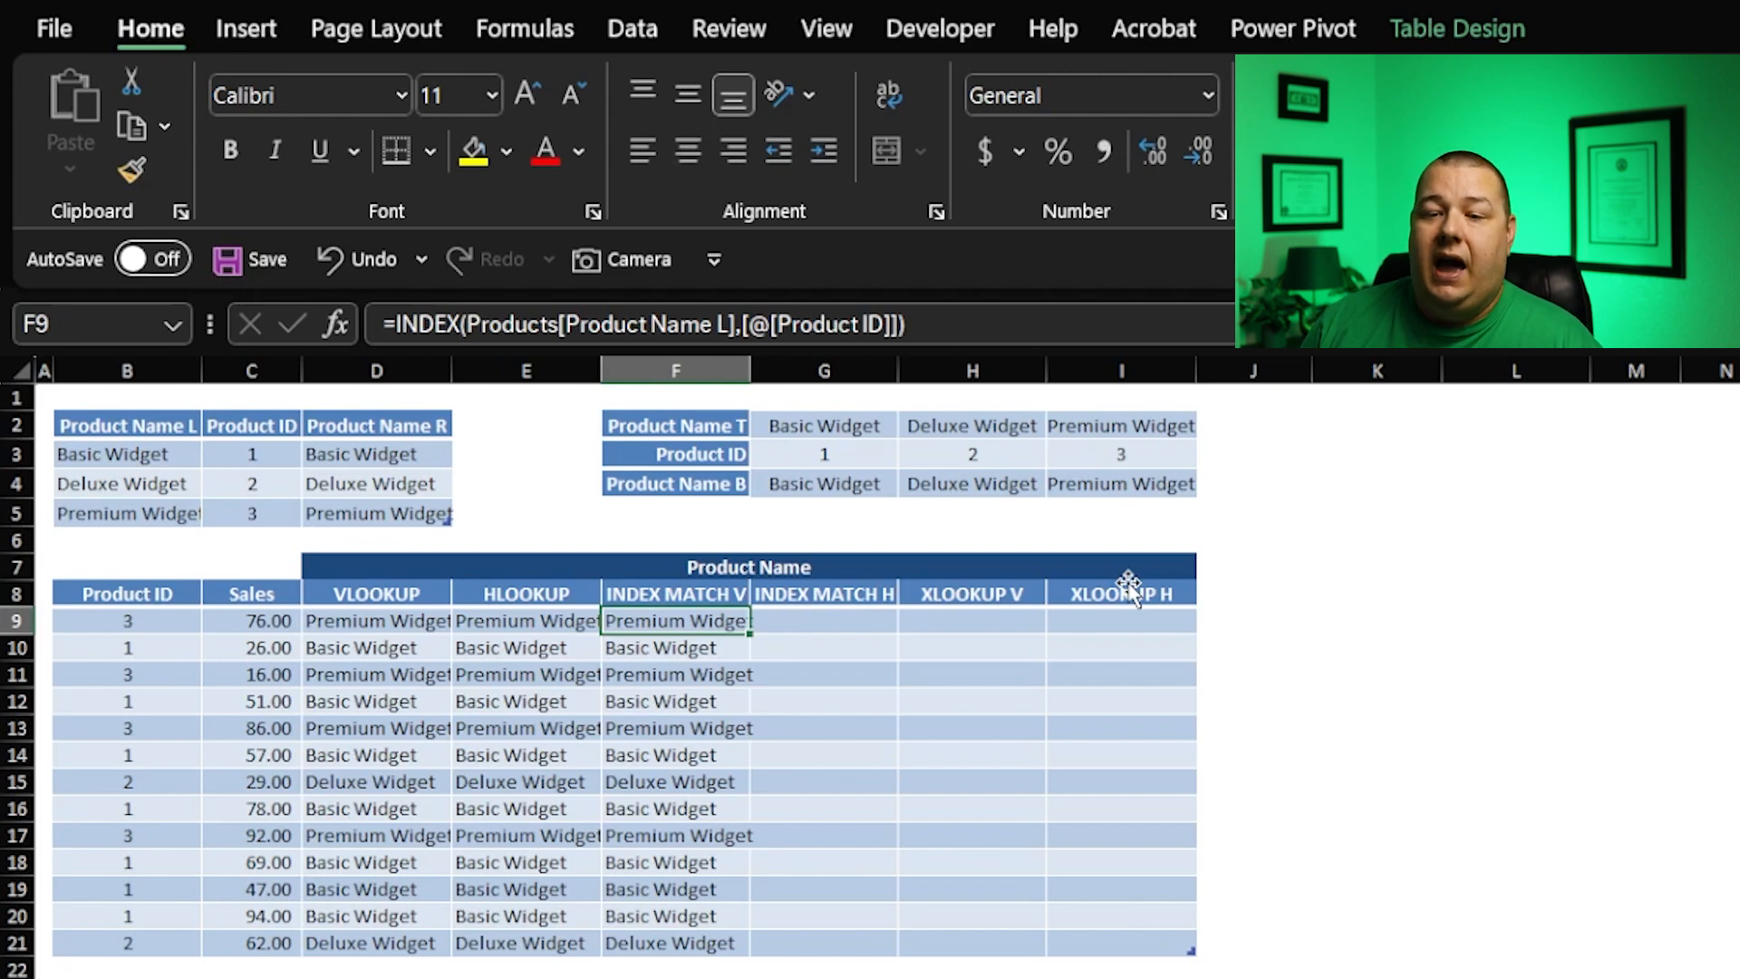
Step: Replace F9's row argument with MATCH([@[Product ID]],Products[Product ID],0)
double_click(676, 621)
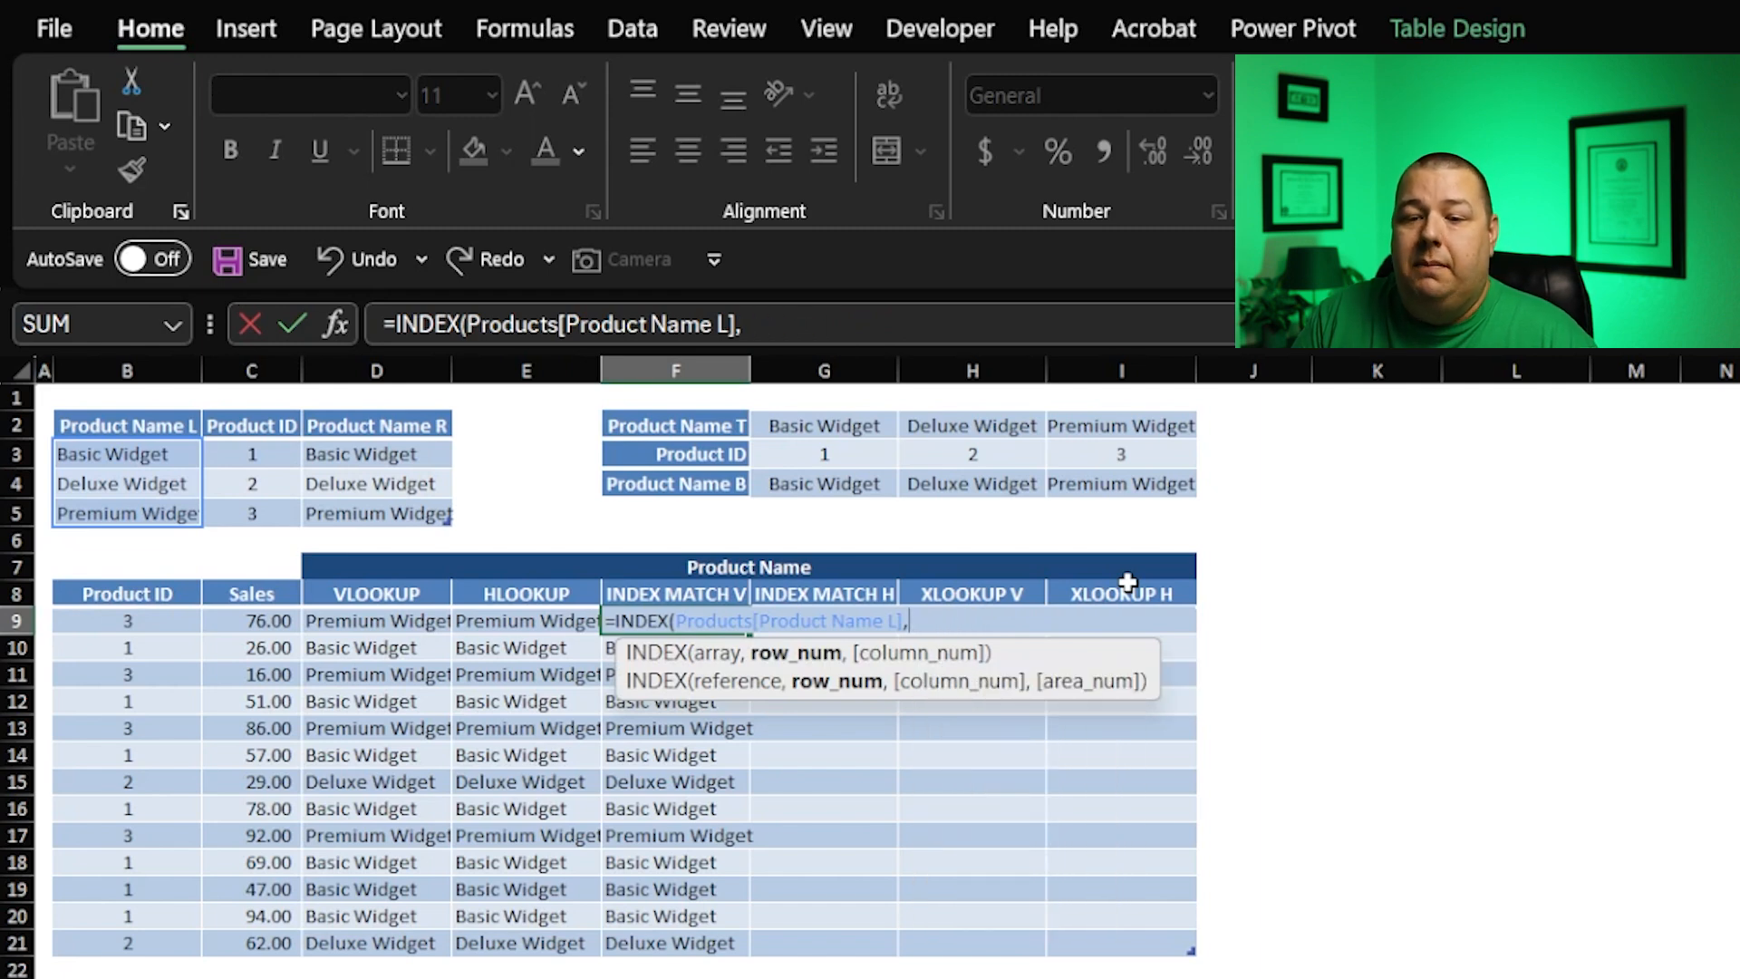
type("MATCH(")
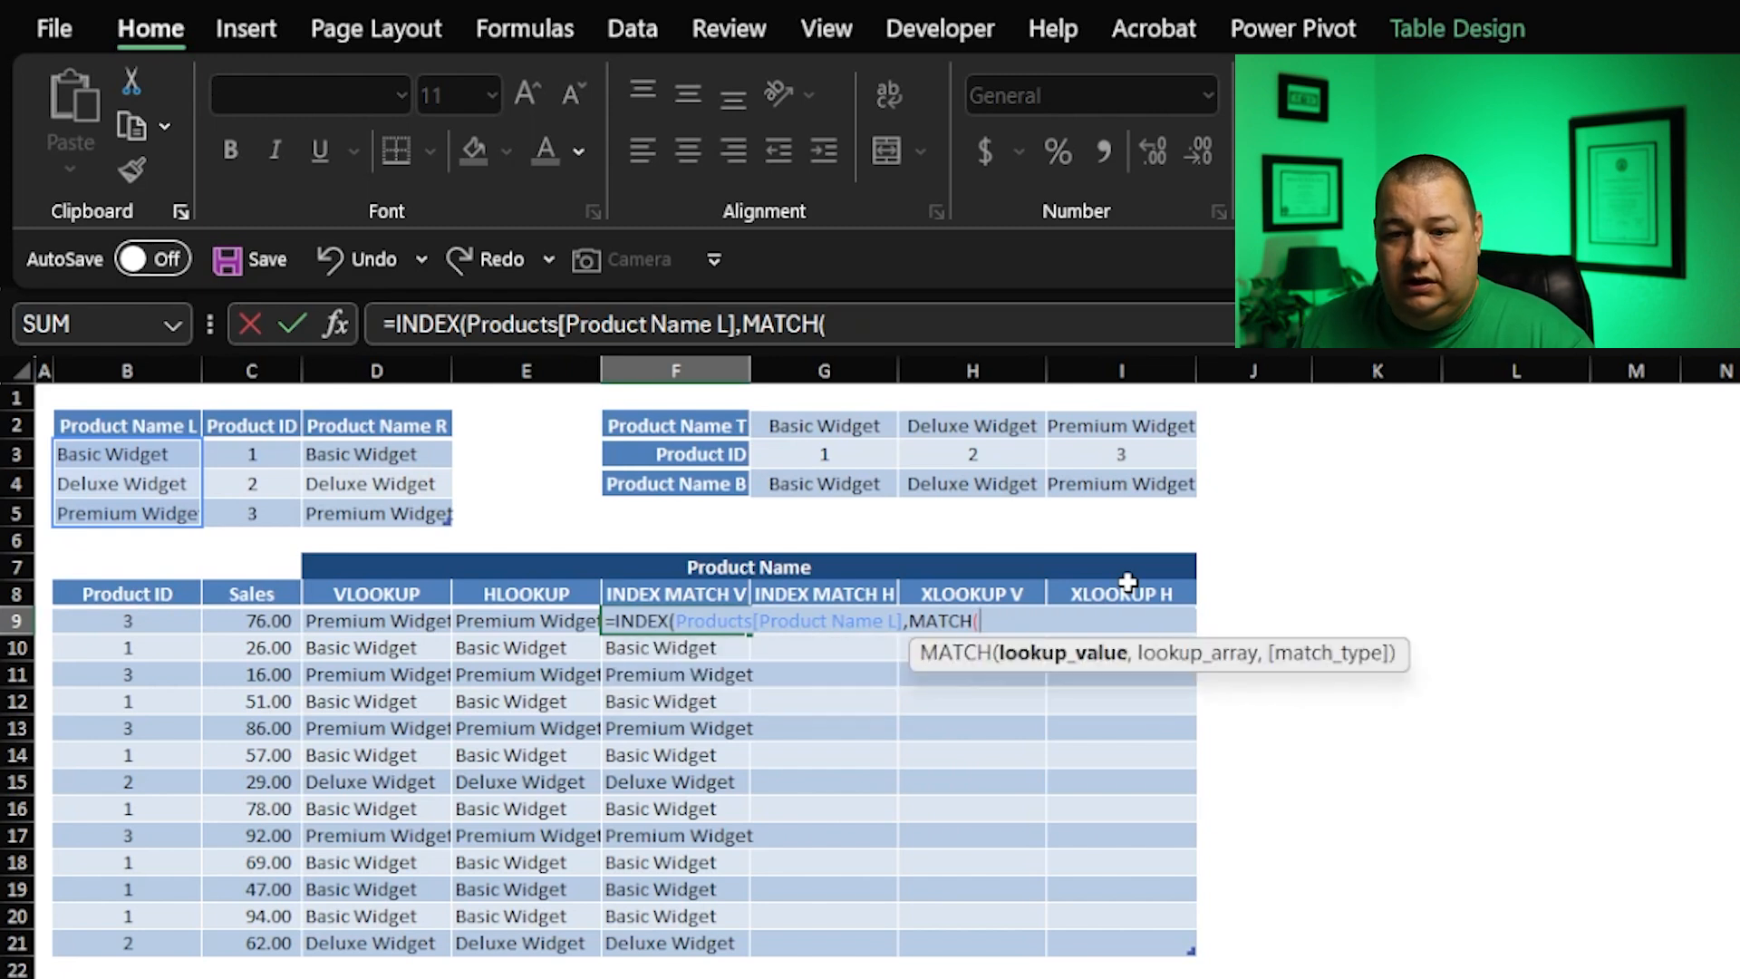
left_click(126, 620)
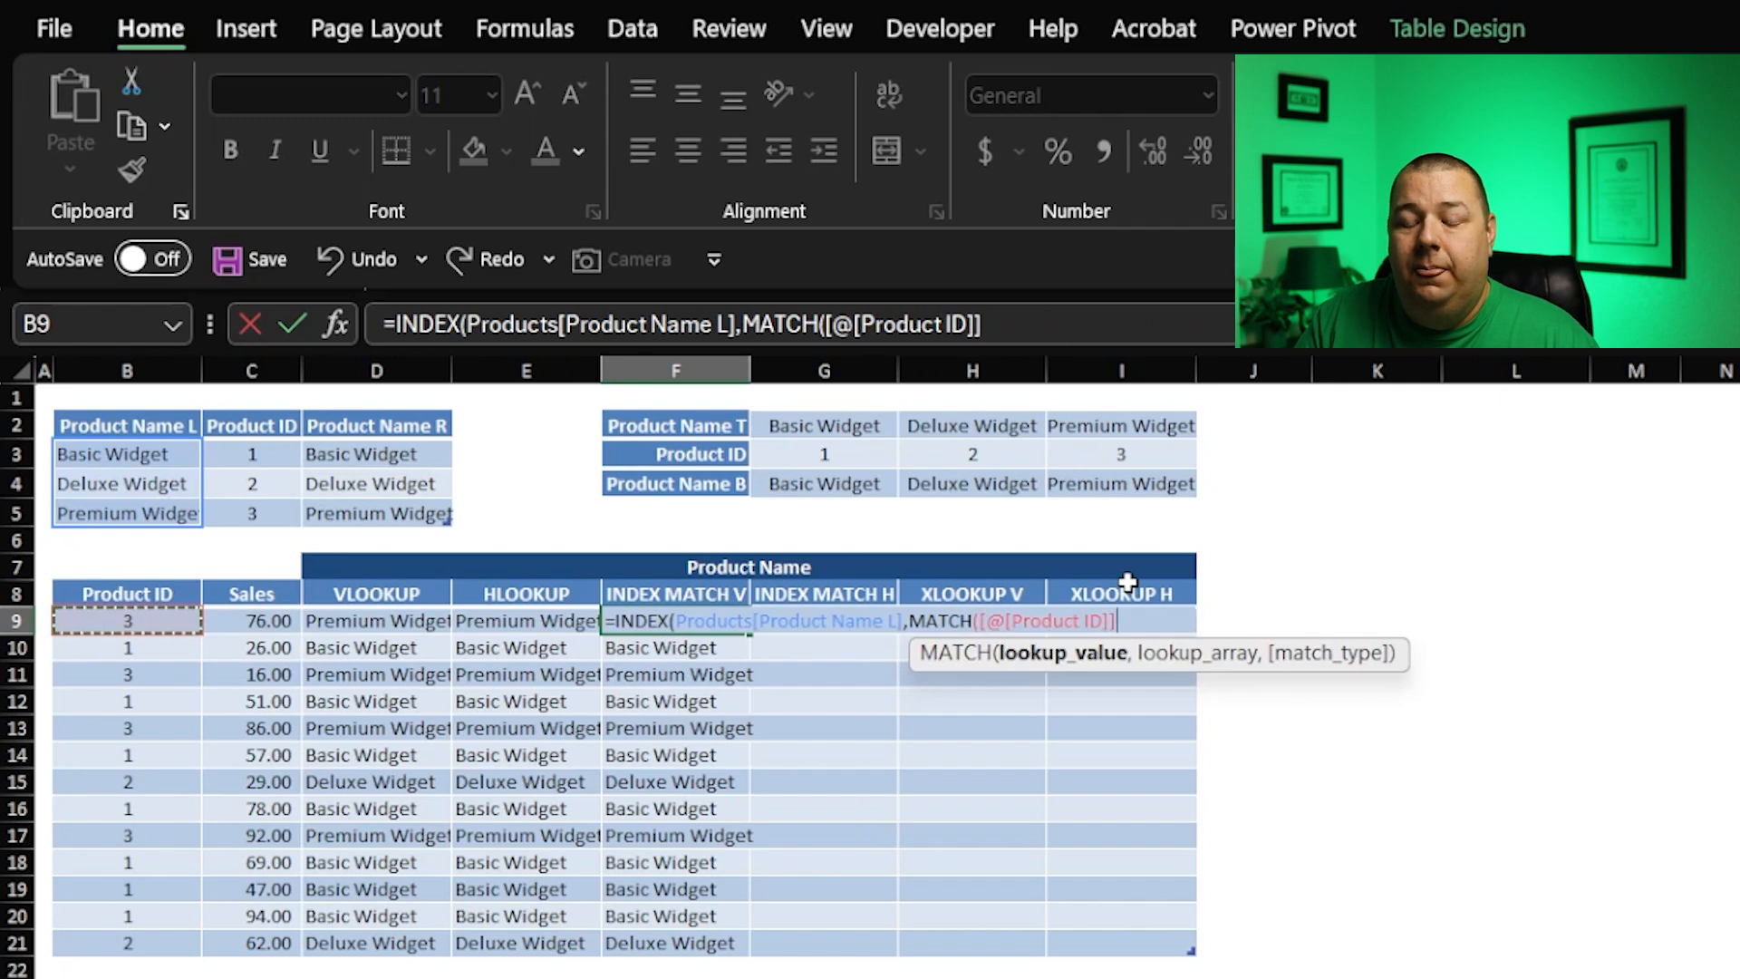
left_click(525, 621)
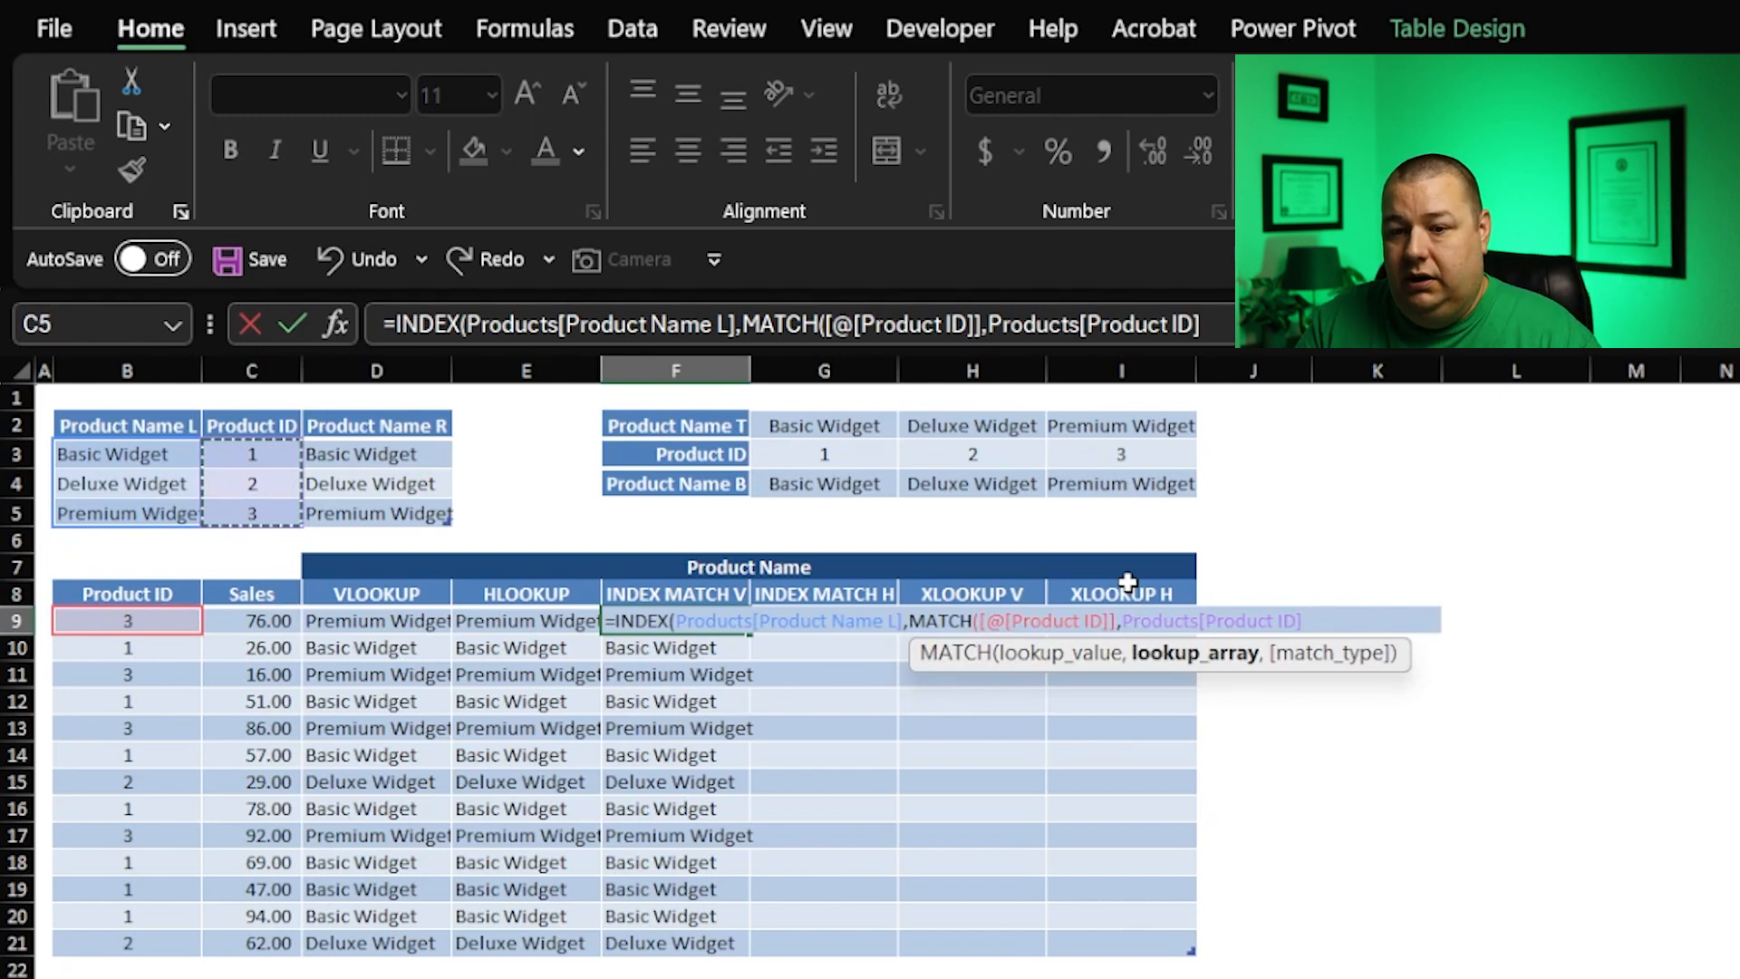
type(",")
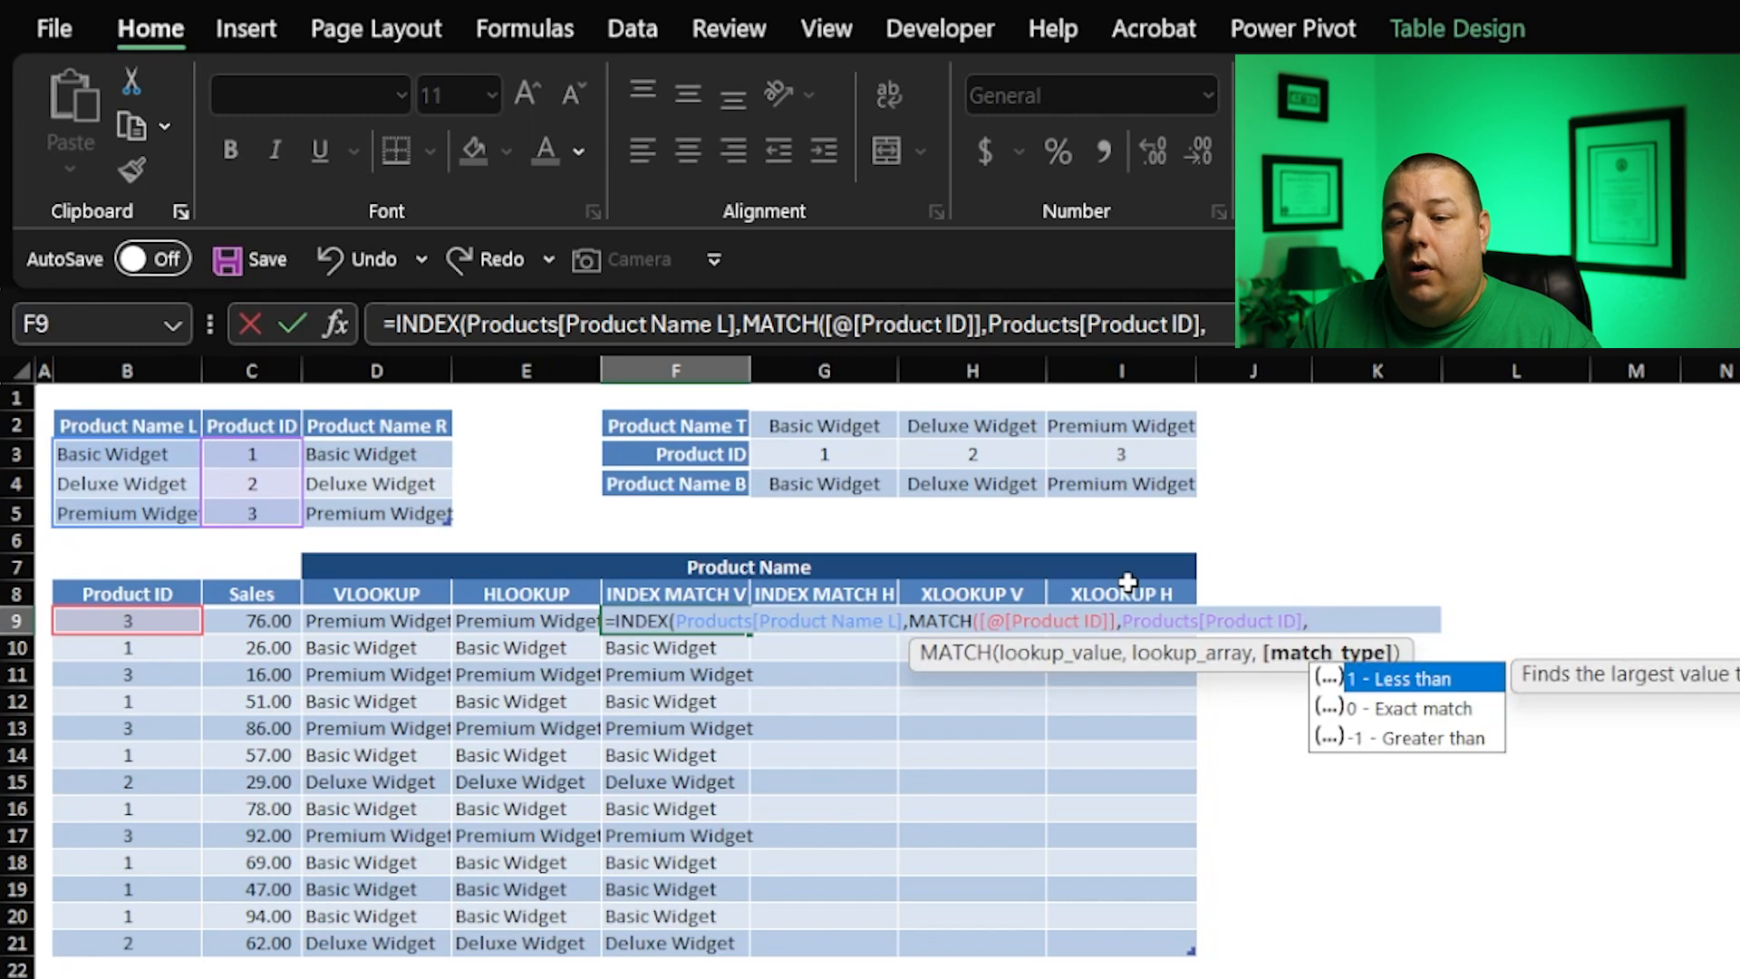
type("0))")
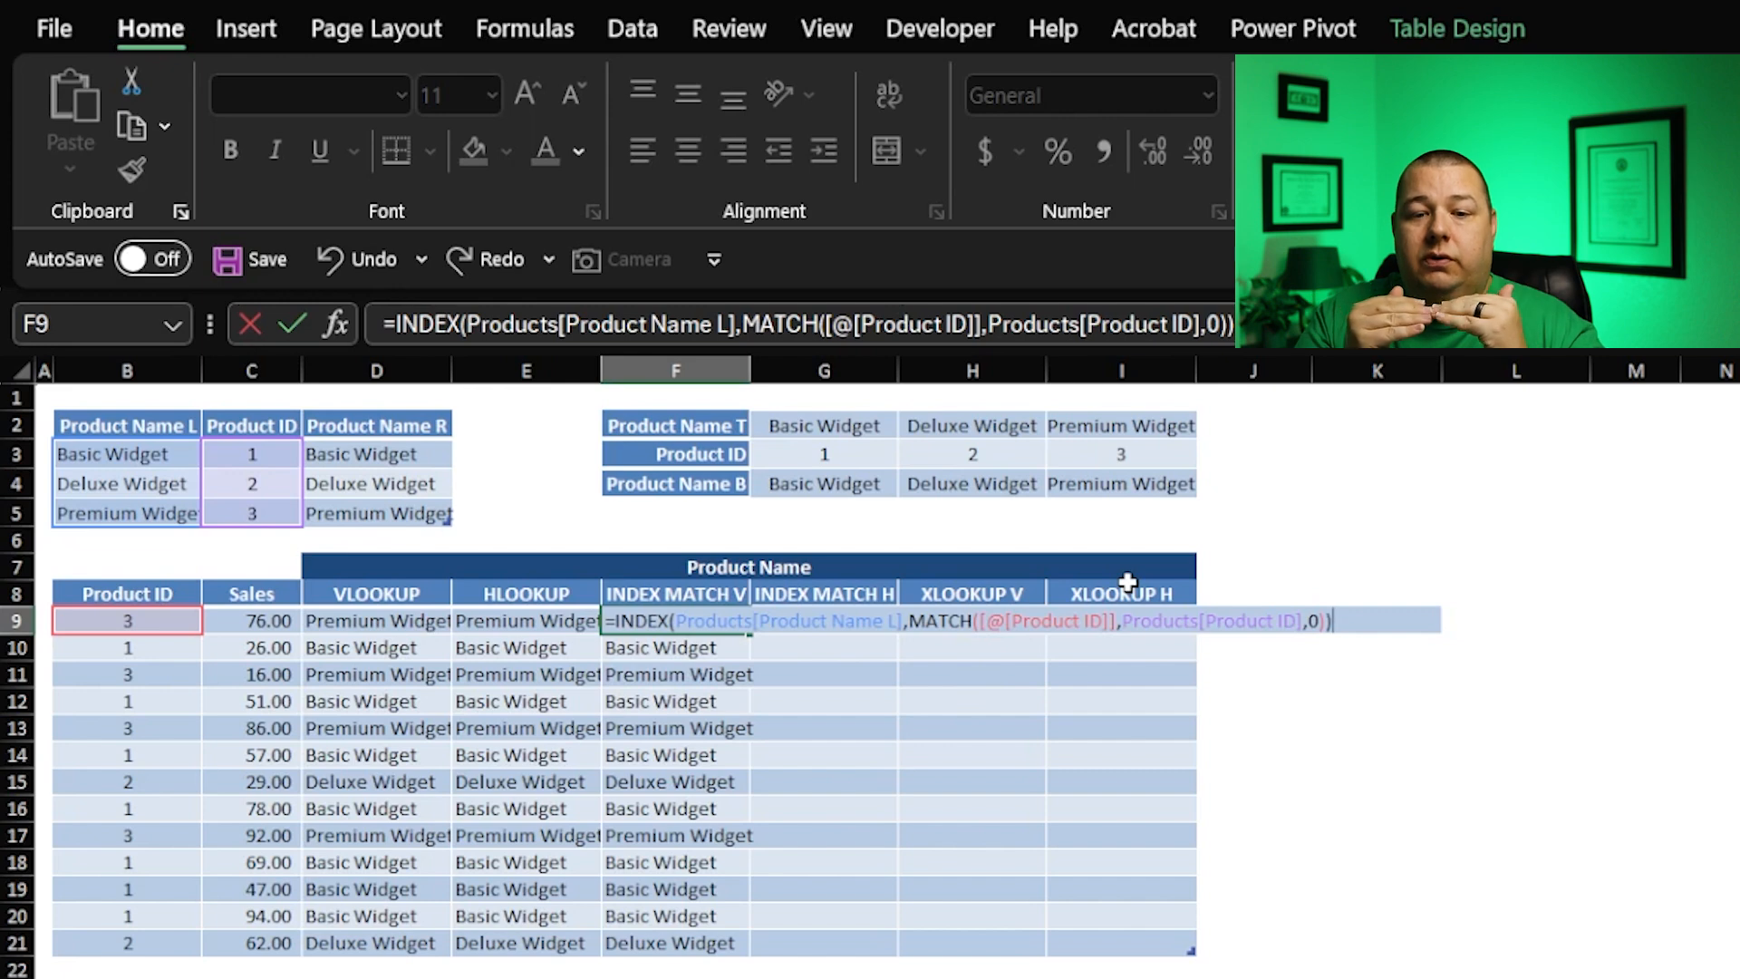
key("Enter")
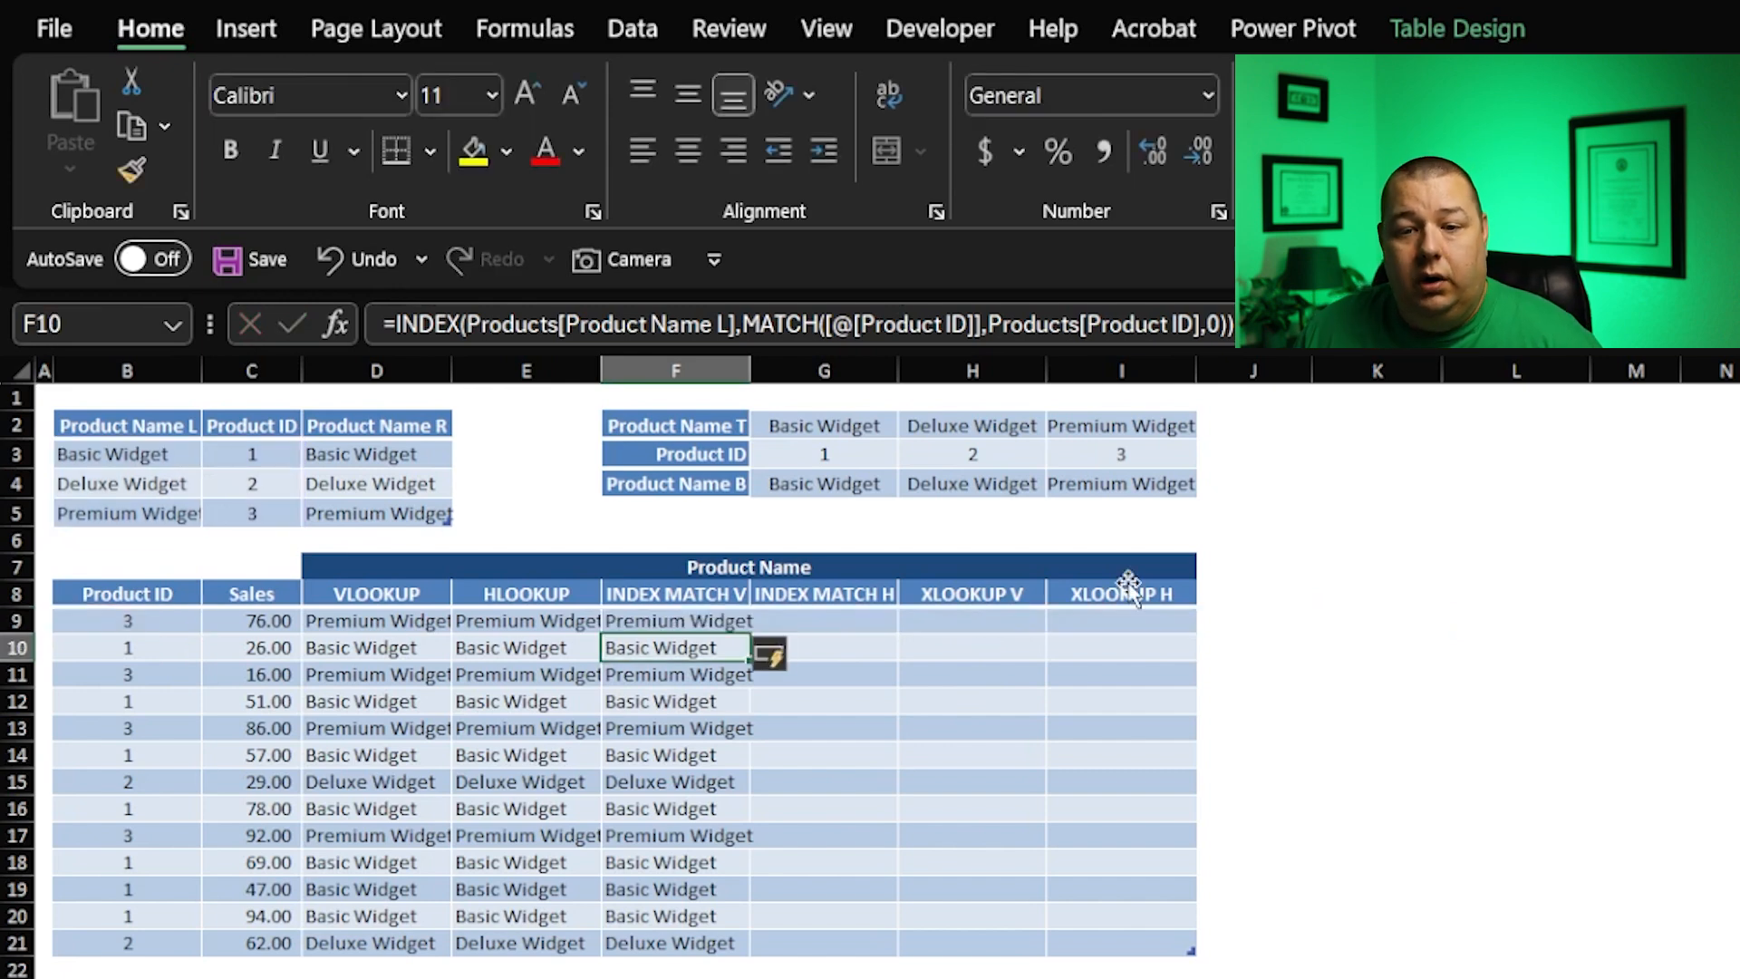
Step: Set the Deluxe Widget's Product ID back to 3, restoring the 1, 2, 3 order
left_click(251, 620)
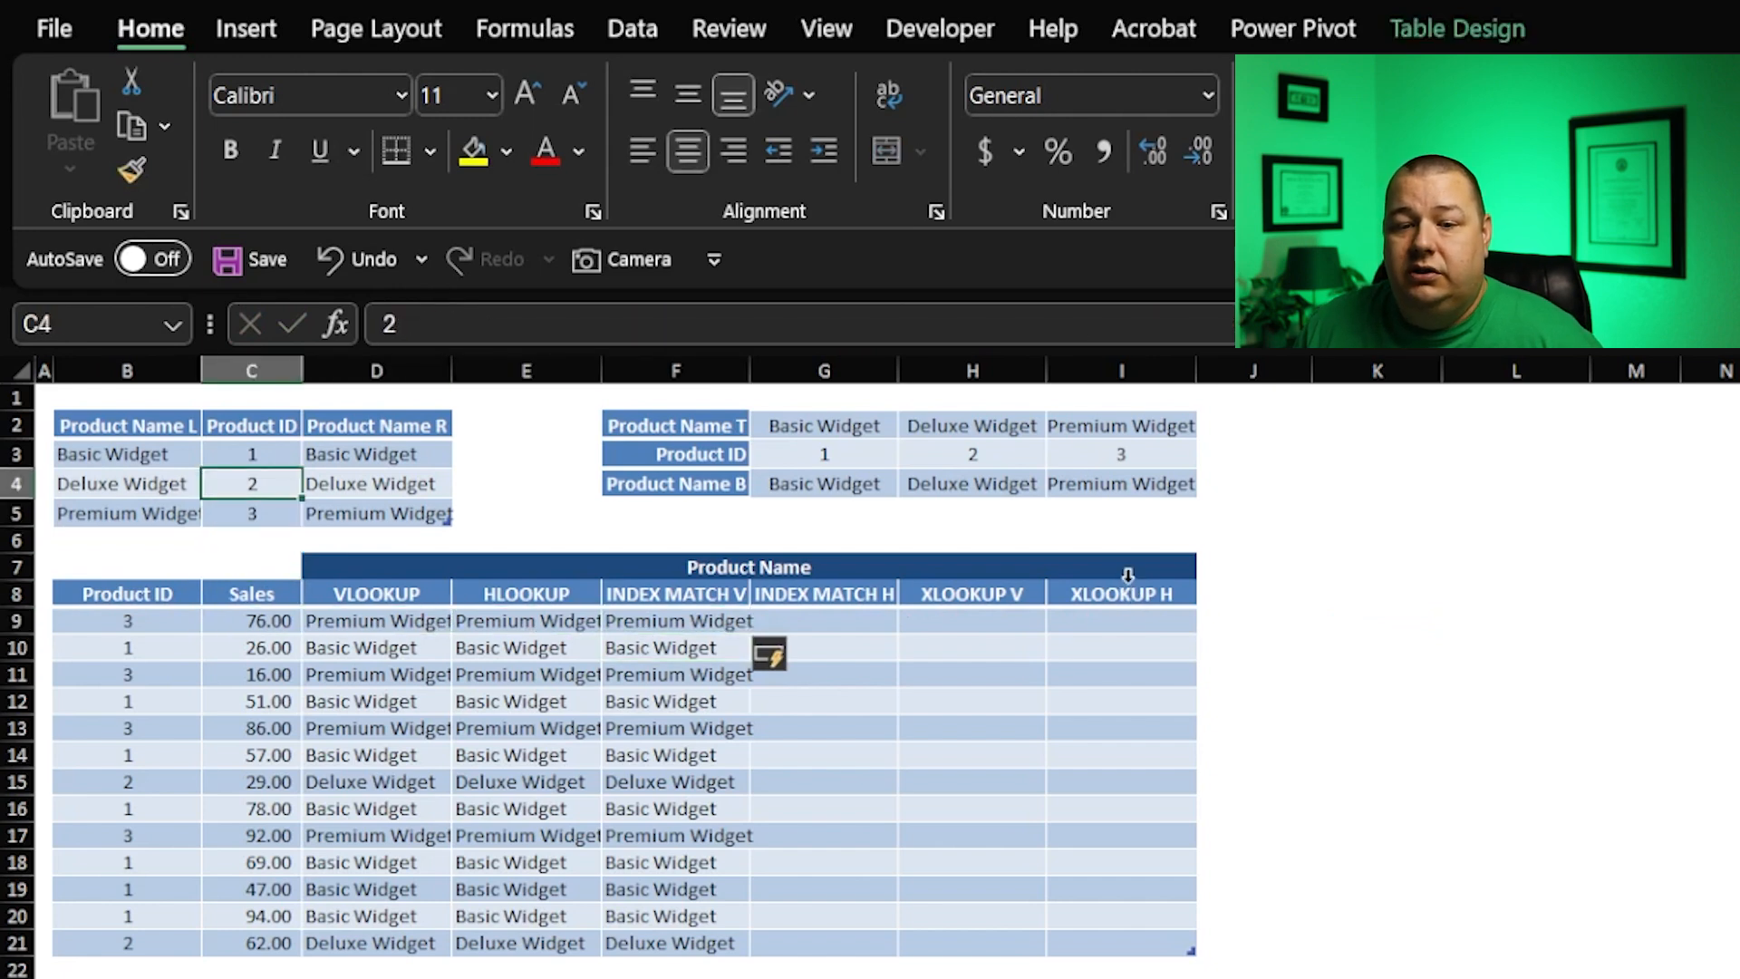
type("3")
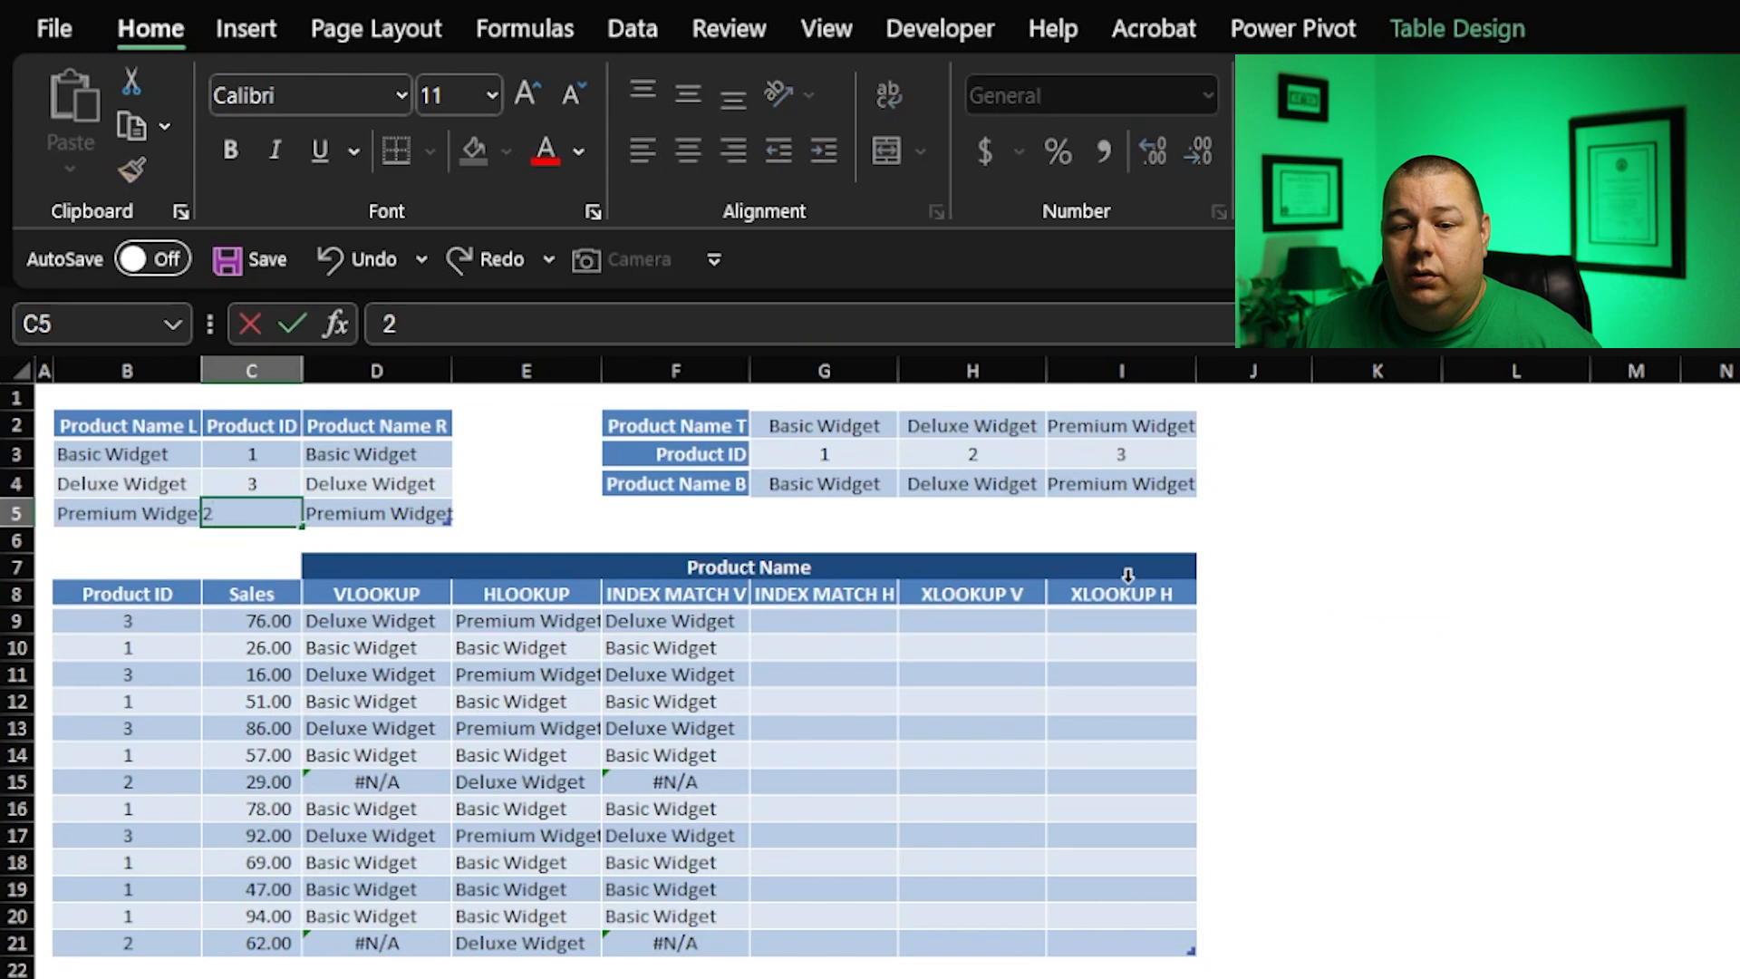
key("Enter")
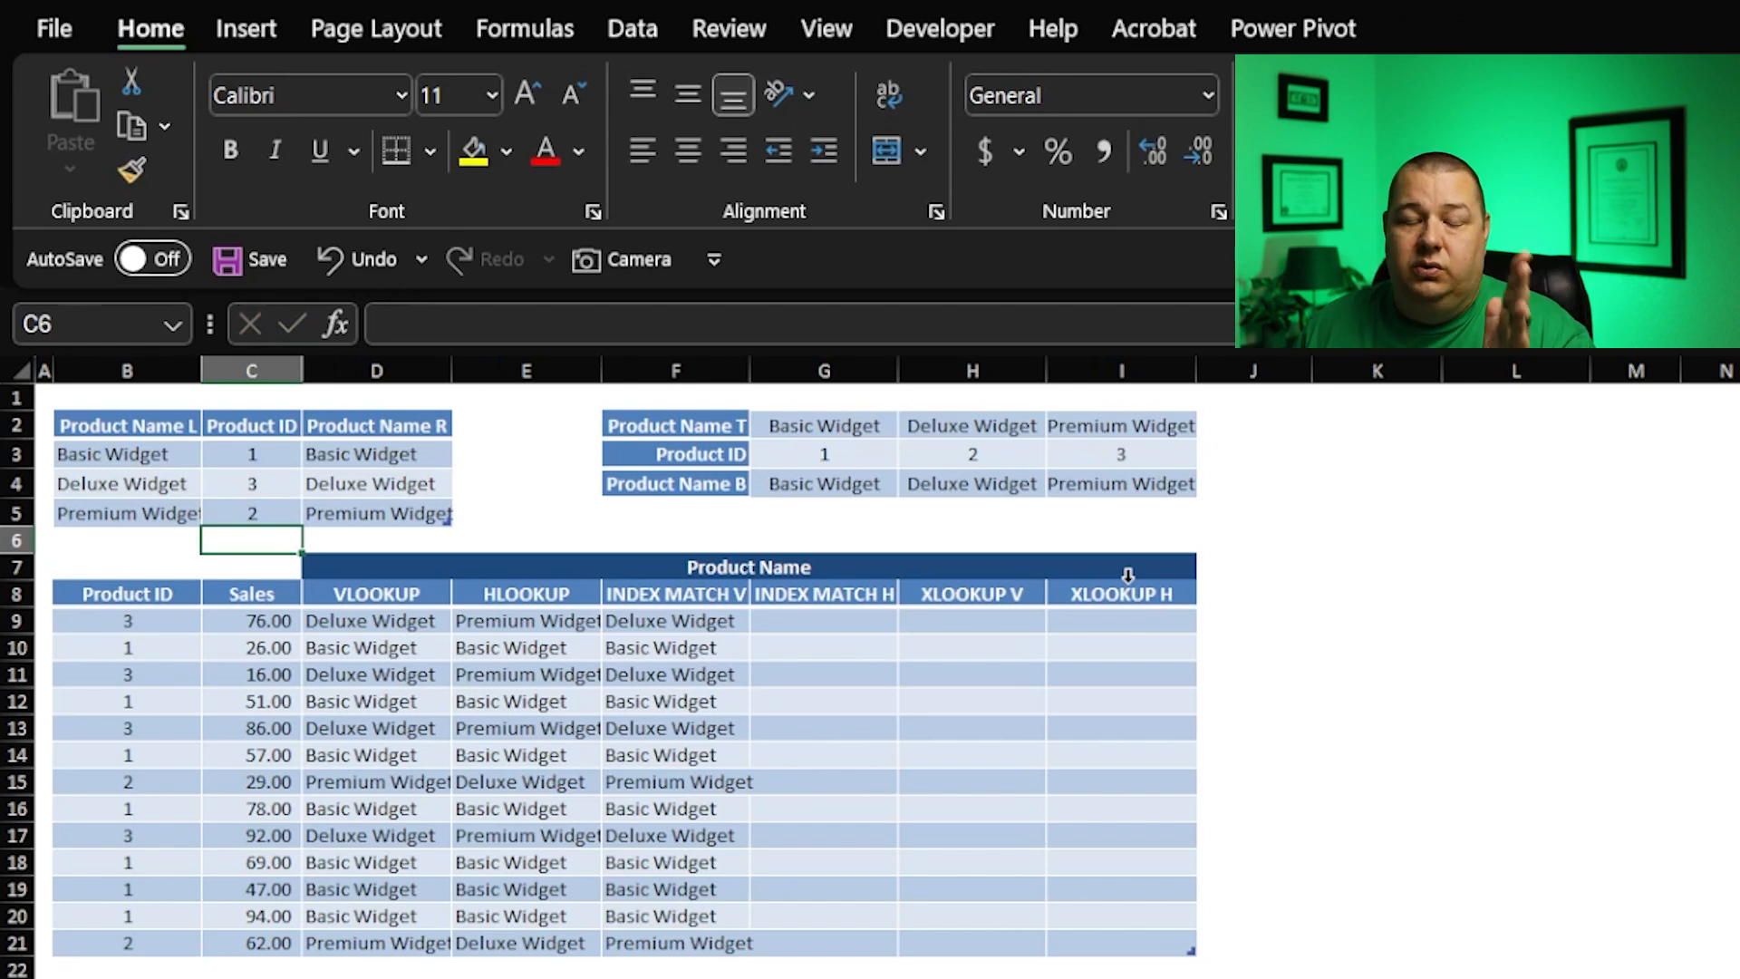
left_click(251, 483)
type("2")
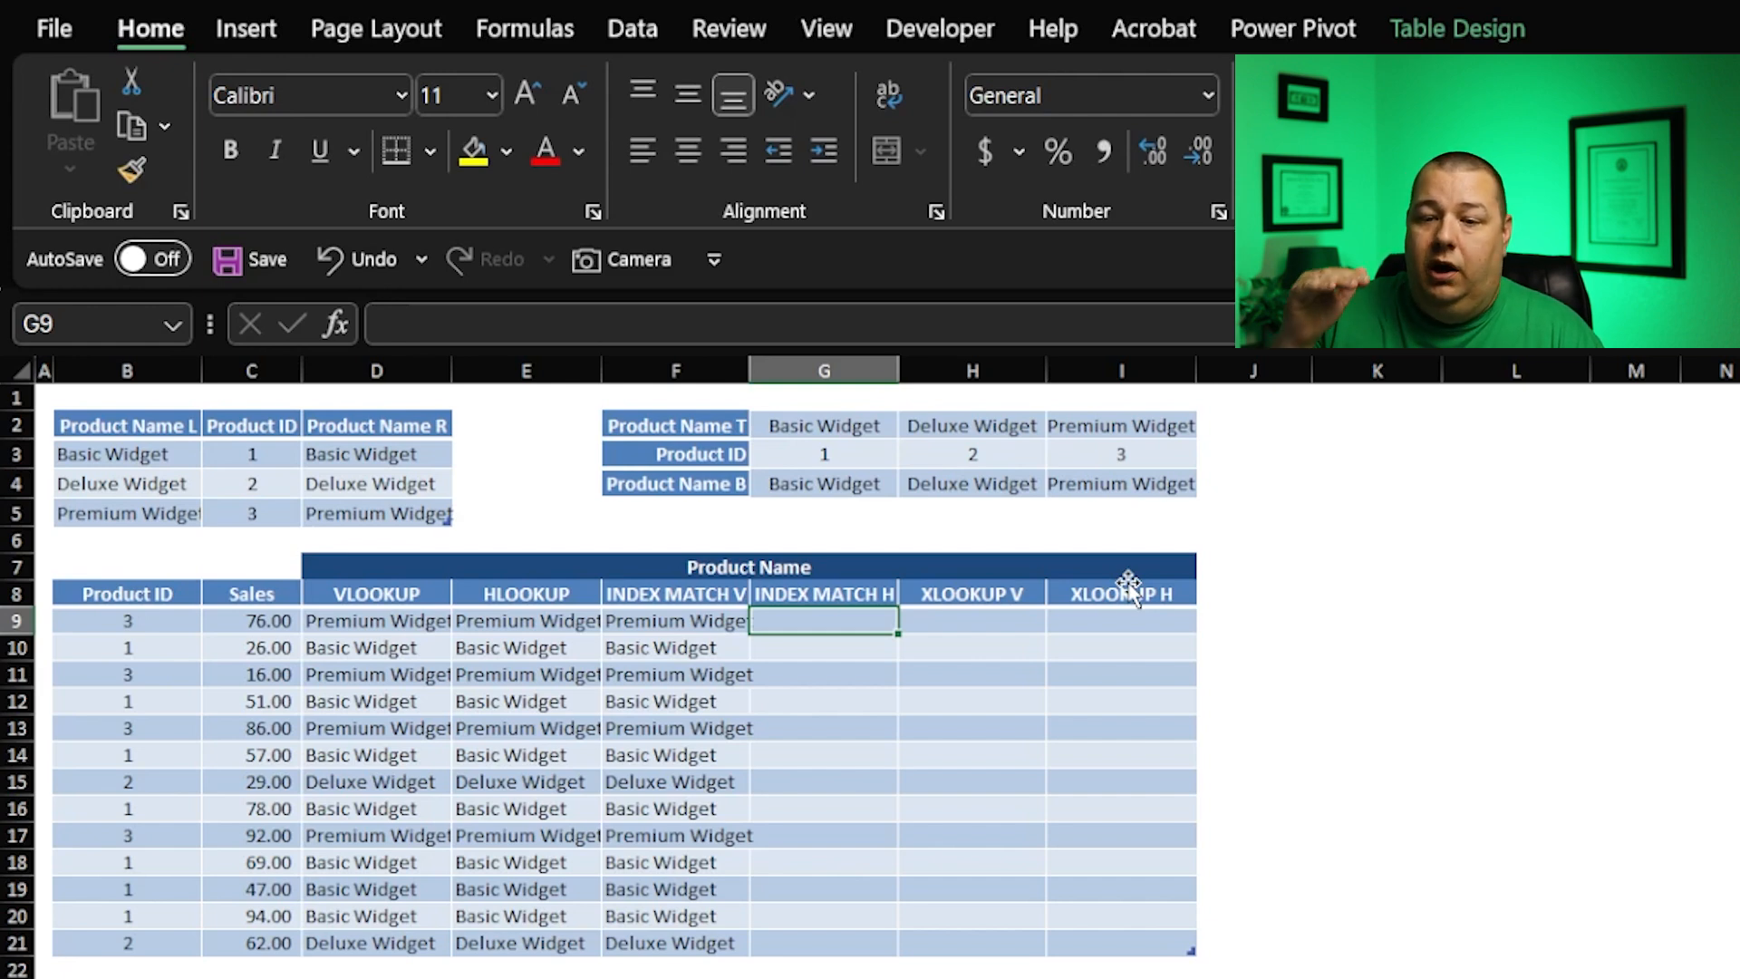
Step: Enter =INDEX($G$2:$I$2,MATCH([@[Product ID]],$G$3:$I$3,0)) in G9 and check the result
type("=")
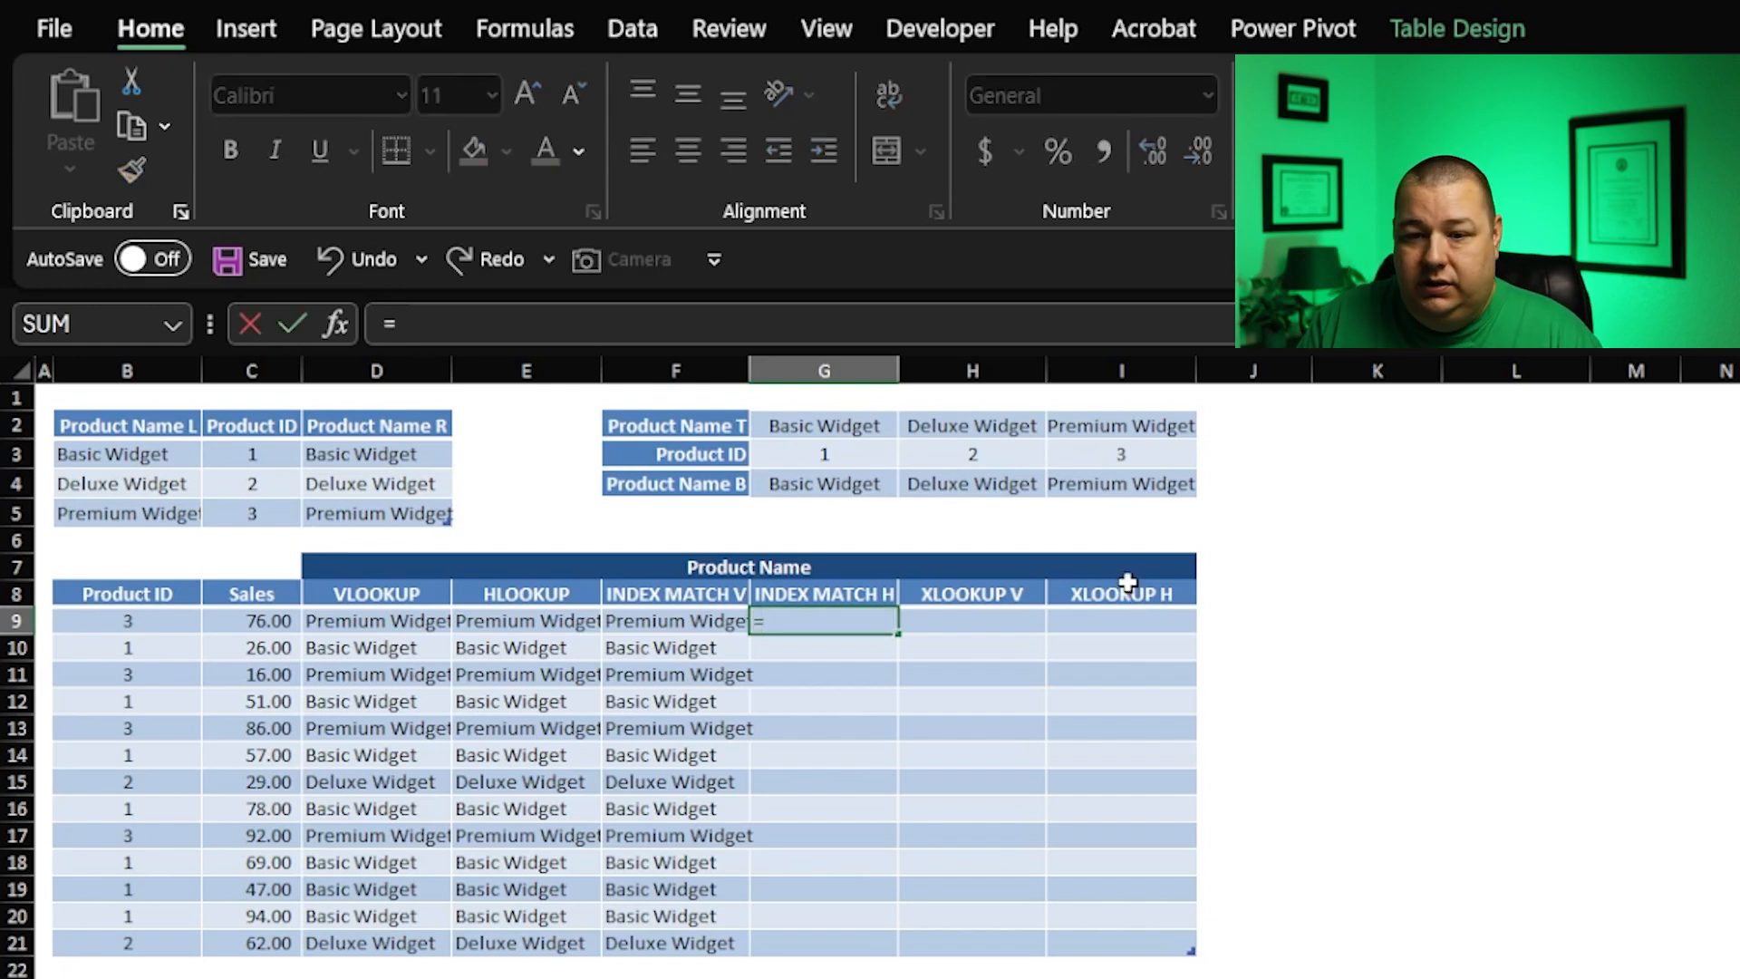
type("=INDEX(")
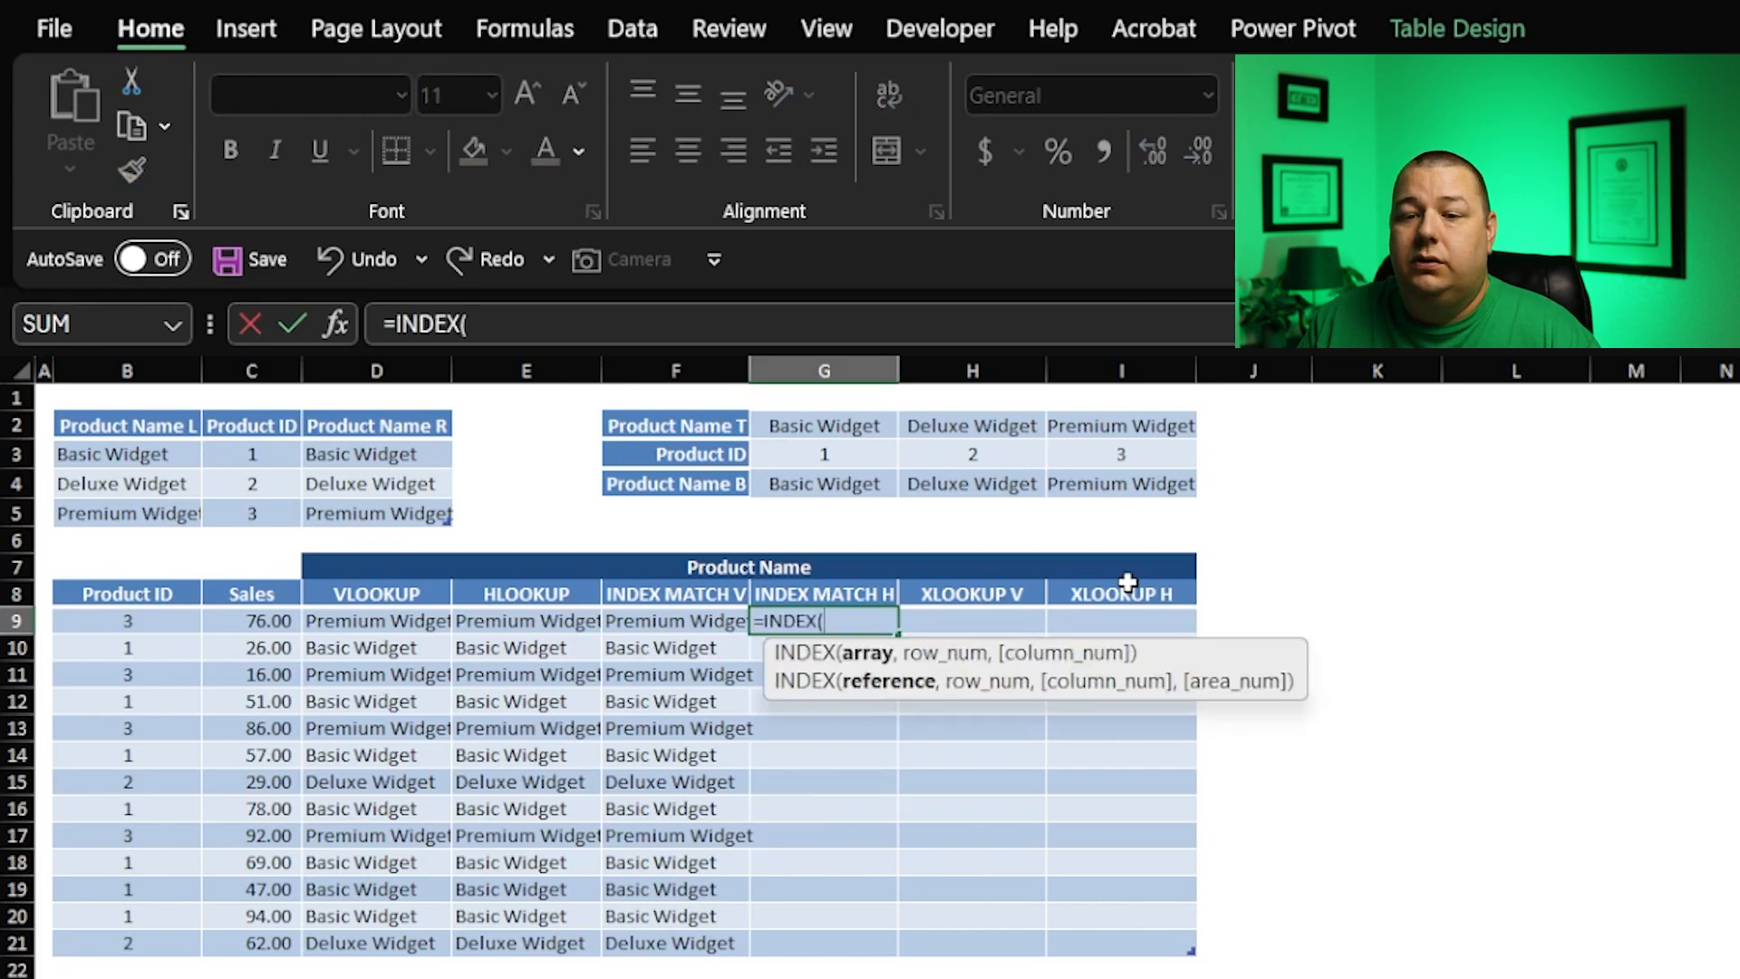
left_click(824, 512)
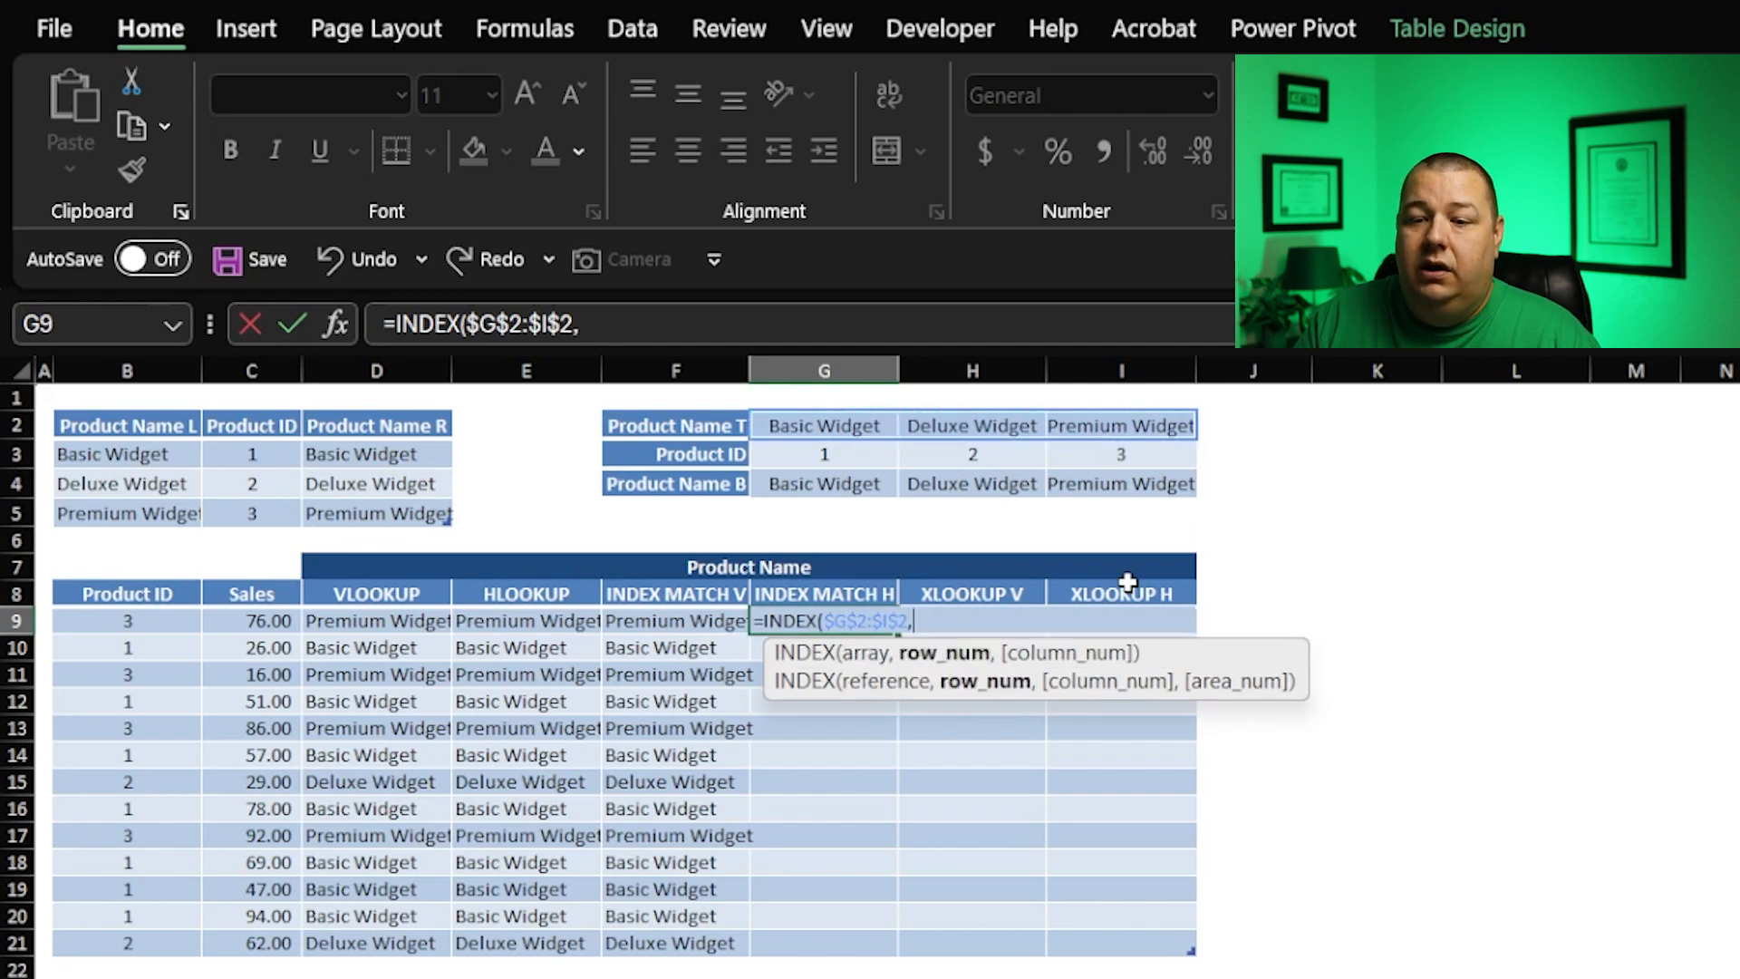
type("mat")
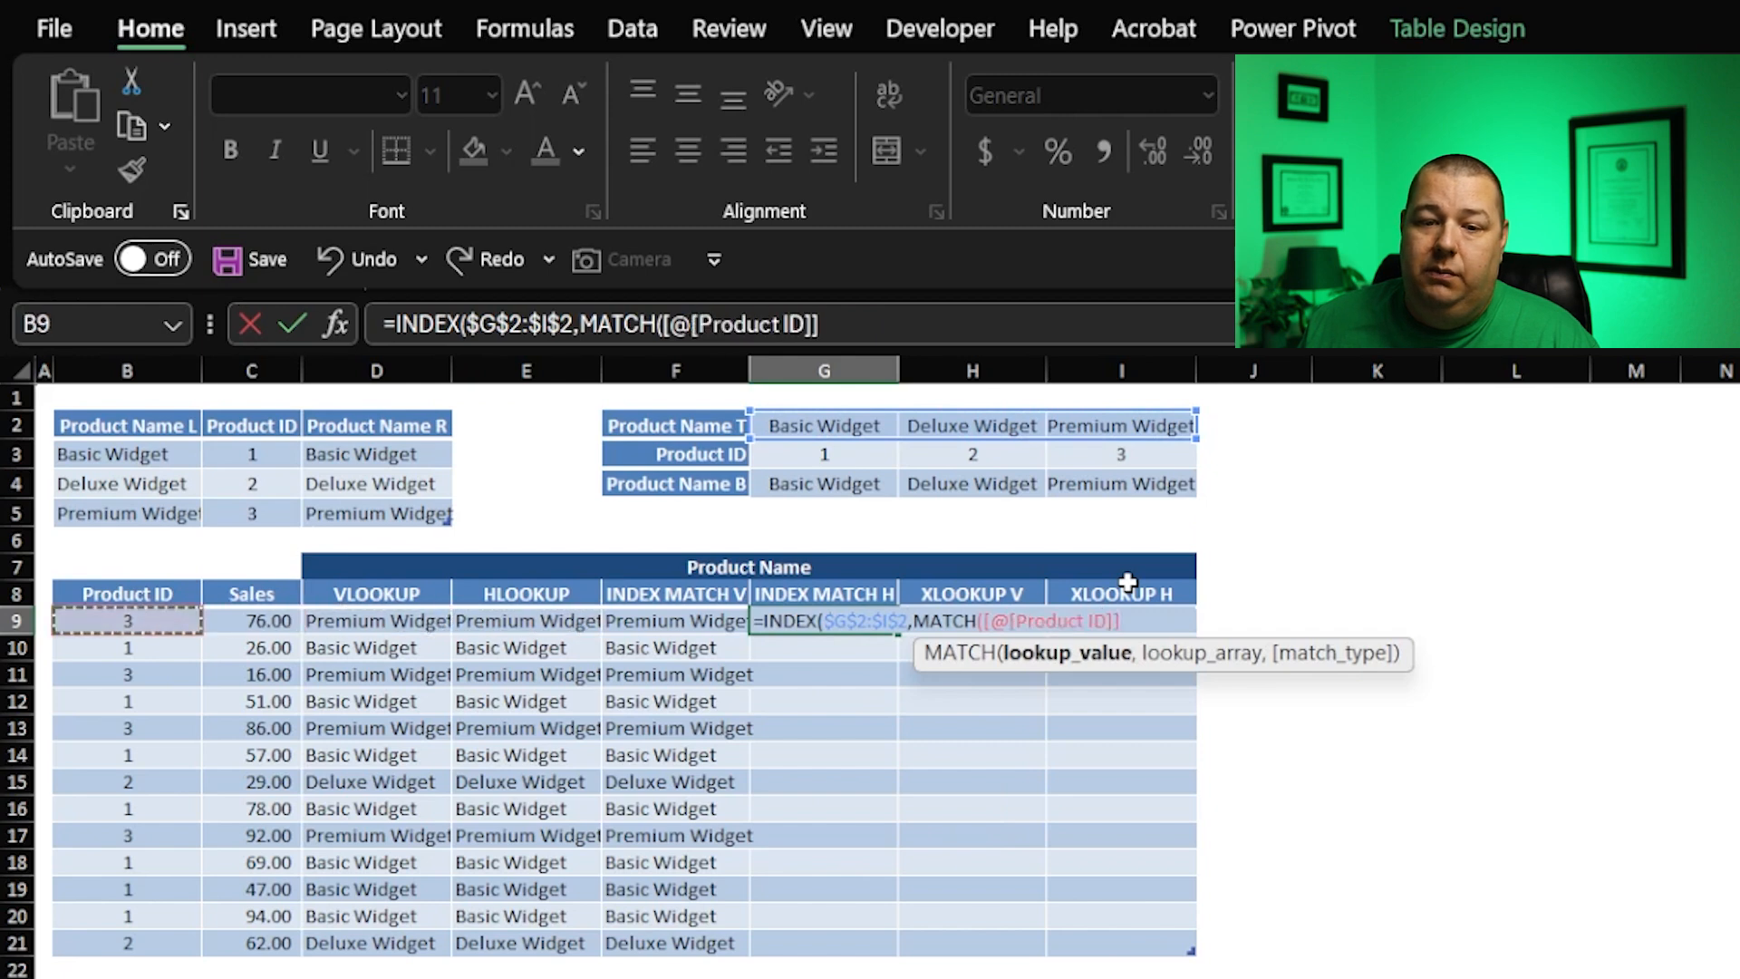
type(",$G$3:$I$3")
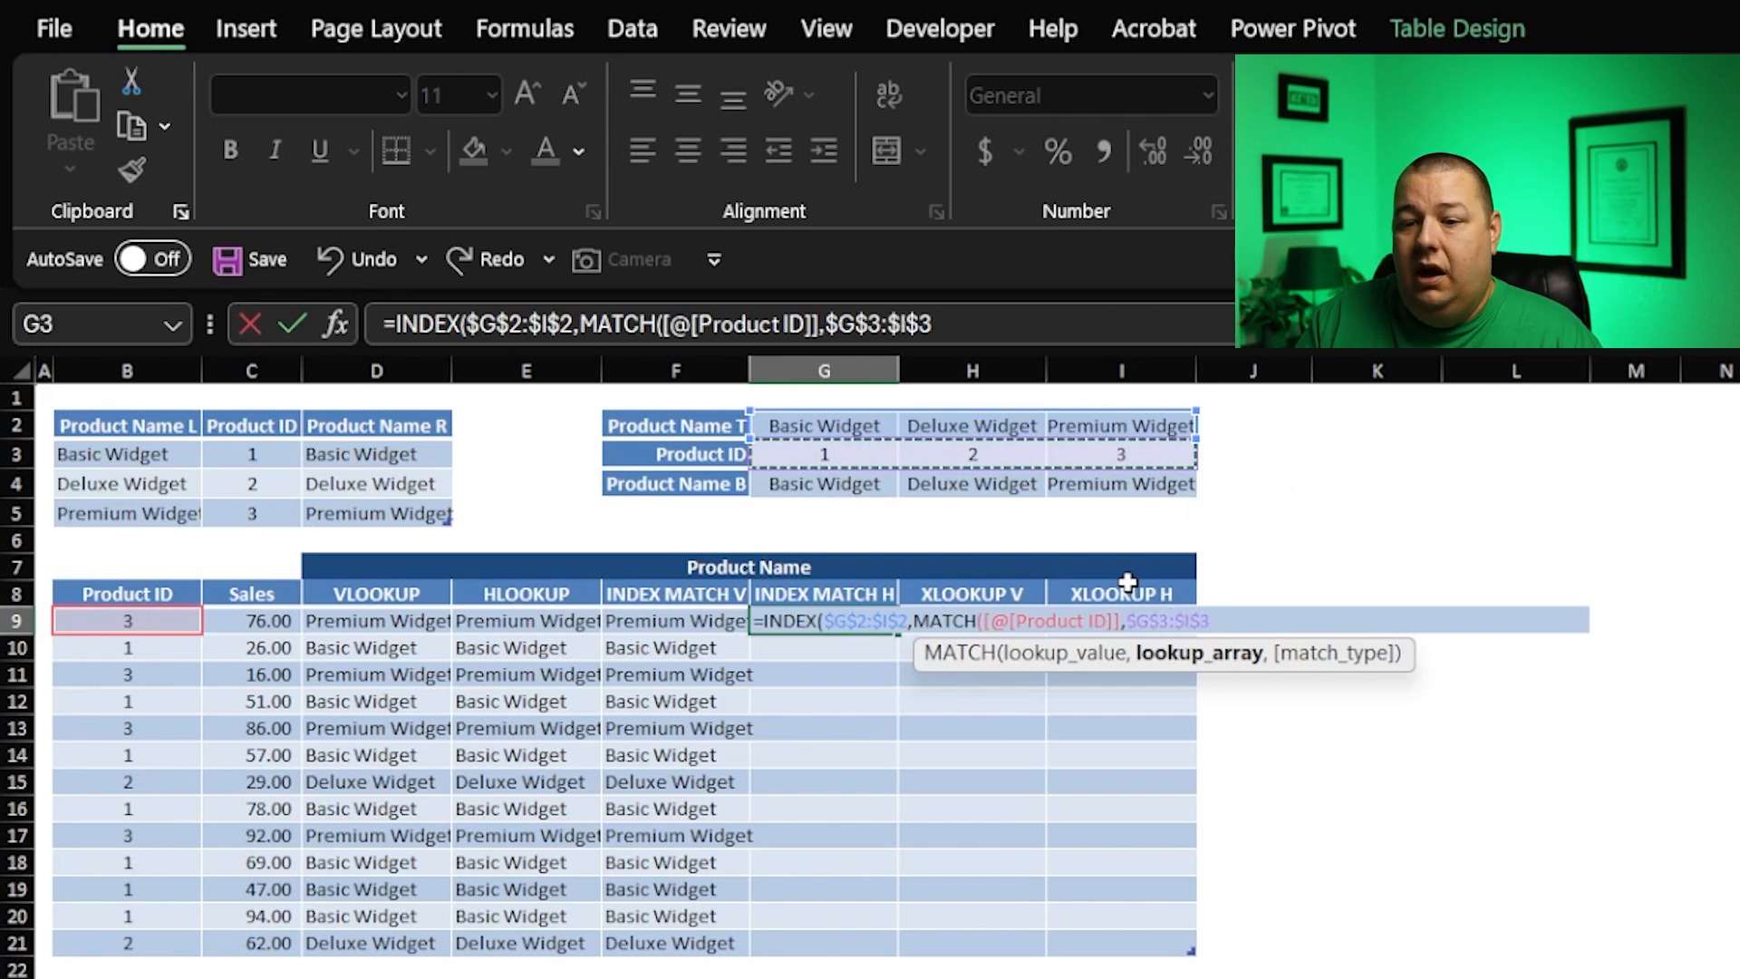
type(",0)")
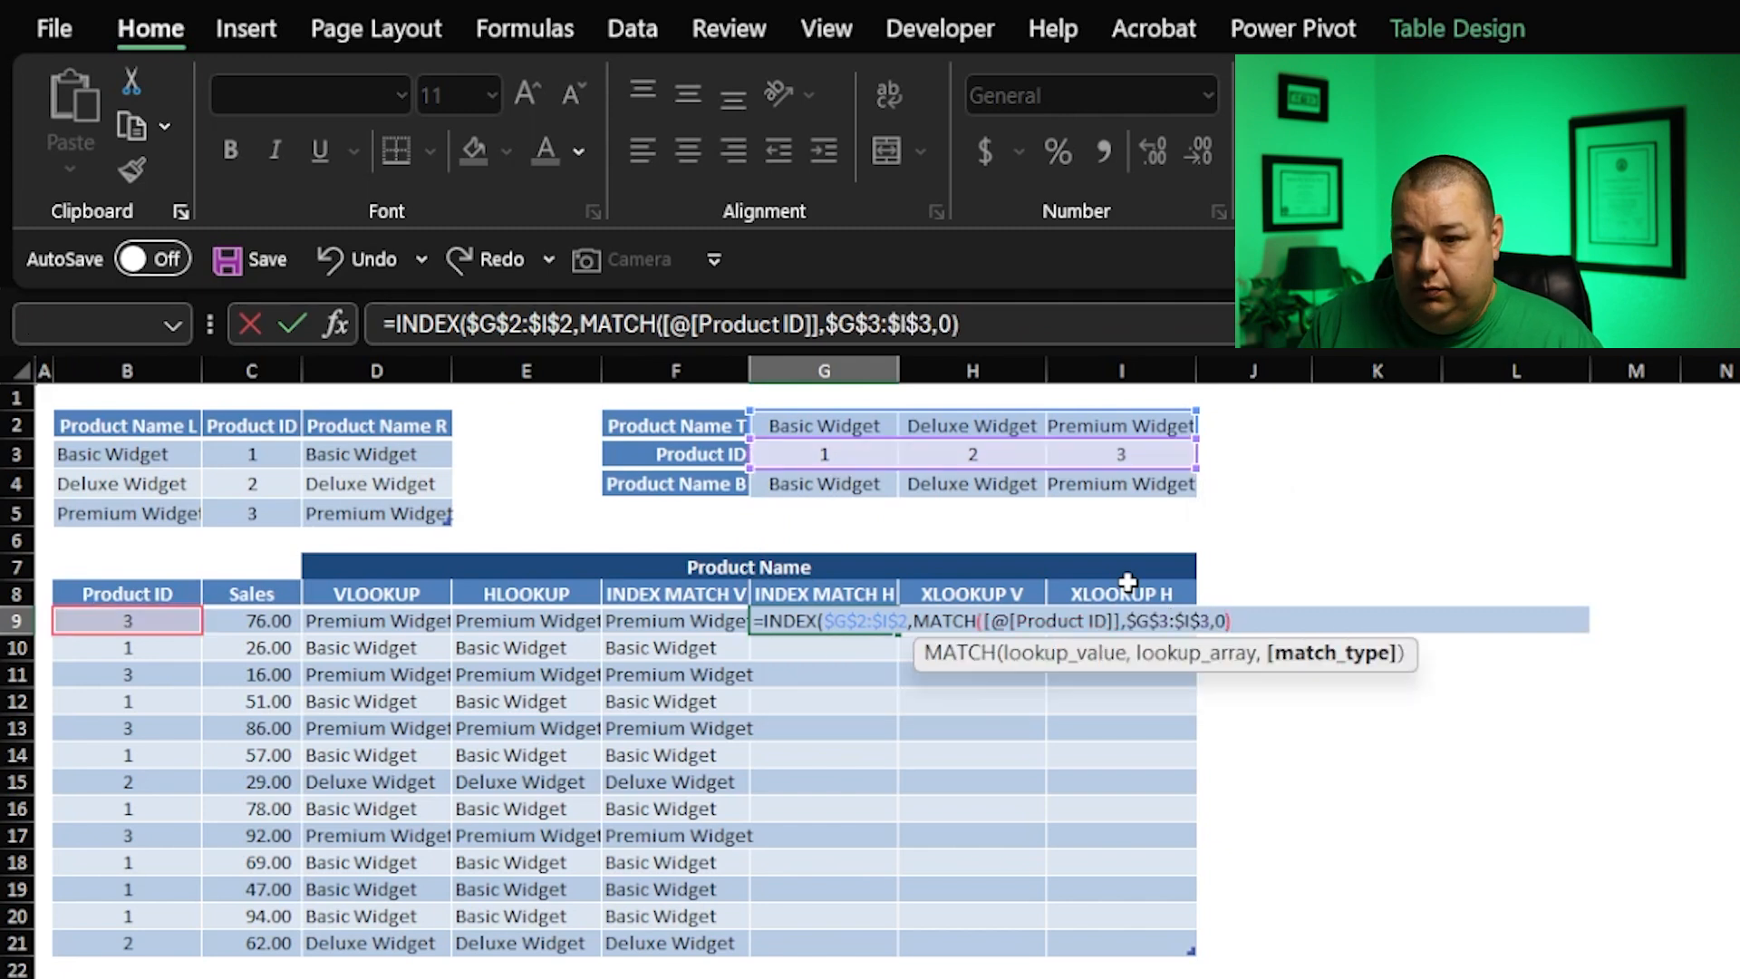
key("Enter")
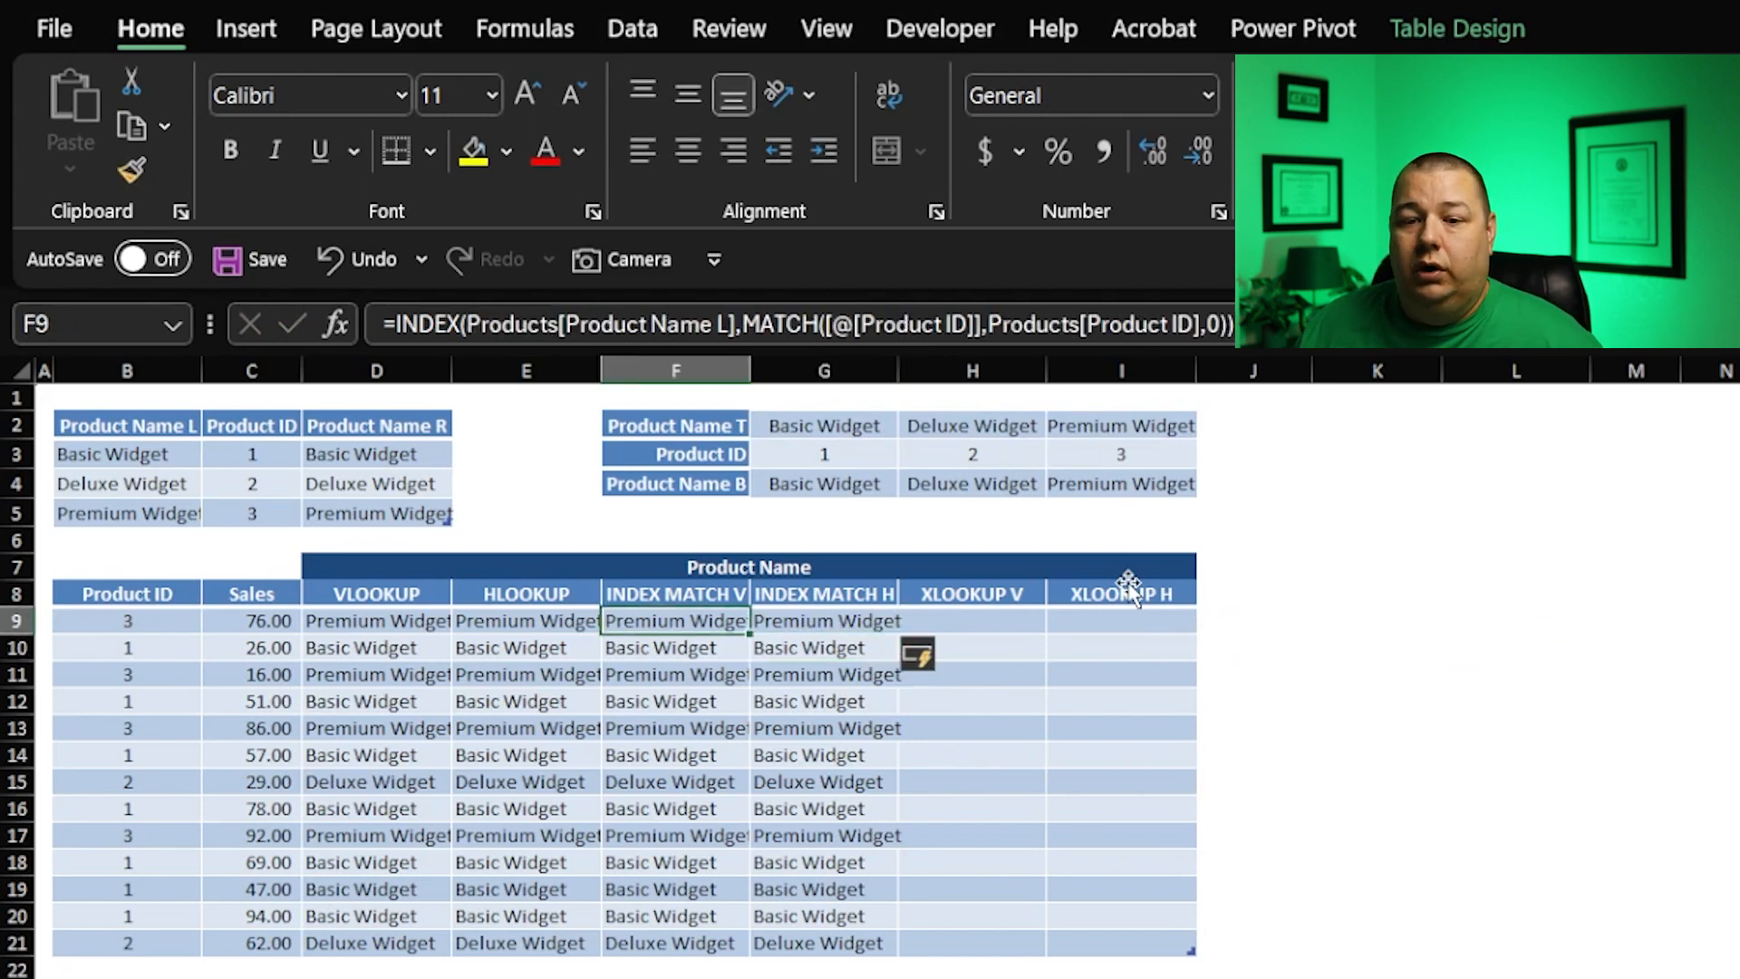
left_click(824, 621)
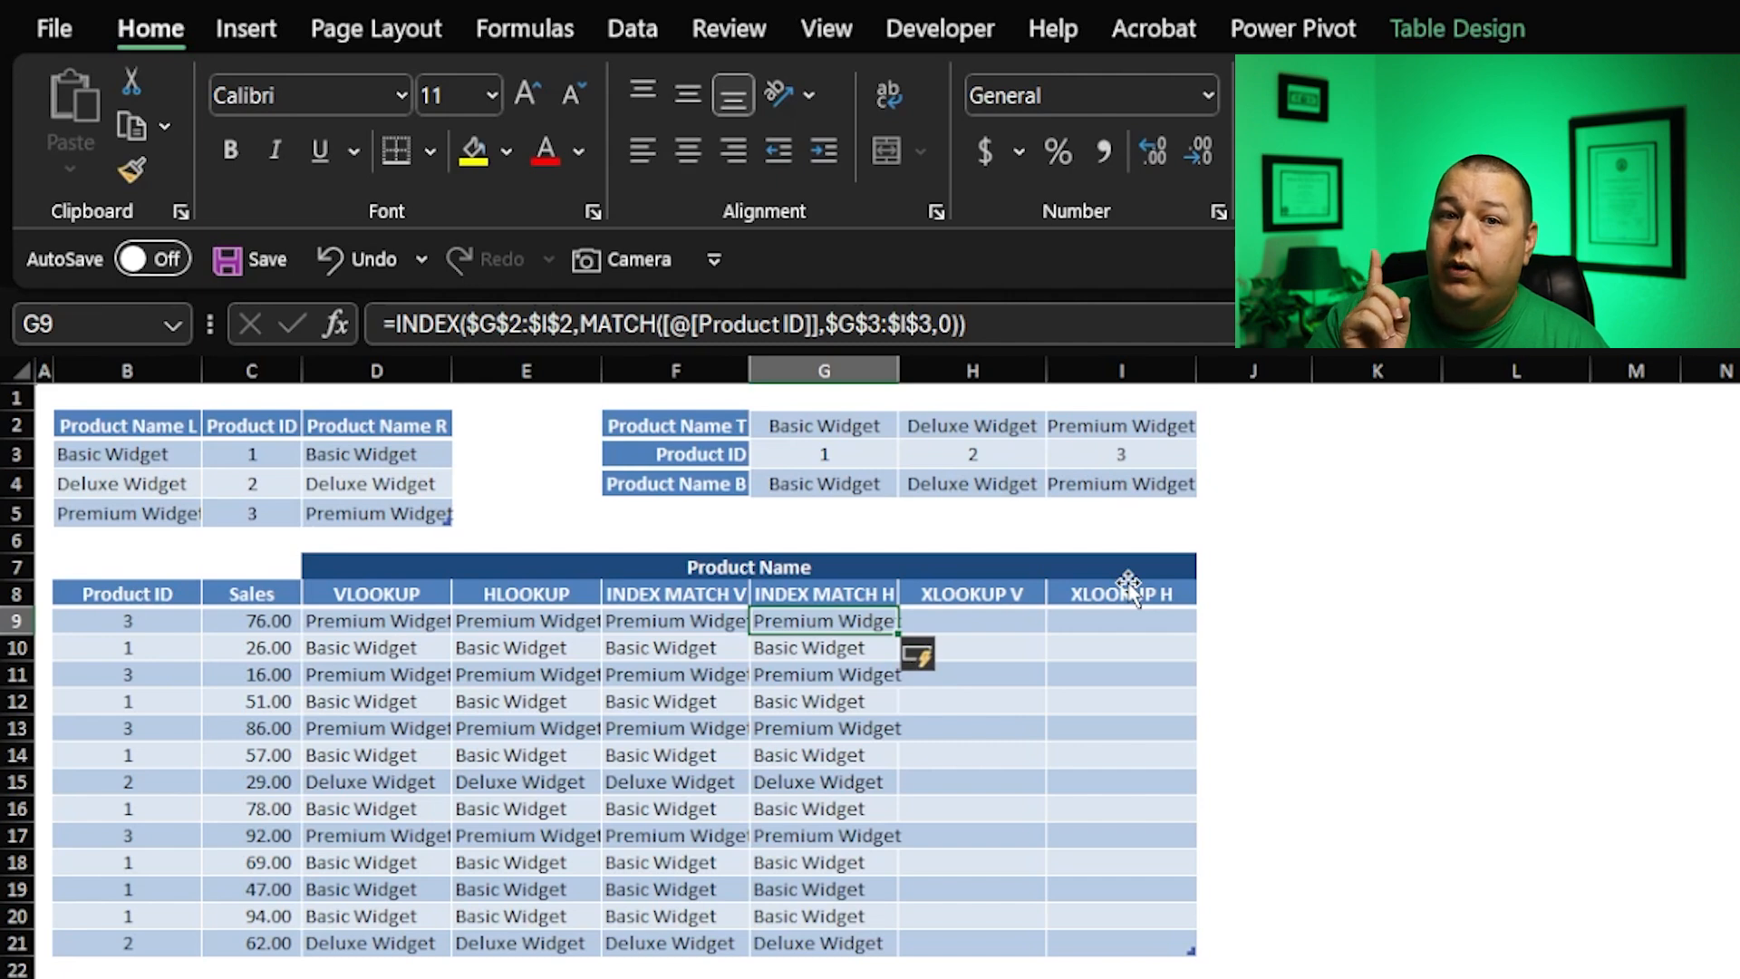
left_click(971, 620)
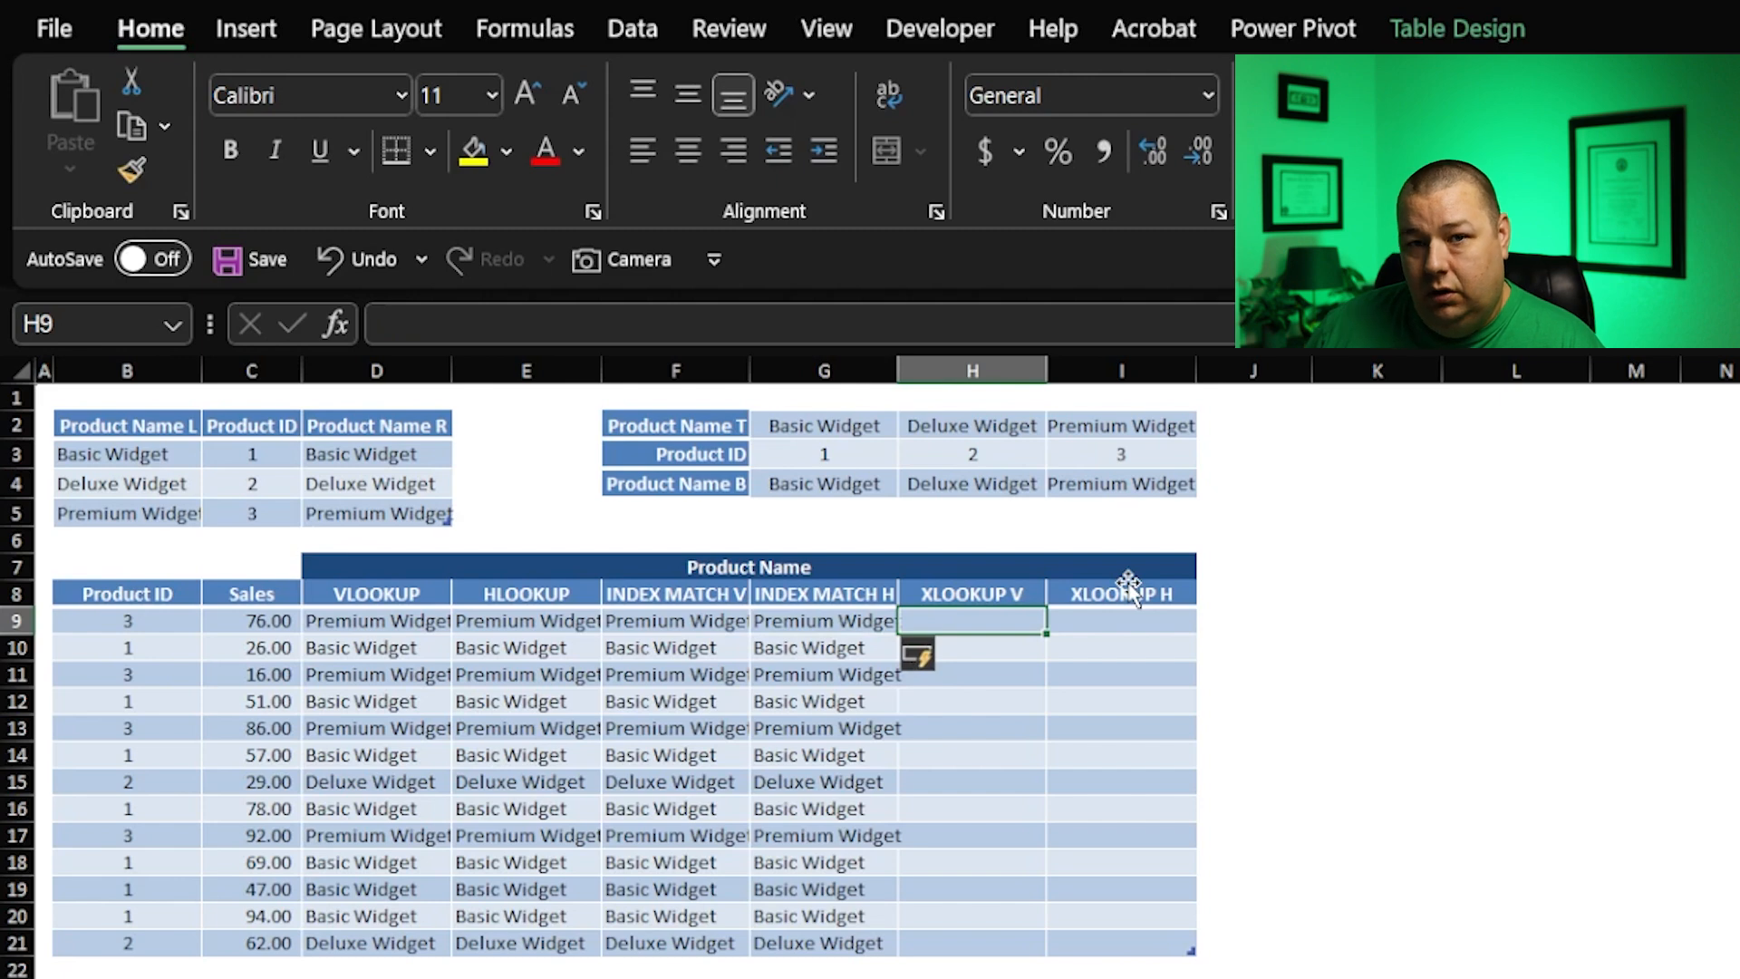
Step: Enter =XLOOKUP([@[Product ID]],Products[Product ID],Products[Product Name L]) in H9
type("=")
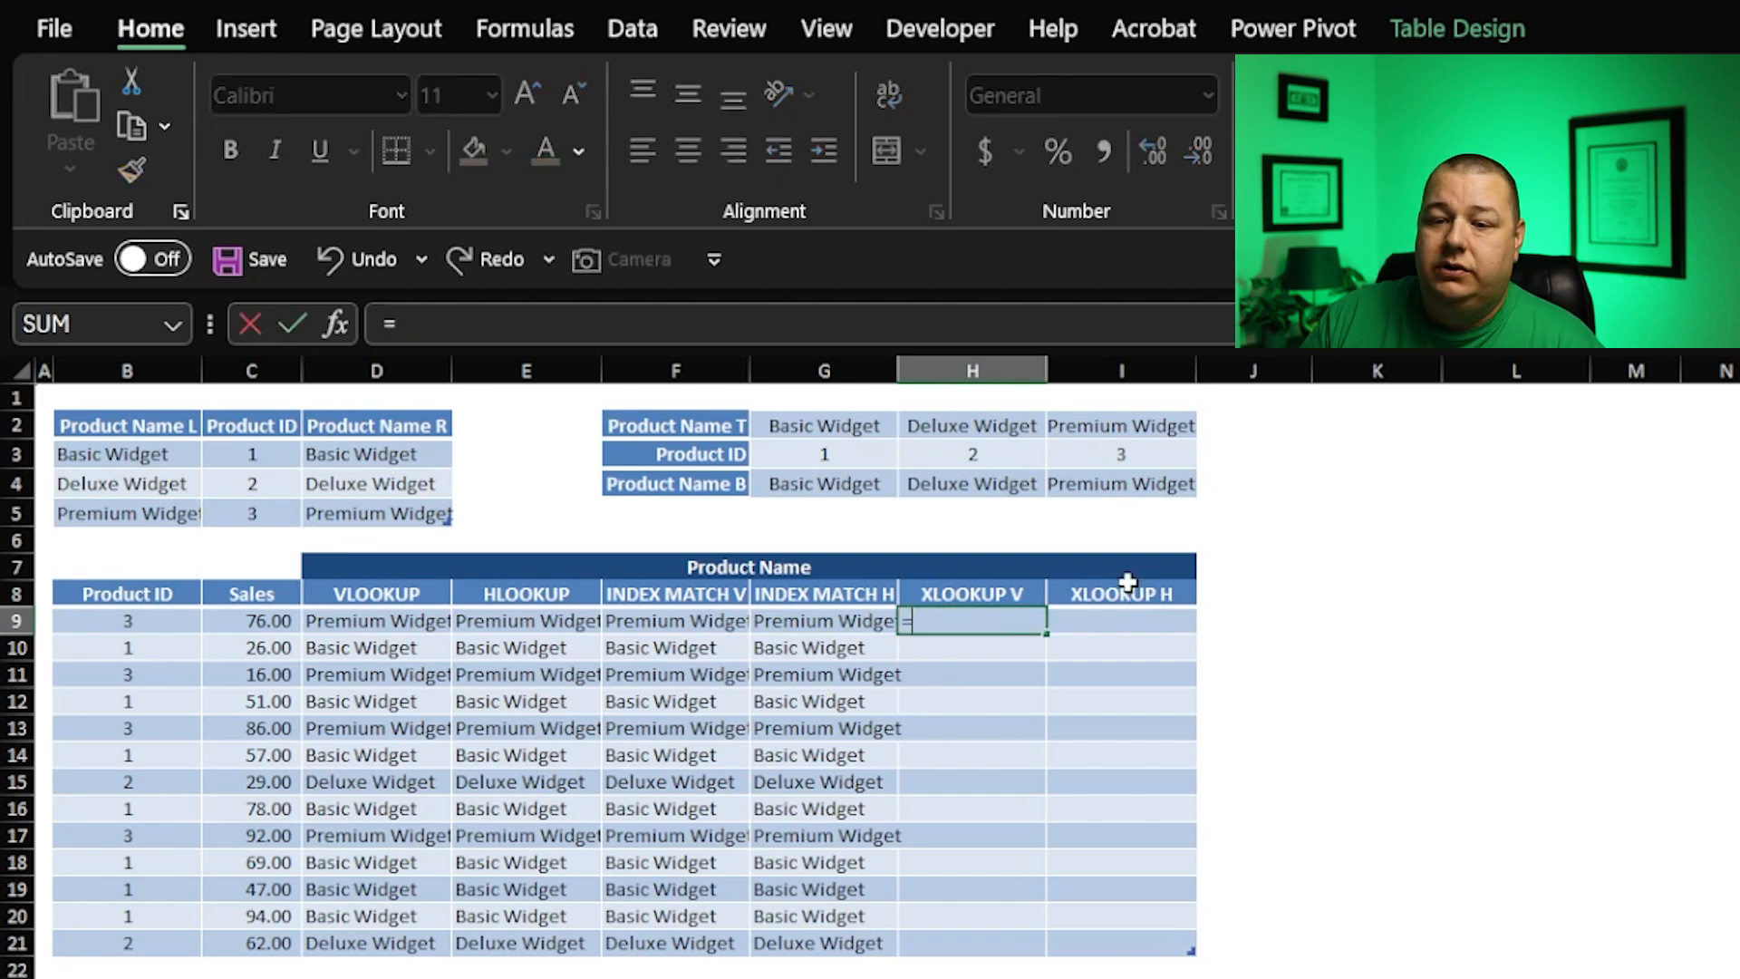
type("=XLOOKUP(")
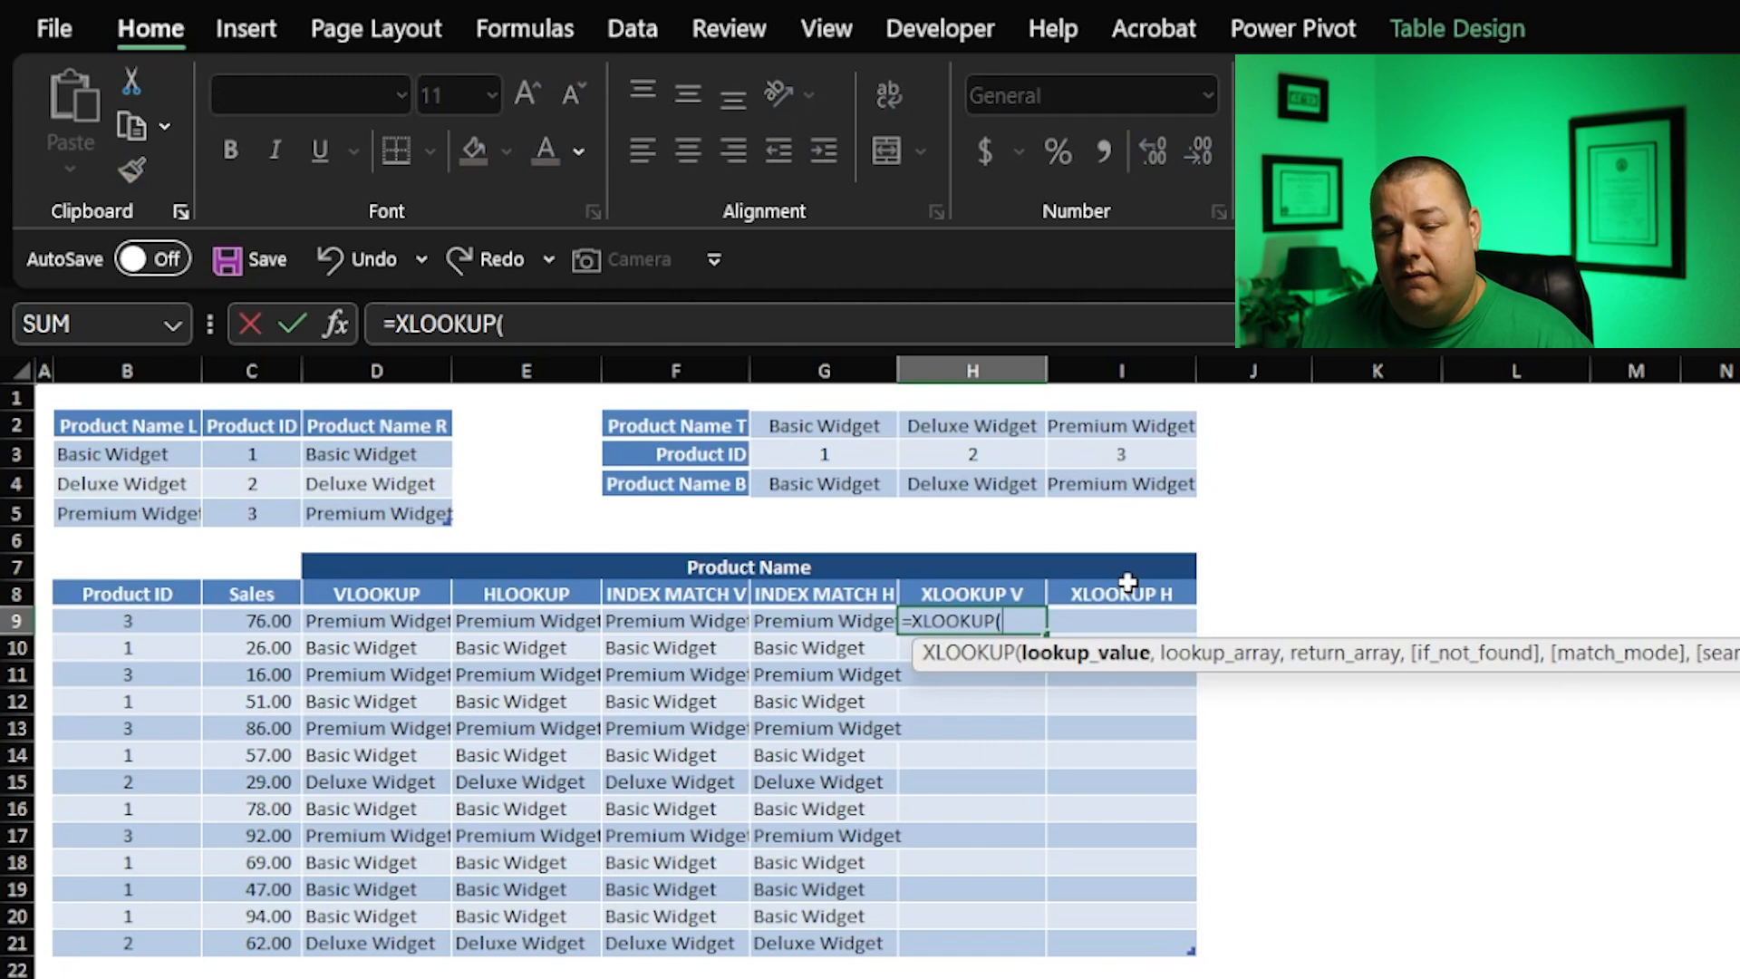
left_click(126, 620)
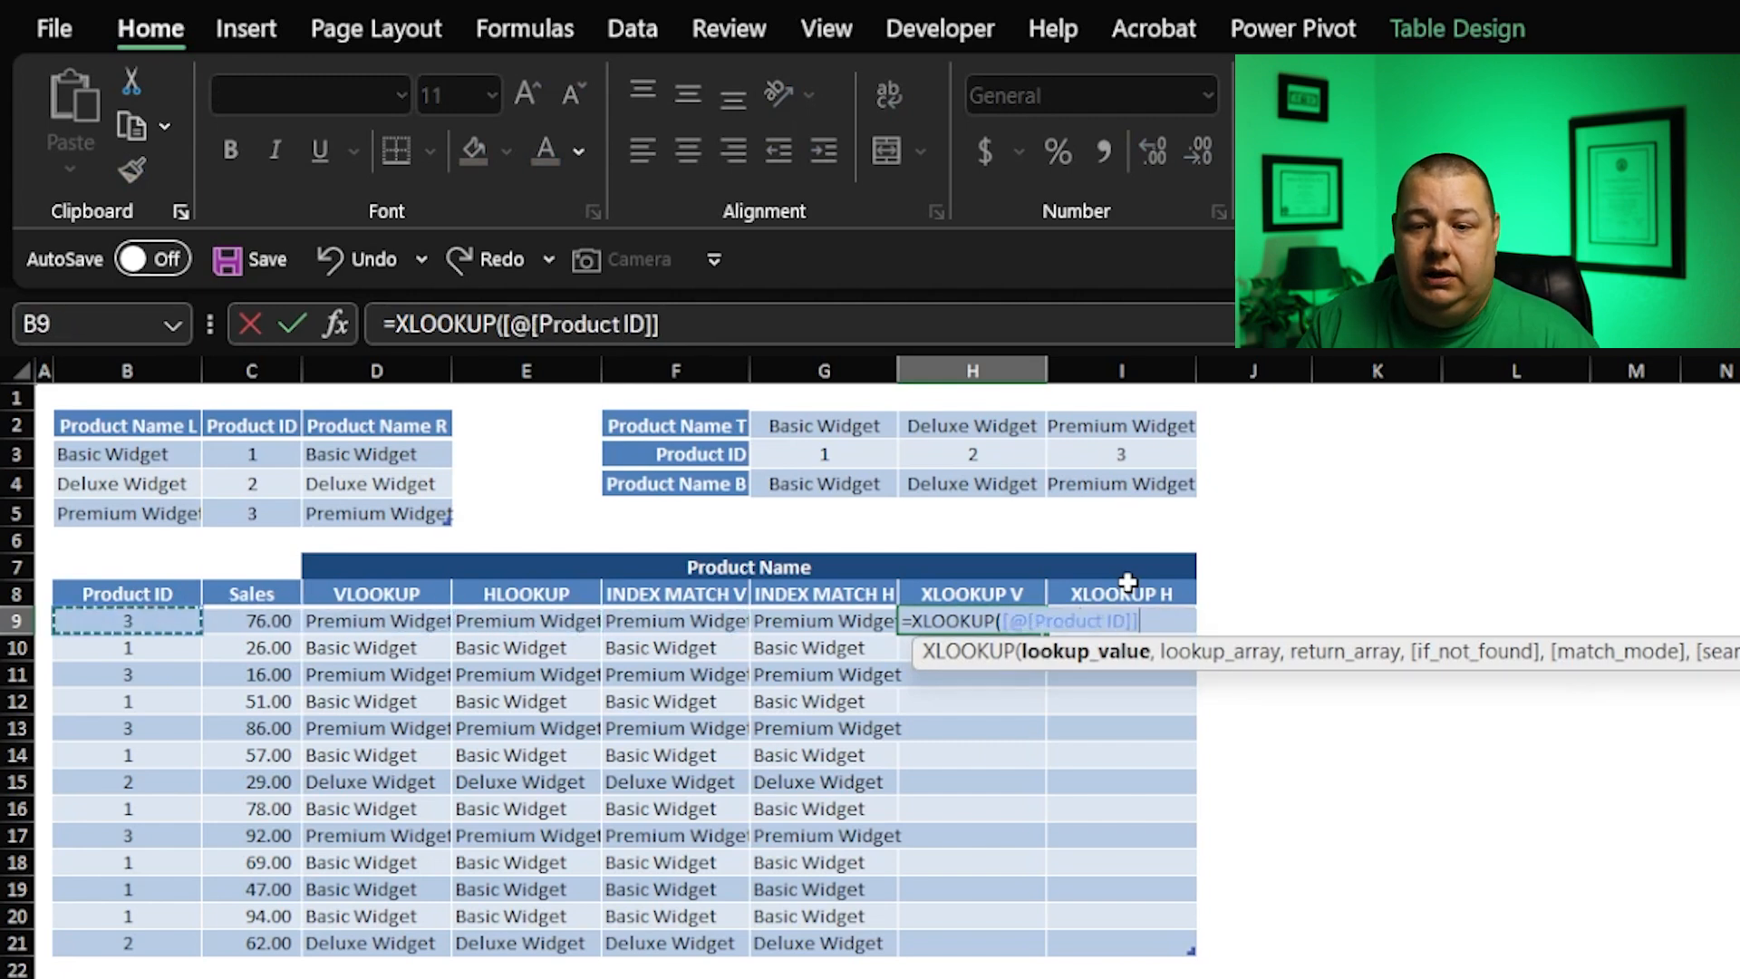
type(",")
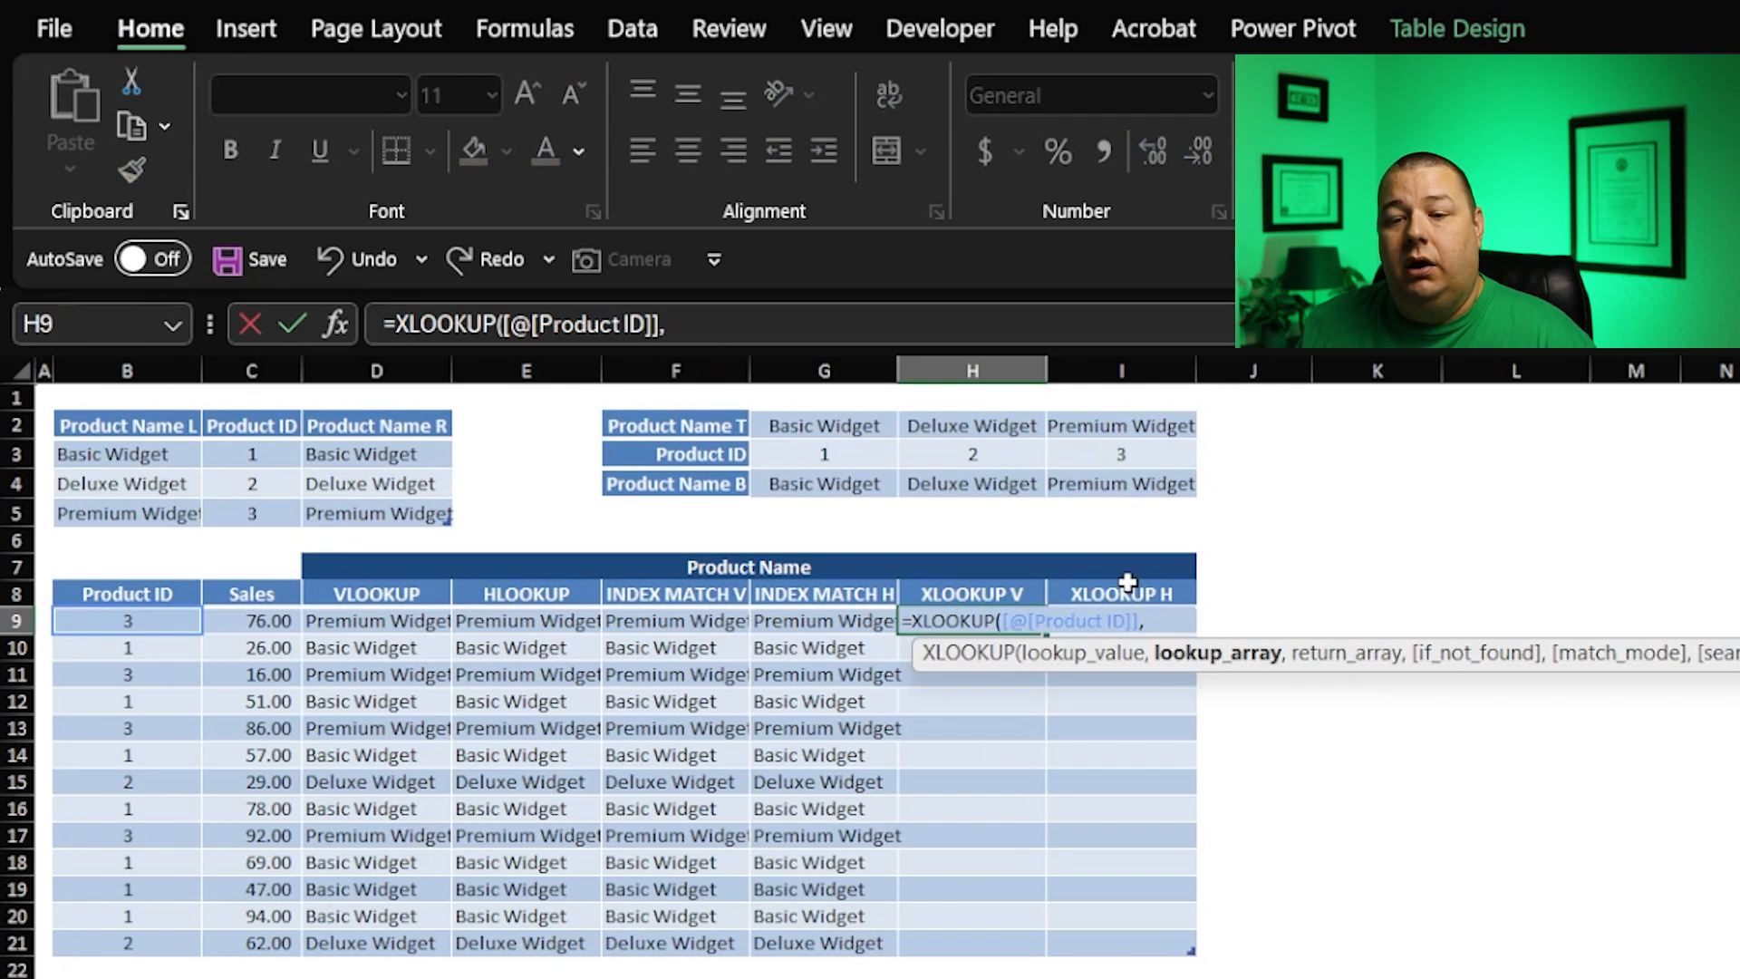
left_click(252, 513)
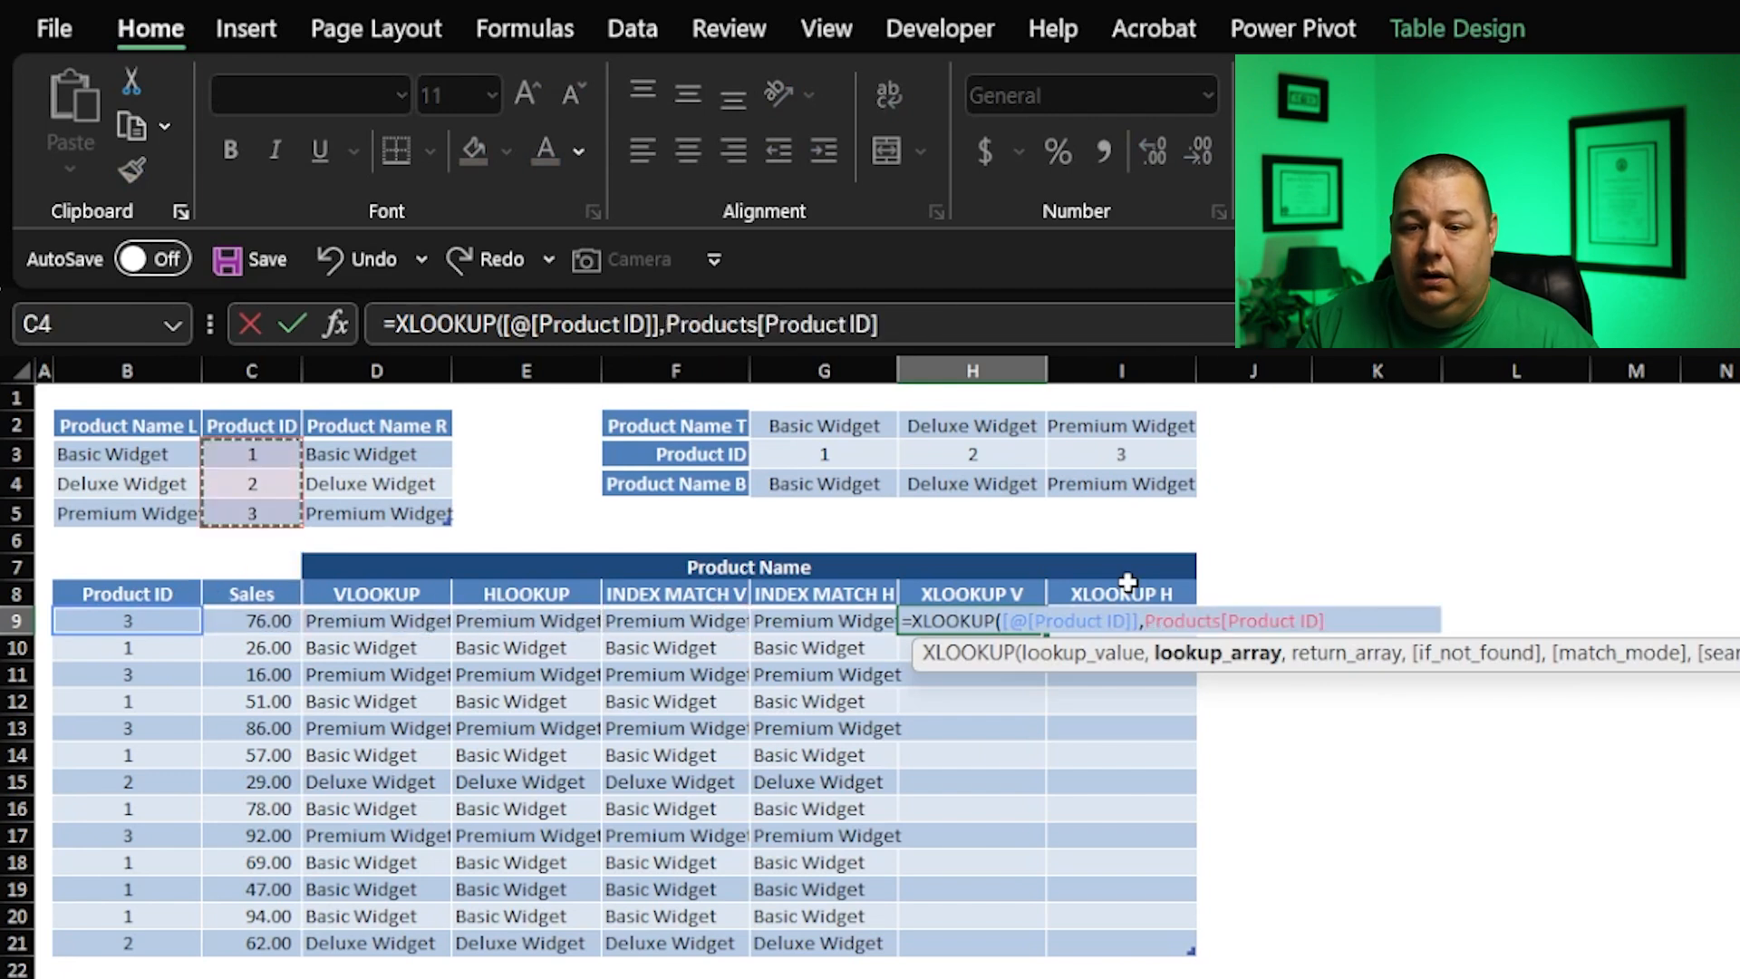
type(",Products[Product Name L")
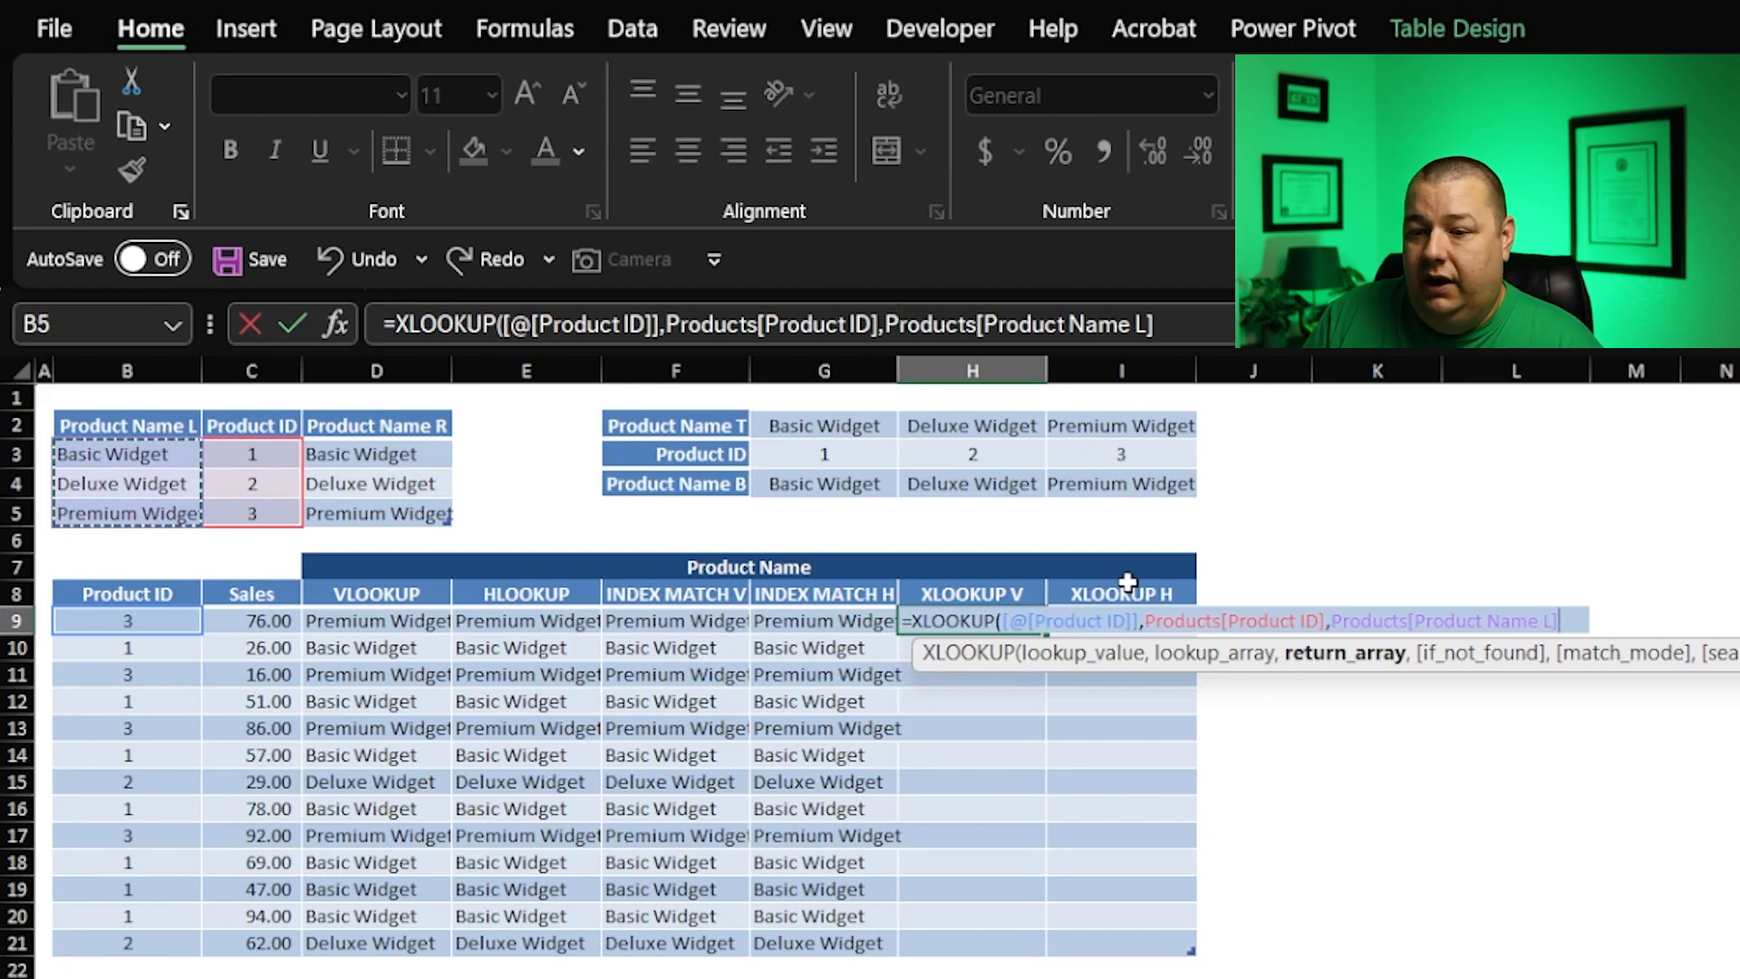
type(",")
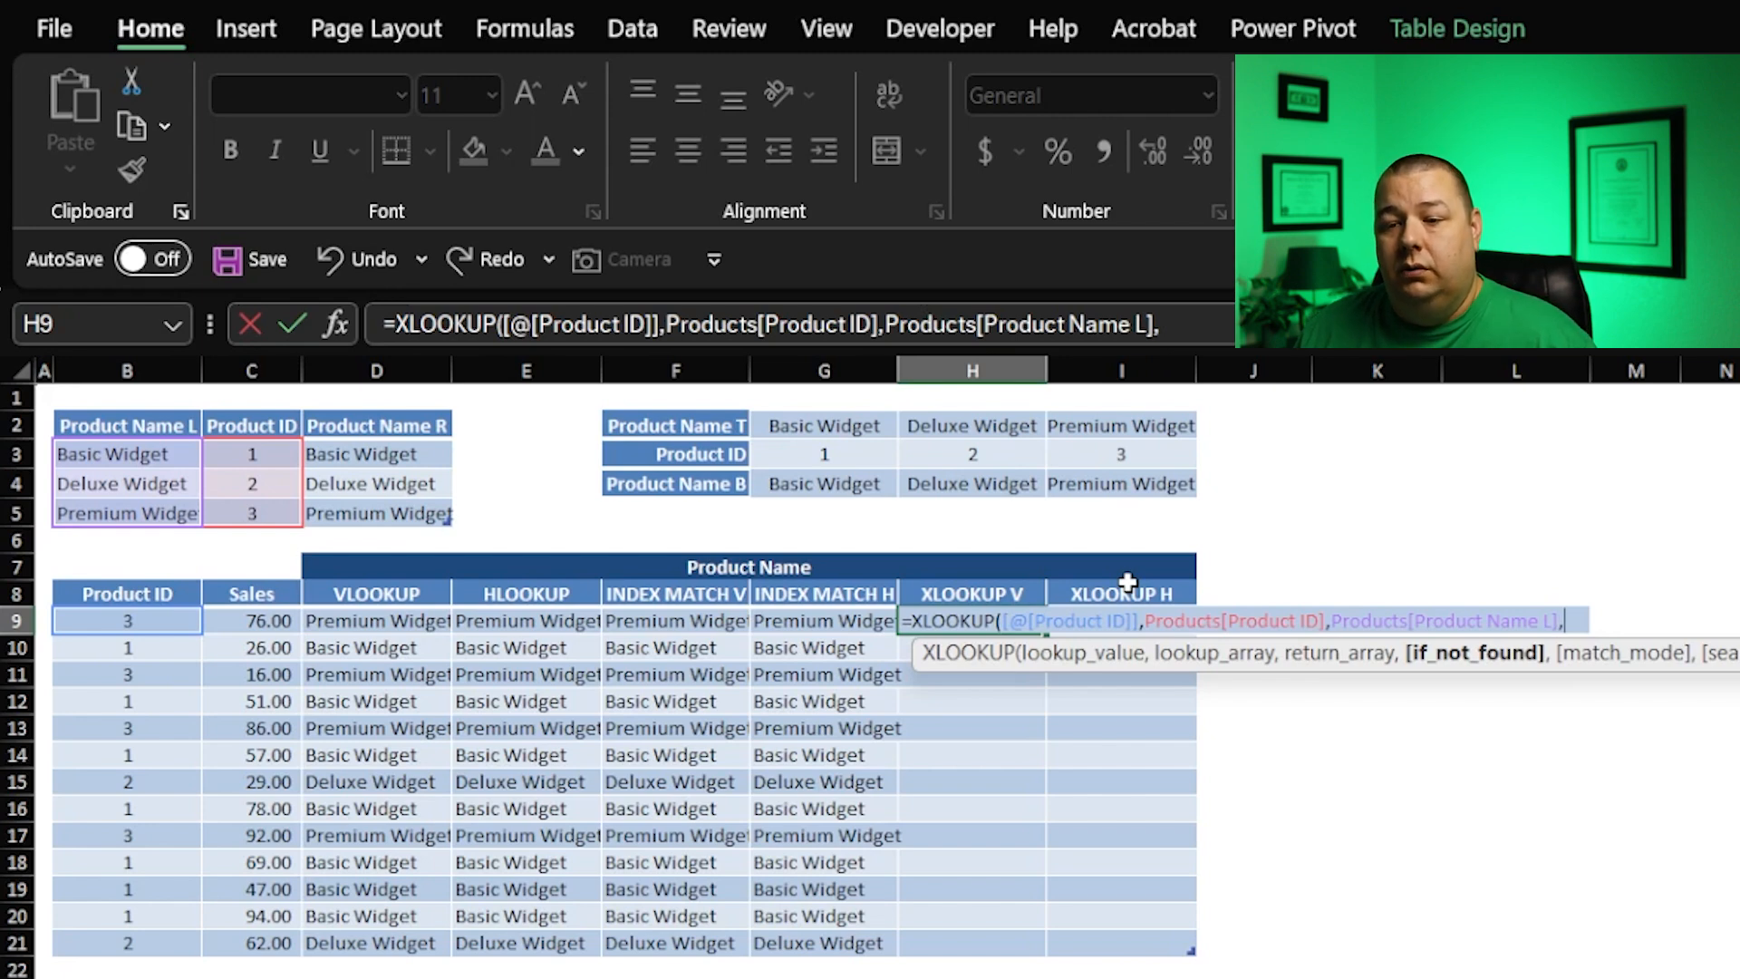
type(",")
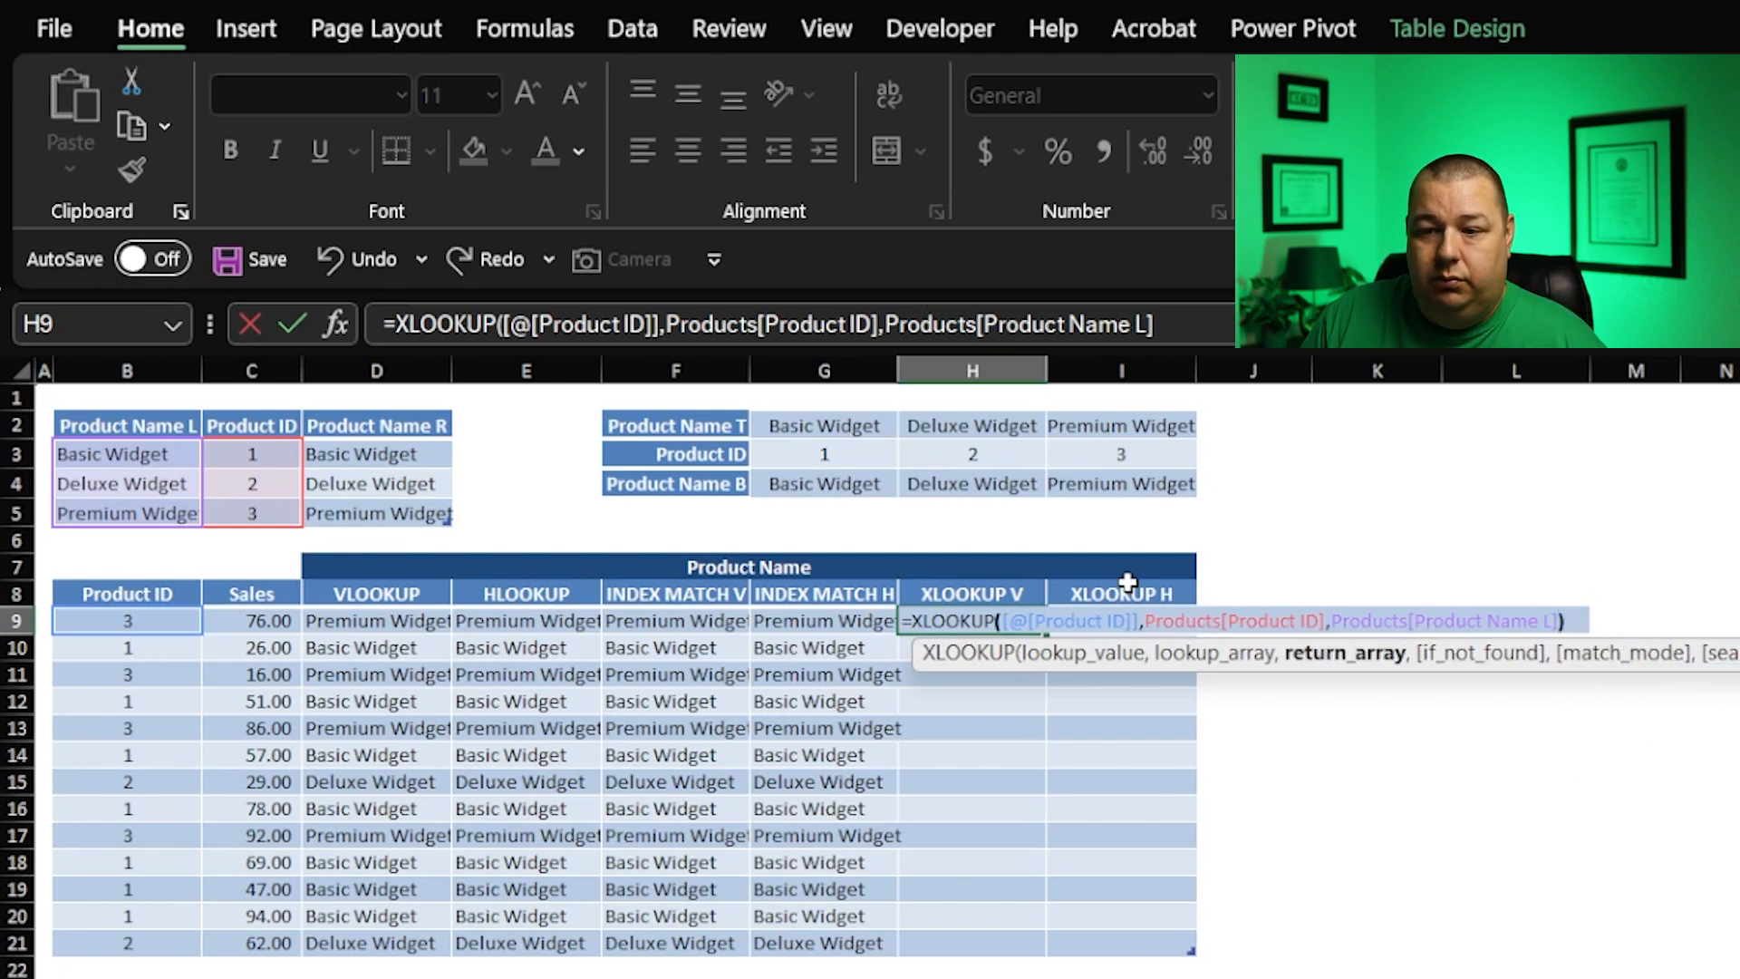
key("Enter")
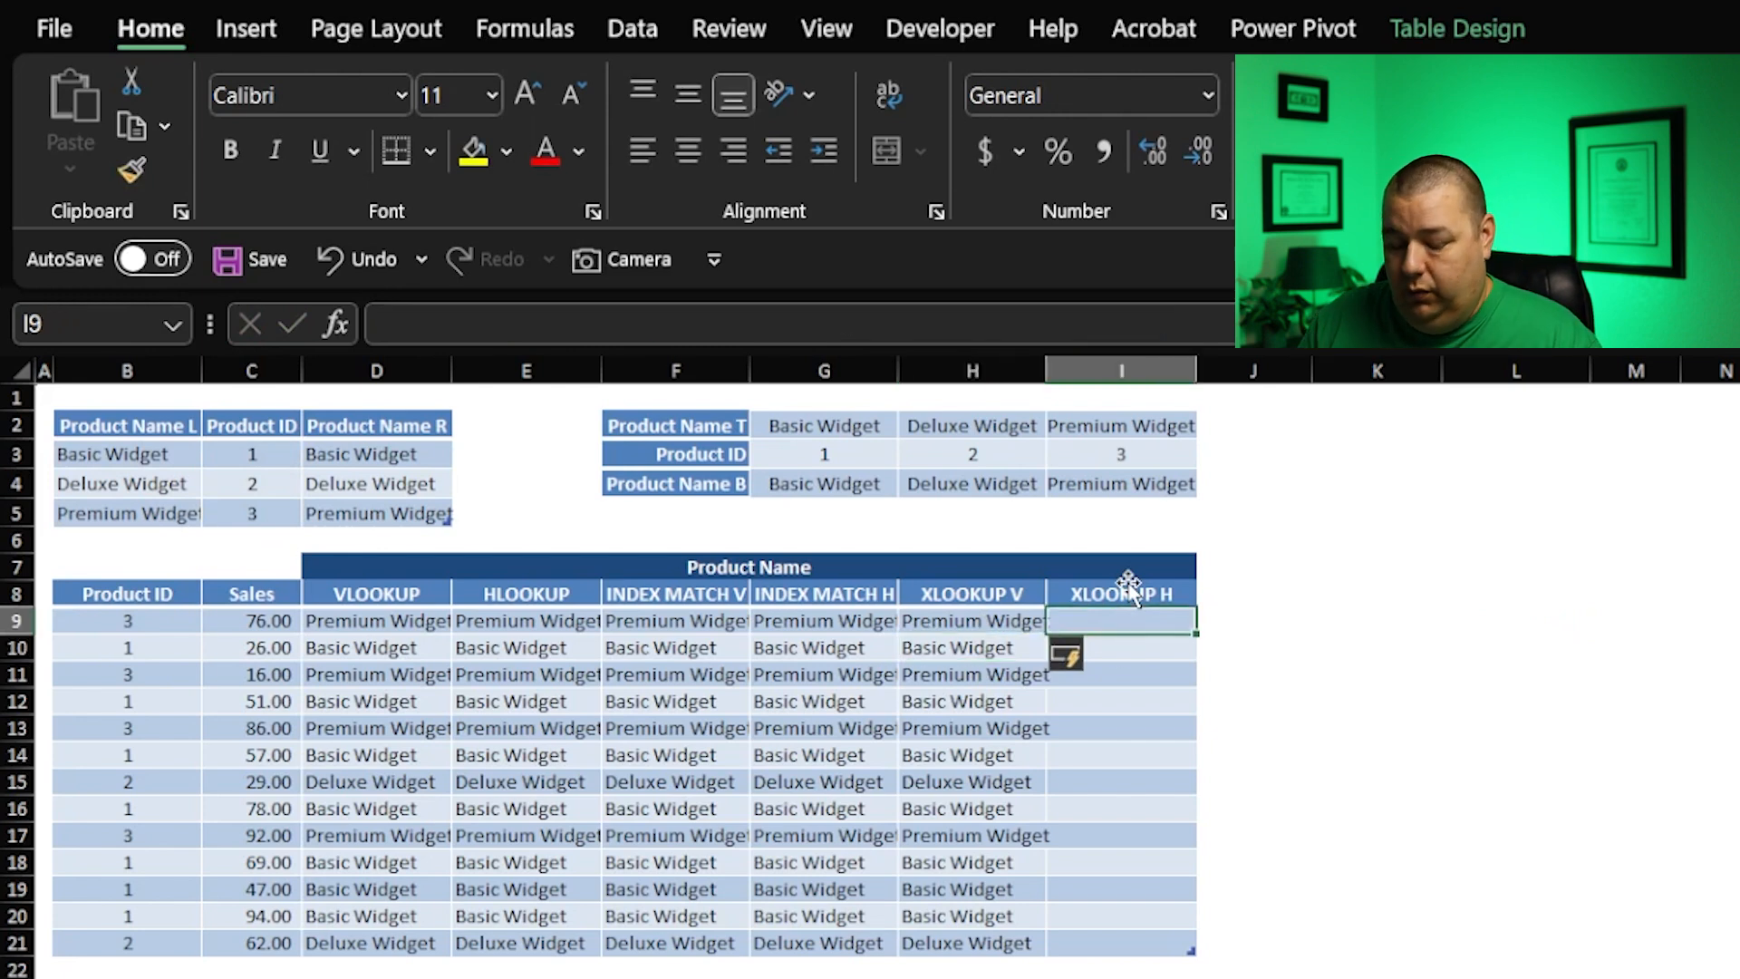
Step: In I9, start =XLOOKUP with B9 as lookup value, searching G3:I3 and returning G4:I4
type("=x")
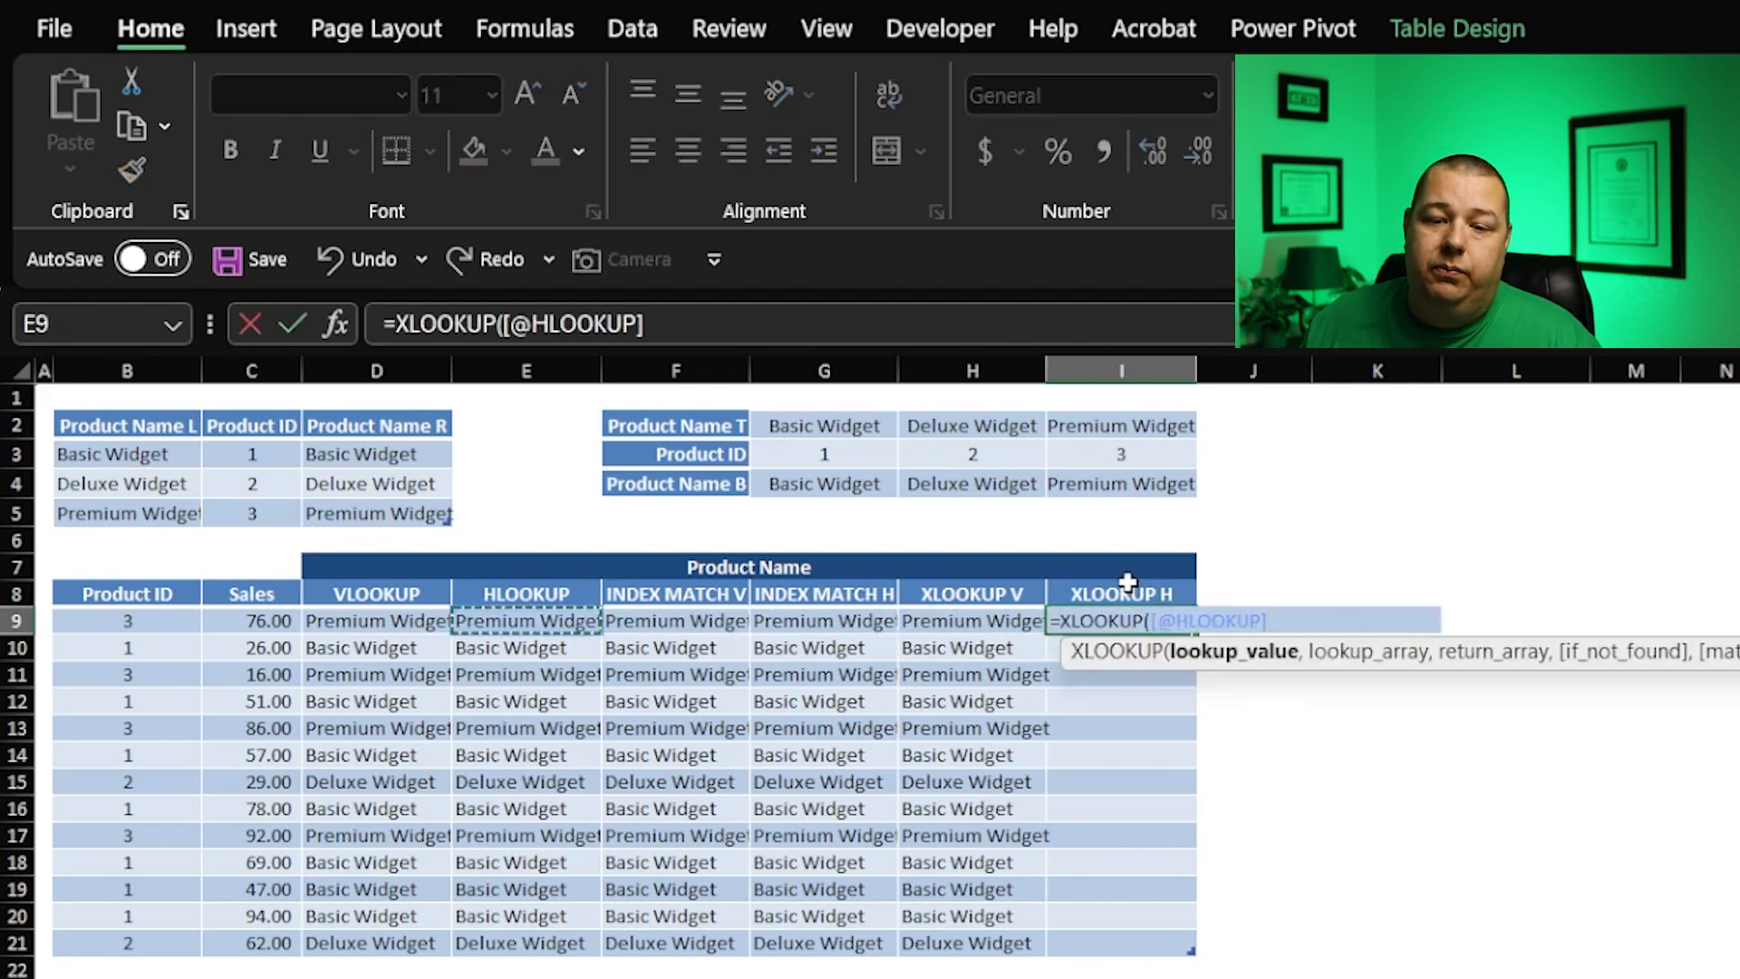
left_click(126, 620)
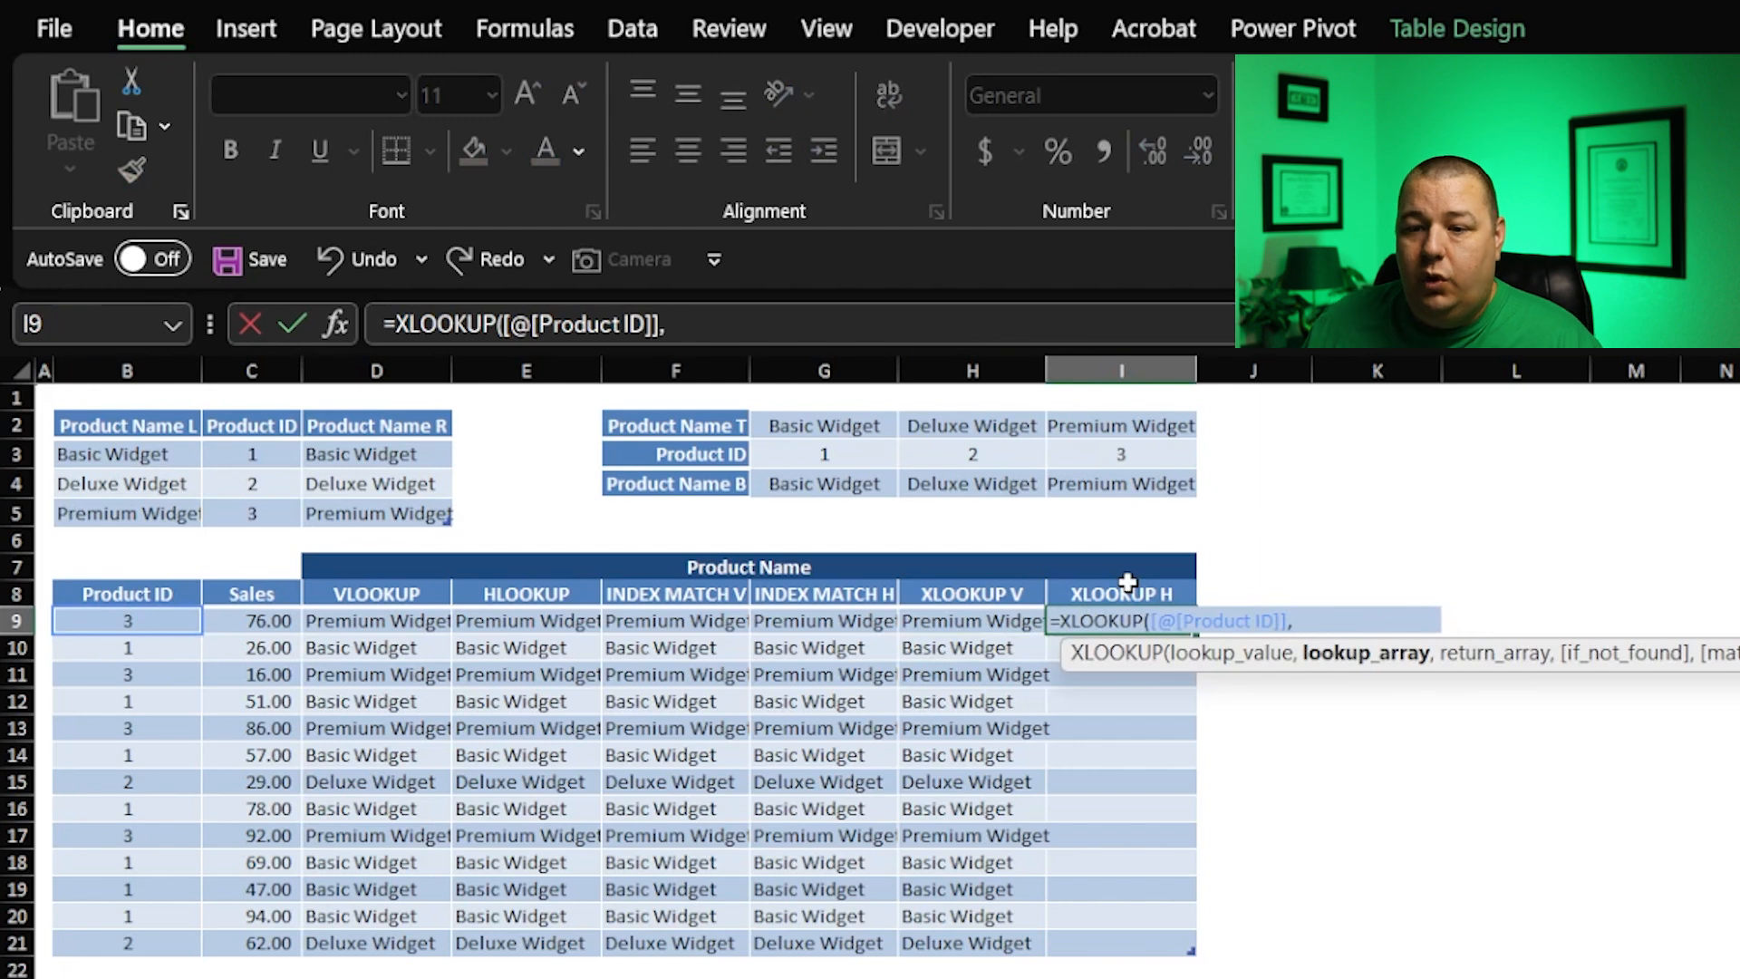
left_click(824, 454)
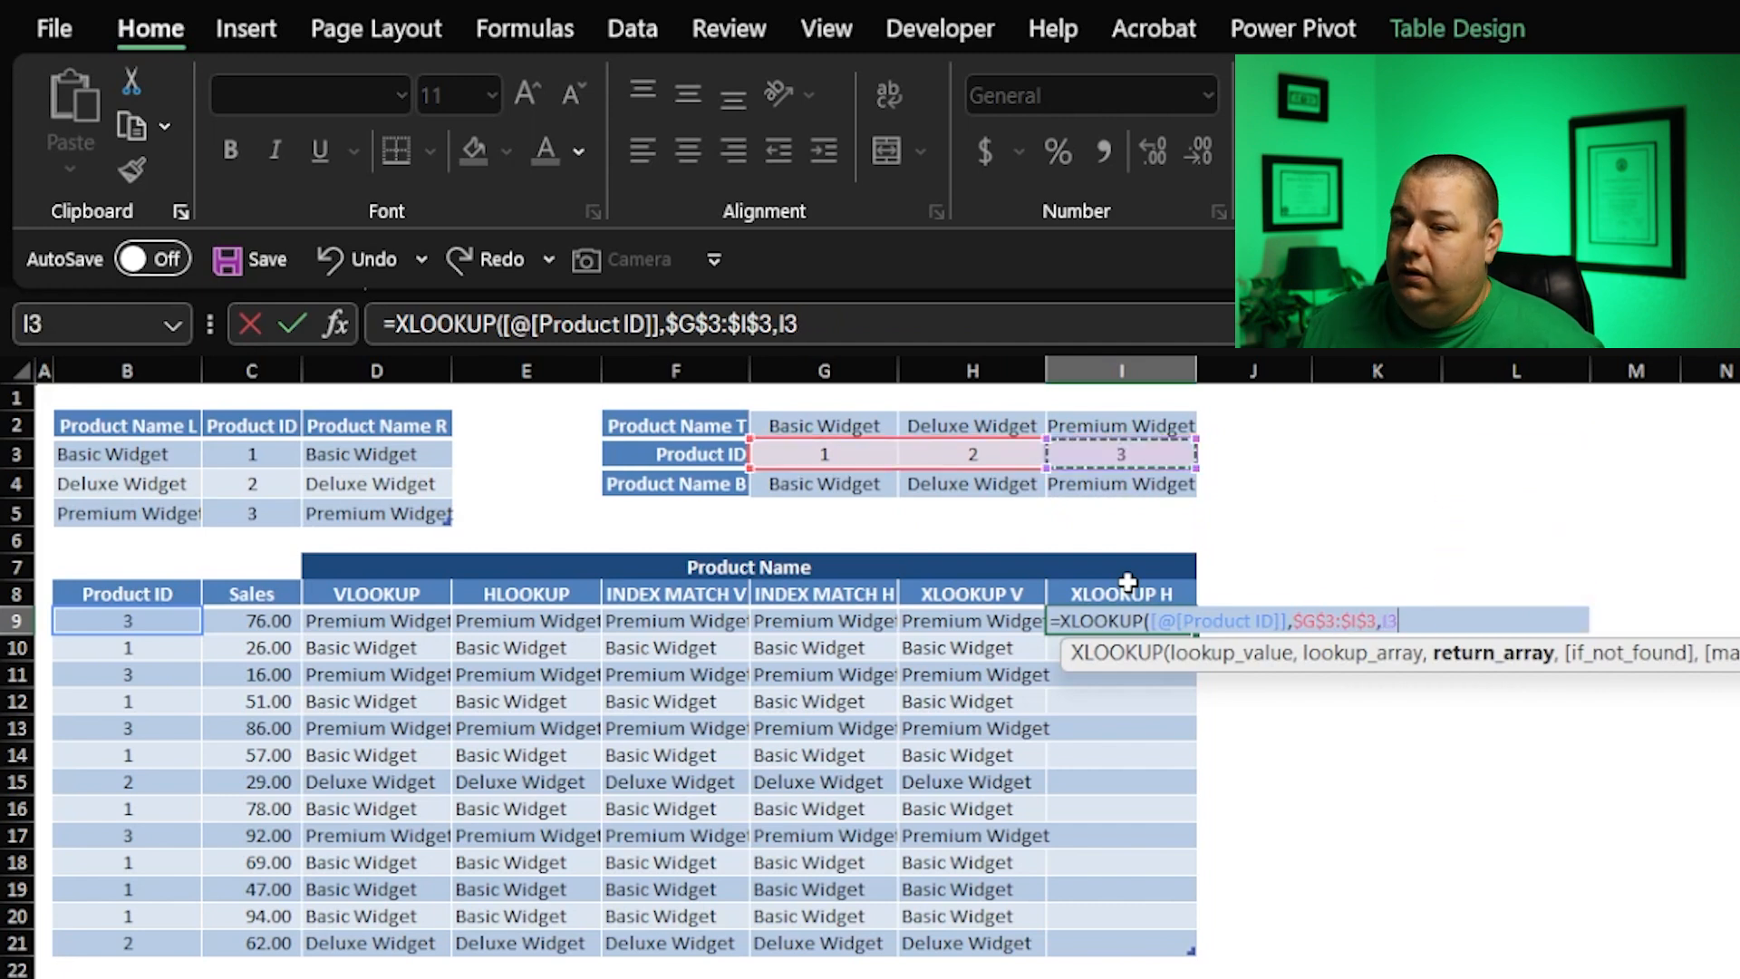
left_click(824, 483)
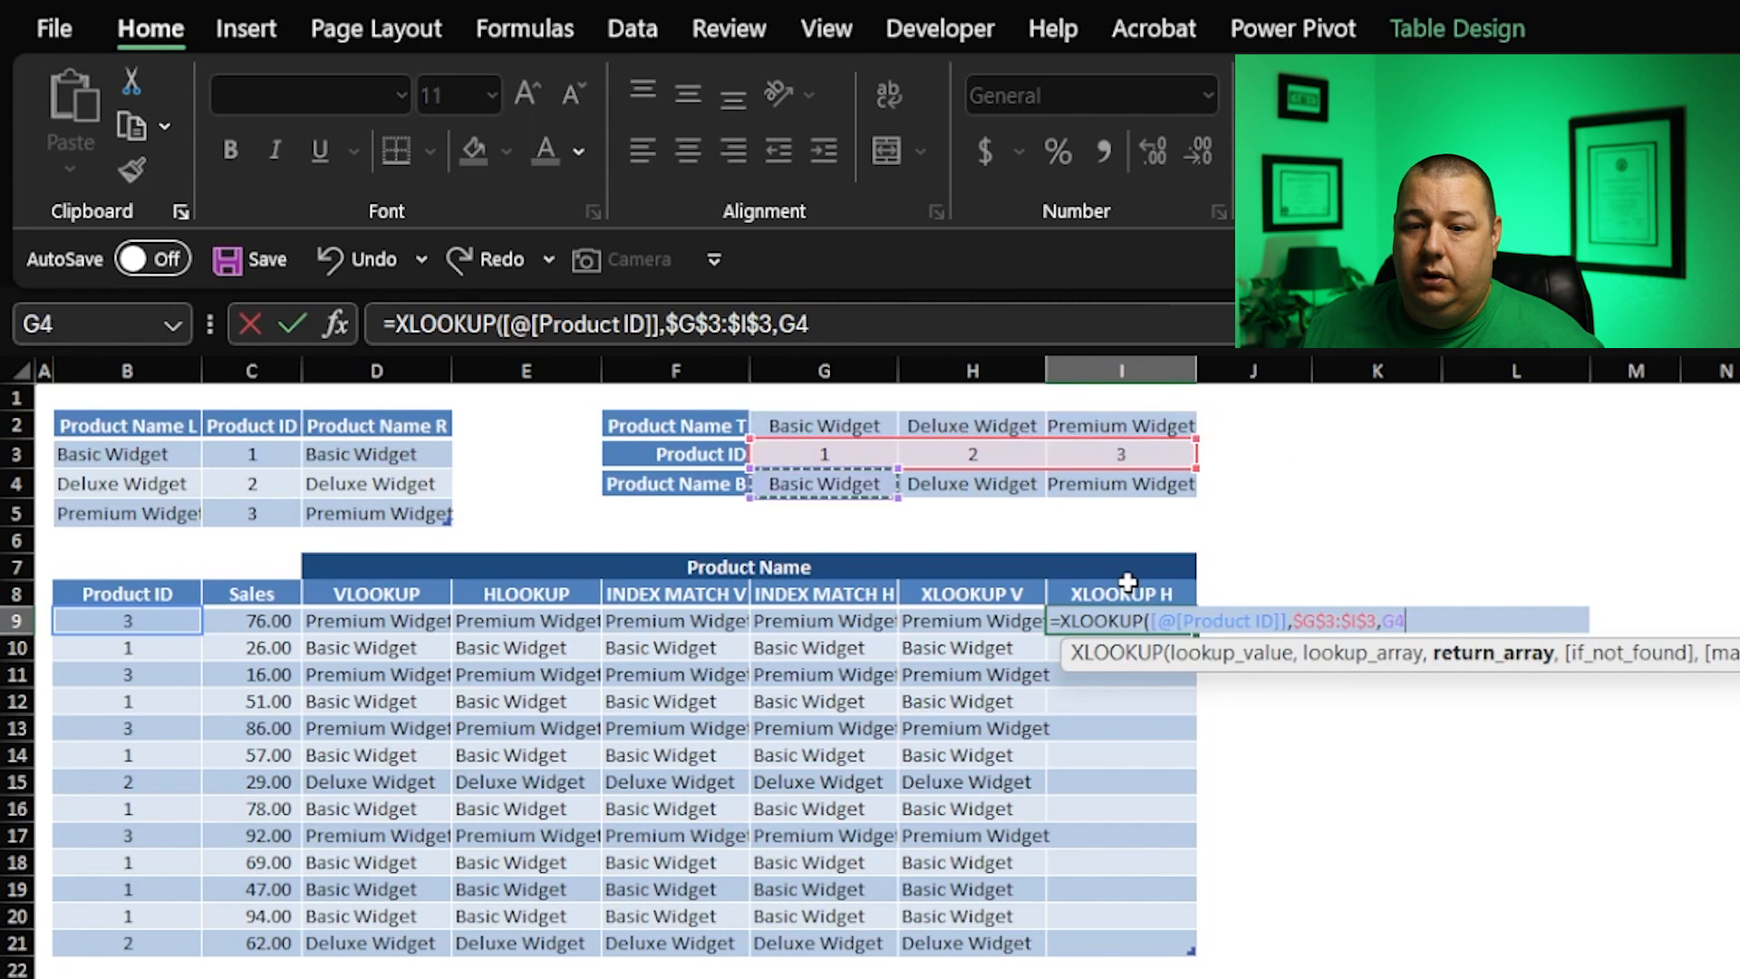
left_click_drag(823, 483, 1120, 483)
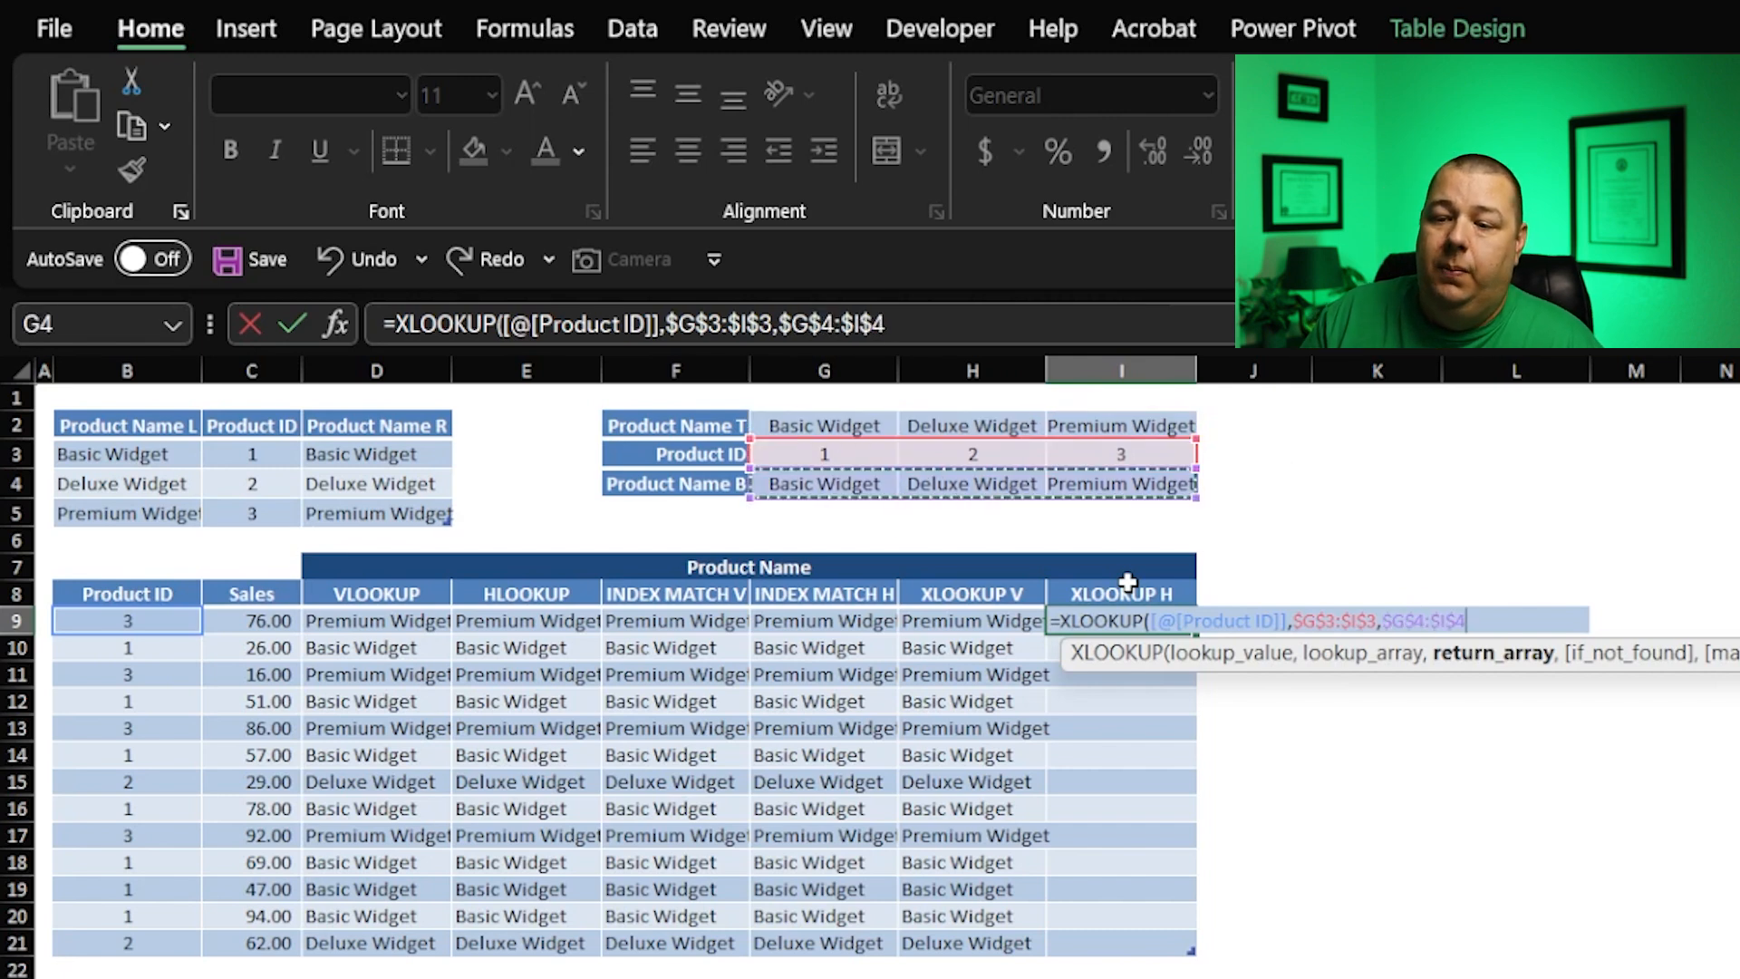
type(",")
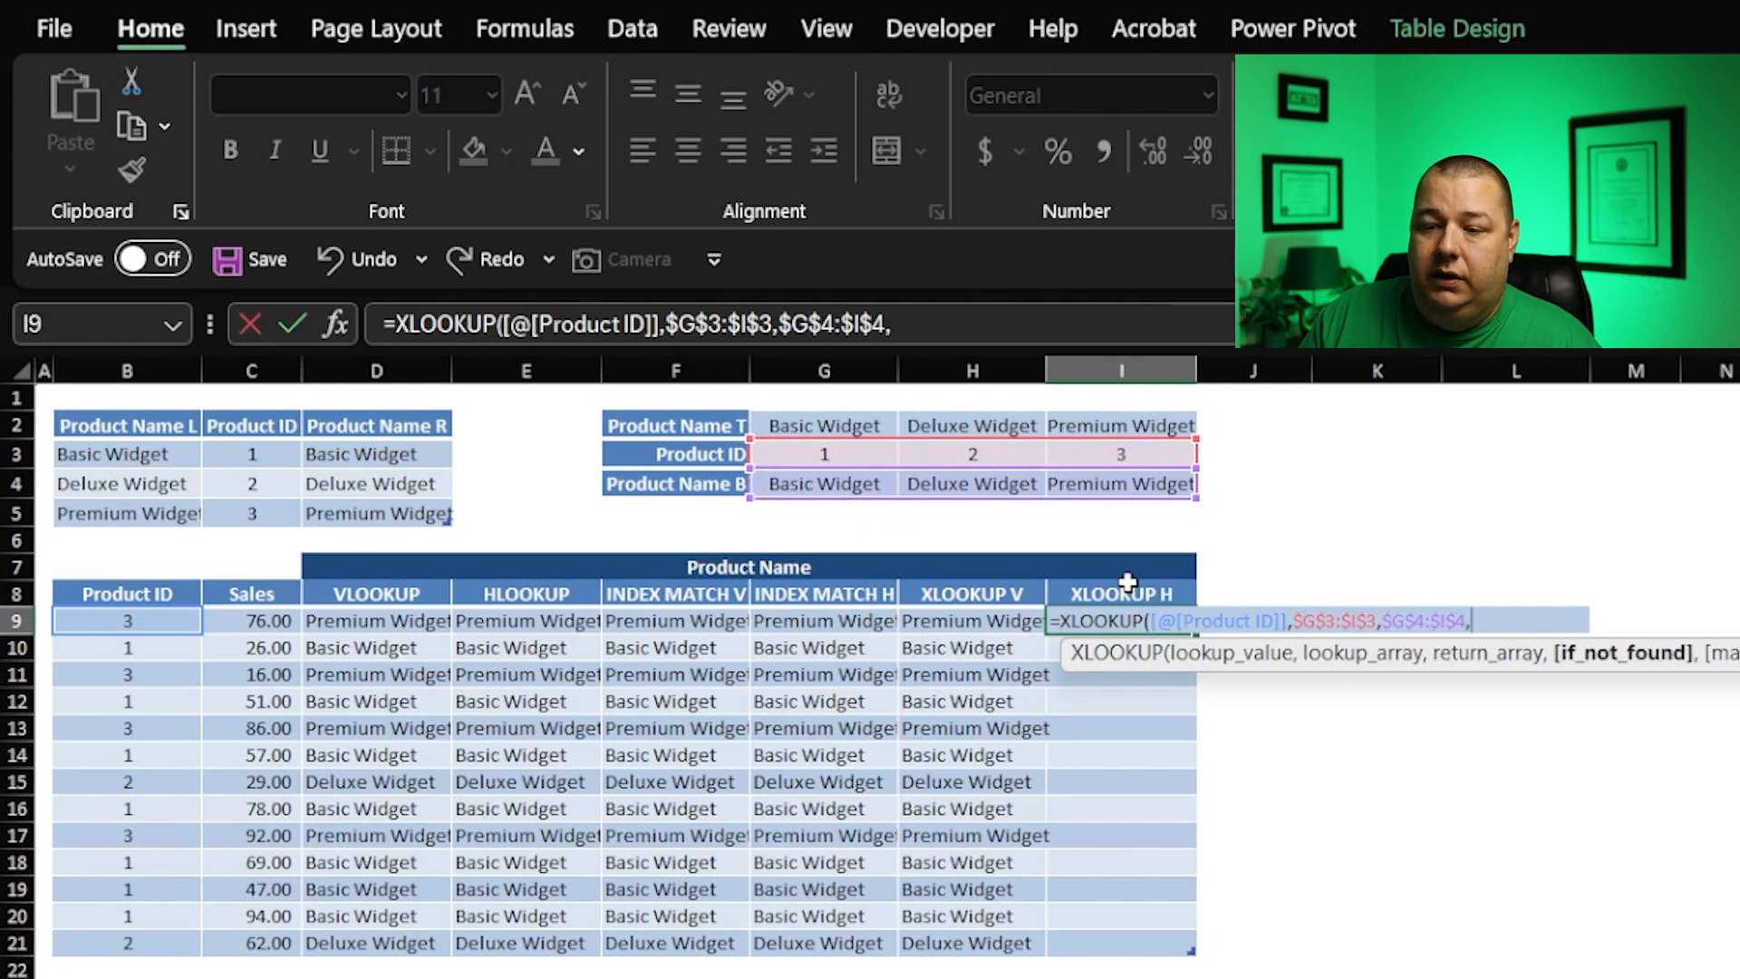